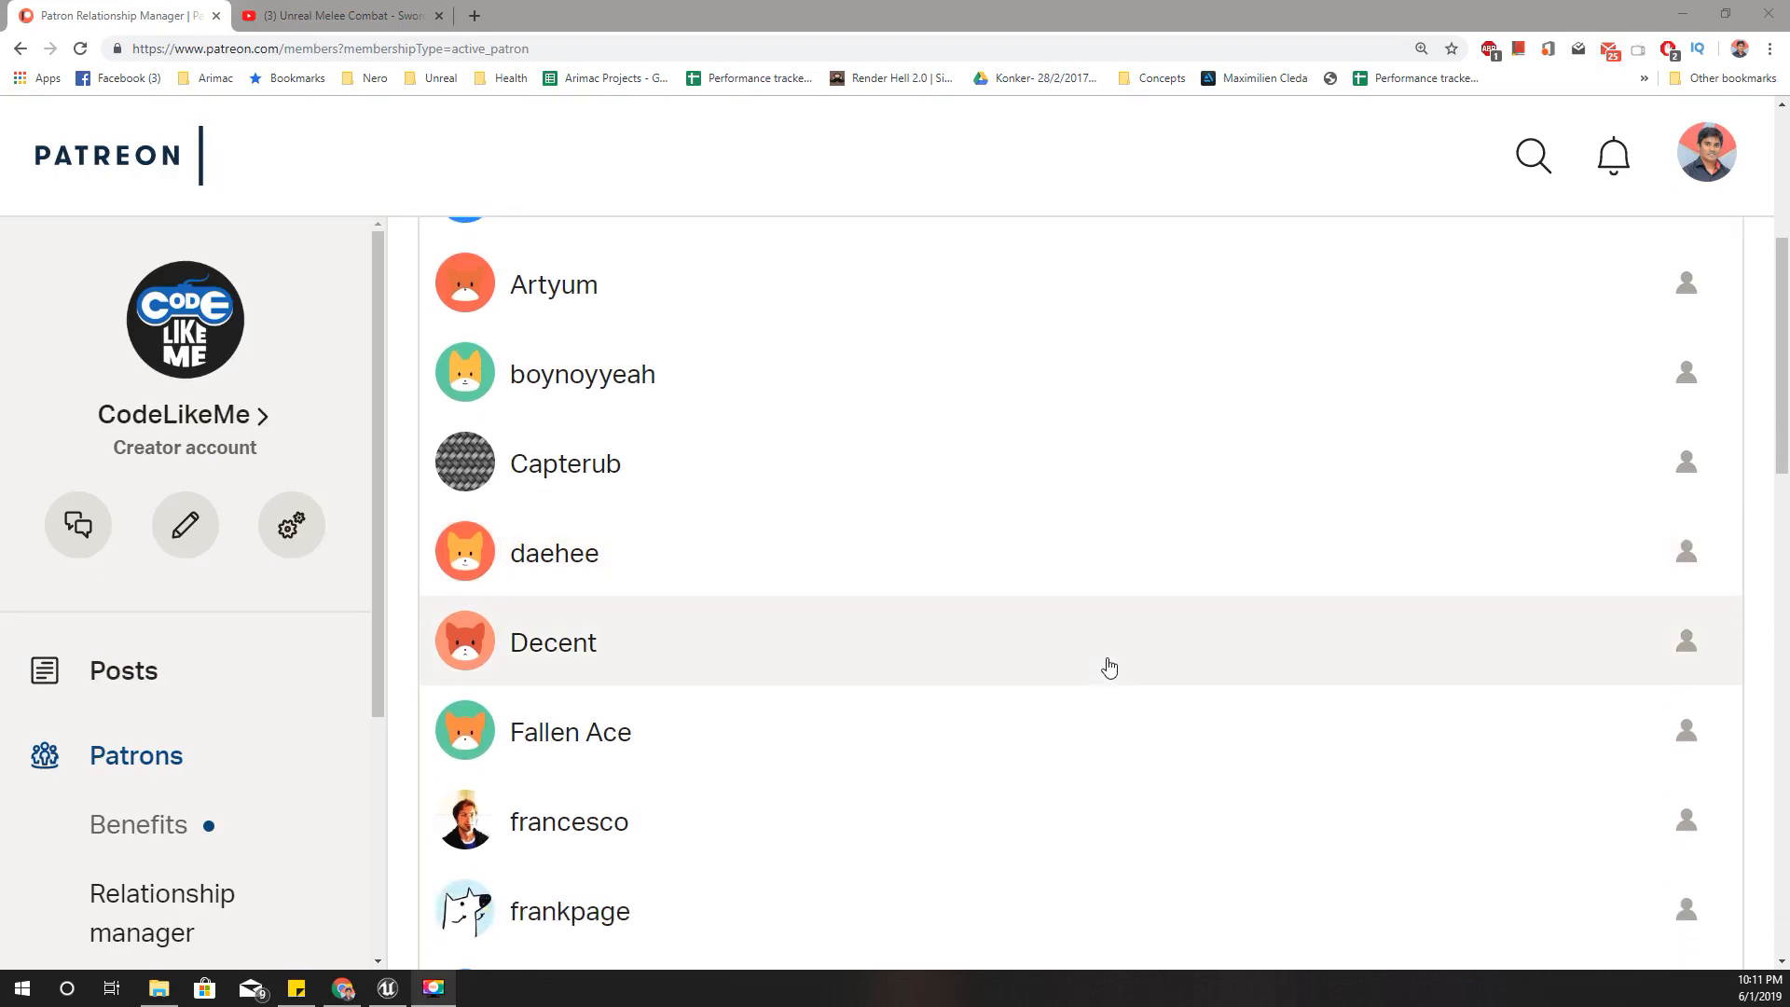
Resume the Sword Trail tutorial video so it advances to the Particles folder part around 0:30.
scroll("up", 3)
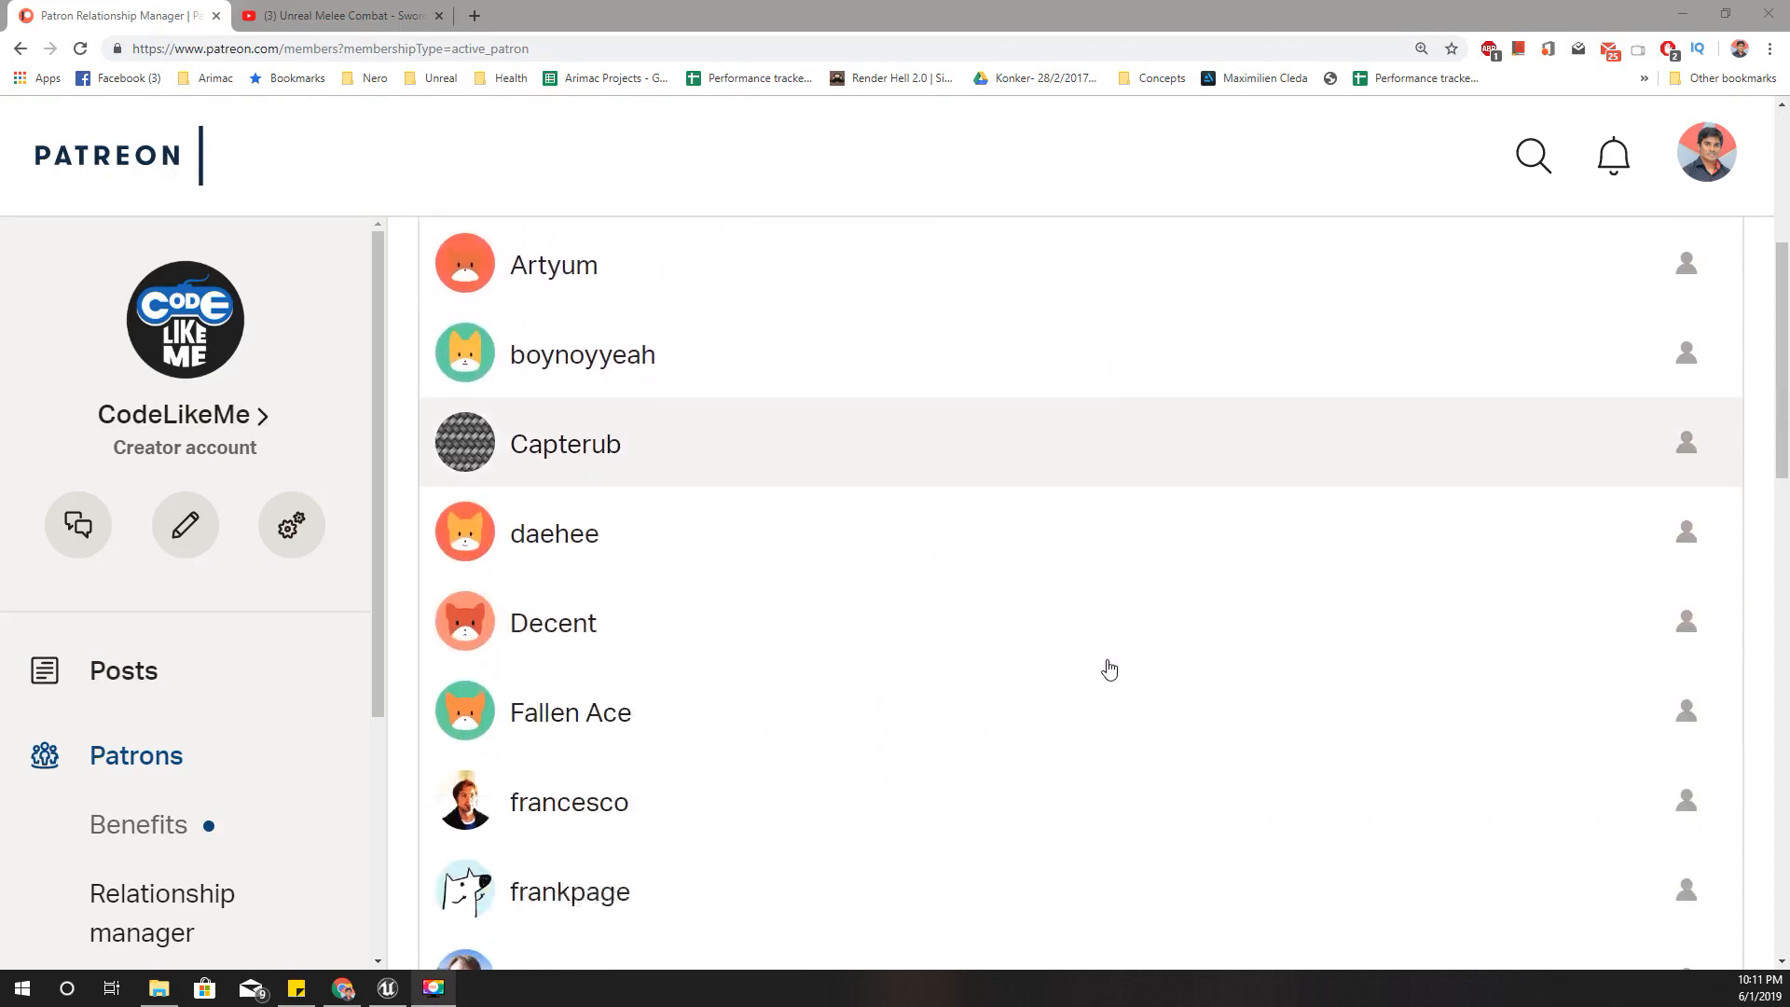
scroll("down", 3)
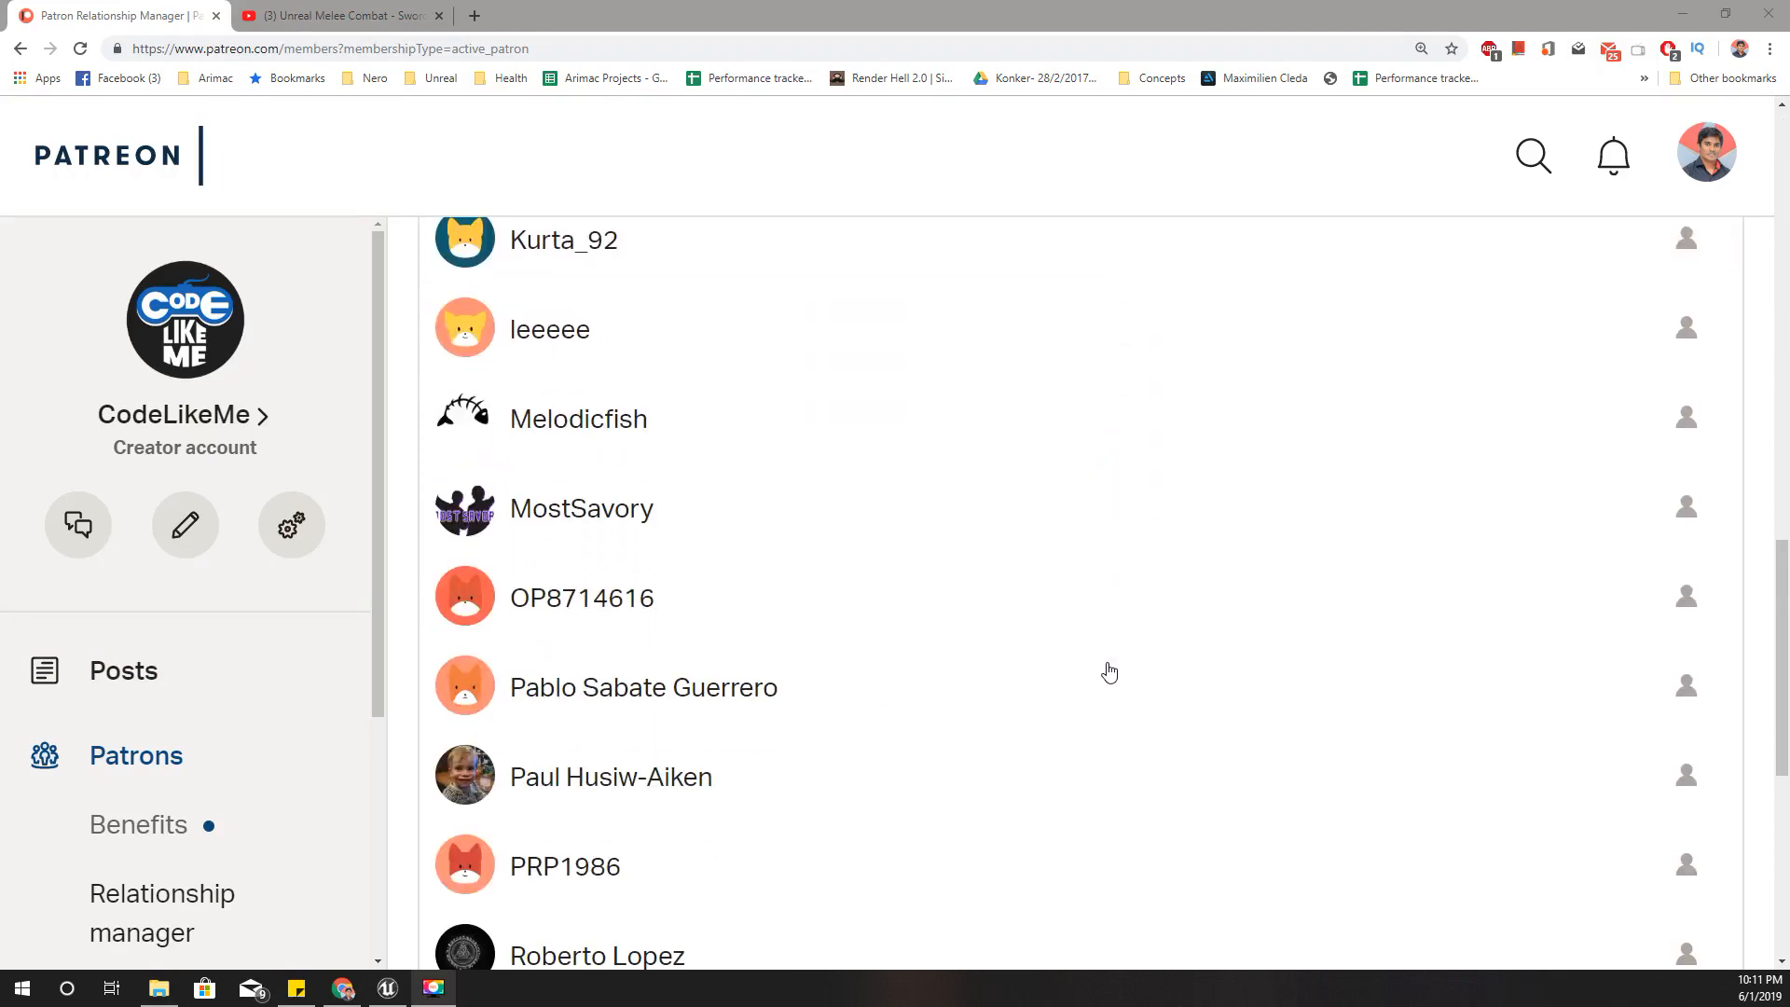
scroll("down", 3)
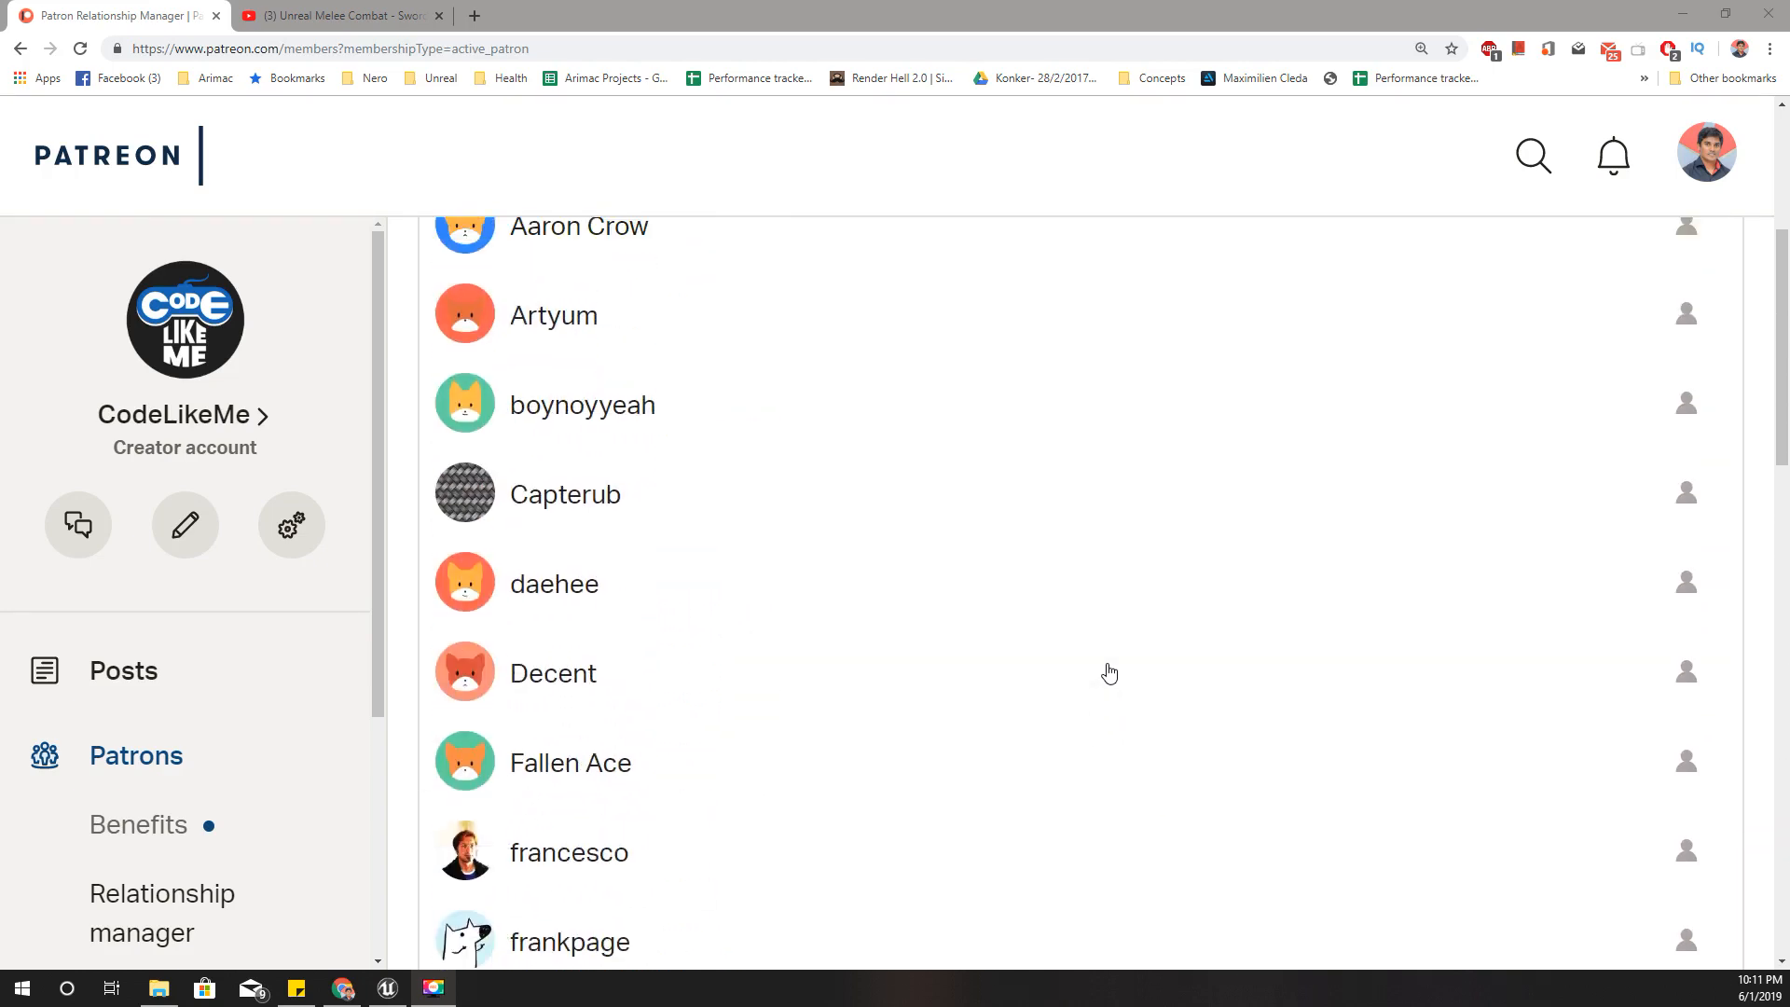
scroll("up", 3)
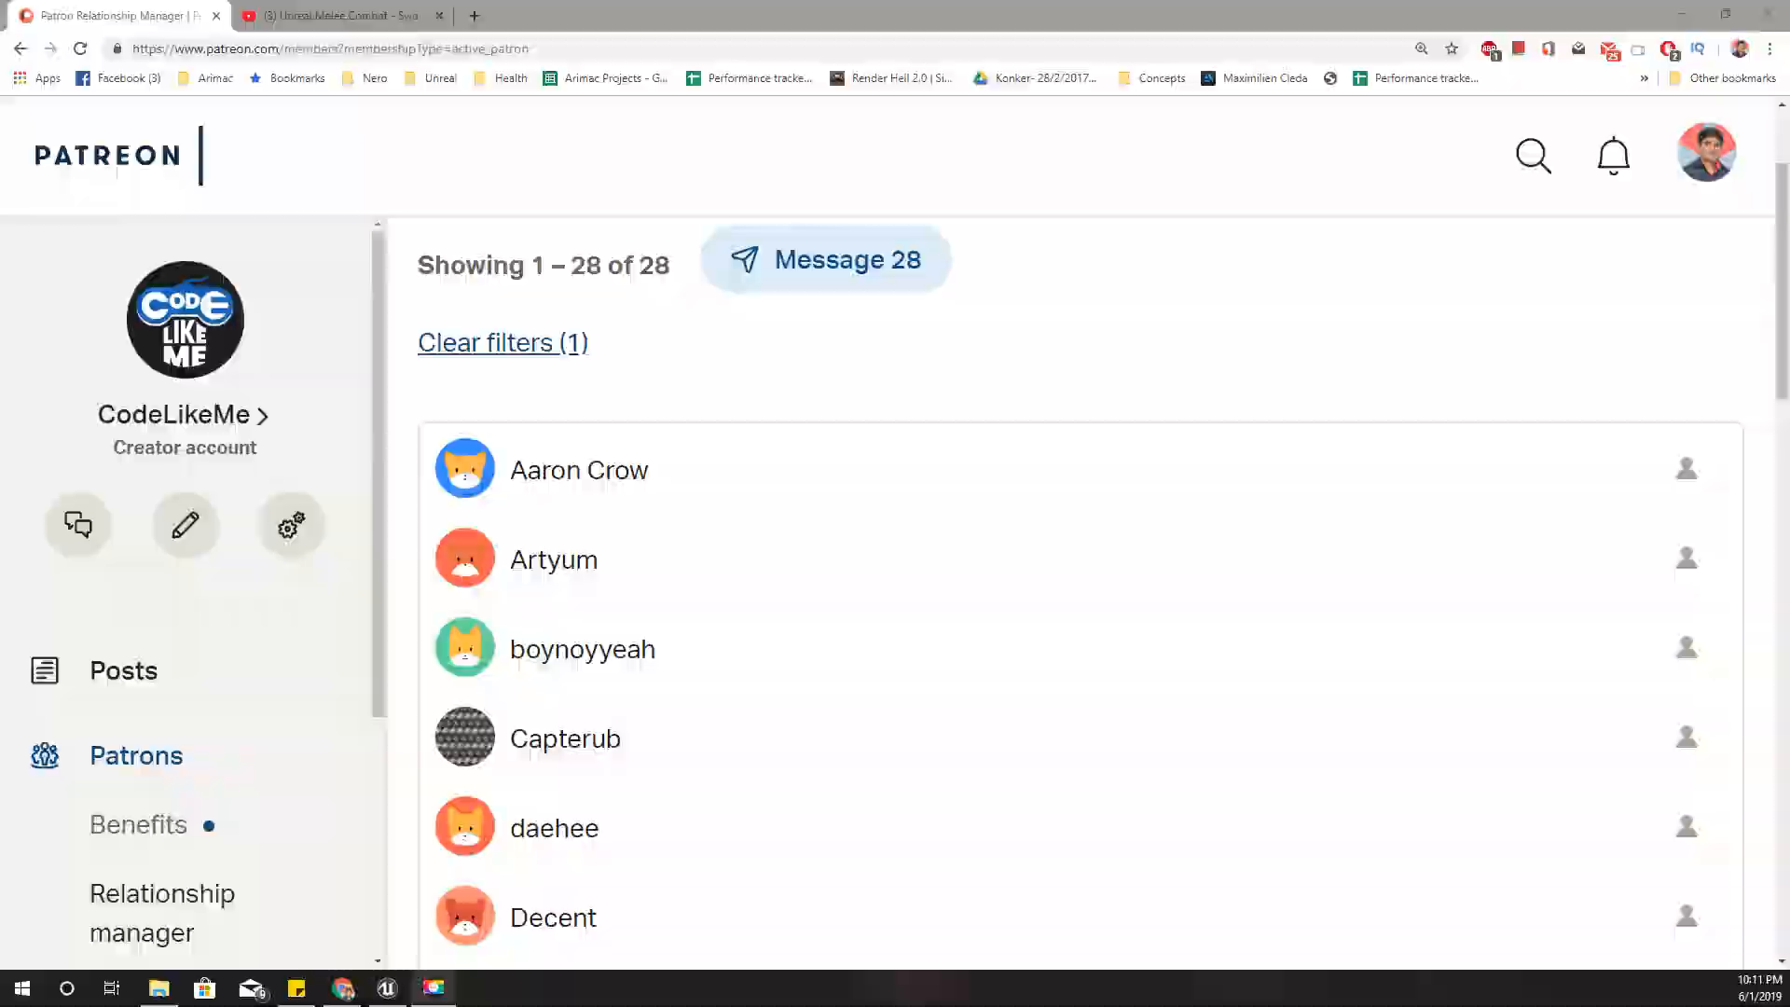
left_click(388, 989)
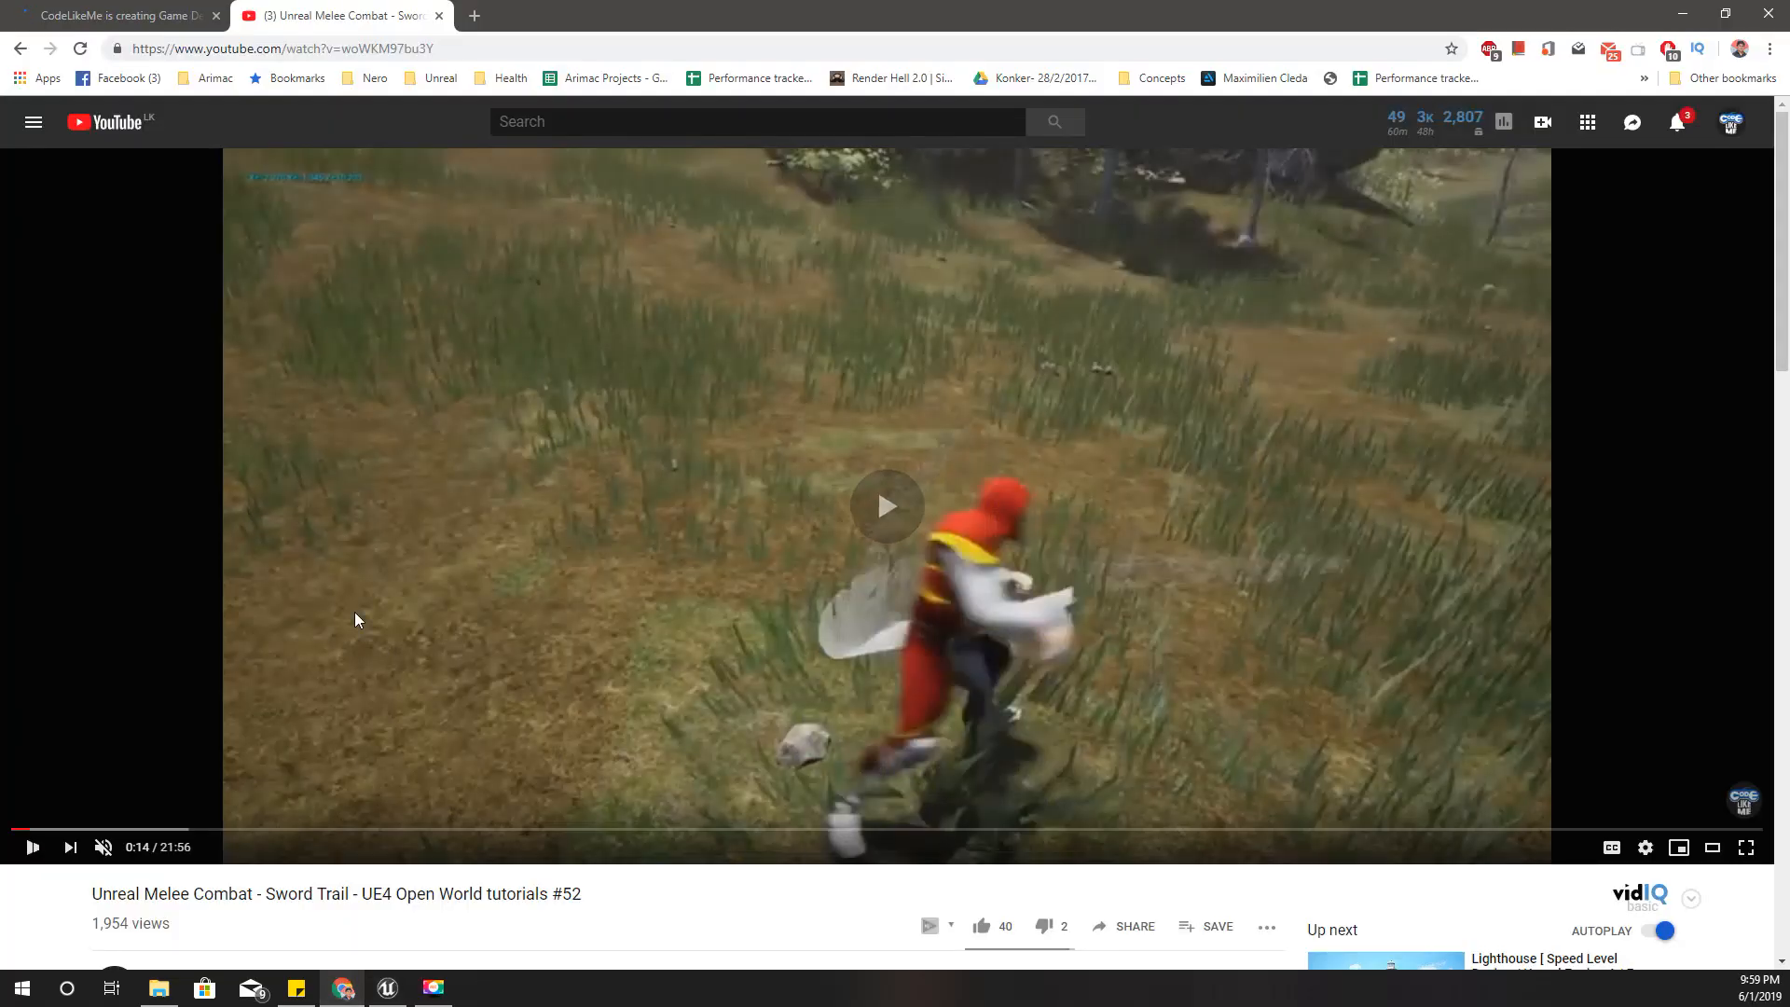
left_click(888, 505)
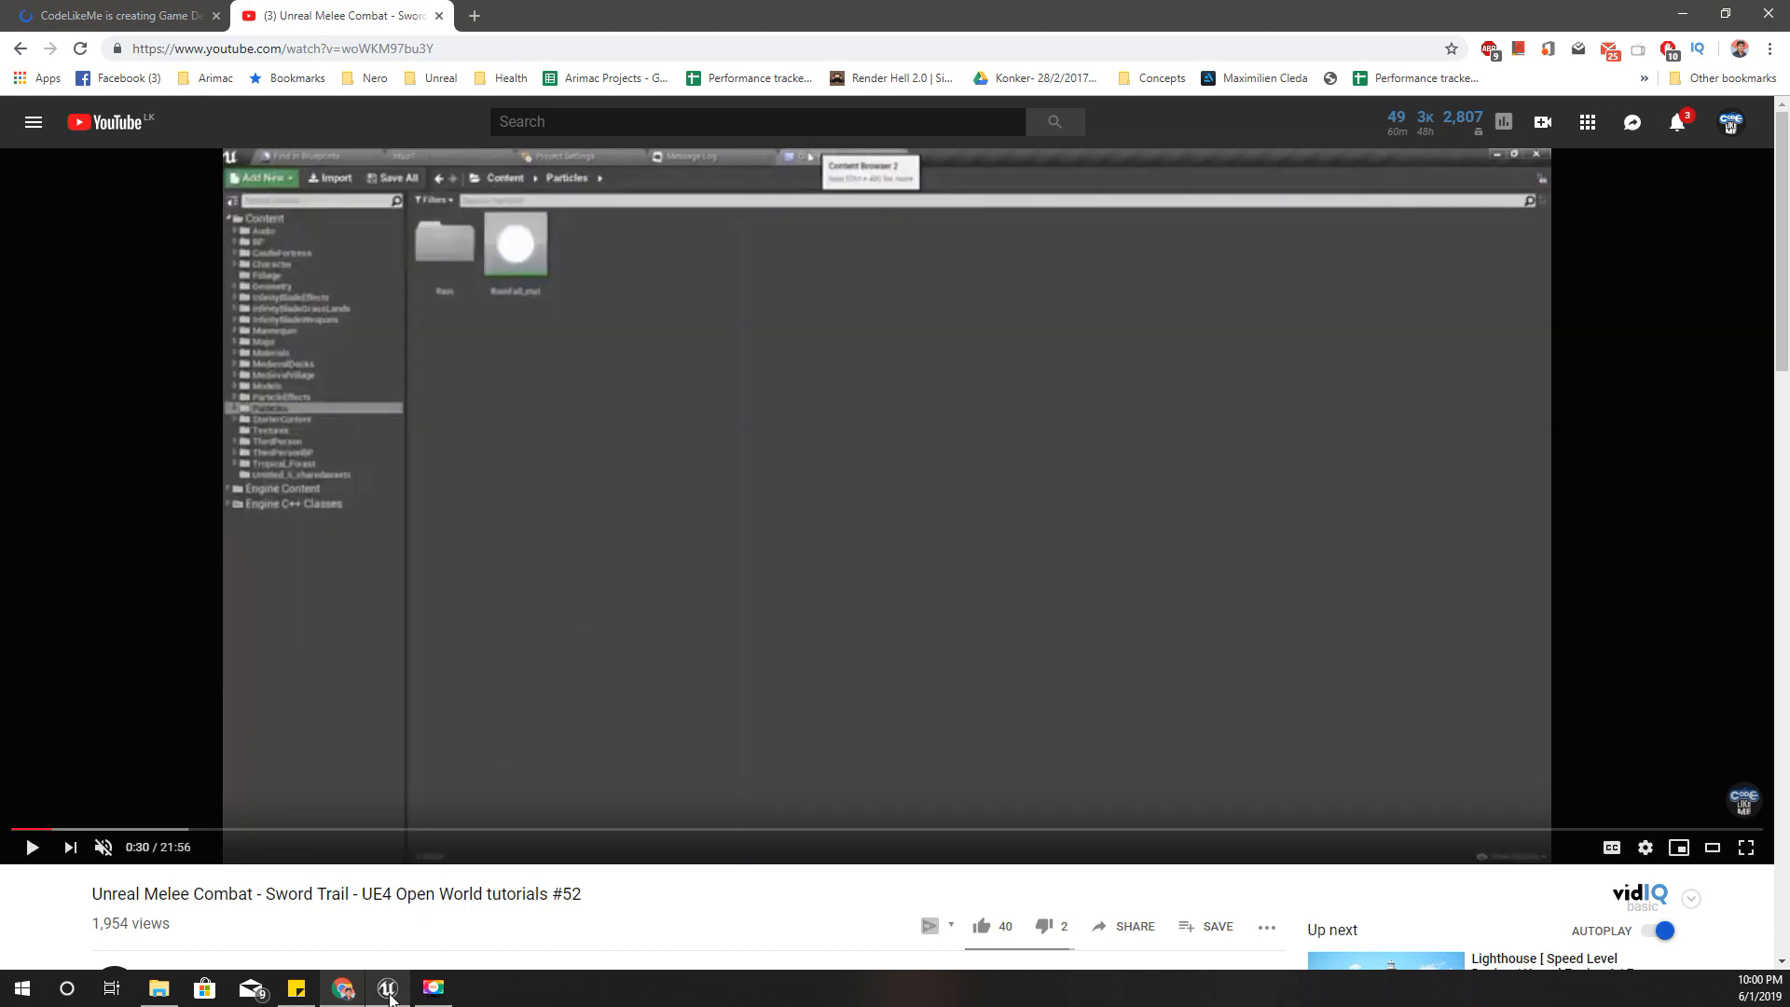
Look over the Cube trail assets, then BP_MeleeWeapon's Trail component playing CubeAnim on SK_Trail.
left_click(388, 989)
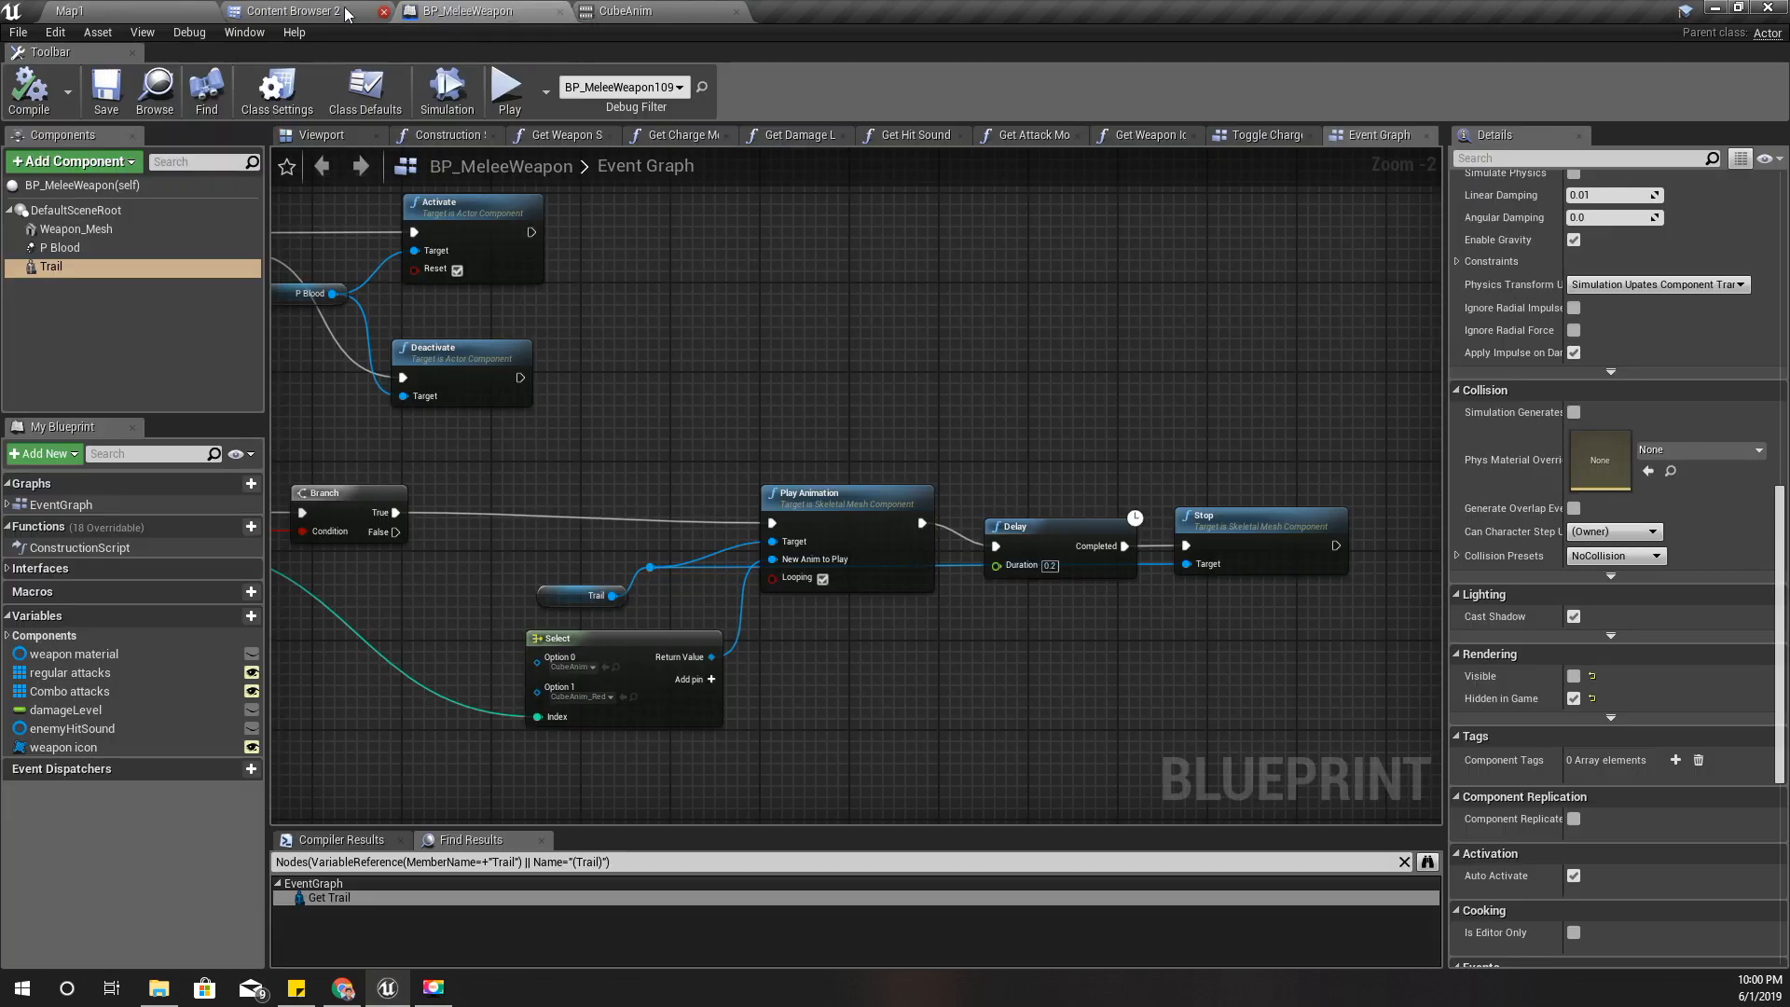
left_click(293, 11)
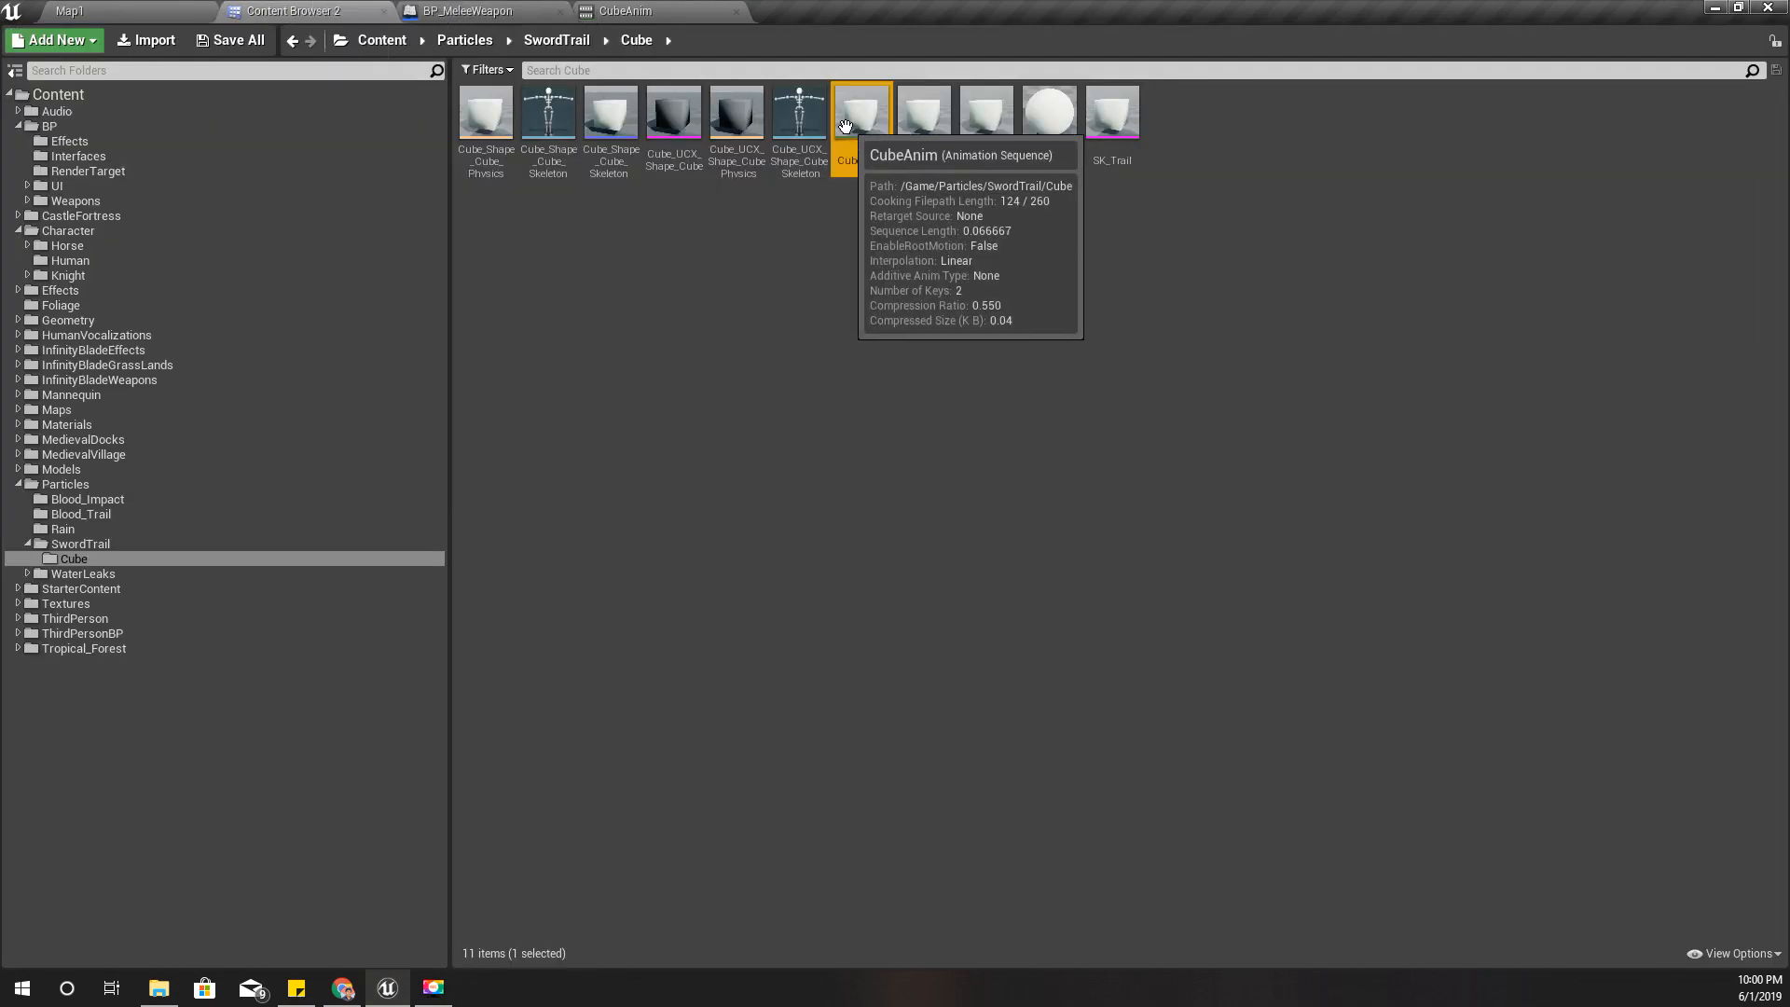
mouse_move(970, 227)
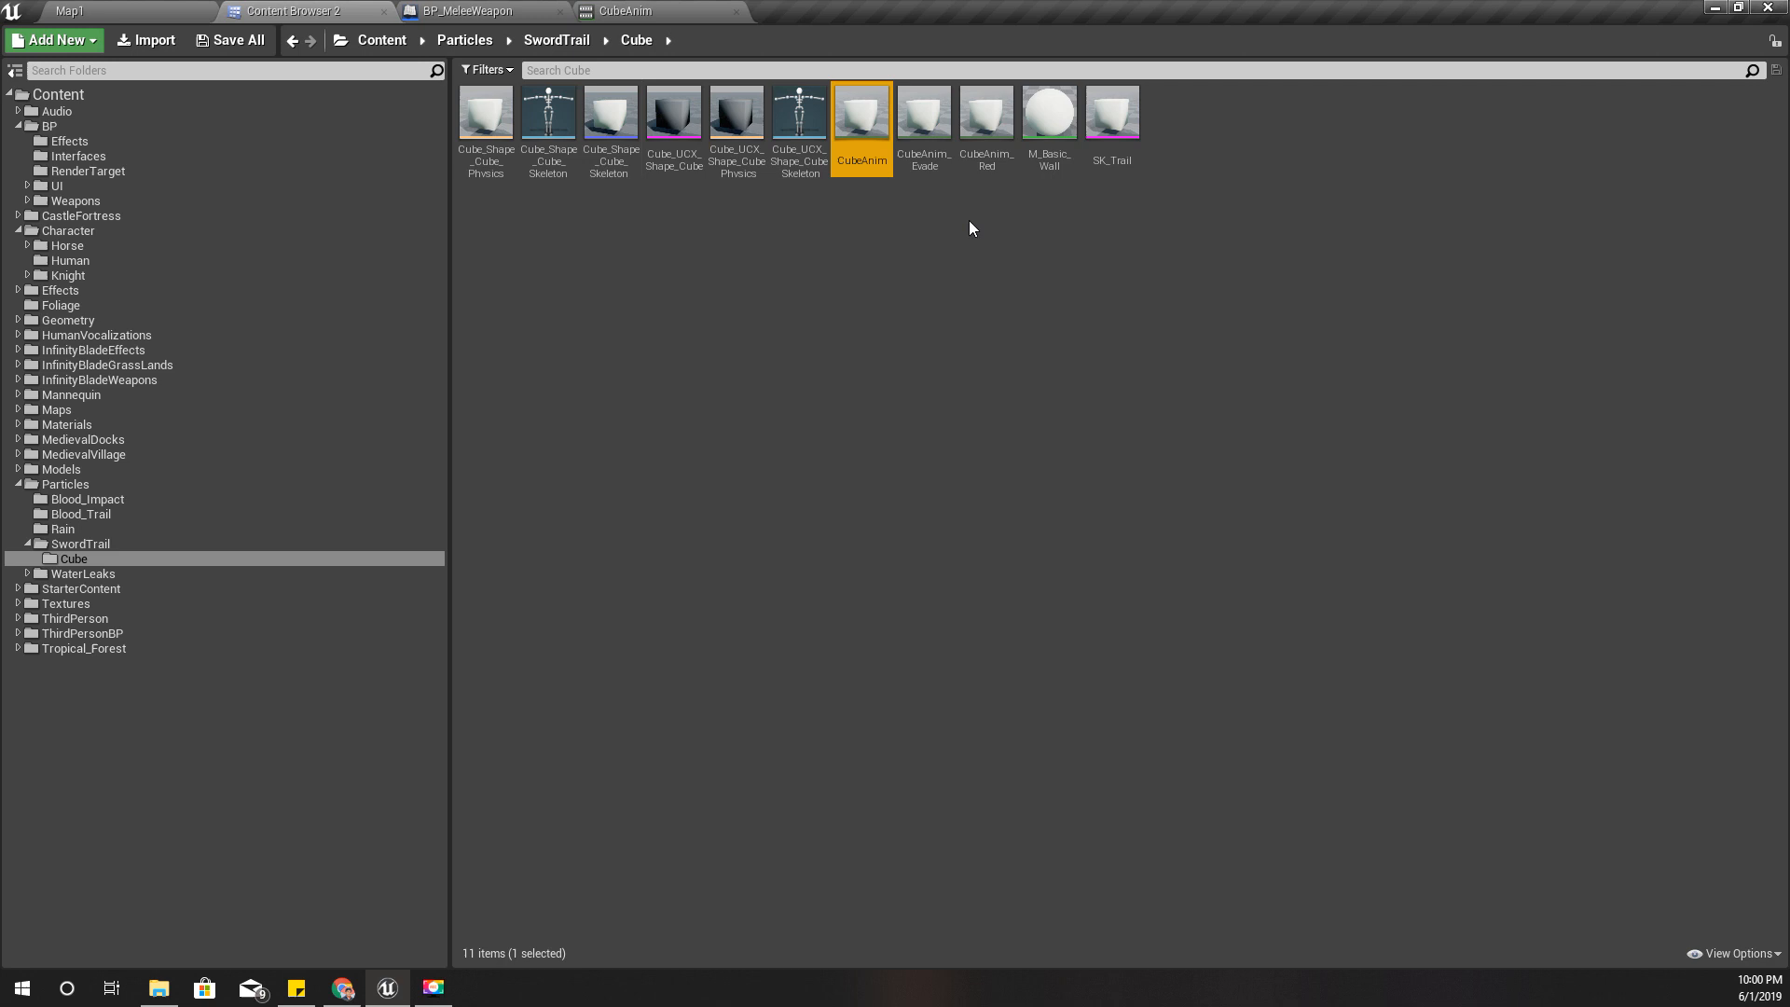
mouse_move(912, 220)
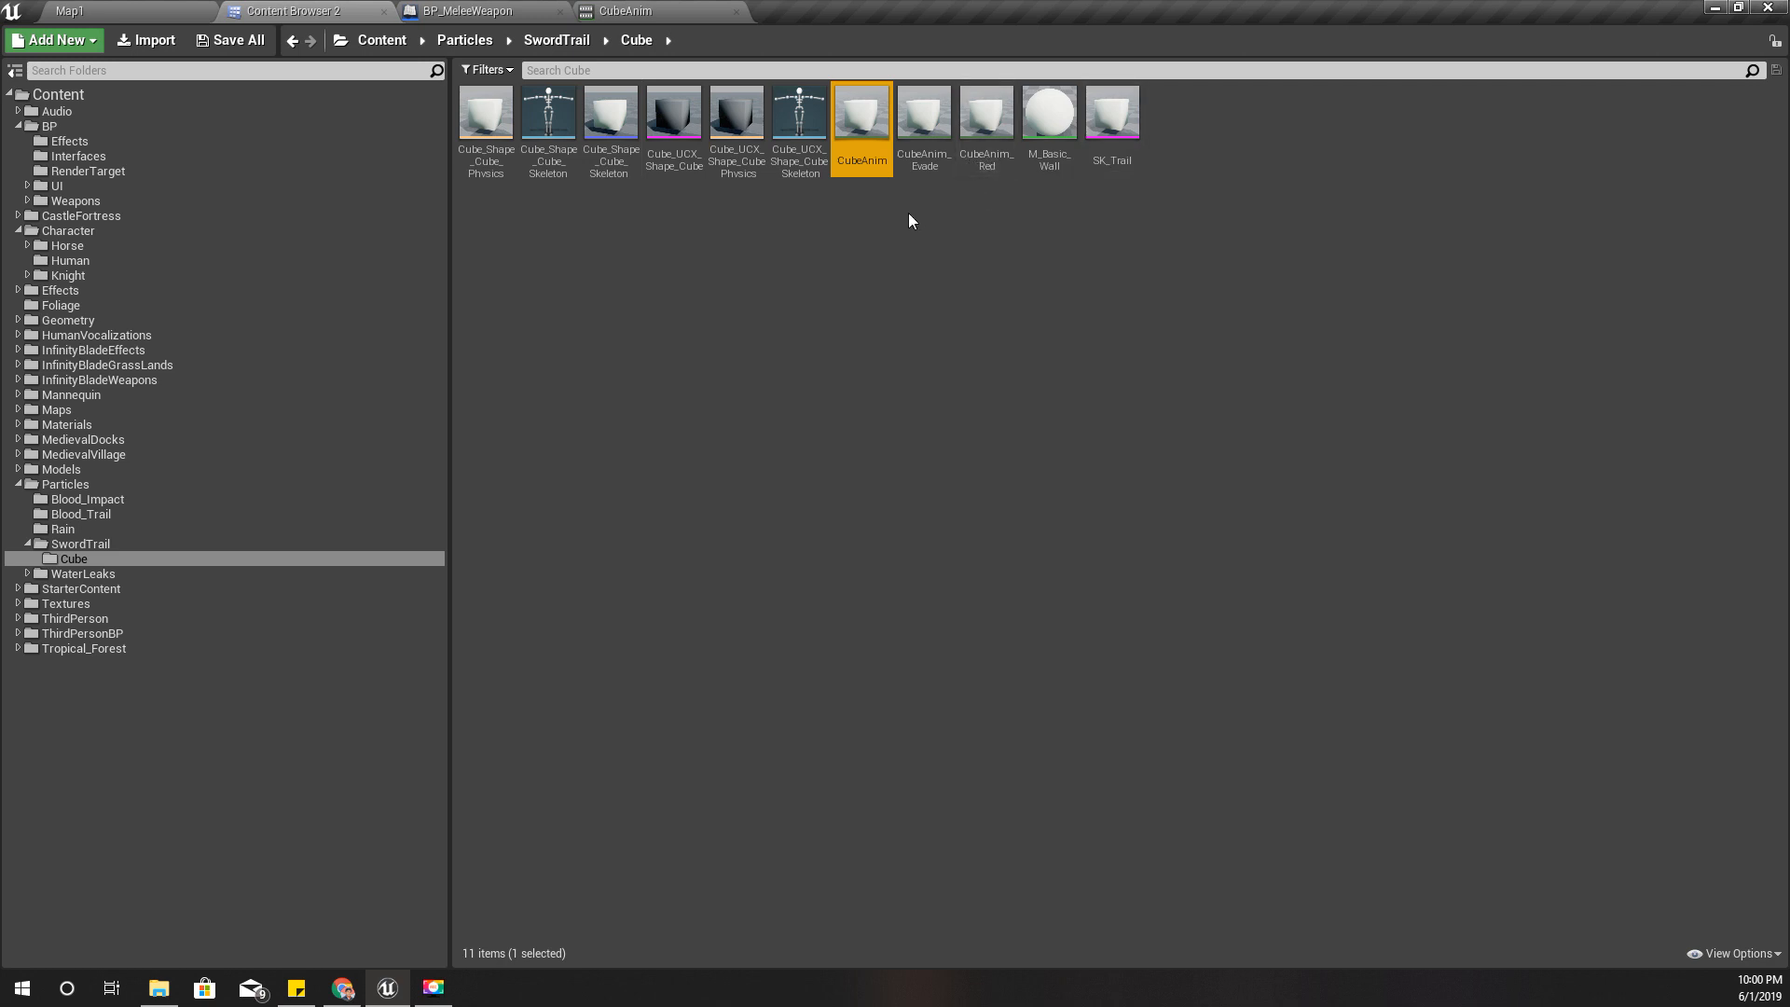
mouse_move(1171, 205)
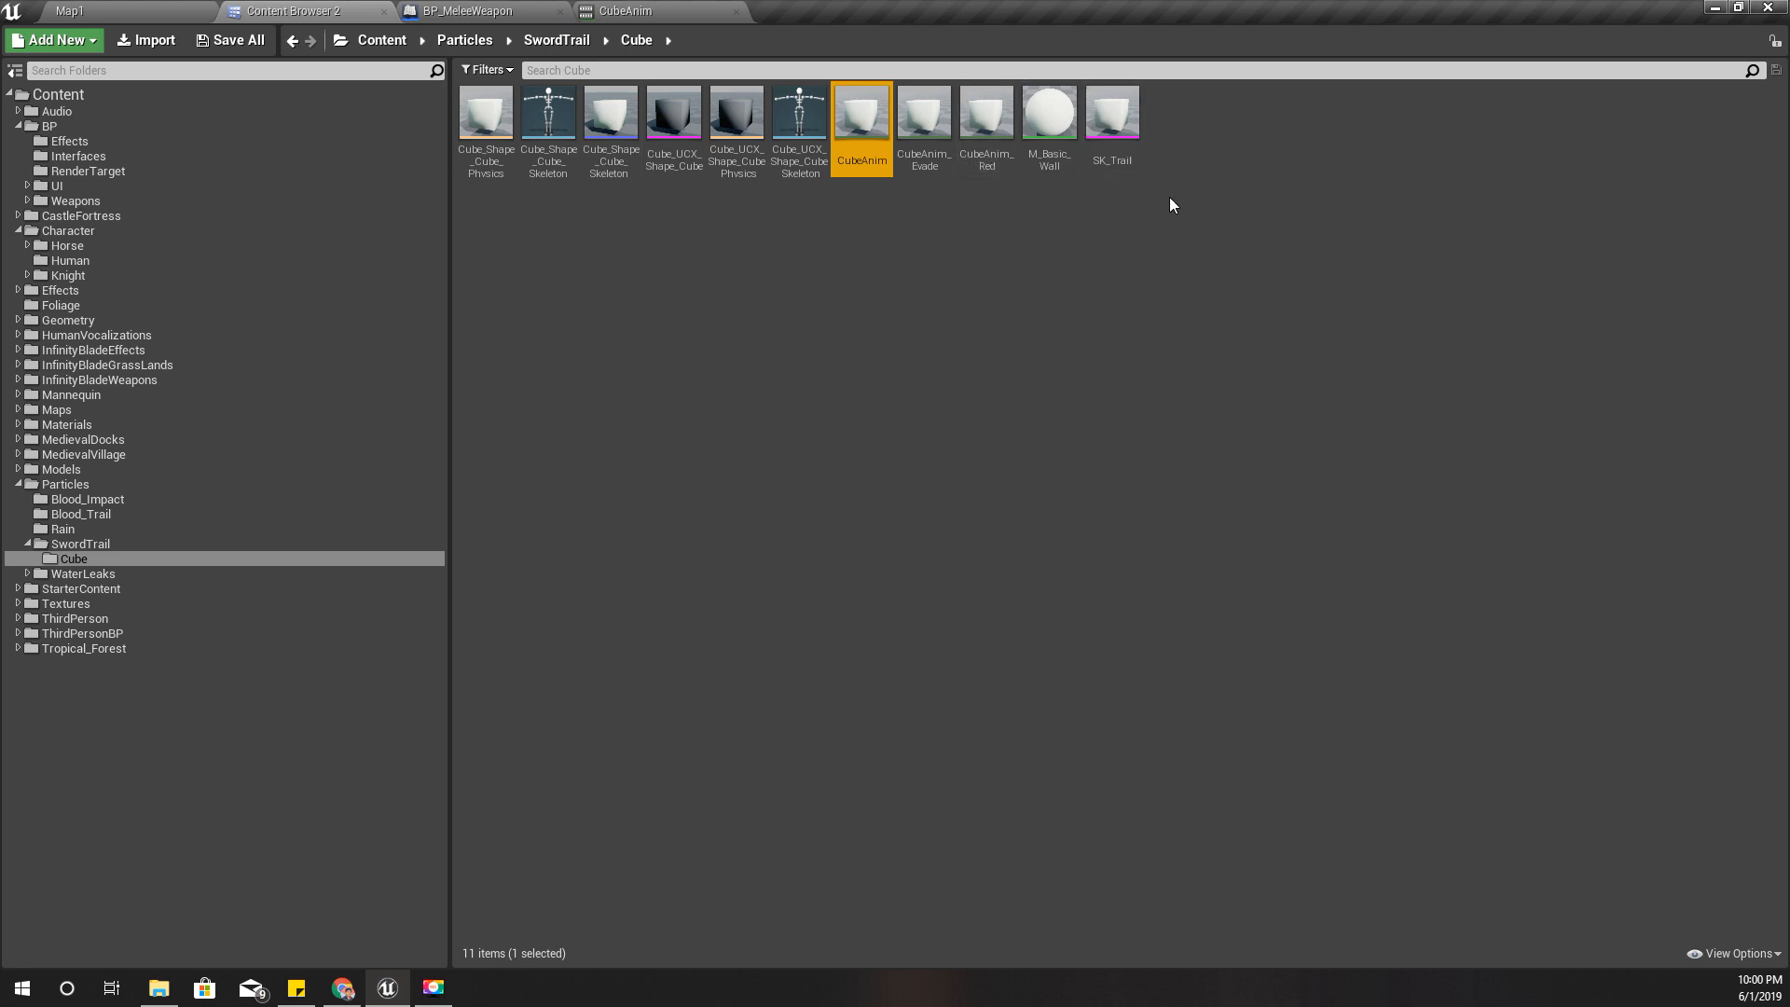
mouse_move(975, 345)
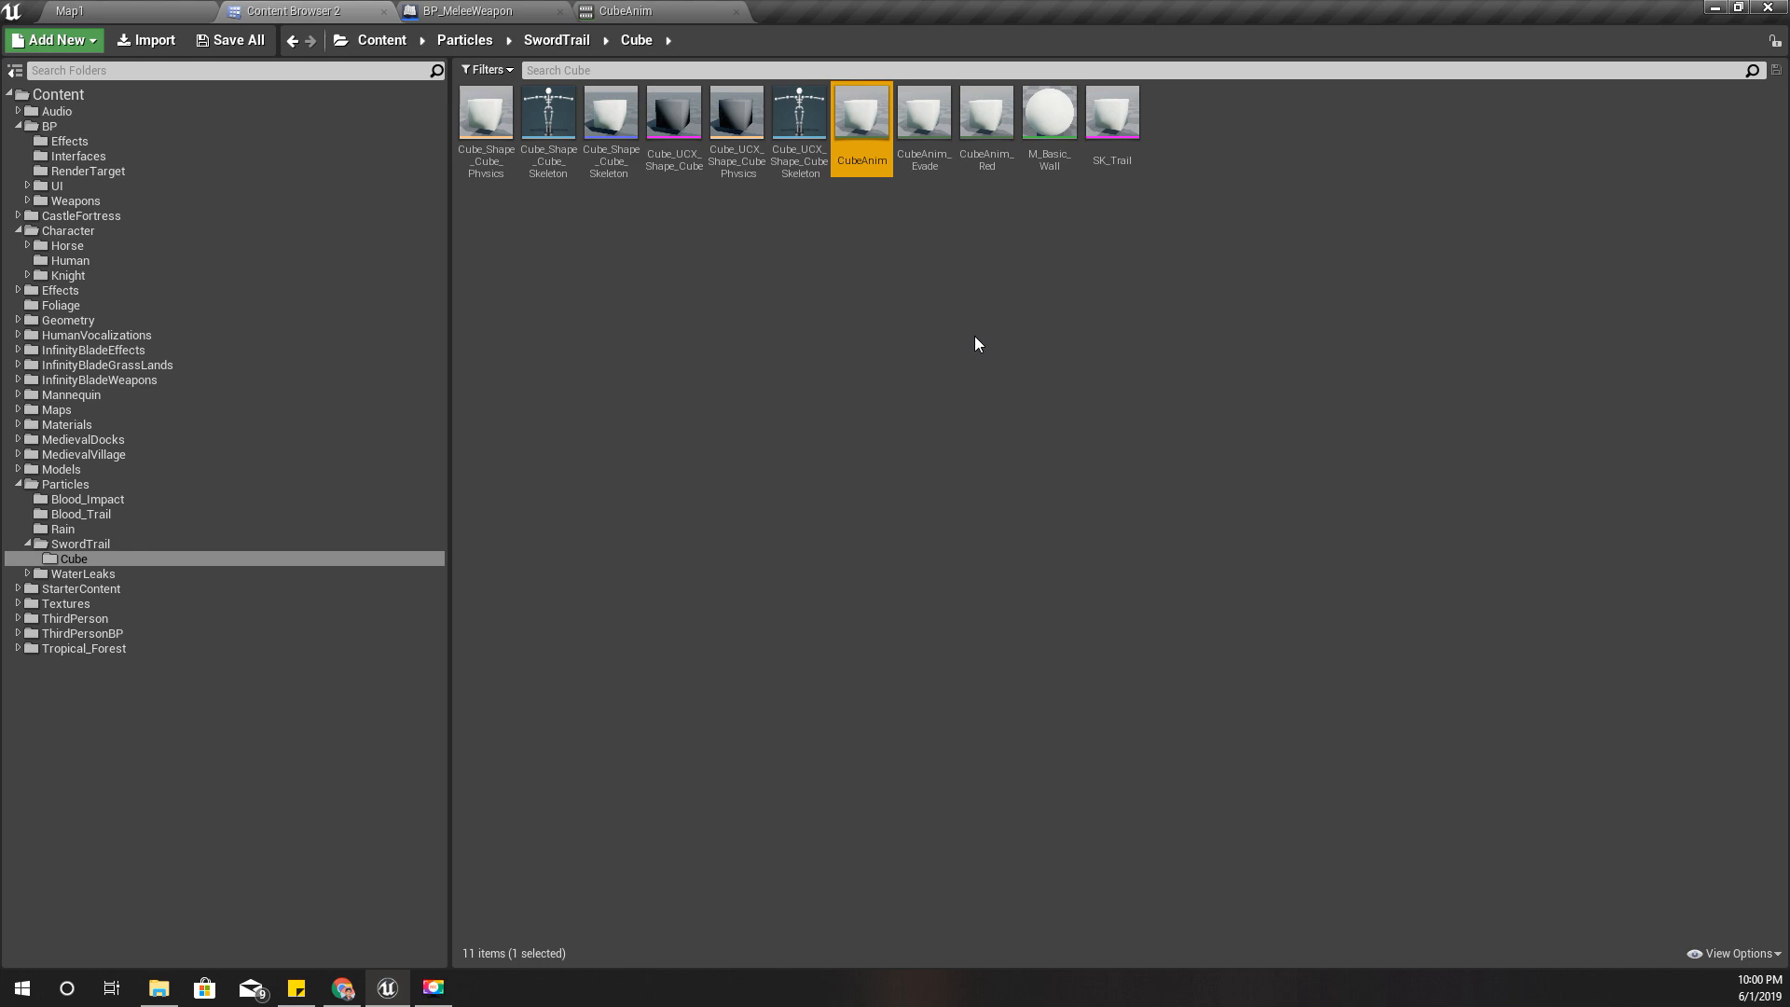
mouse_move(645, 57)
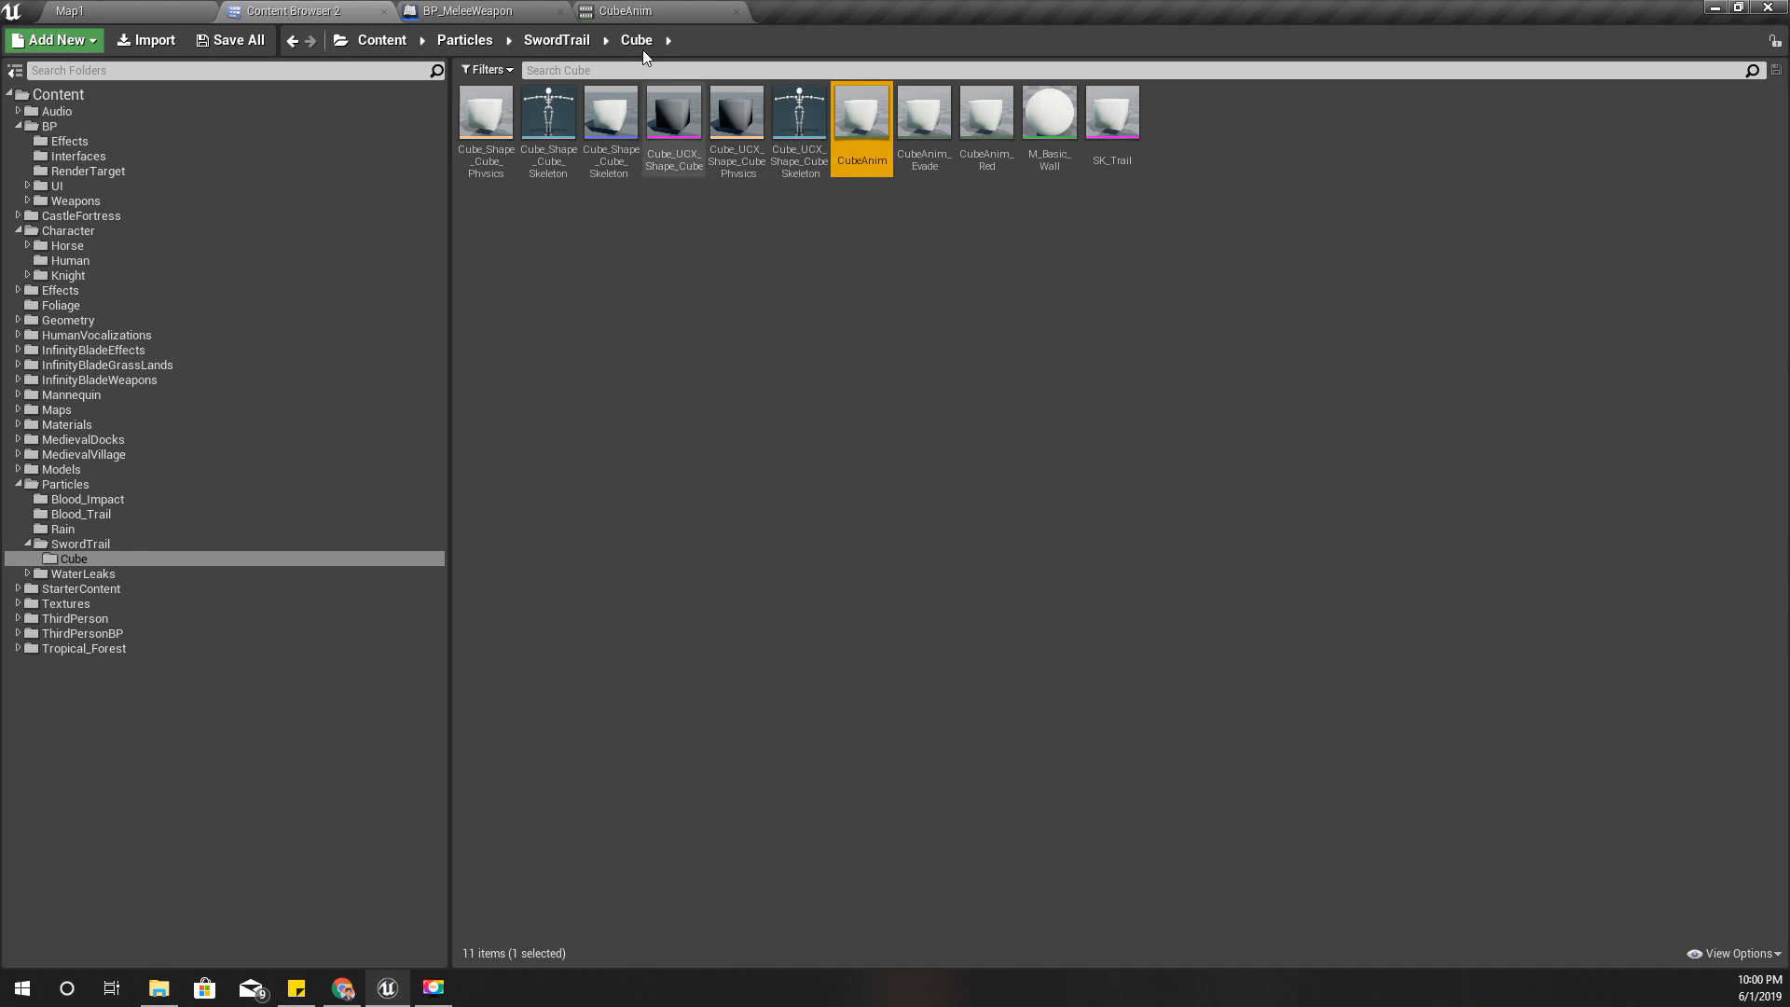
left_click(468, 11)
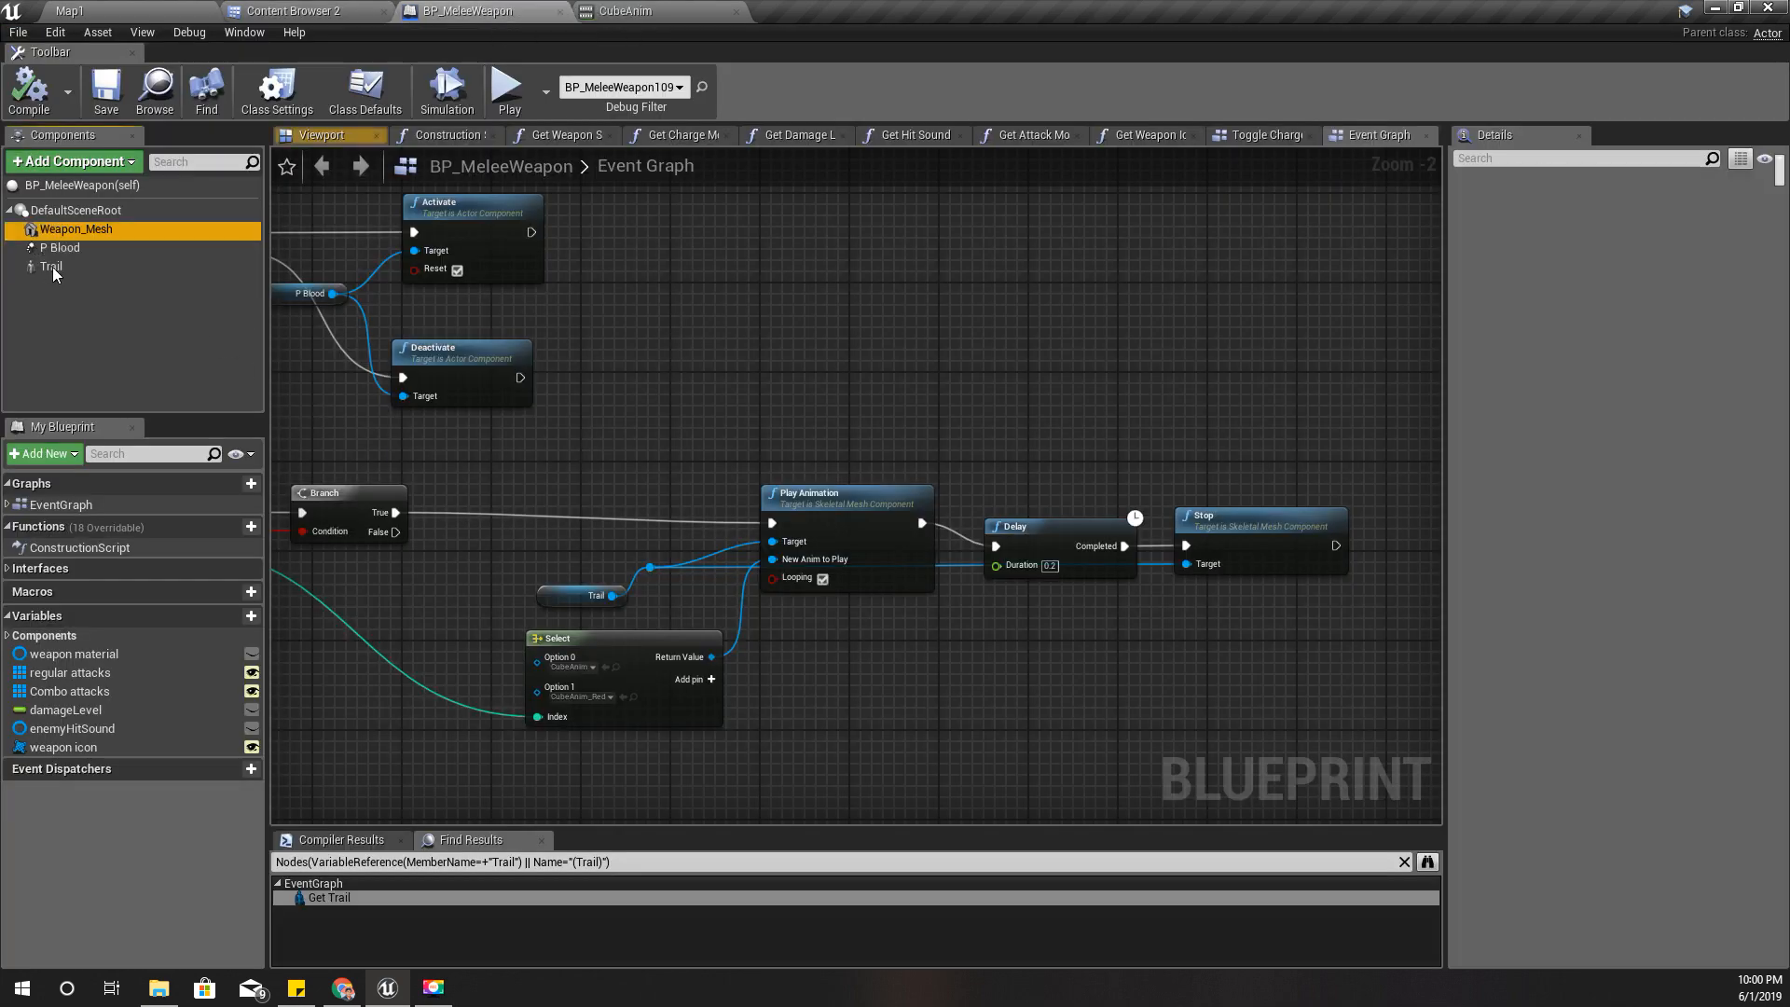
left_click(52, 267)
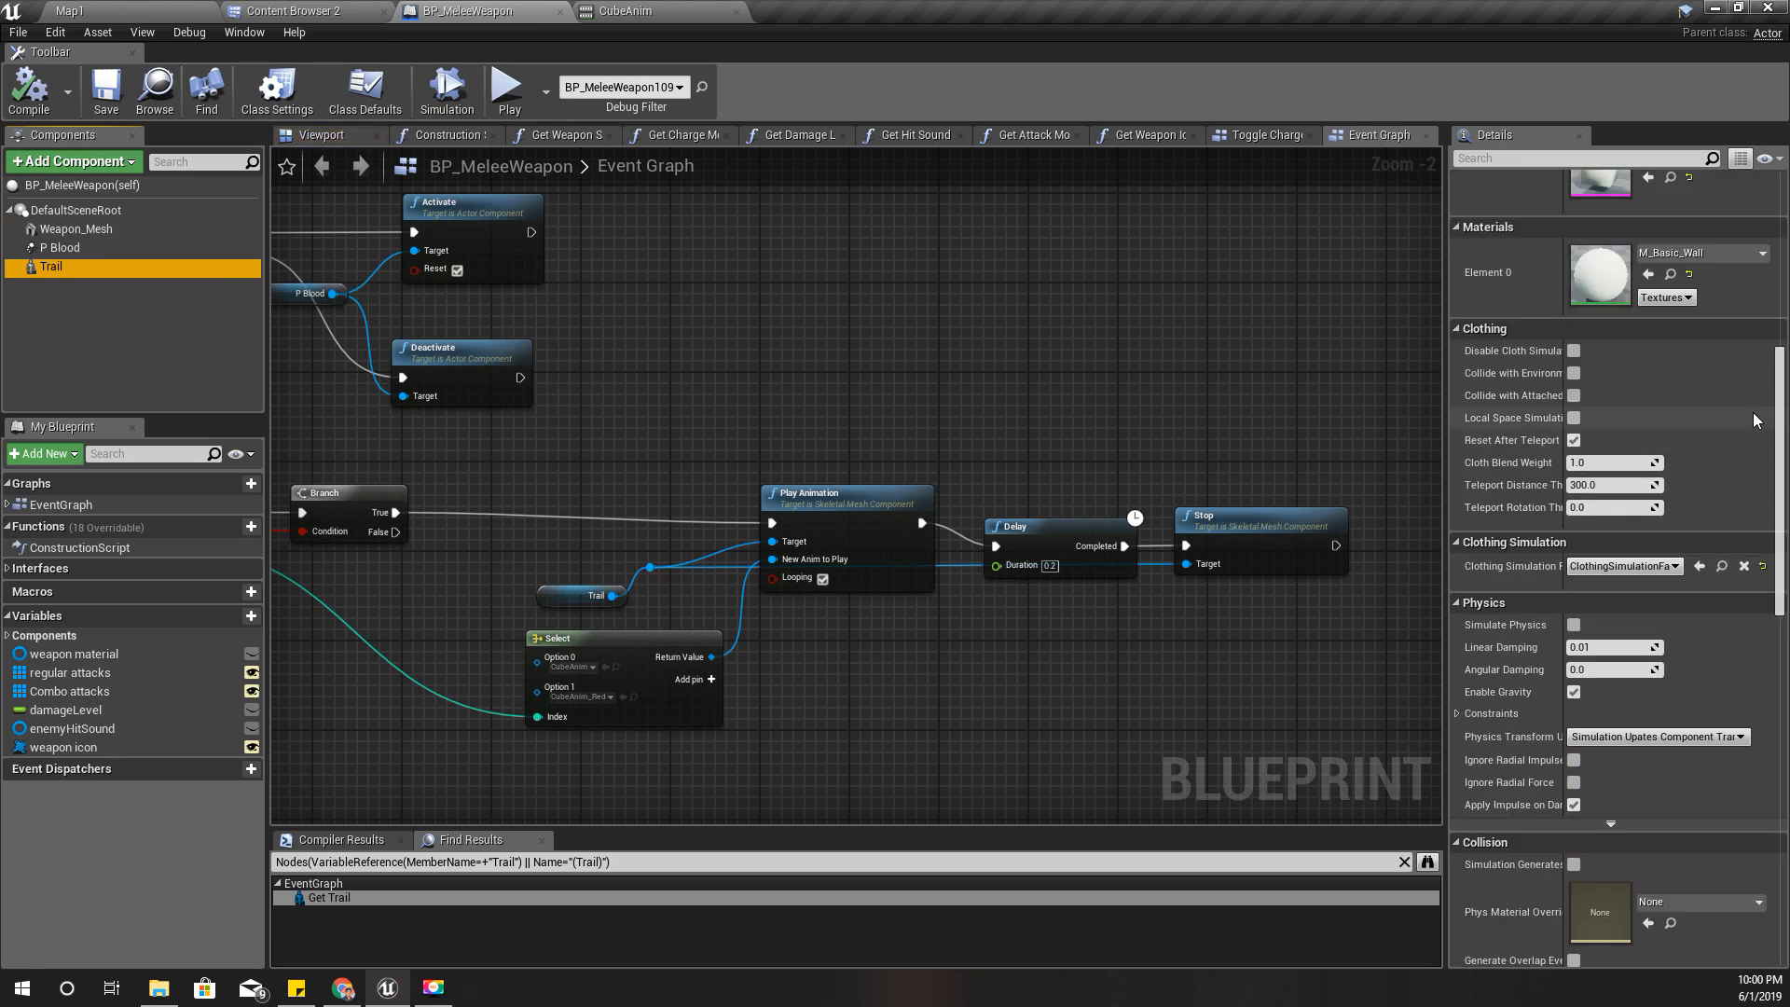
scroll("up", 3)
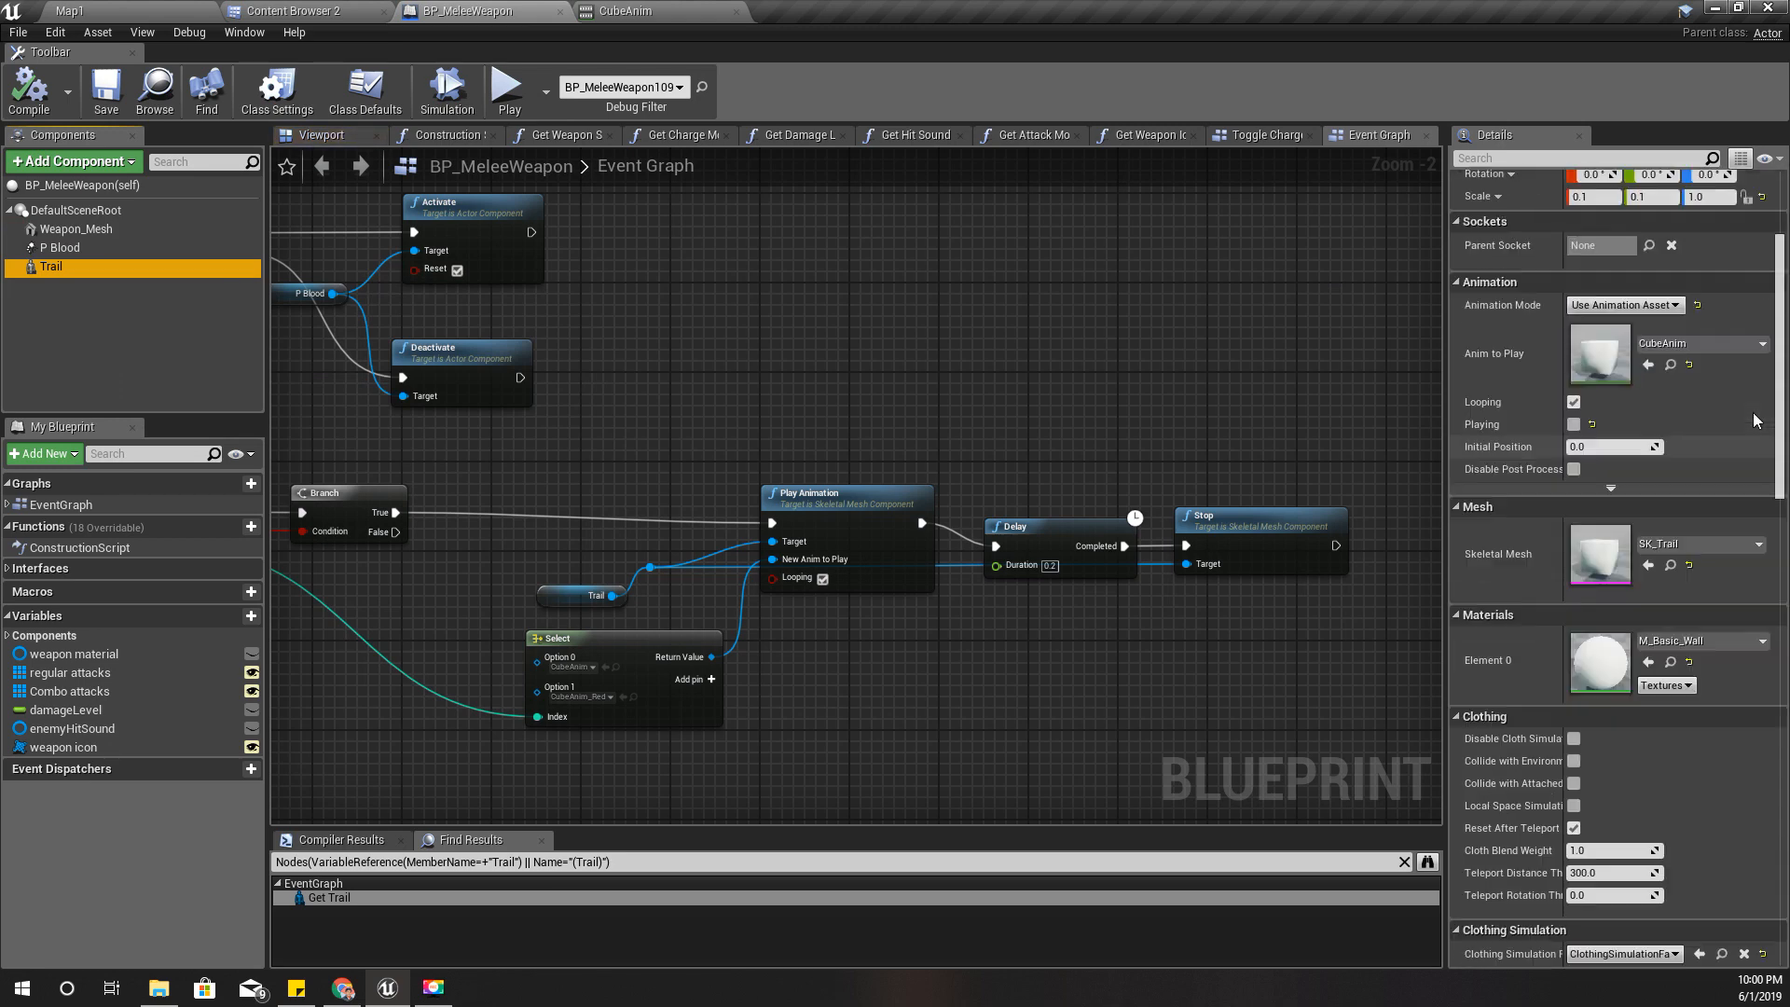
scroll("up", 3)
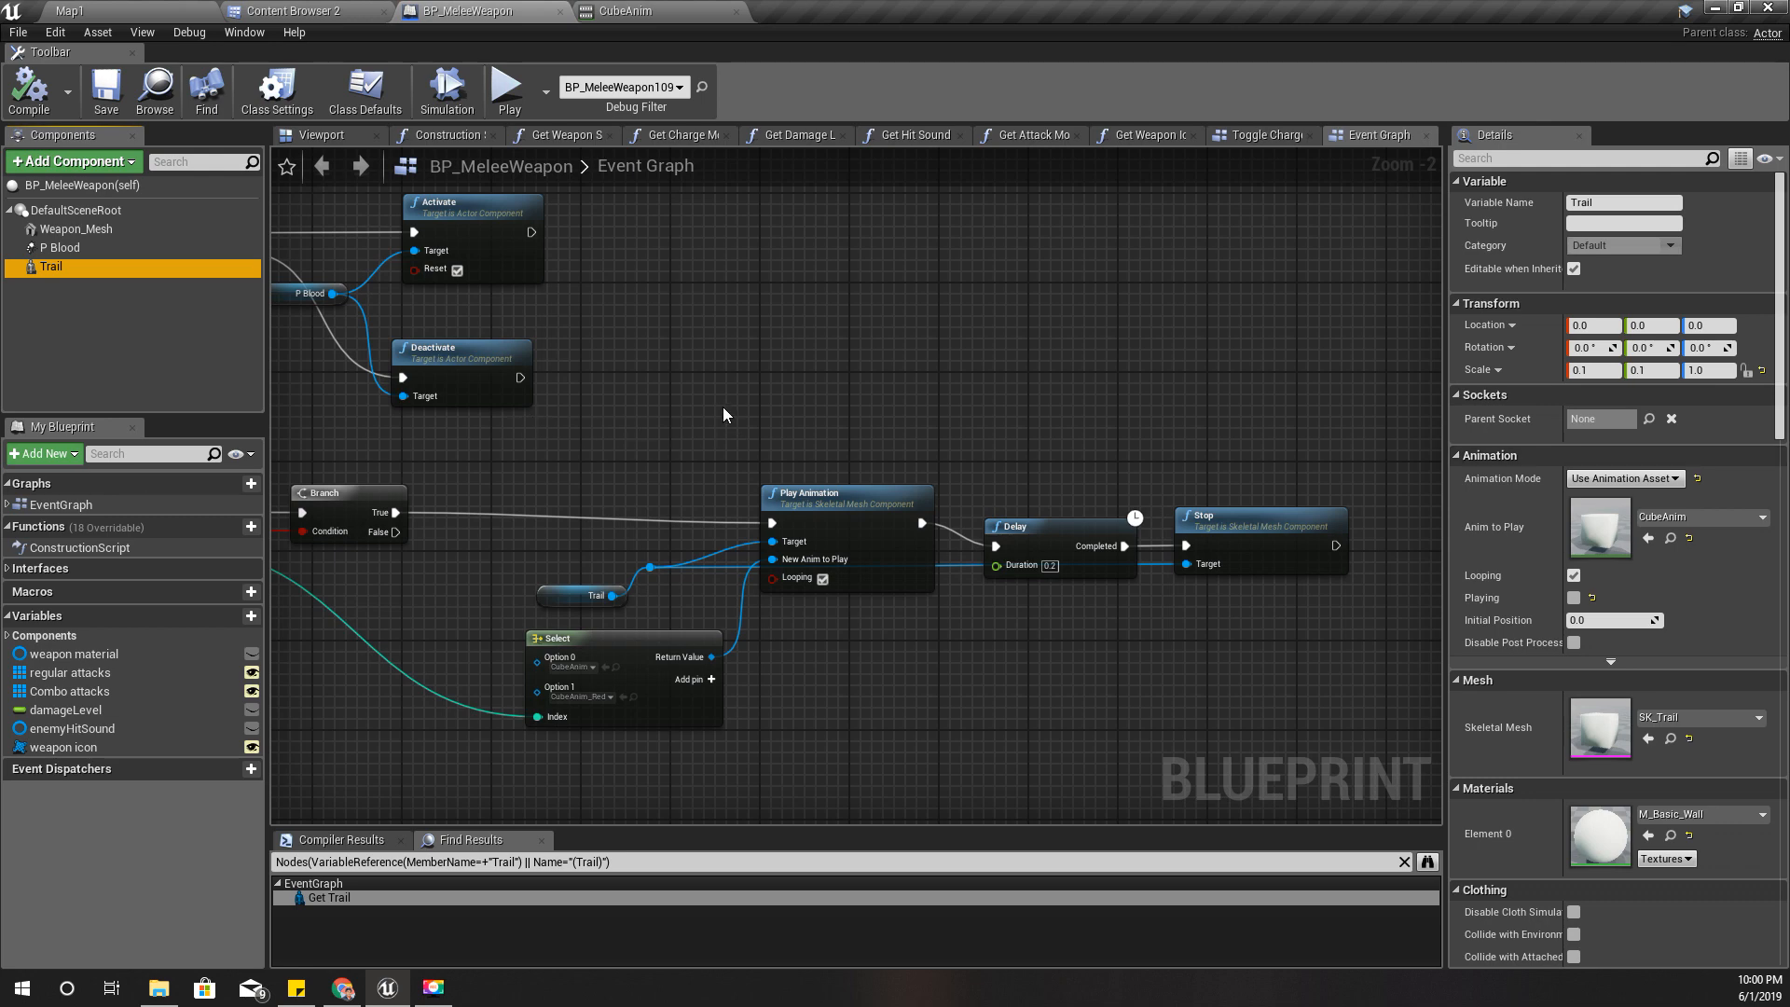
right_click(48, 267)
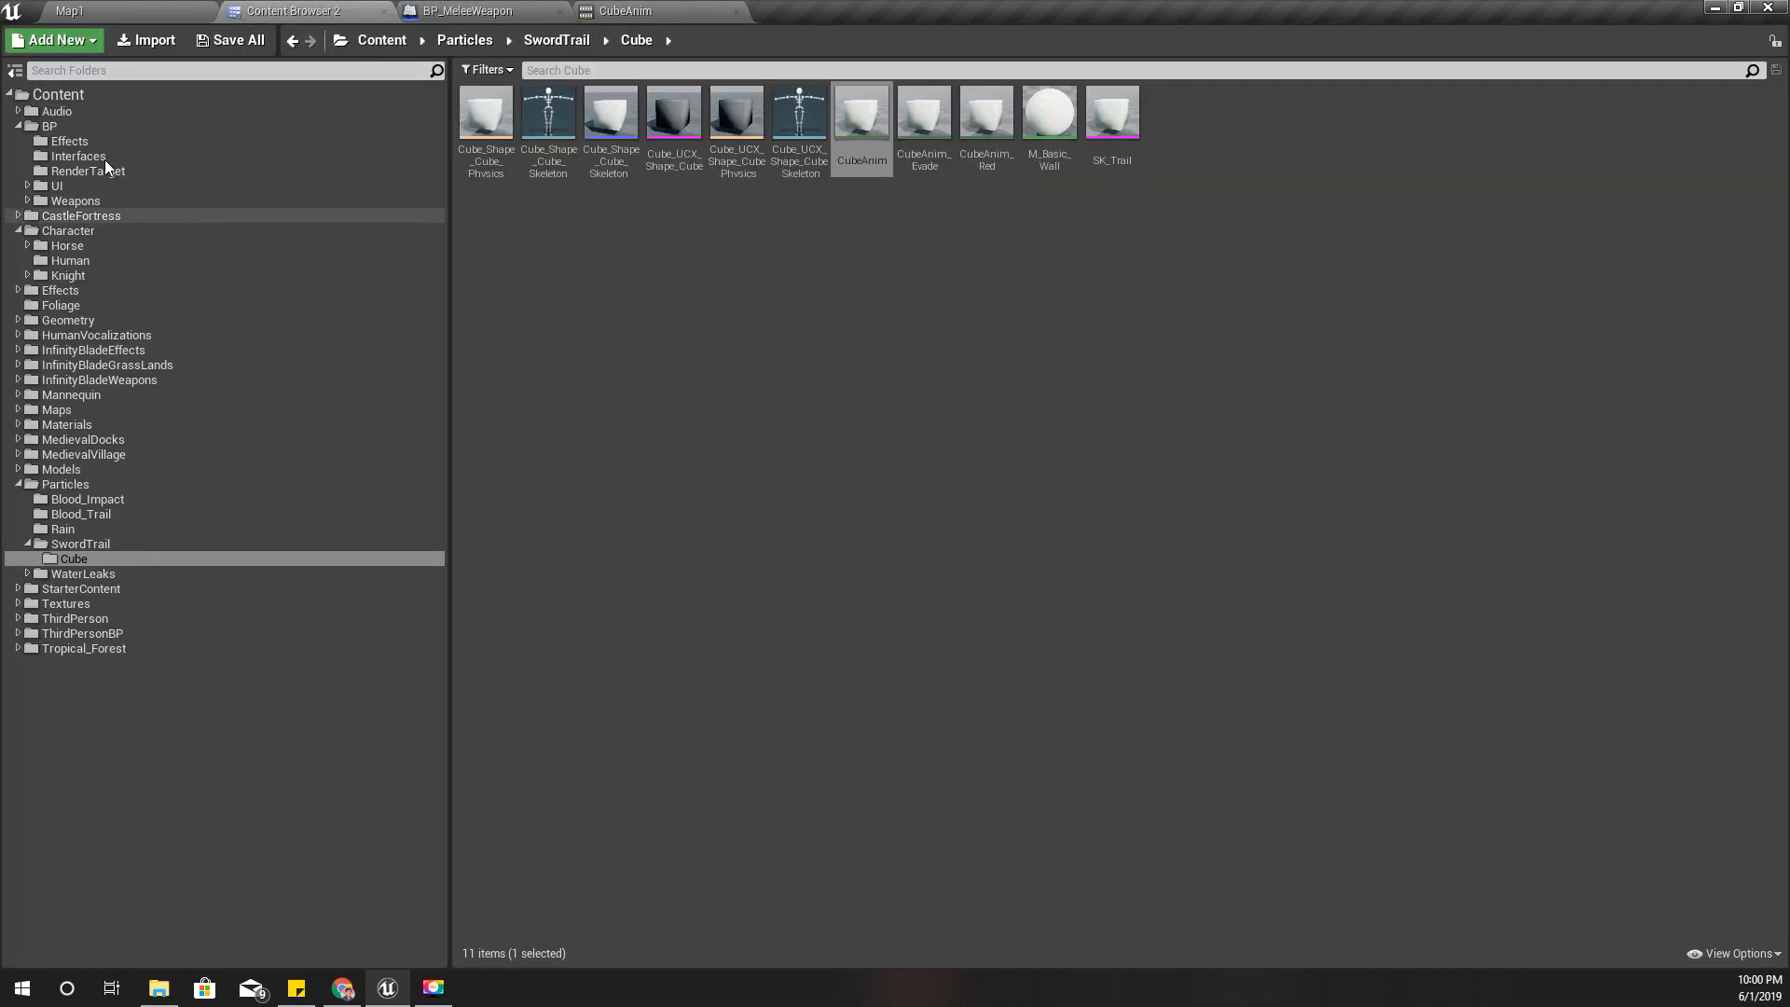
Navigate BP > Weapons, bring up BP_Arrow and select its arrow mesh component, then return to the assets.
left_click(48, 125)
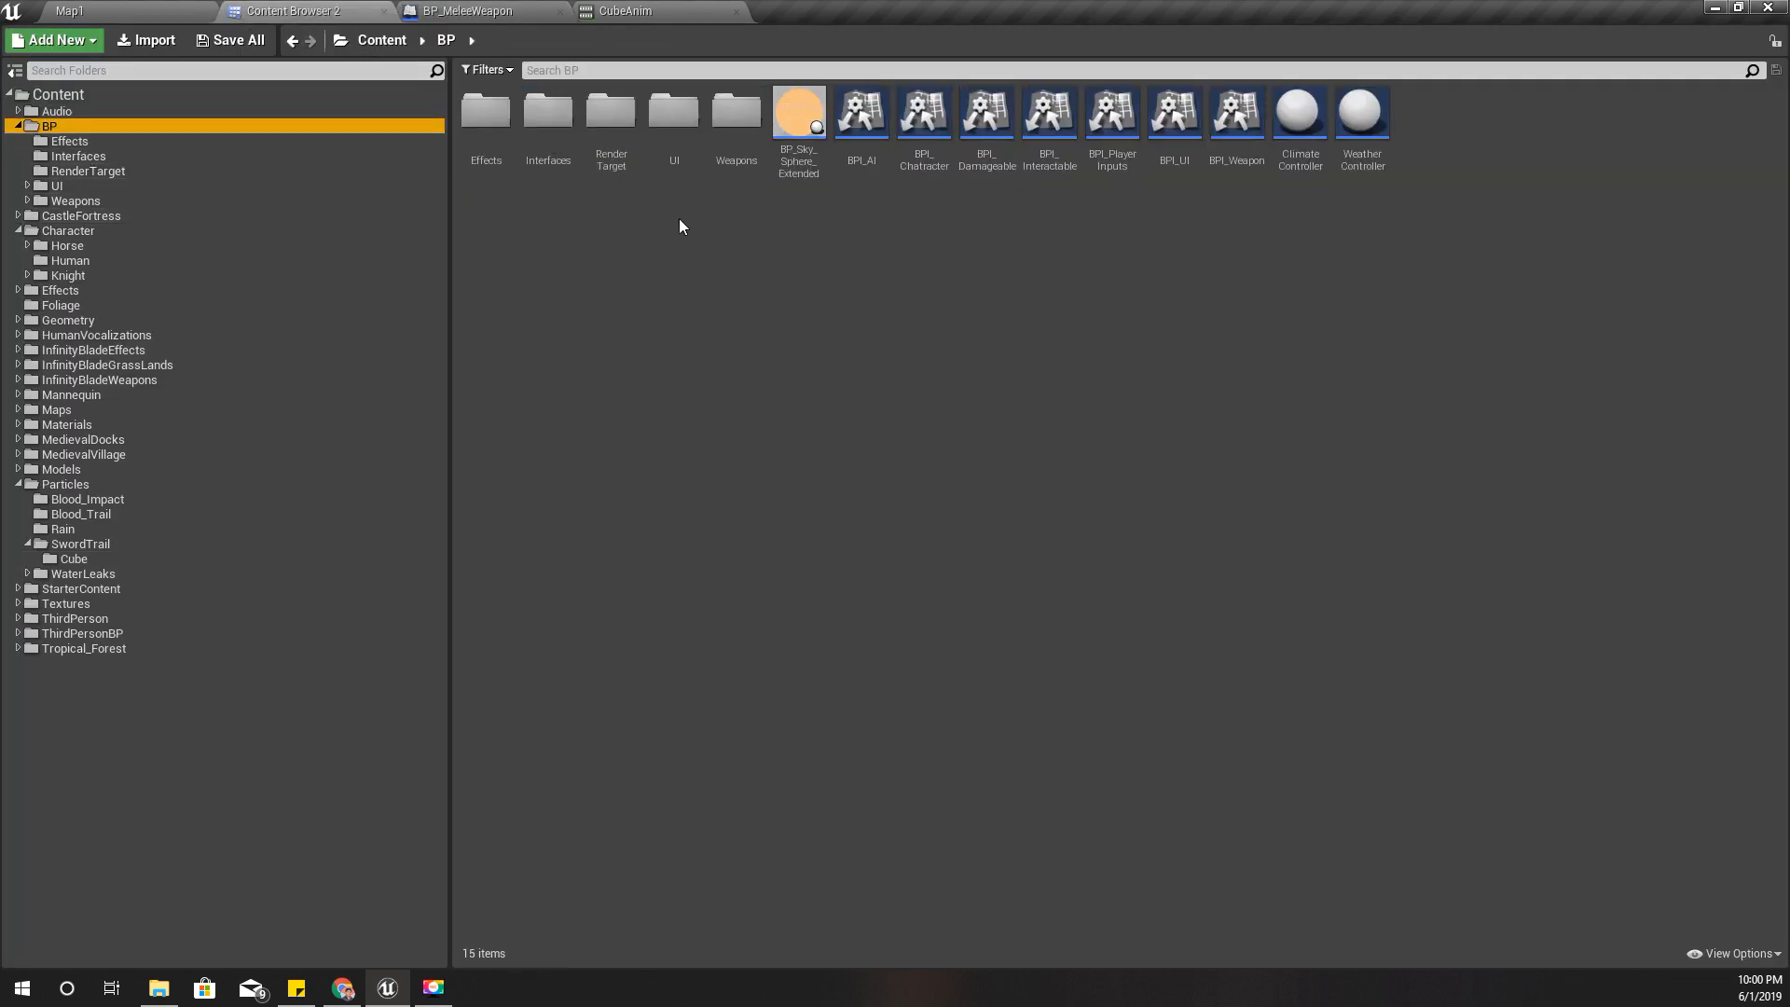
mouse_move(714, 193)
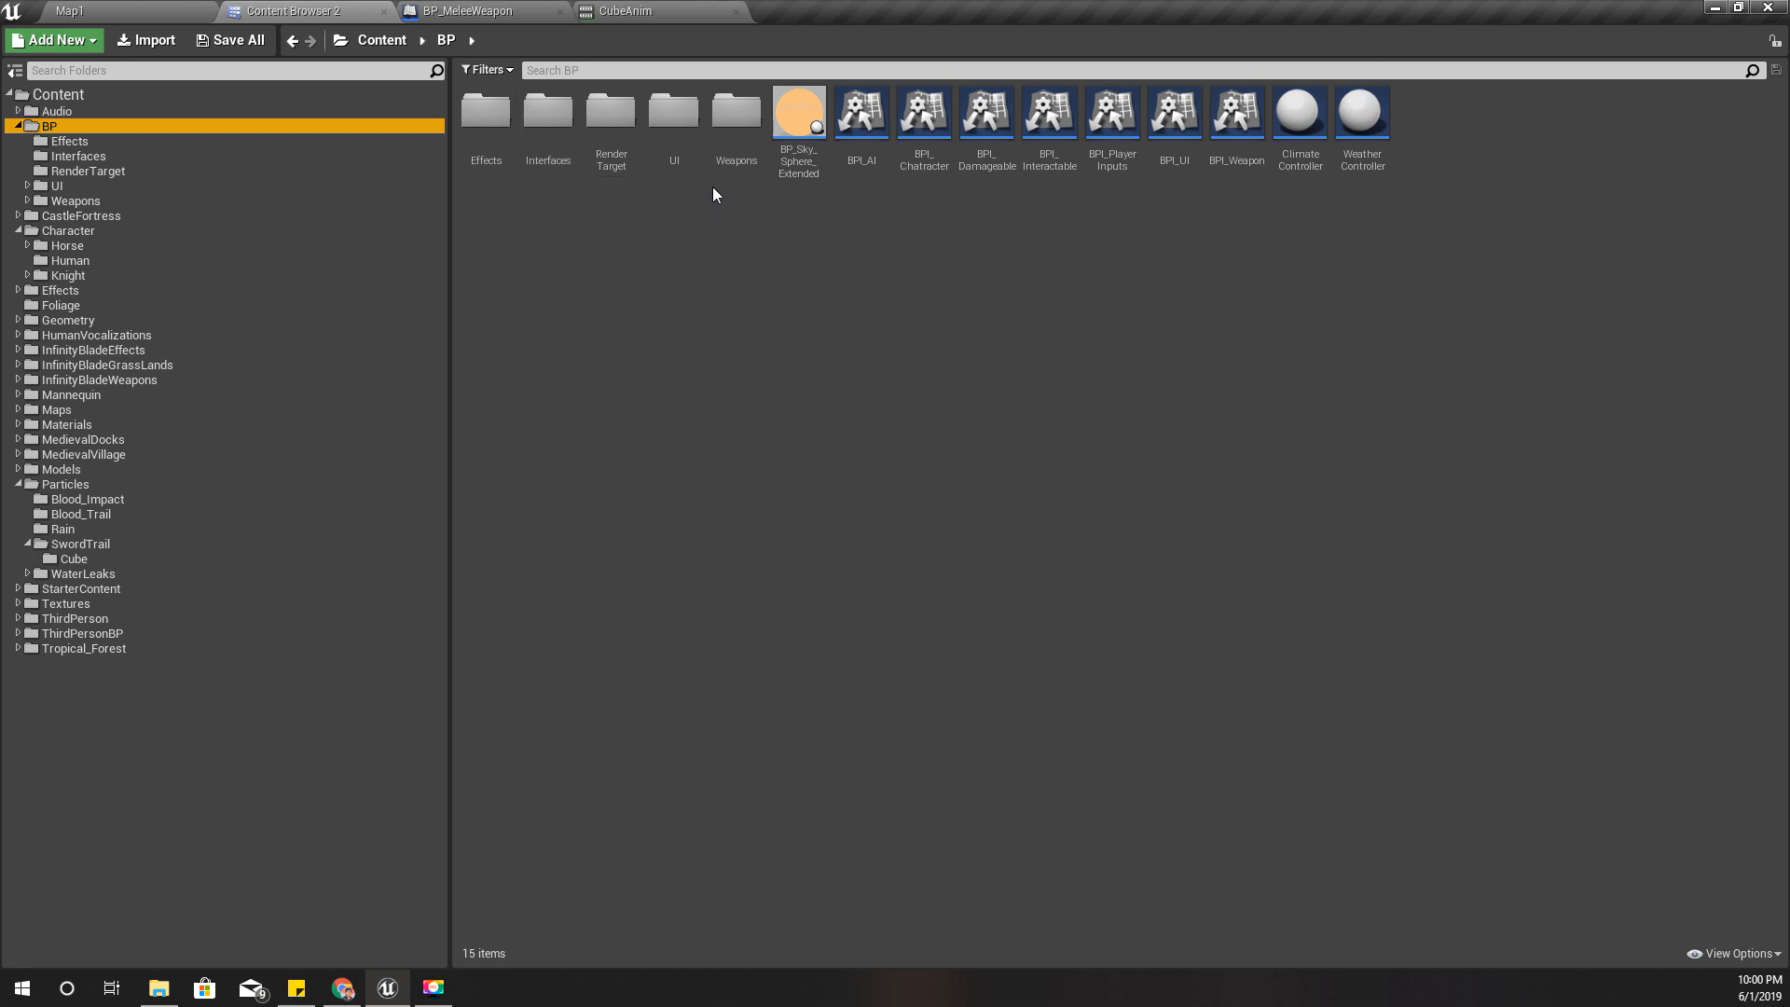
left_click(736, 110)
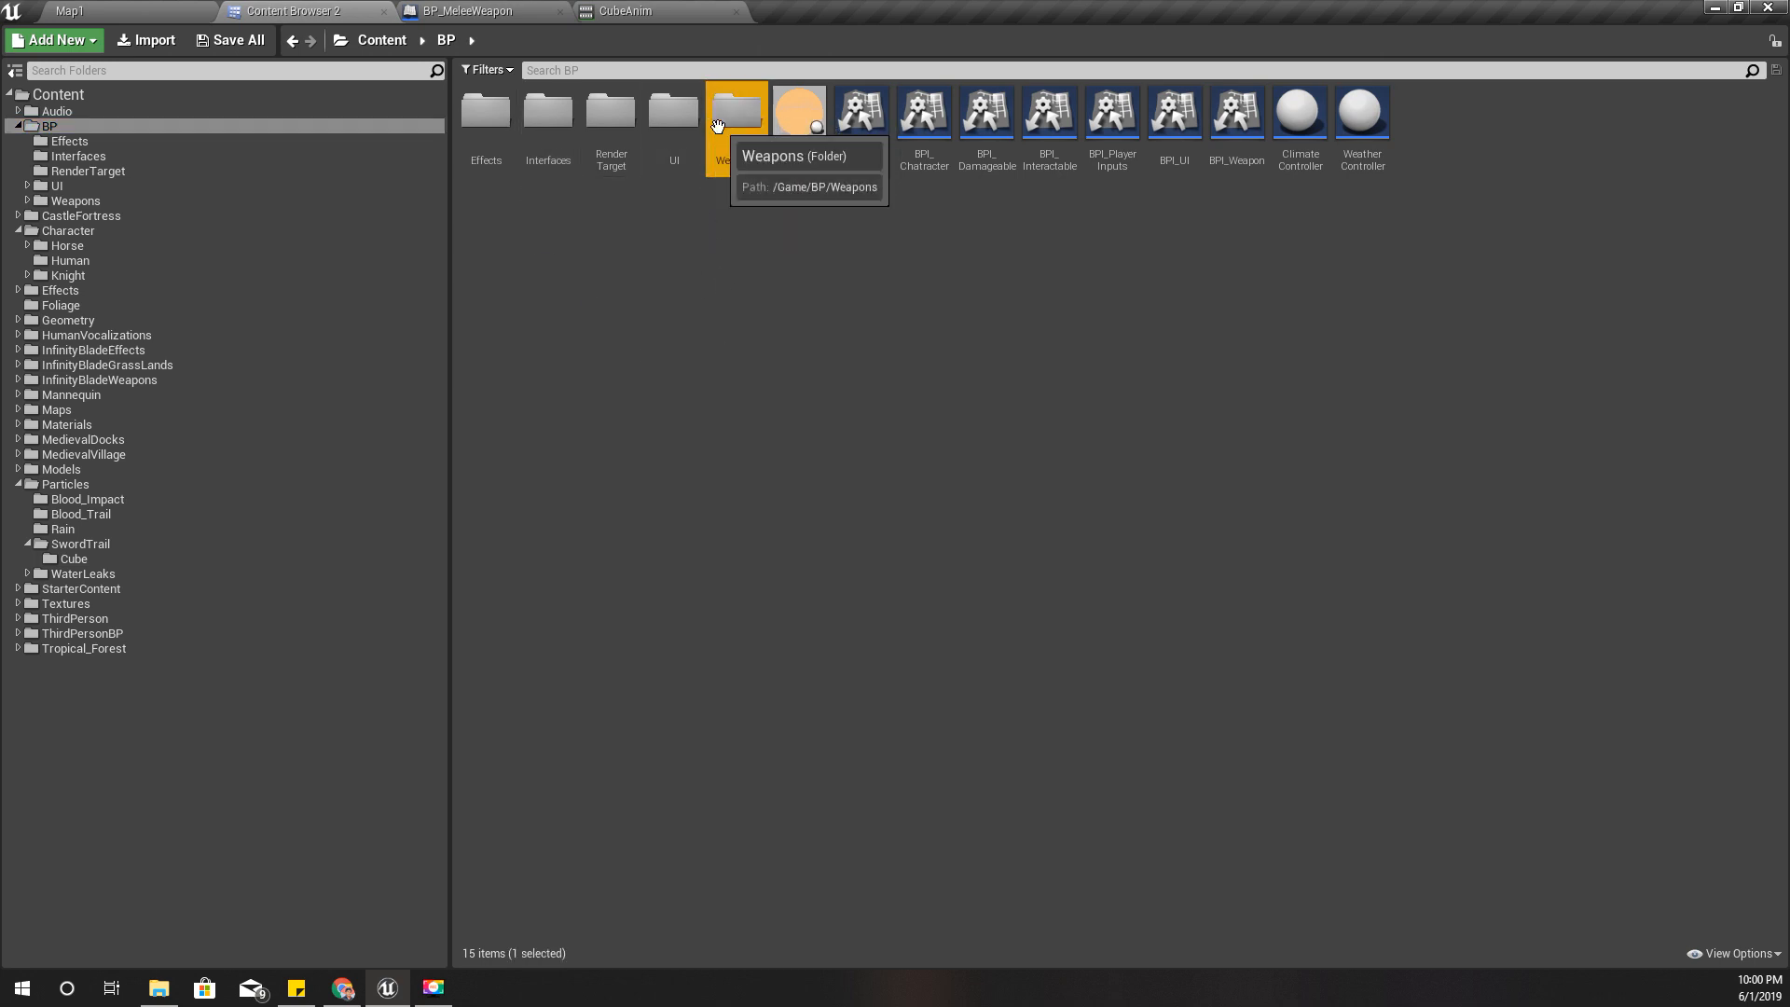
double_click(735, 110)
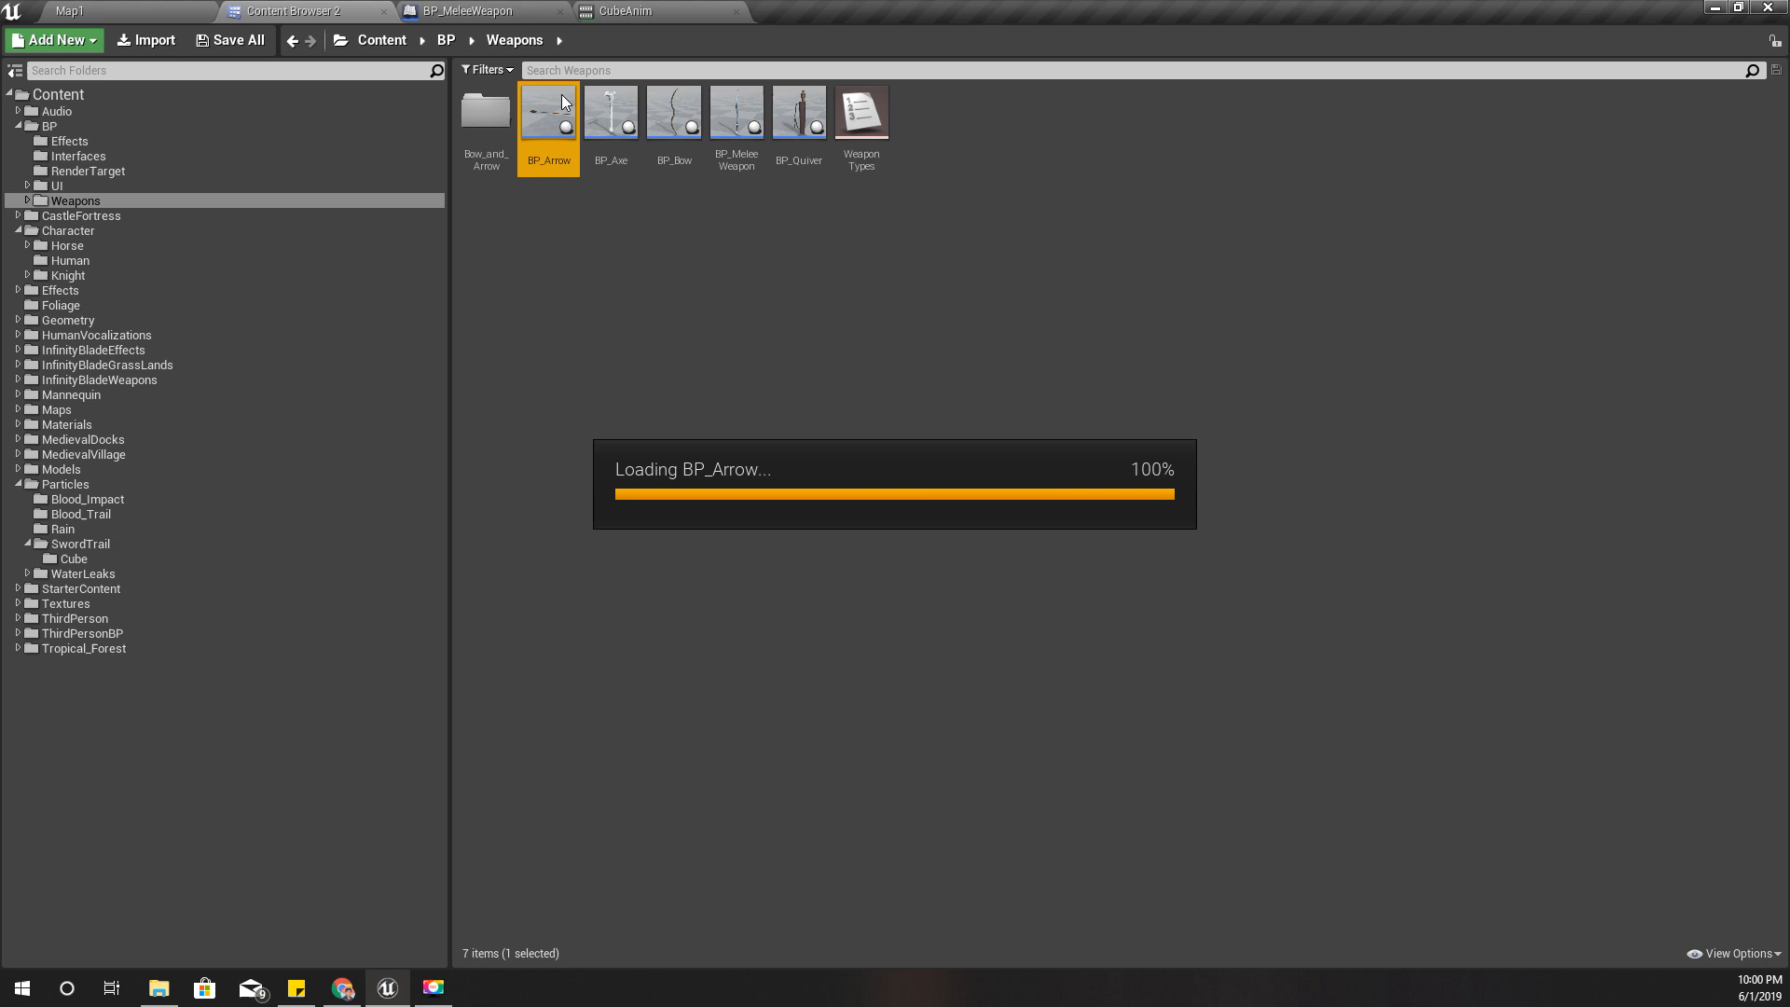
double_click(548, 110)
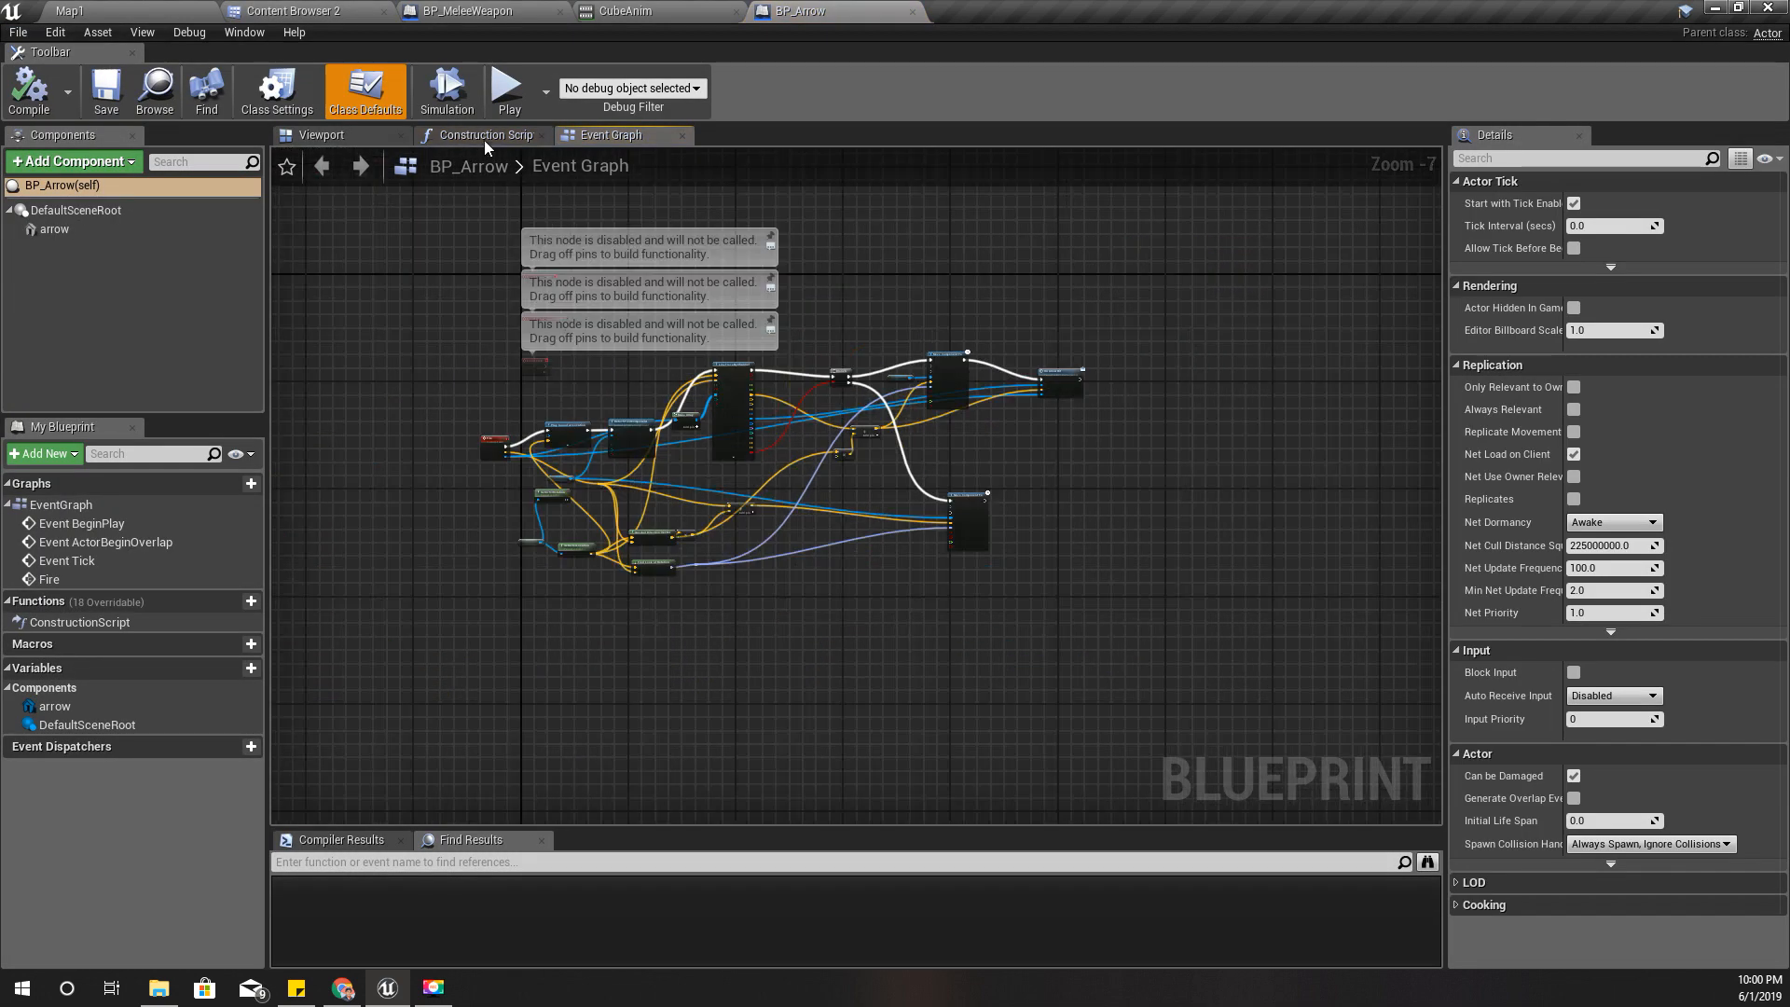
scroll("up", 3)
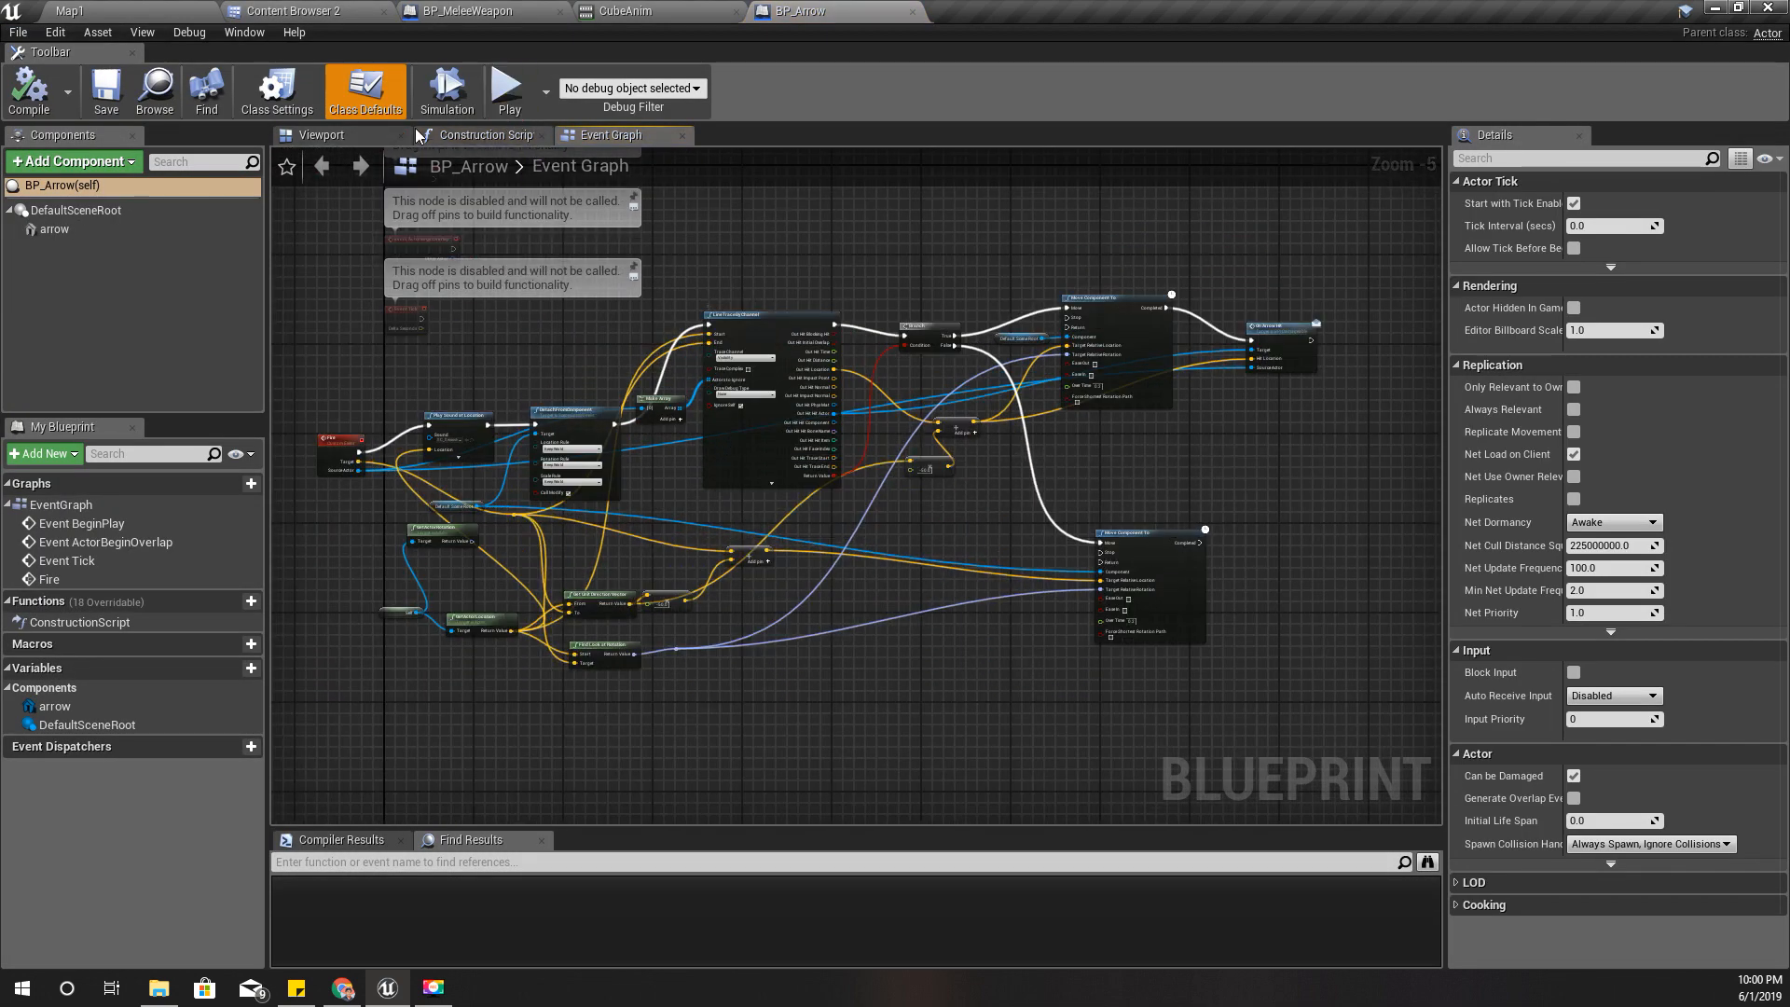
left_click(54, 230)
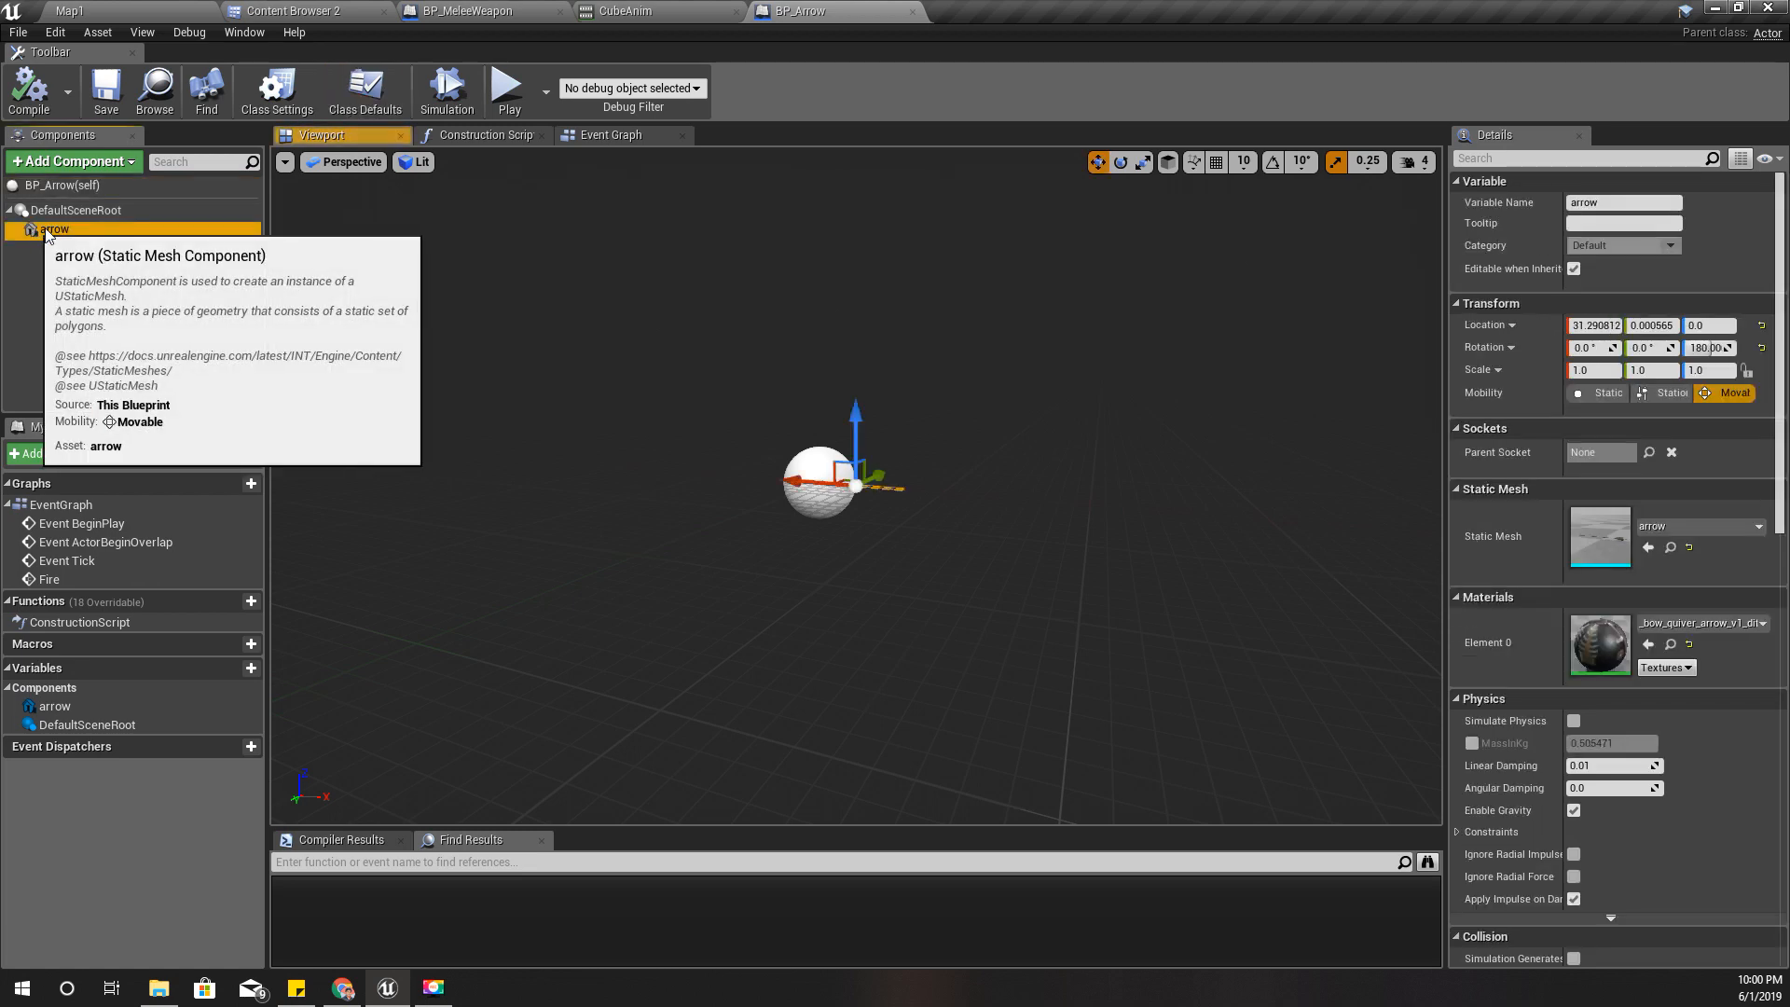
left_click(298, 12)
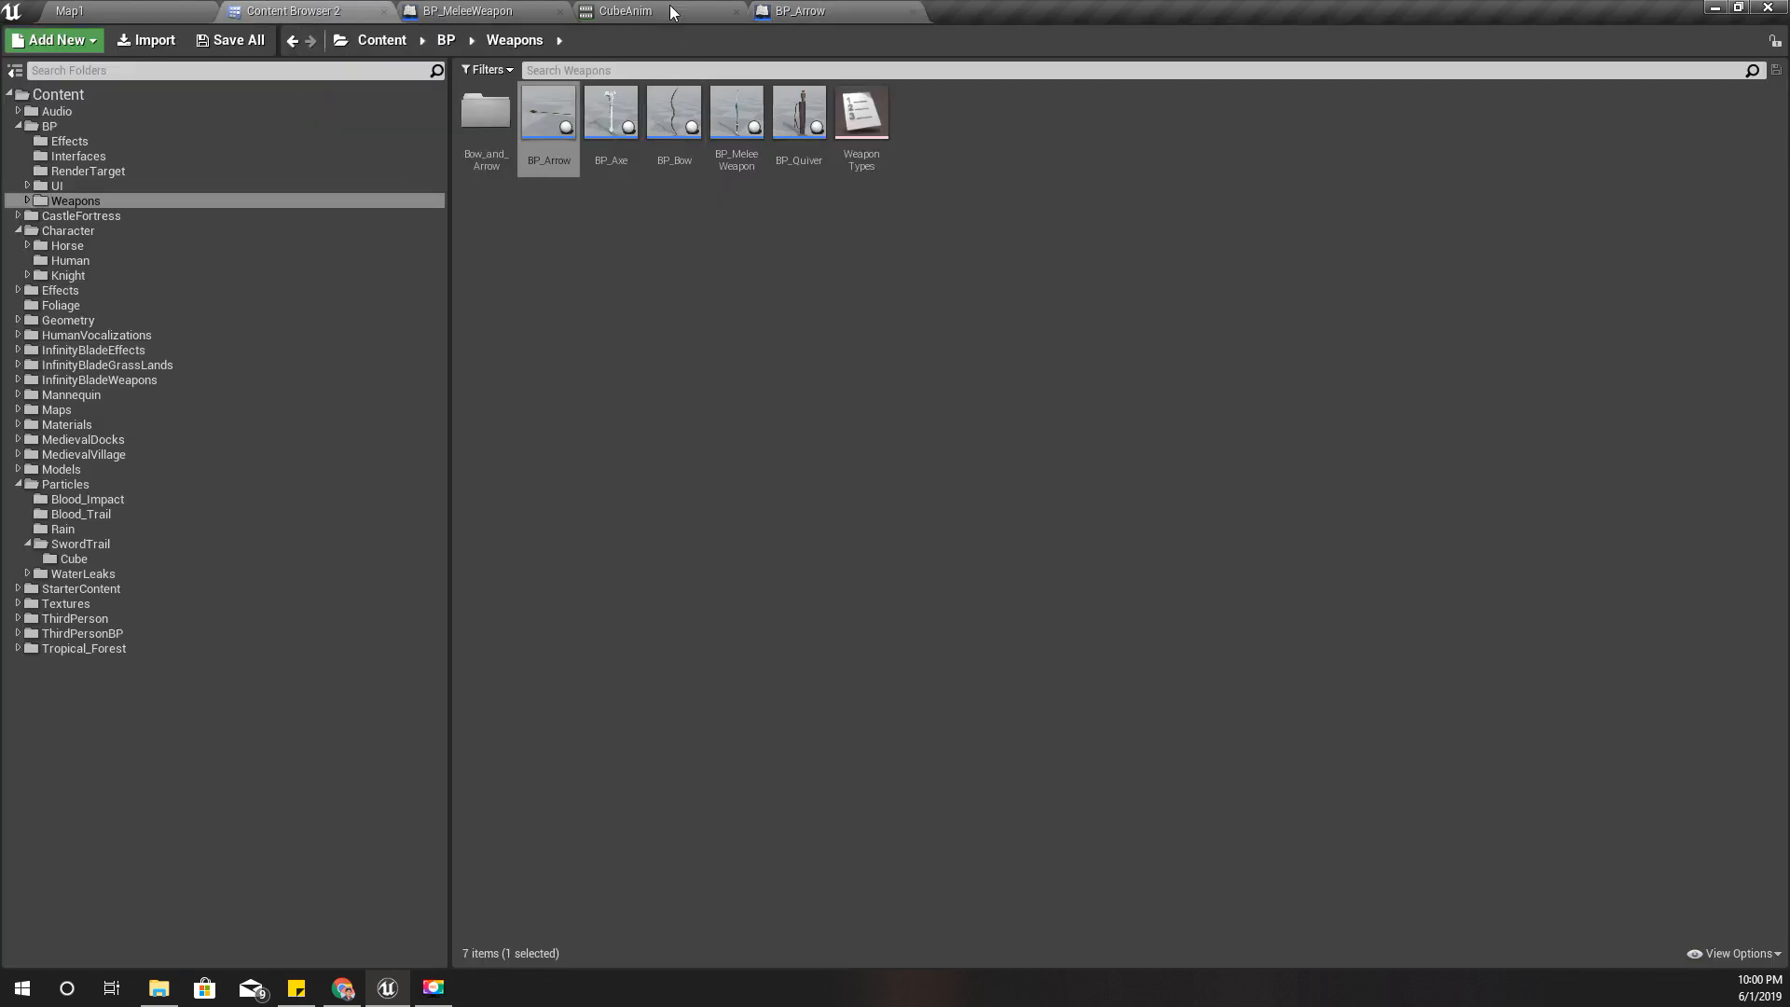
mouse_move(737, 114)
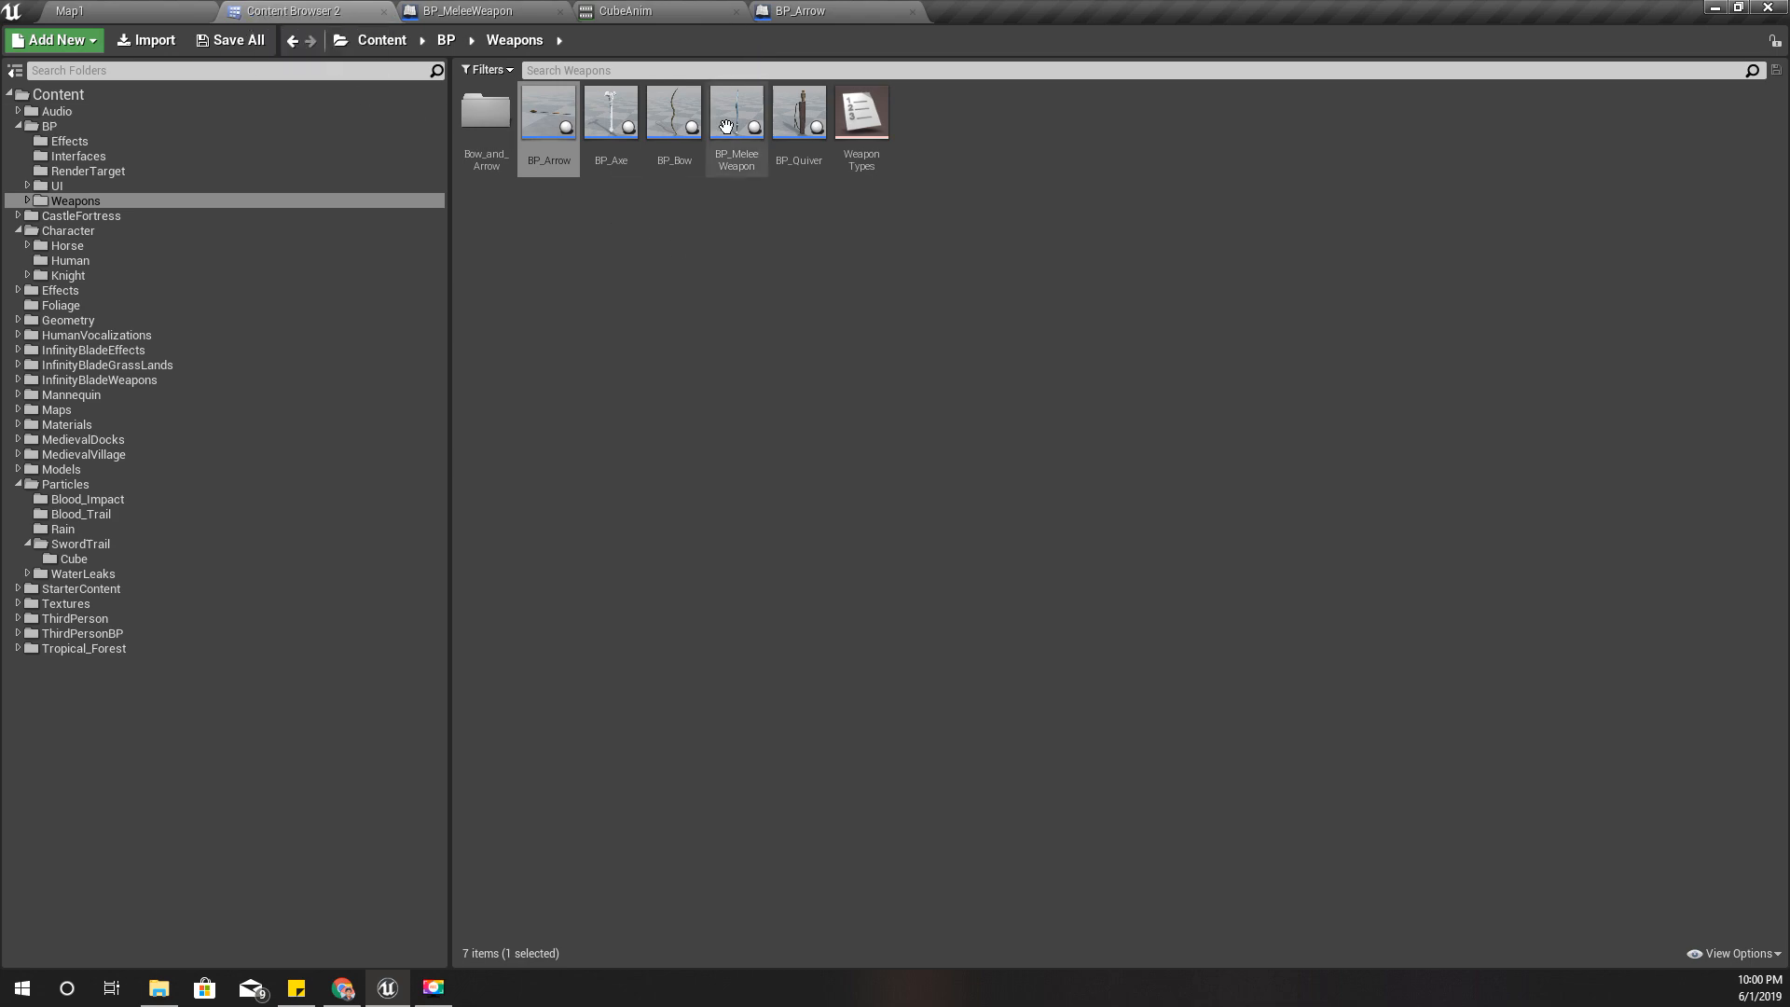
Drag SK_Trail from the Cube trail assets under BP_Arrow's arrow component and enter a scale of 0.1.
left_click(71, 557)
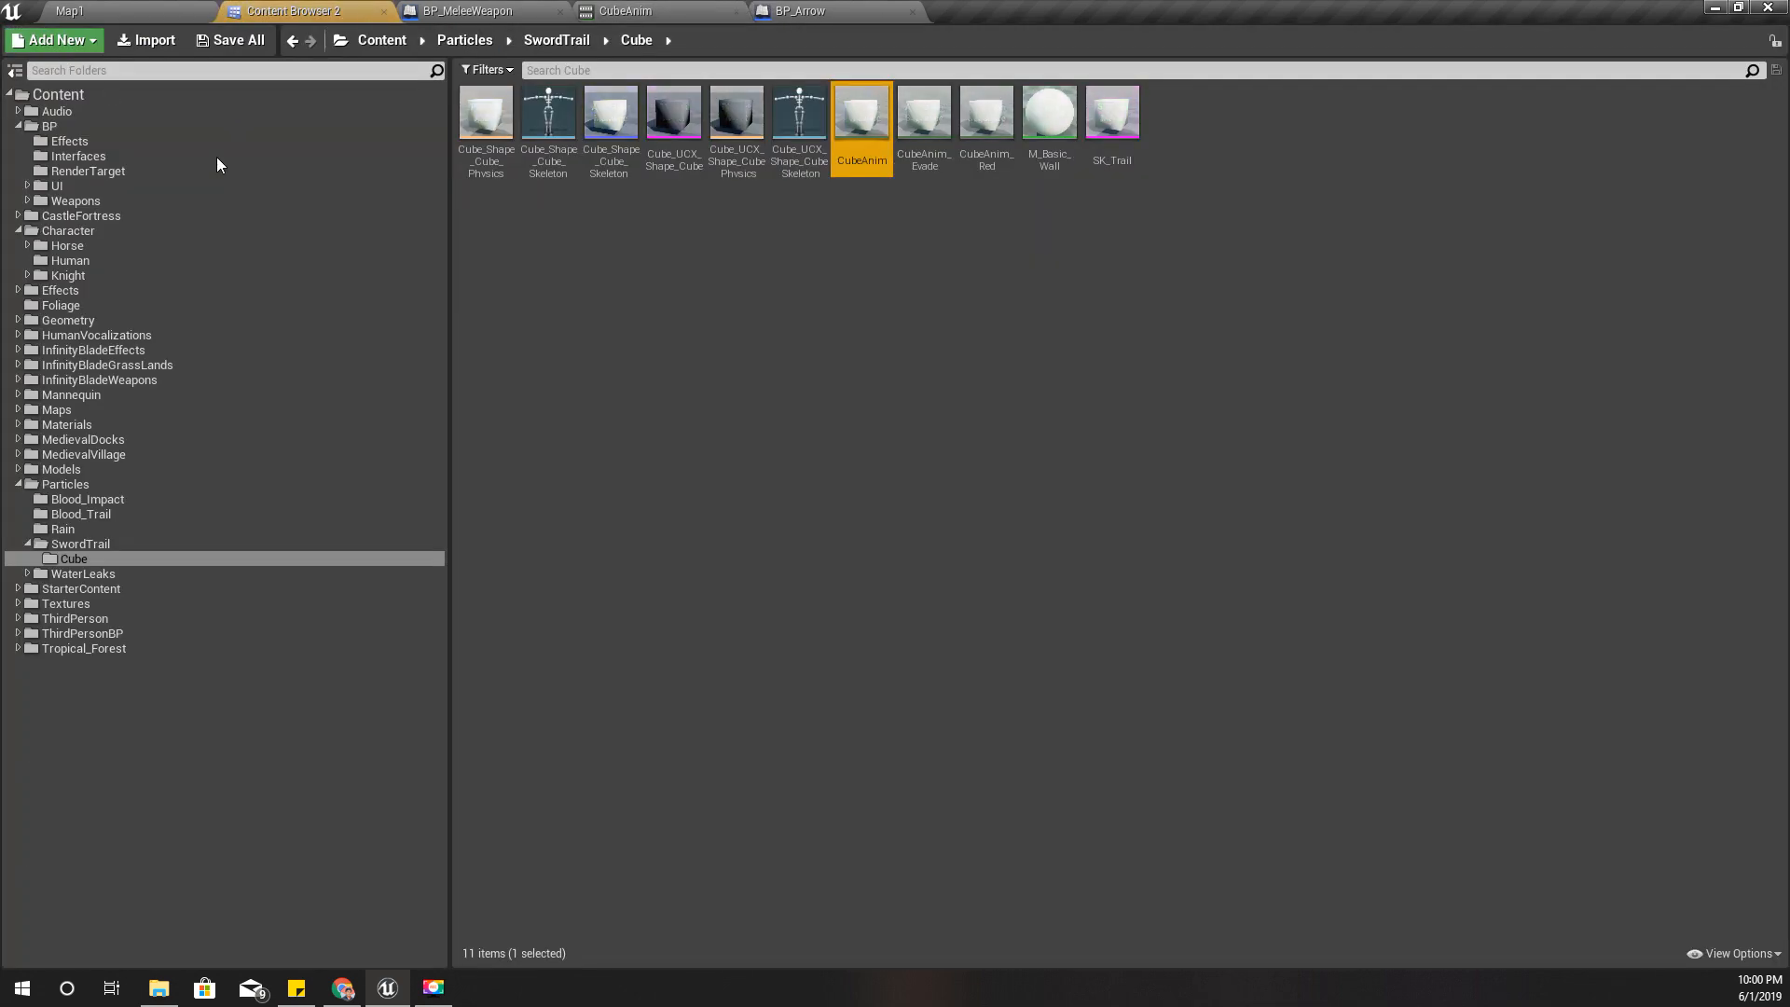
mouse_move(859, 110)
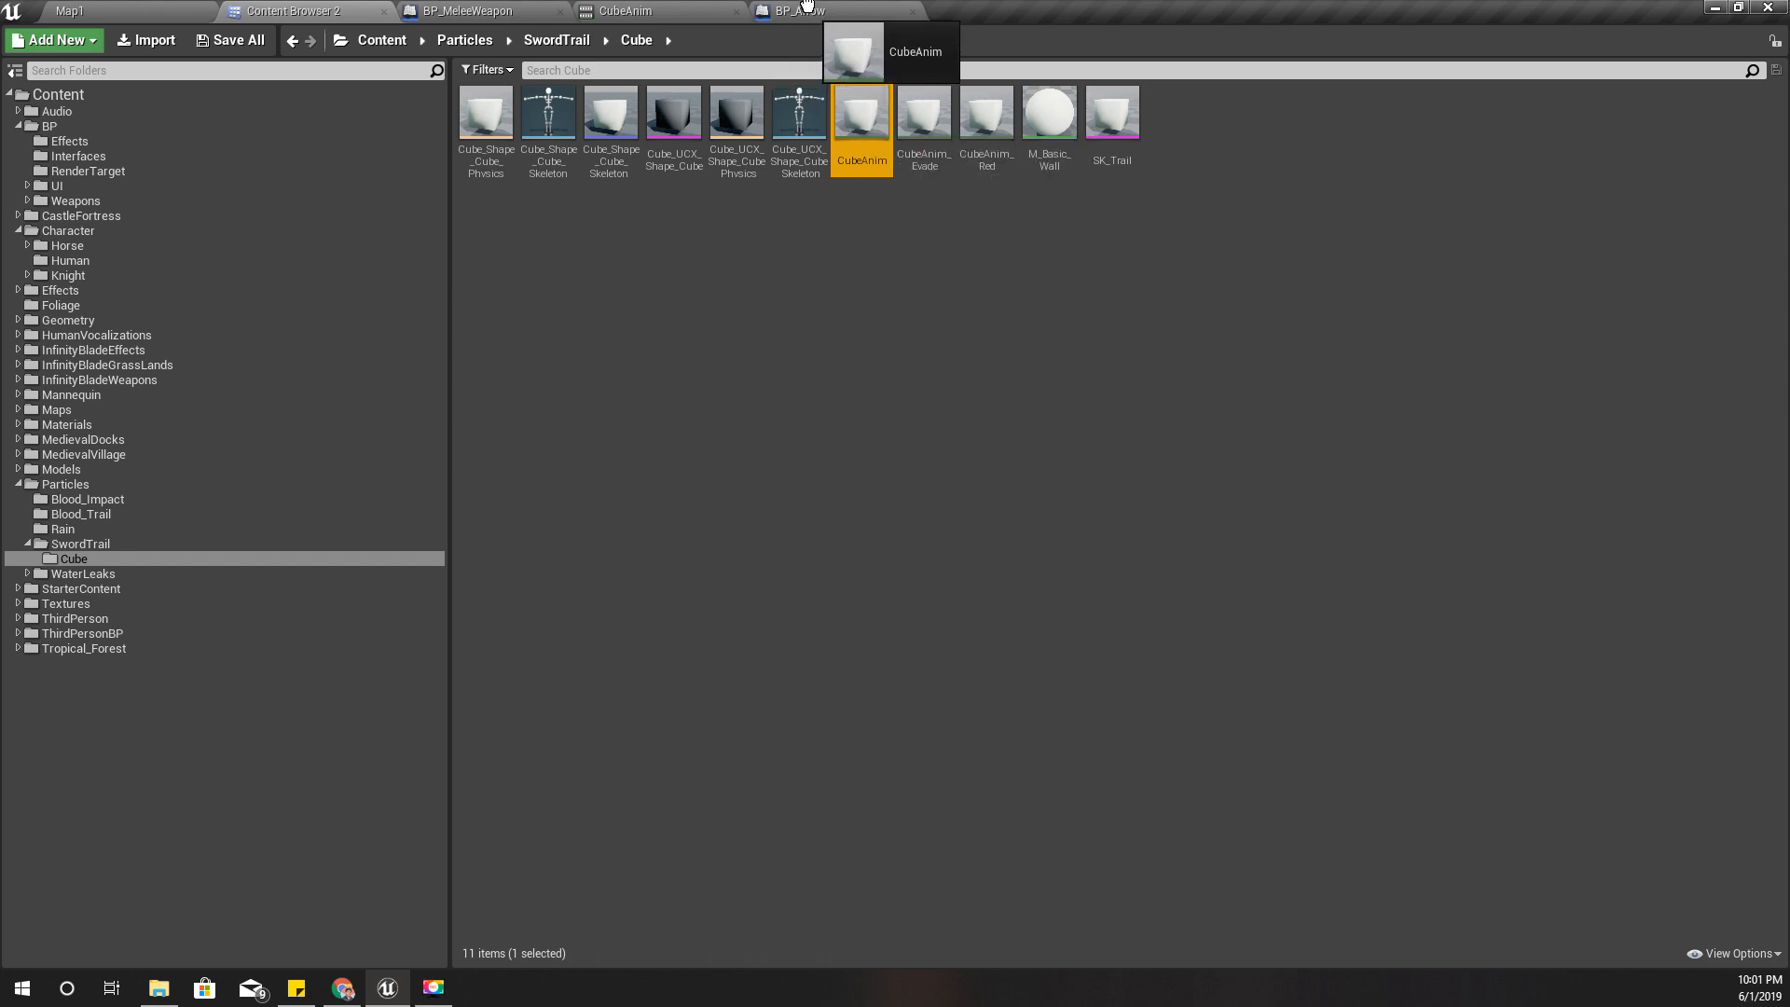
left_click(800, 11)
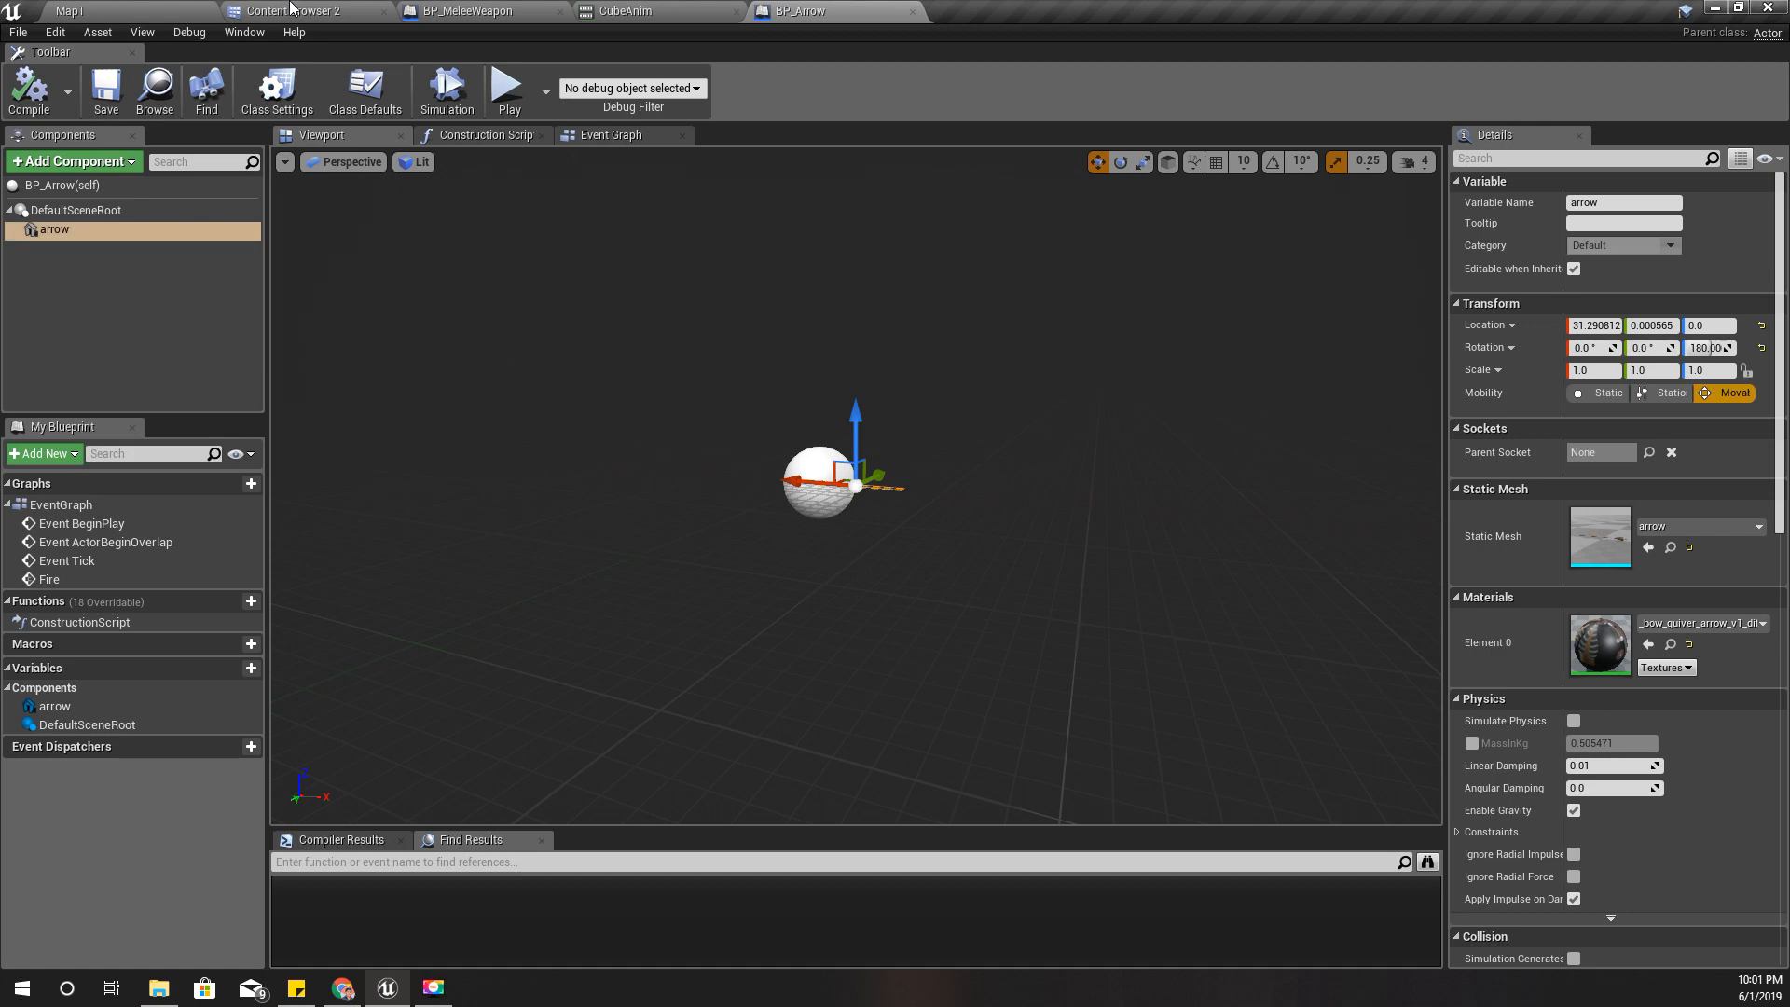
left_click(299, 11)
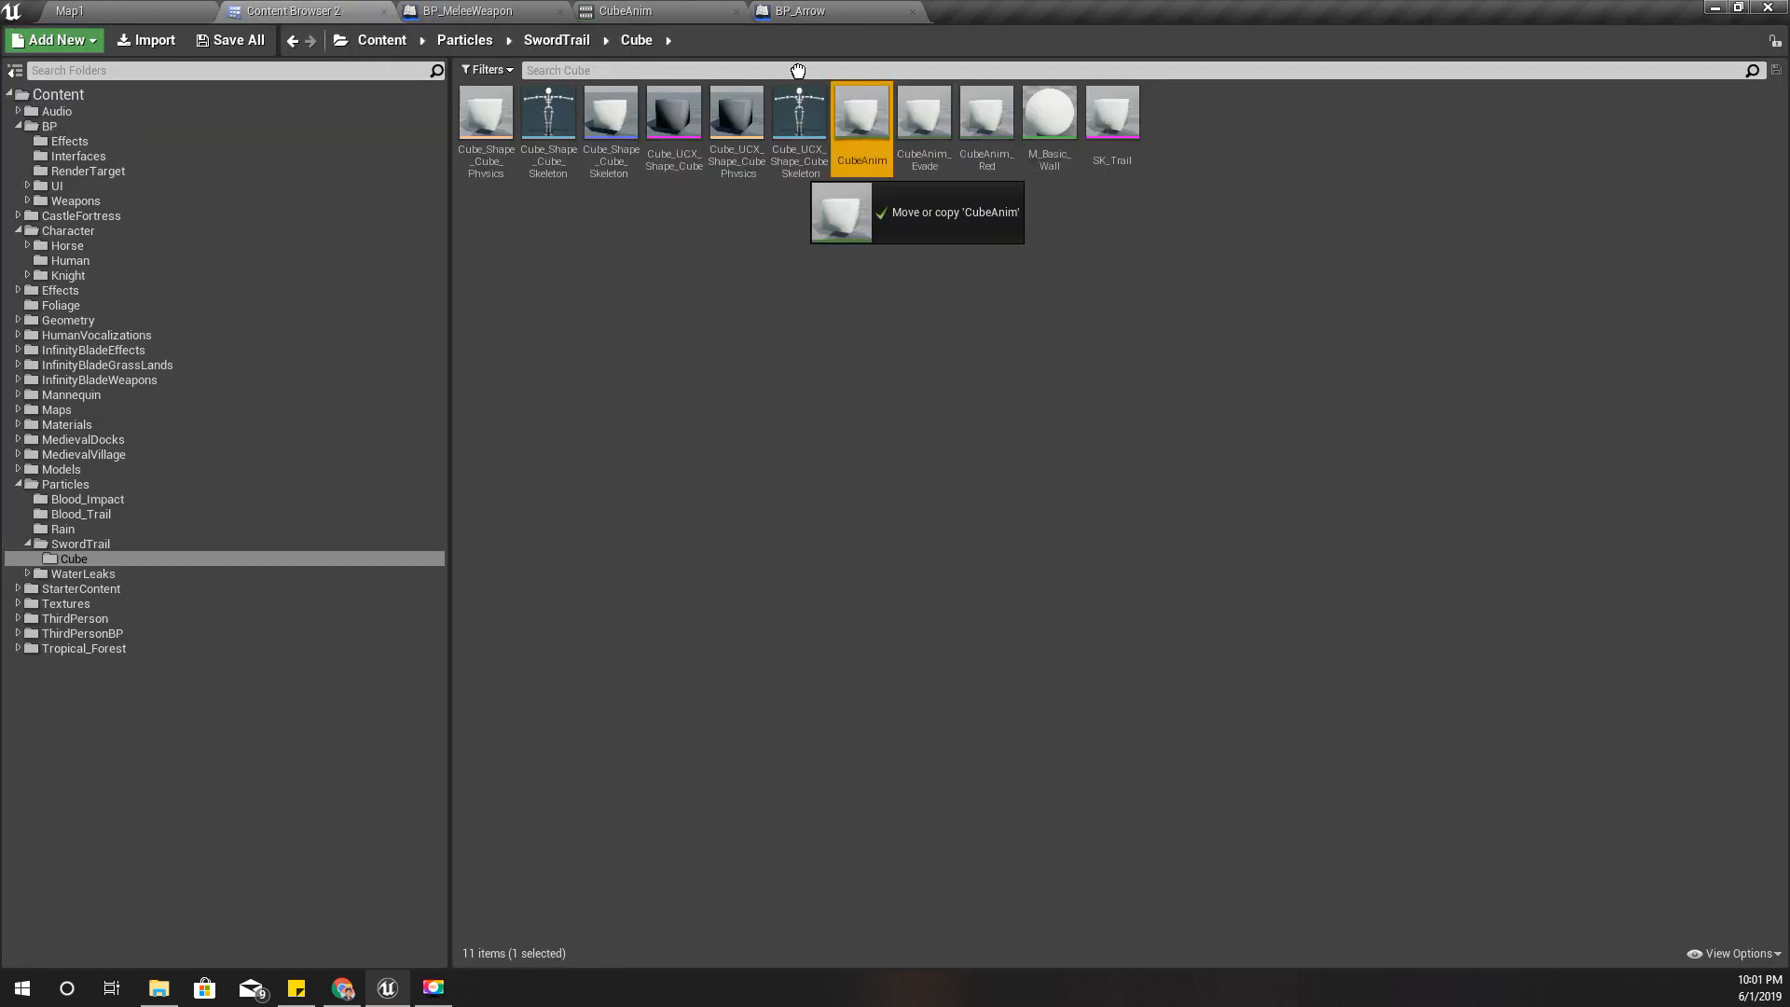
left_click(800, 11)
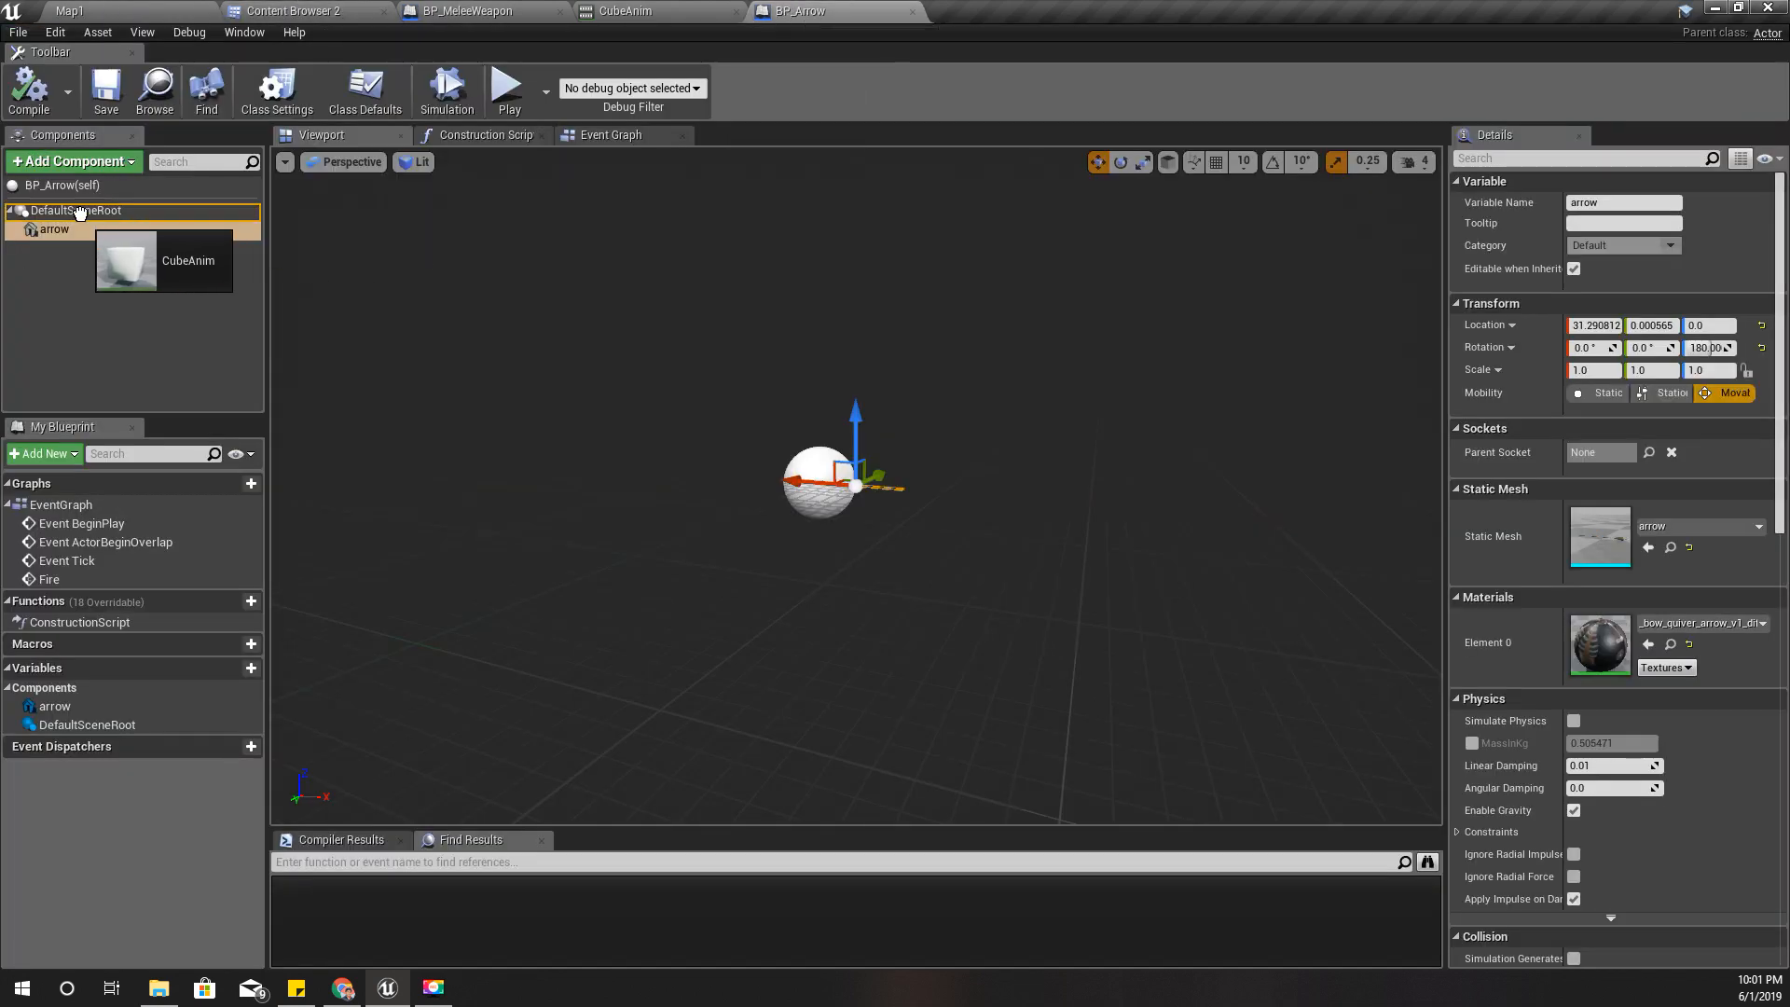
mouse_move(52, 229)
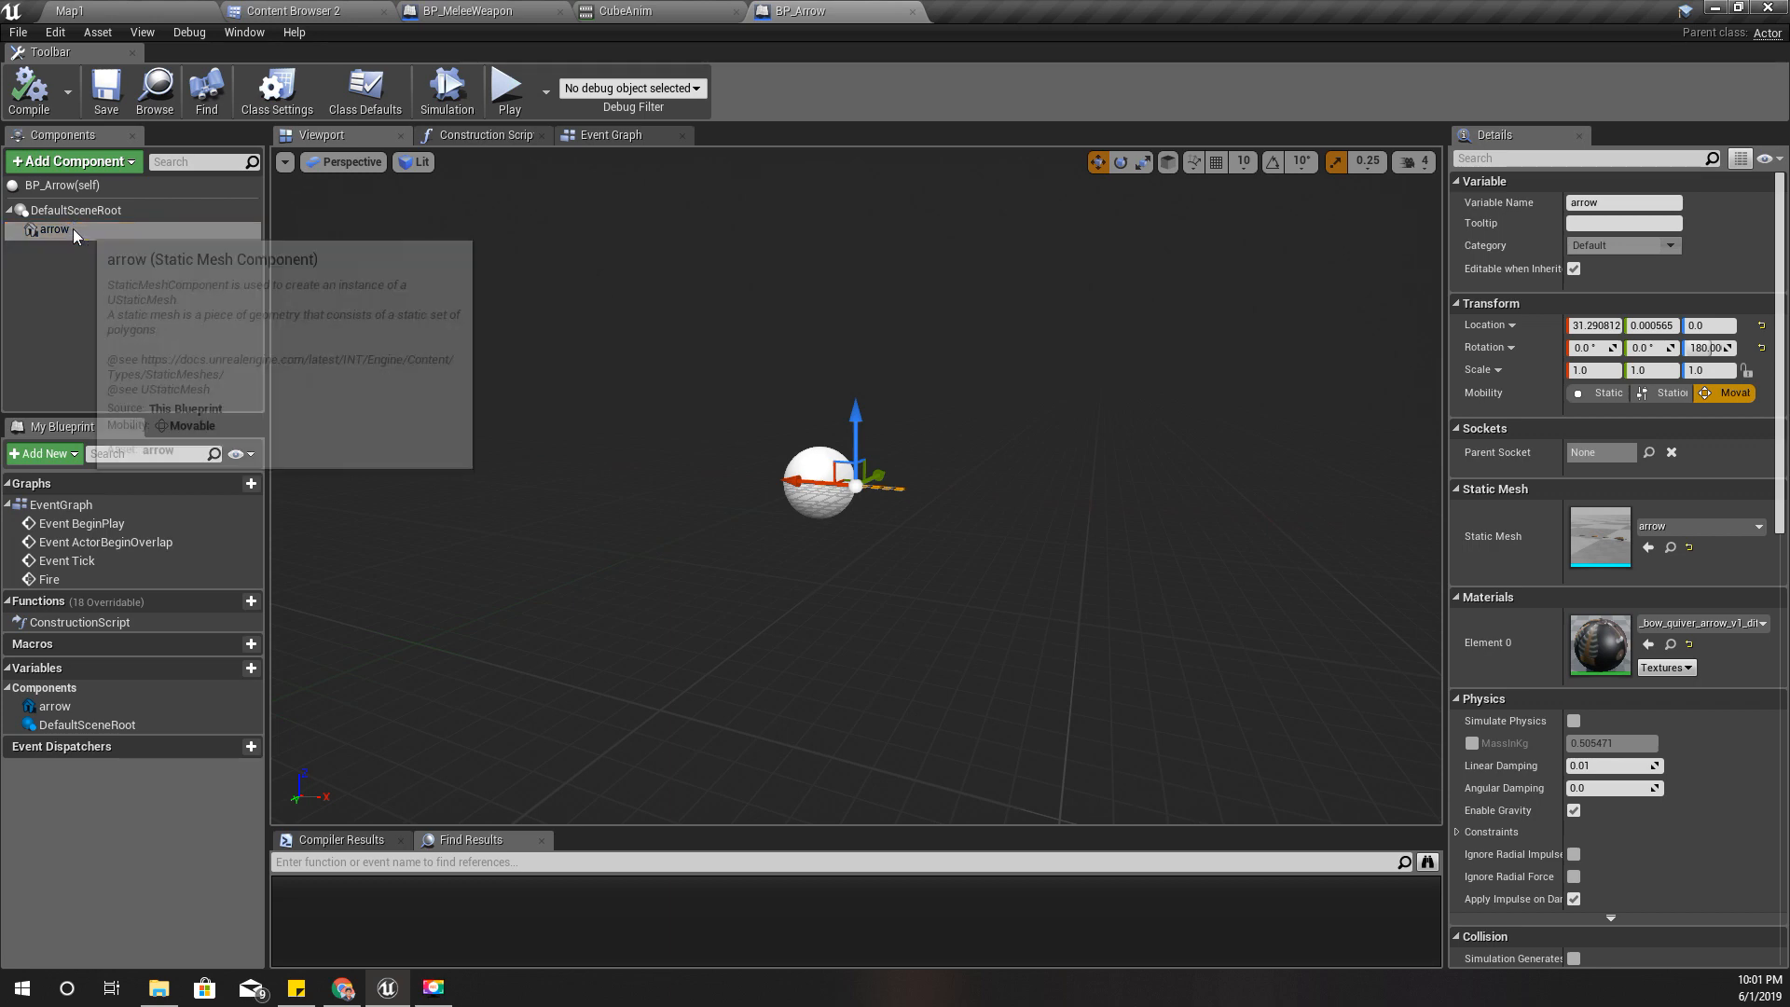
left_click(297, 11)
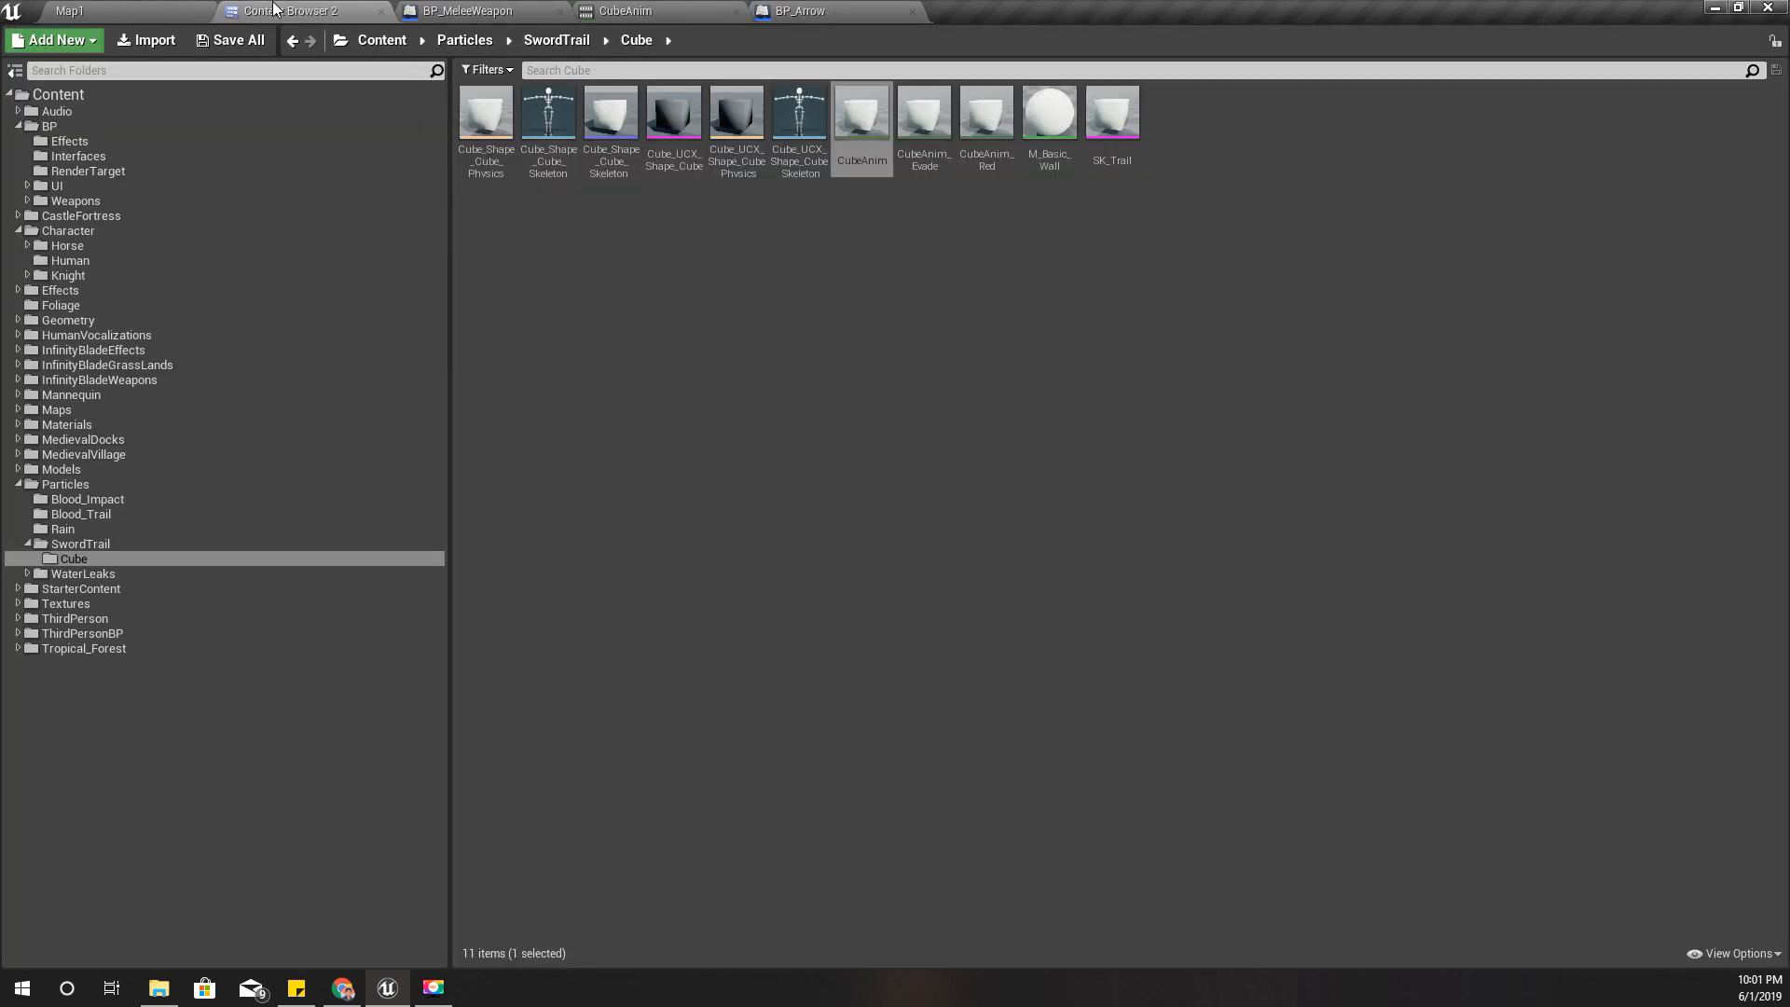
left_click(1112, 112)
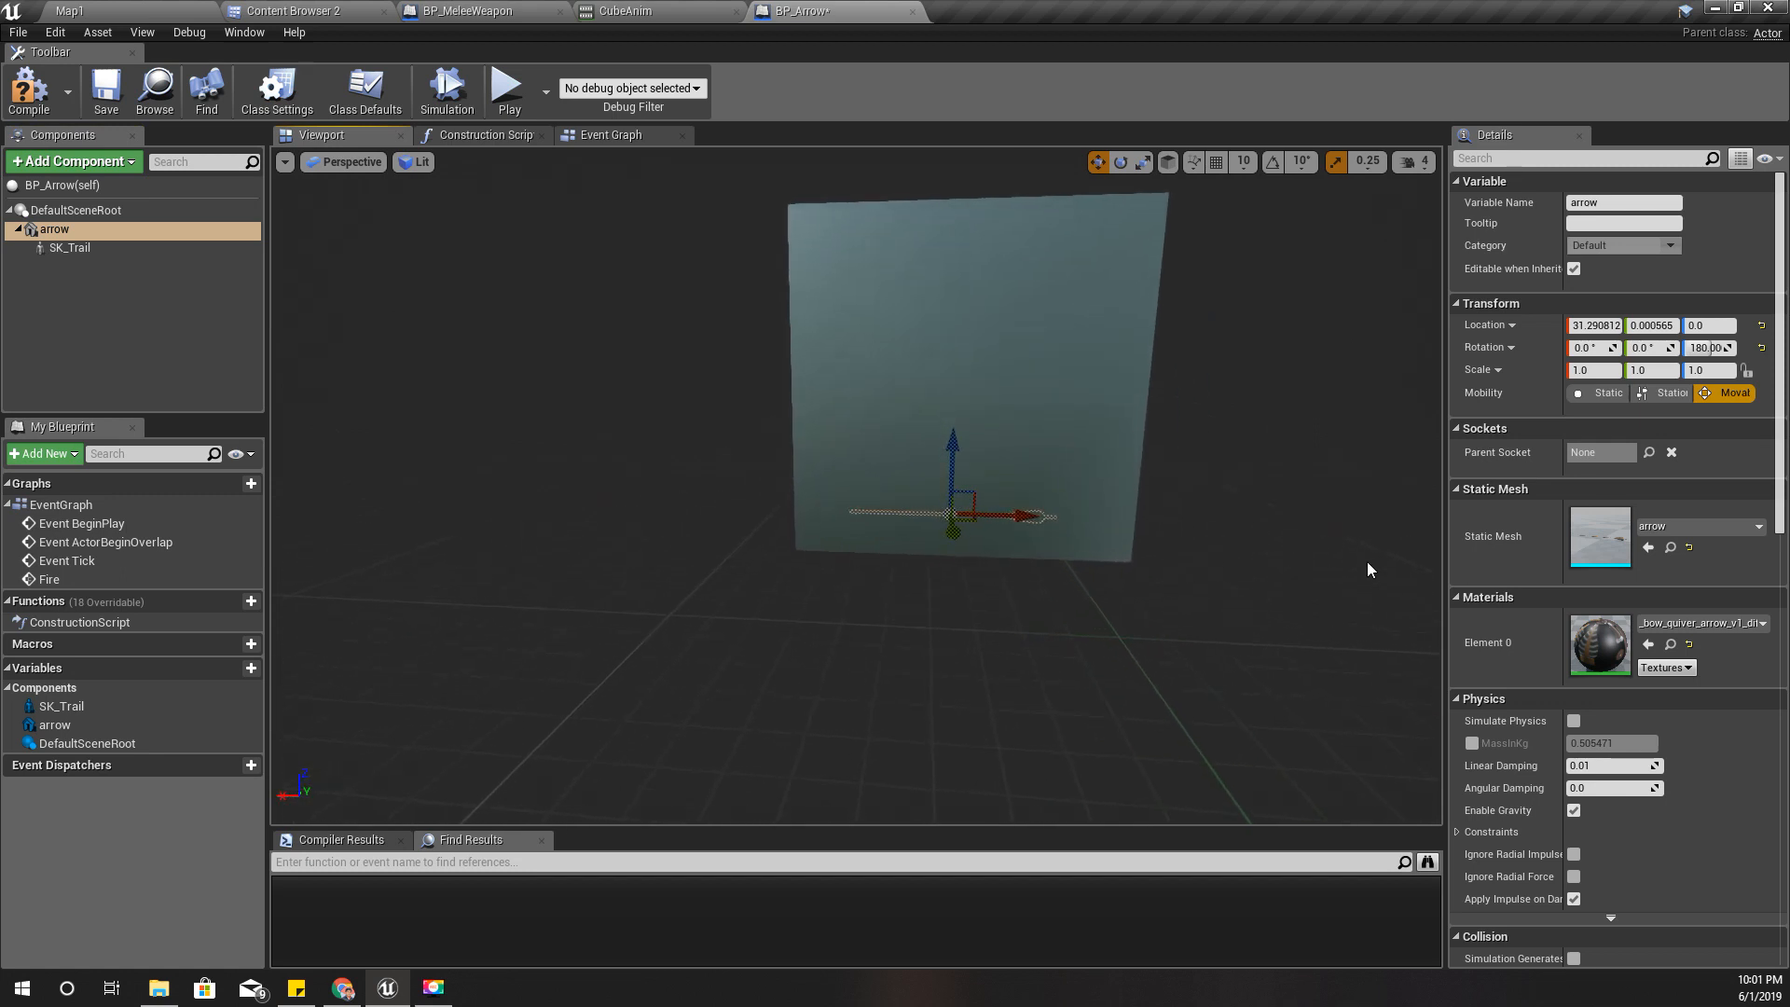
left_click(1593, 370)
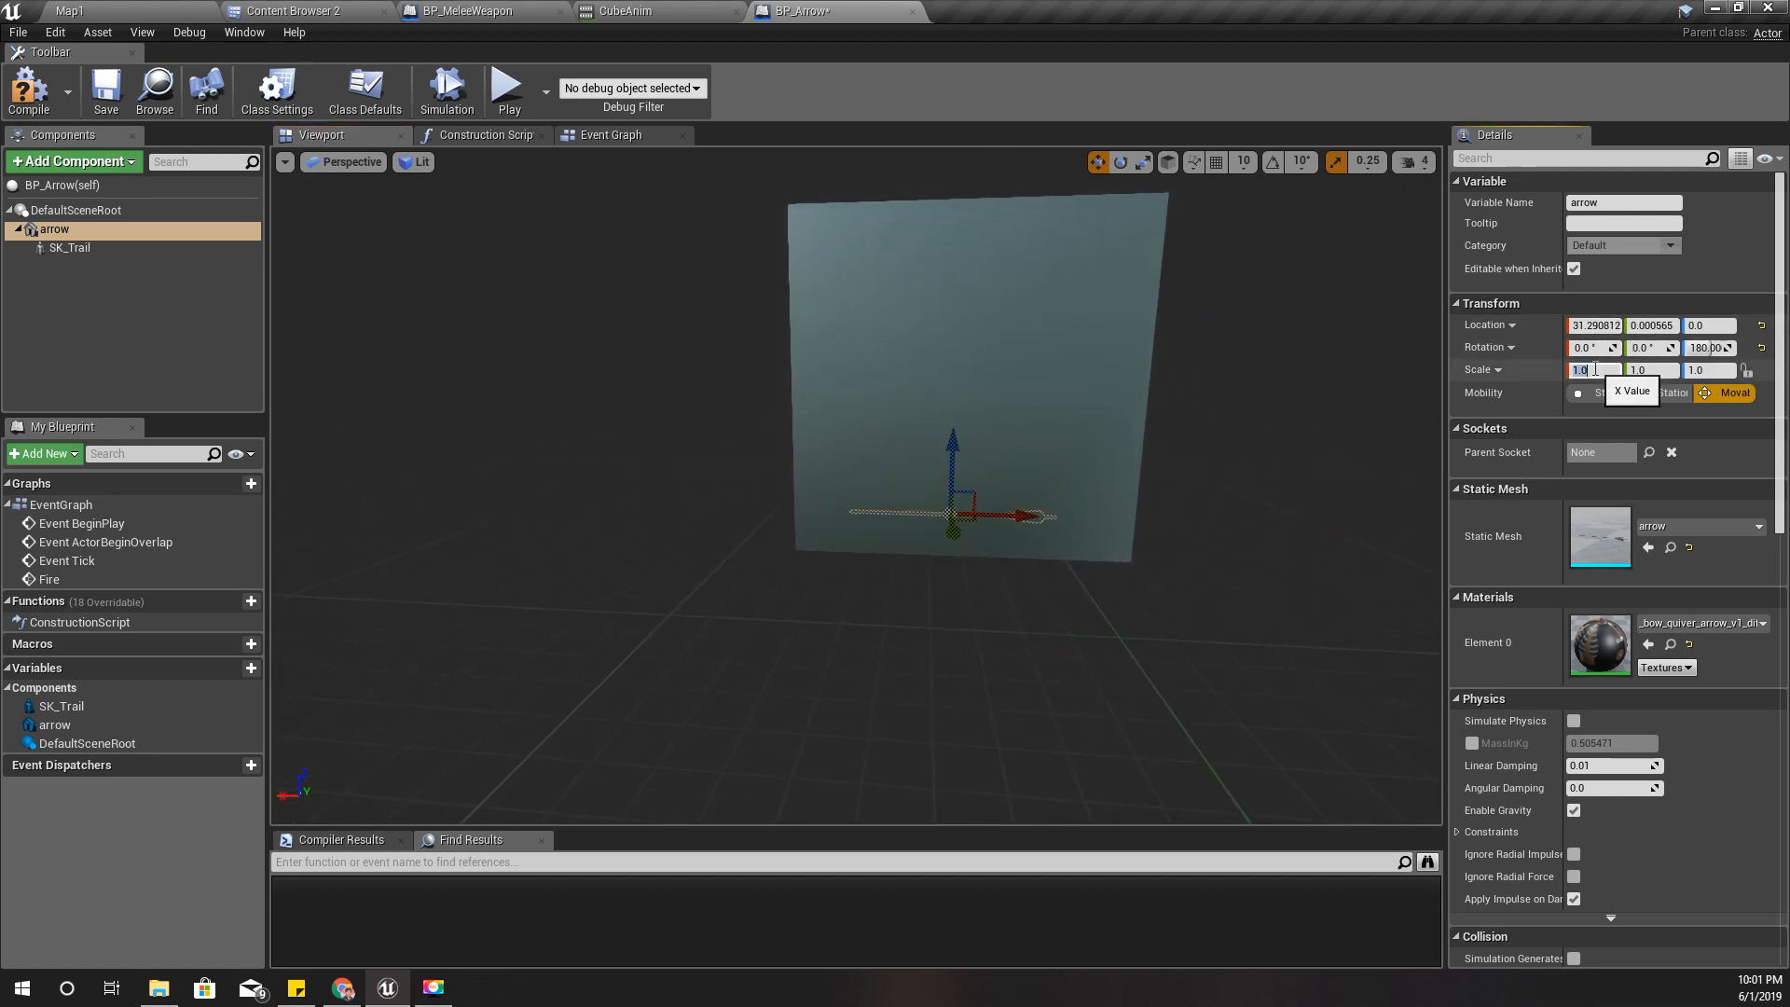
type("0.1")
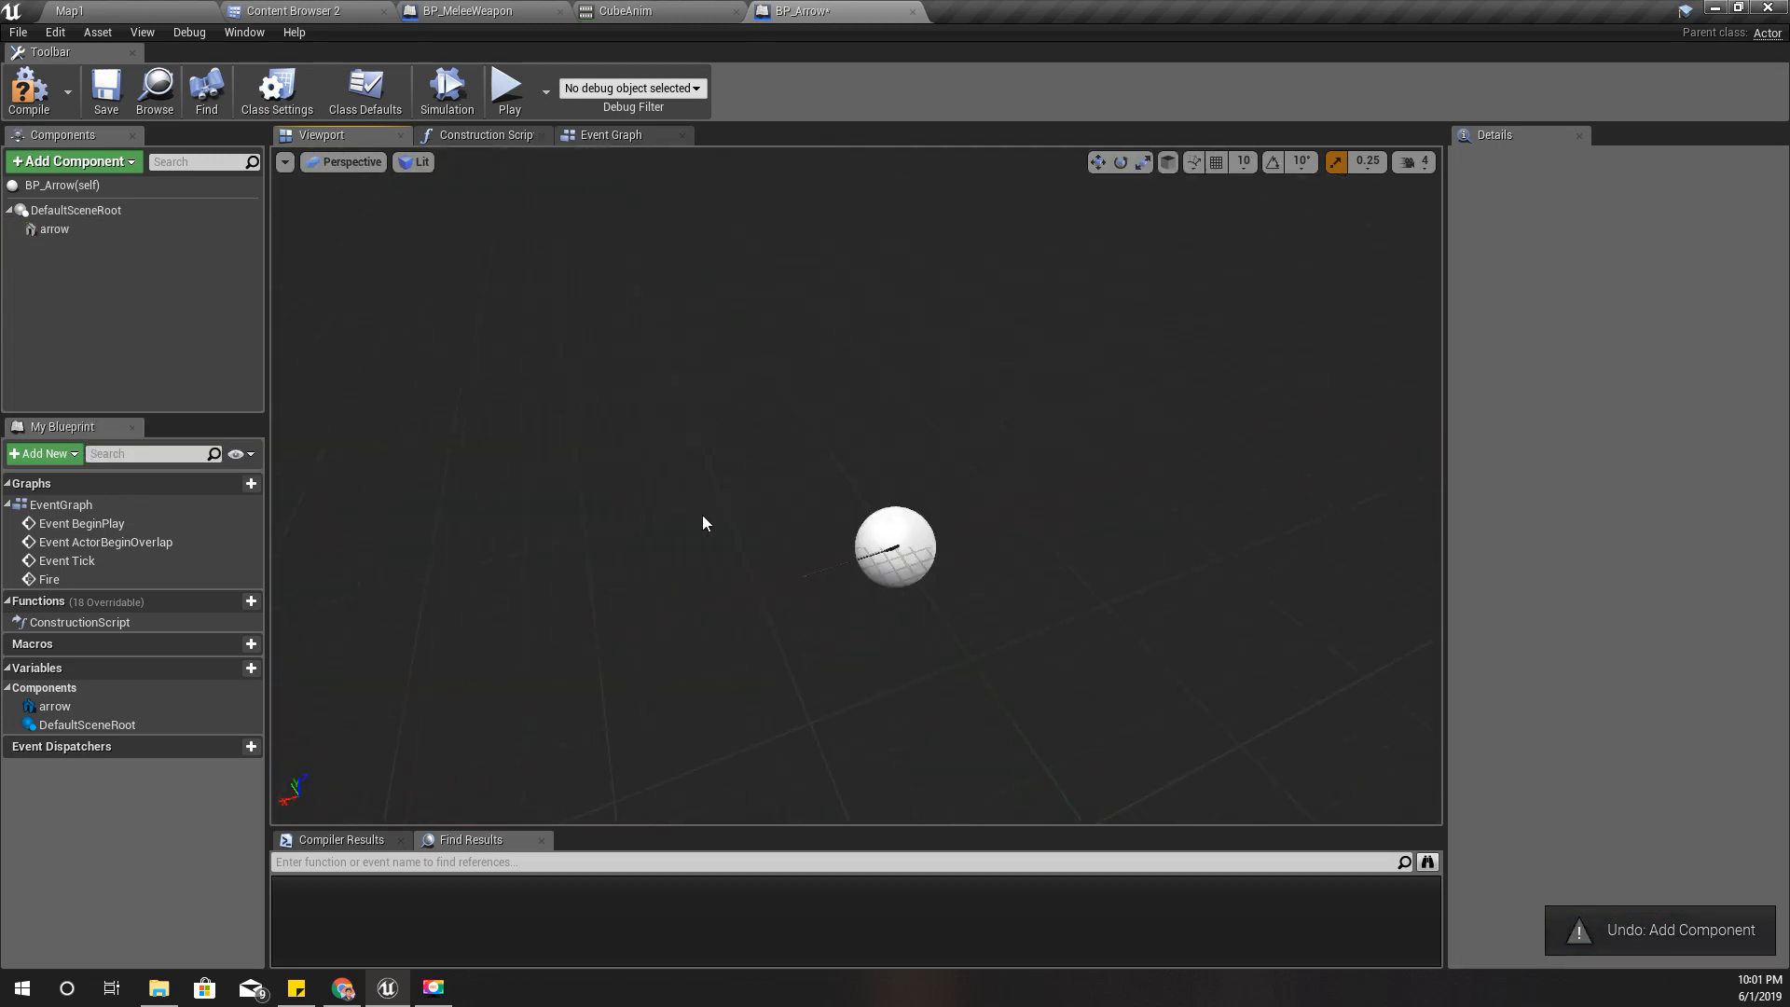
Redo the SK_Trail component, scale it to 0.05 and move it onto the arrow shaft.
left_click(54, 229)
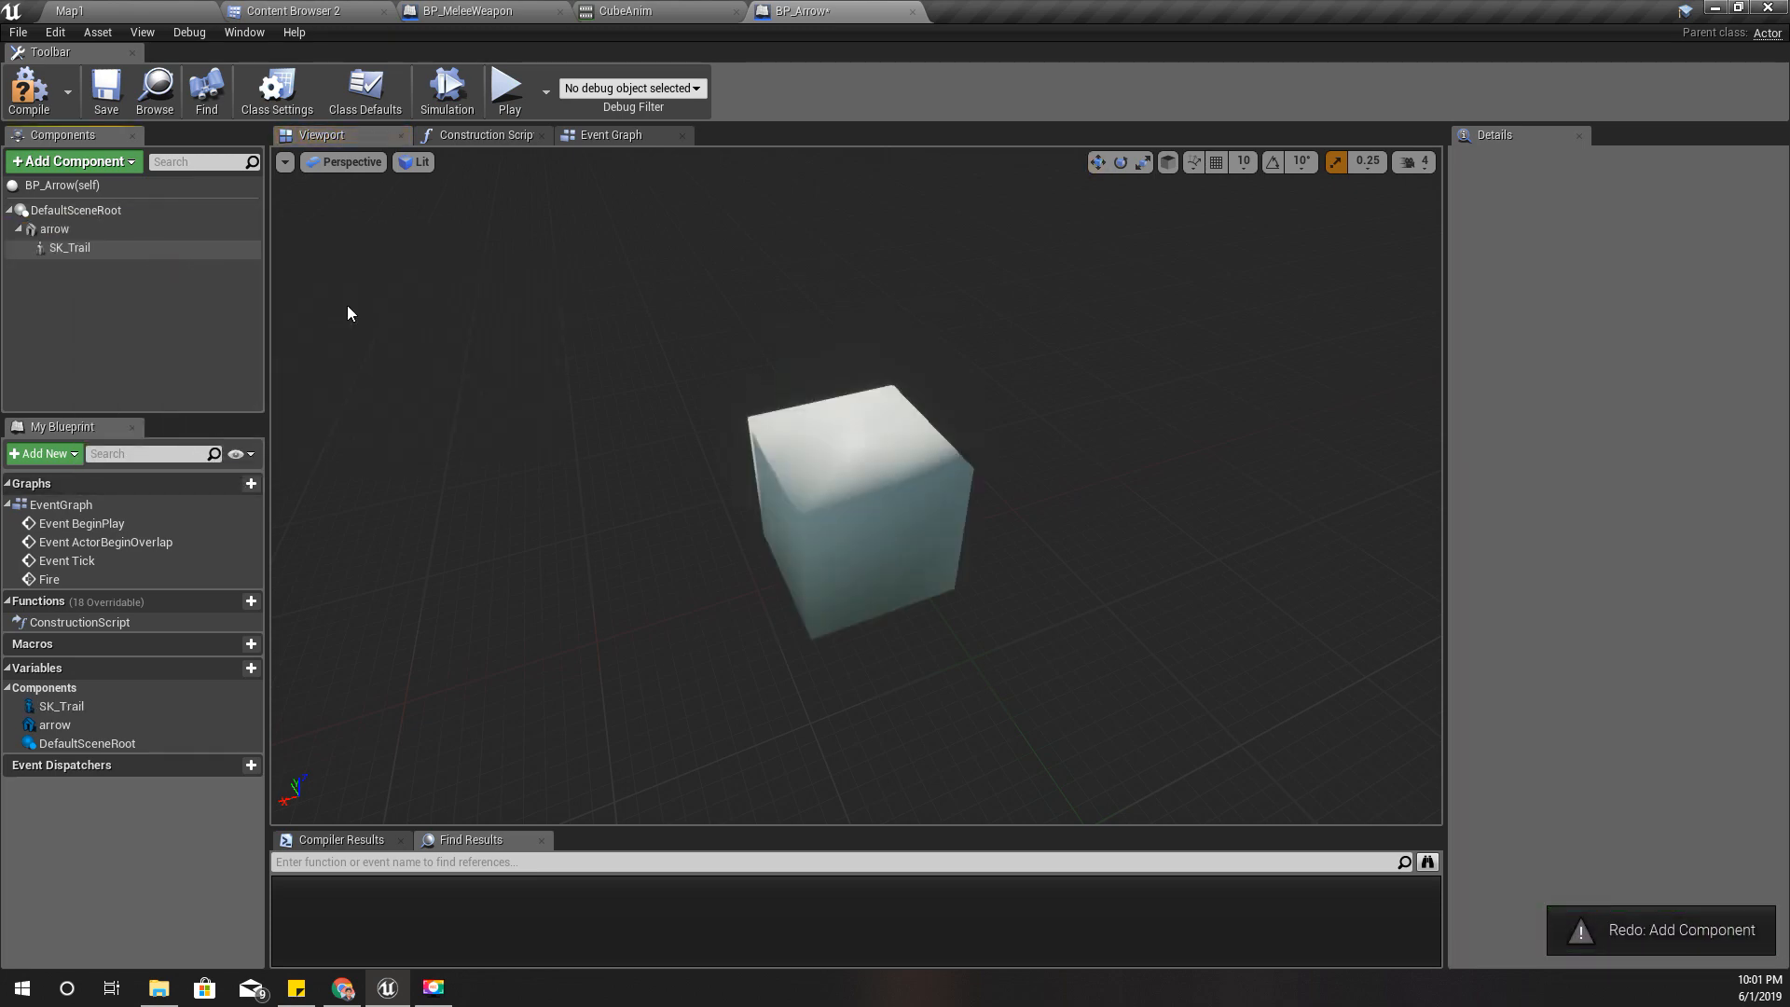
left_click(54, 227)
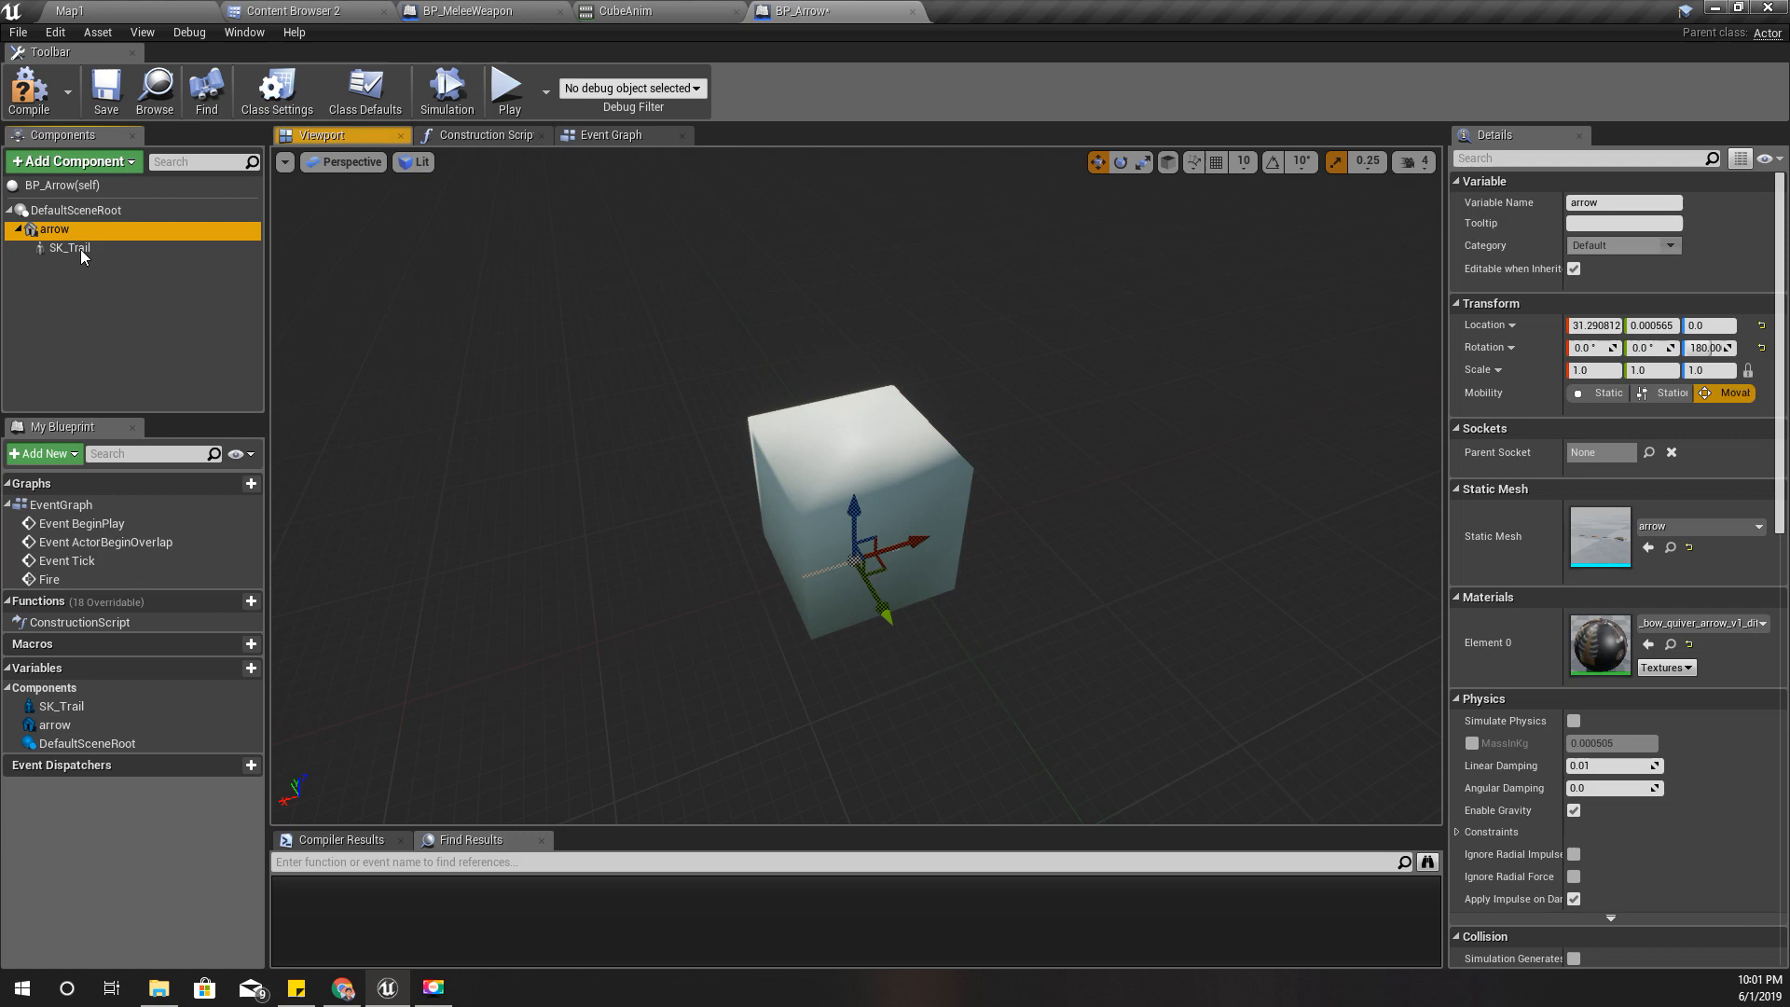
left_click(71, 248)
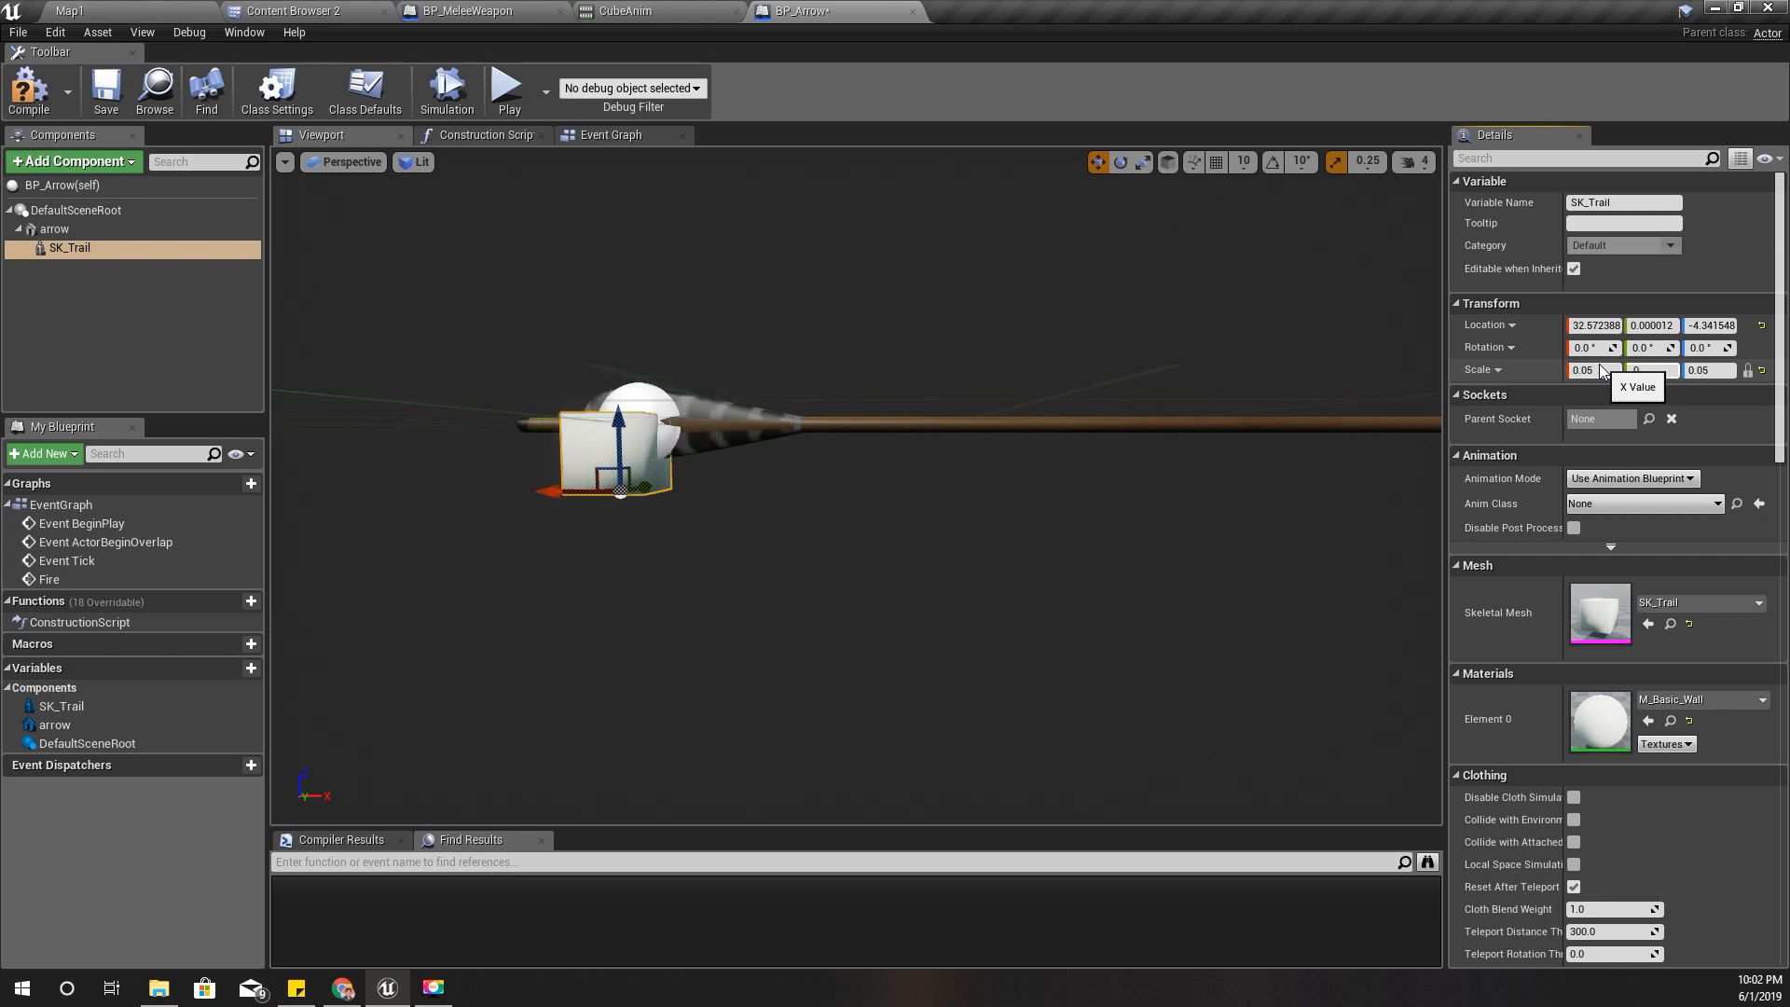
left_click(1651, 369)
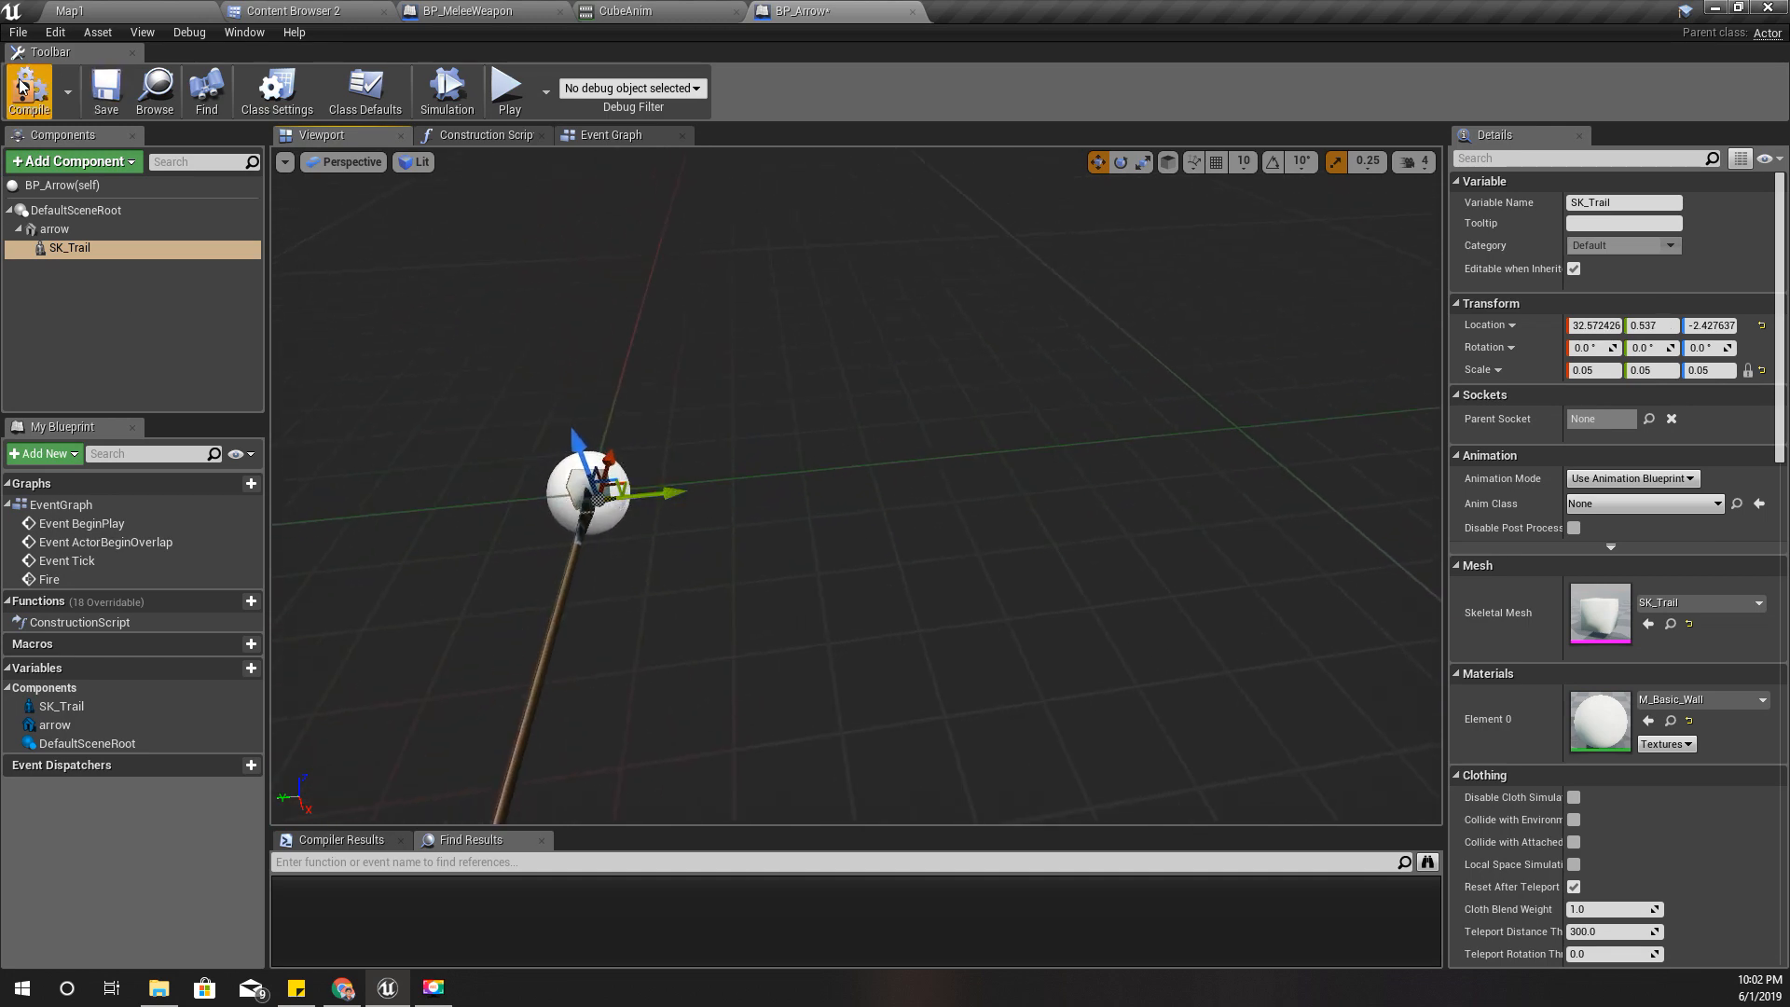
mouse_move(71, 248)
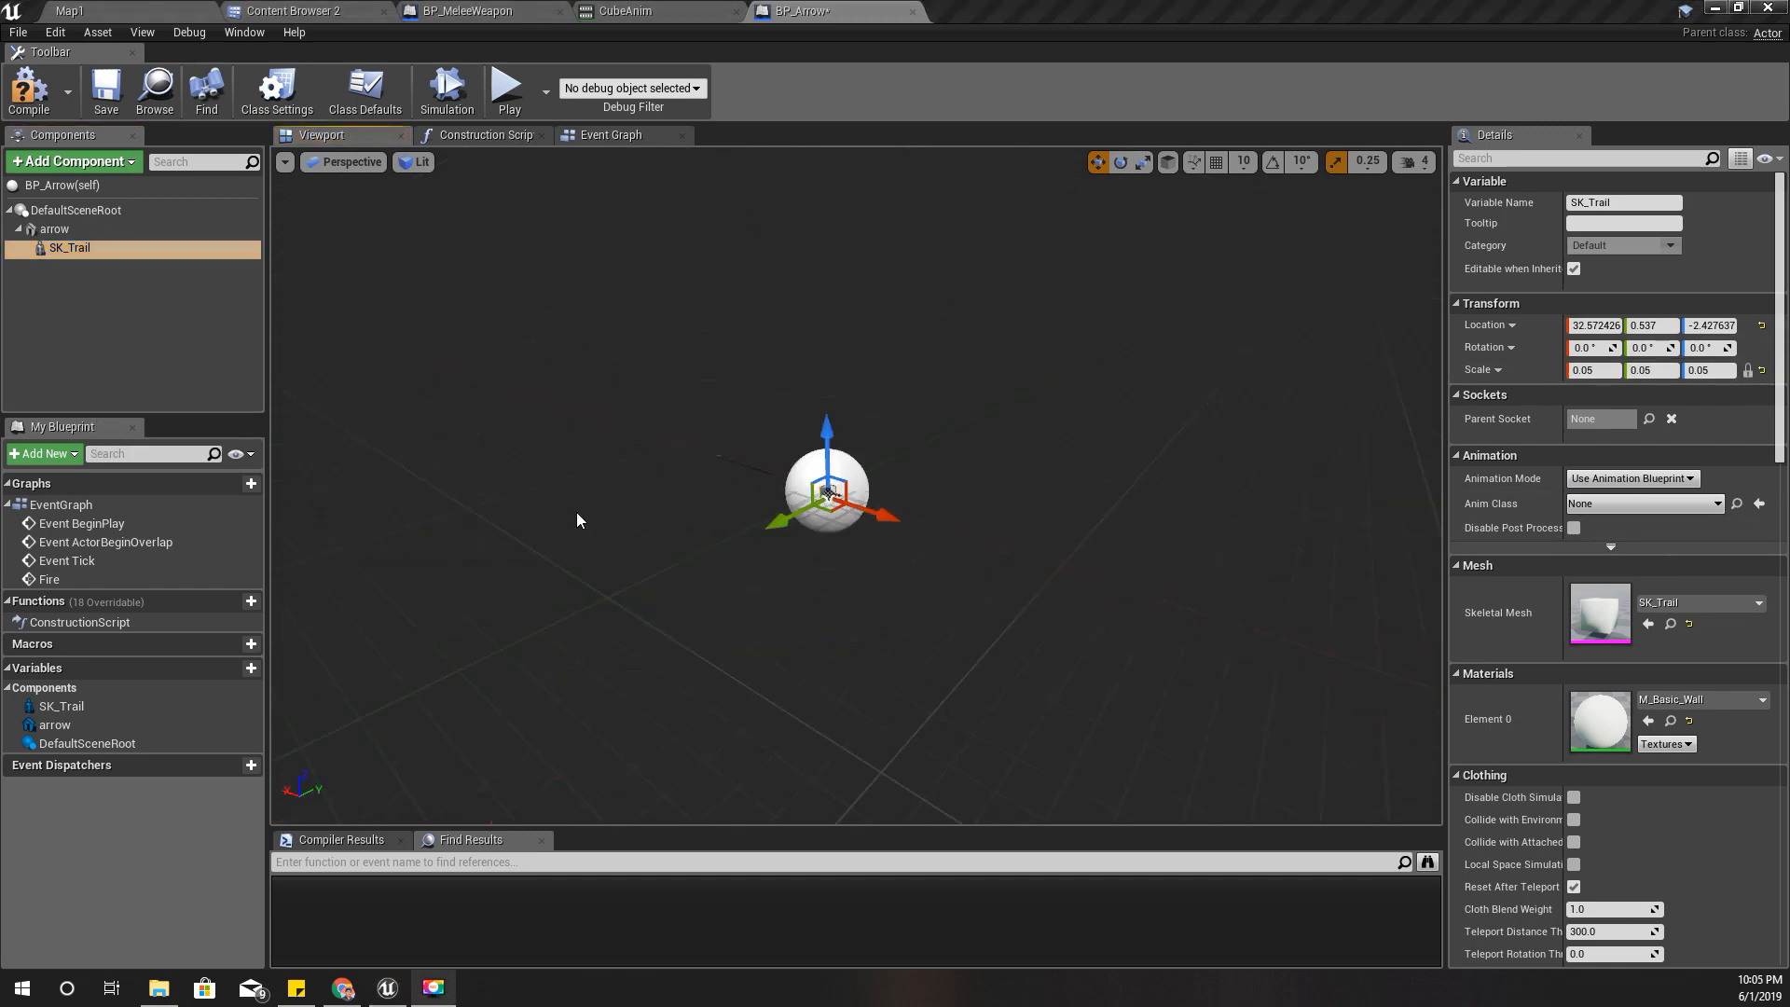
Check SK_Trail's Rendering settings, then set its locked uniform scale to 0.1.
scroll("down", 3)
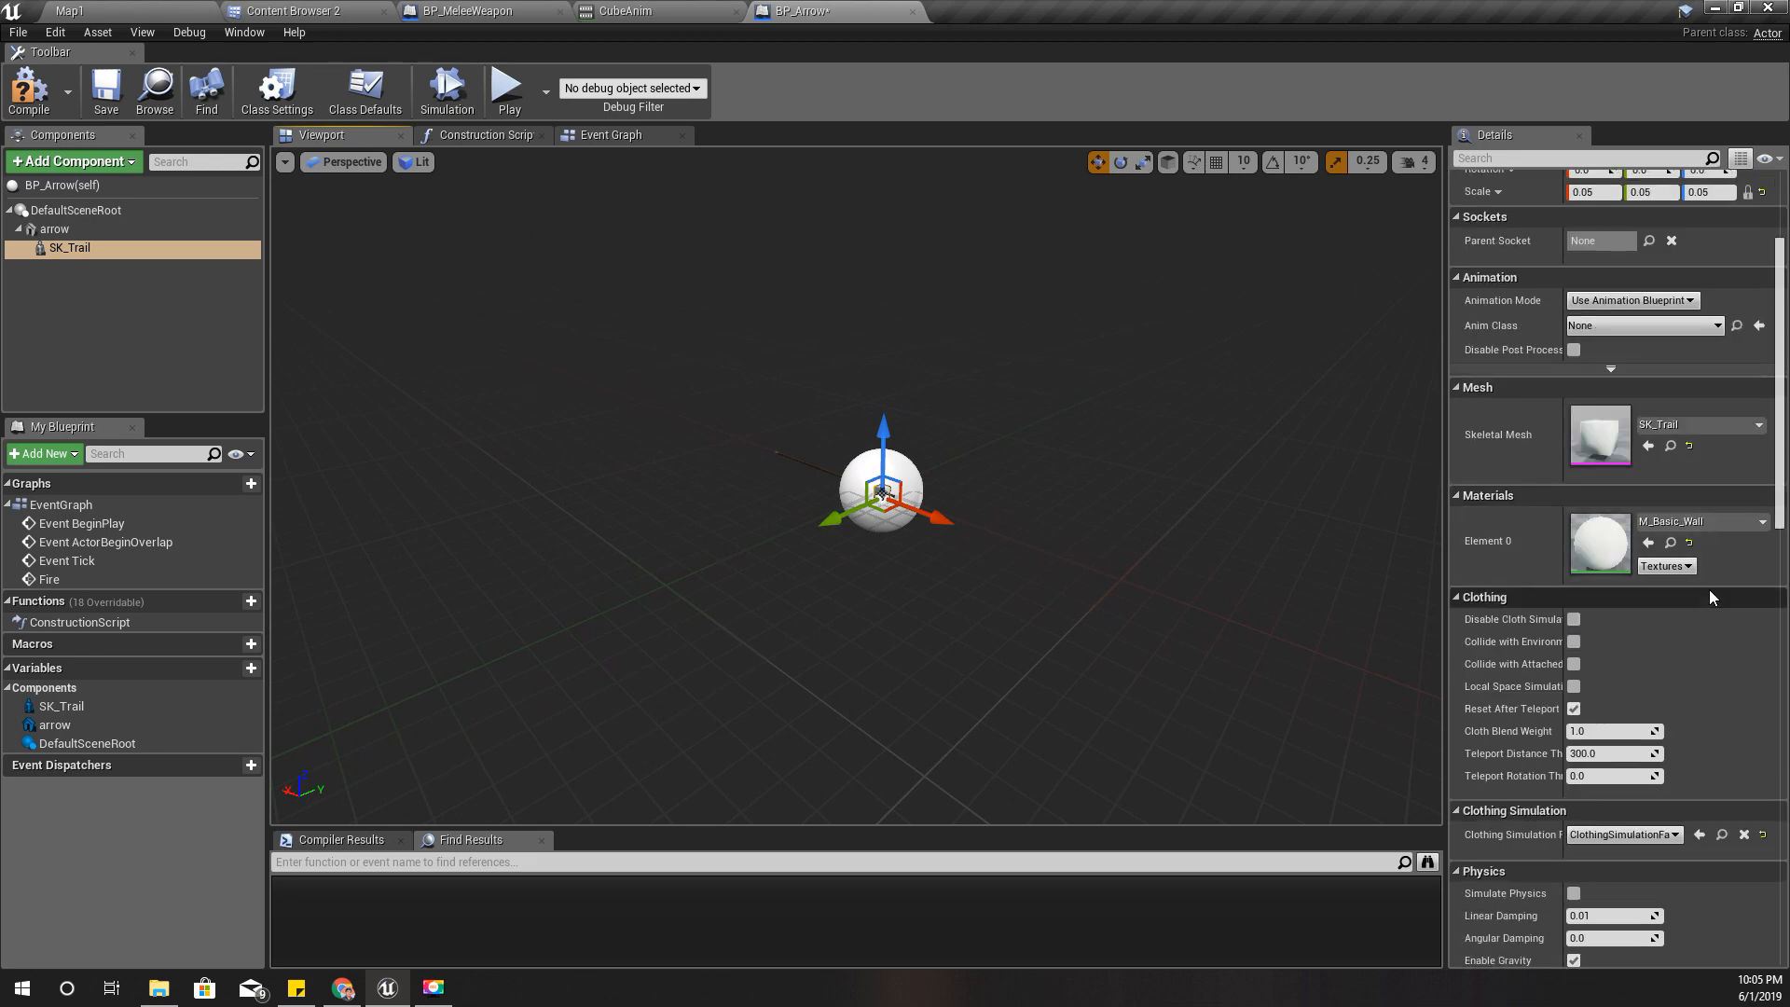
scroll("down", 3)
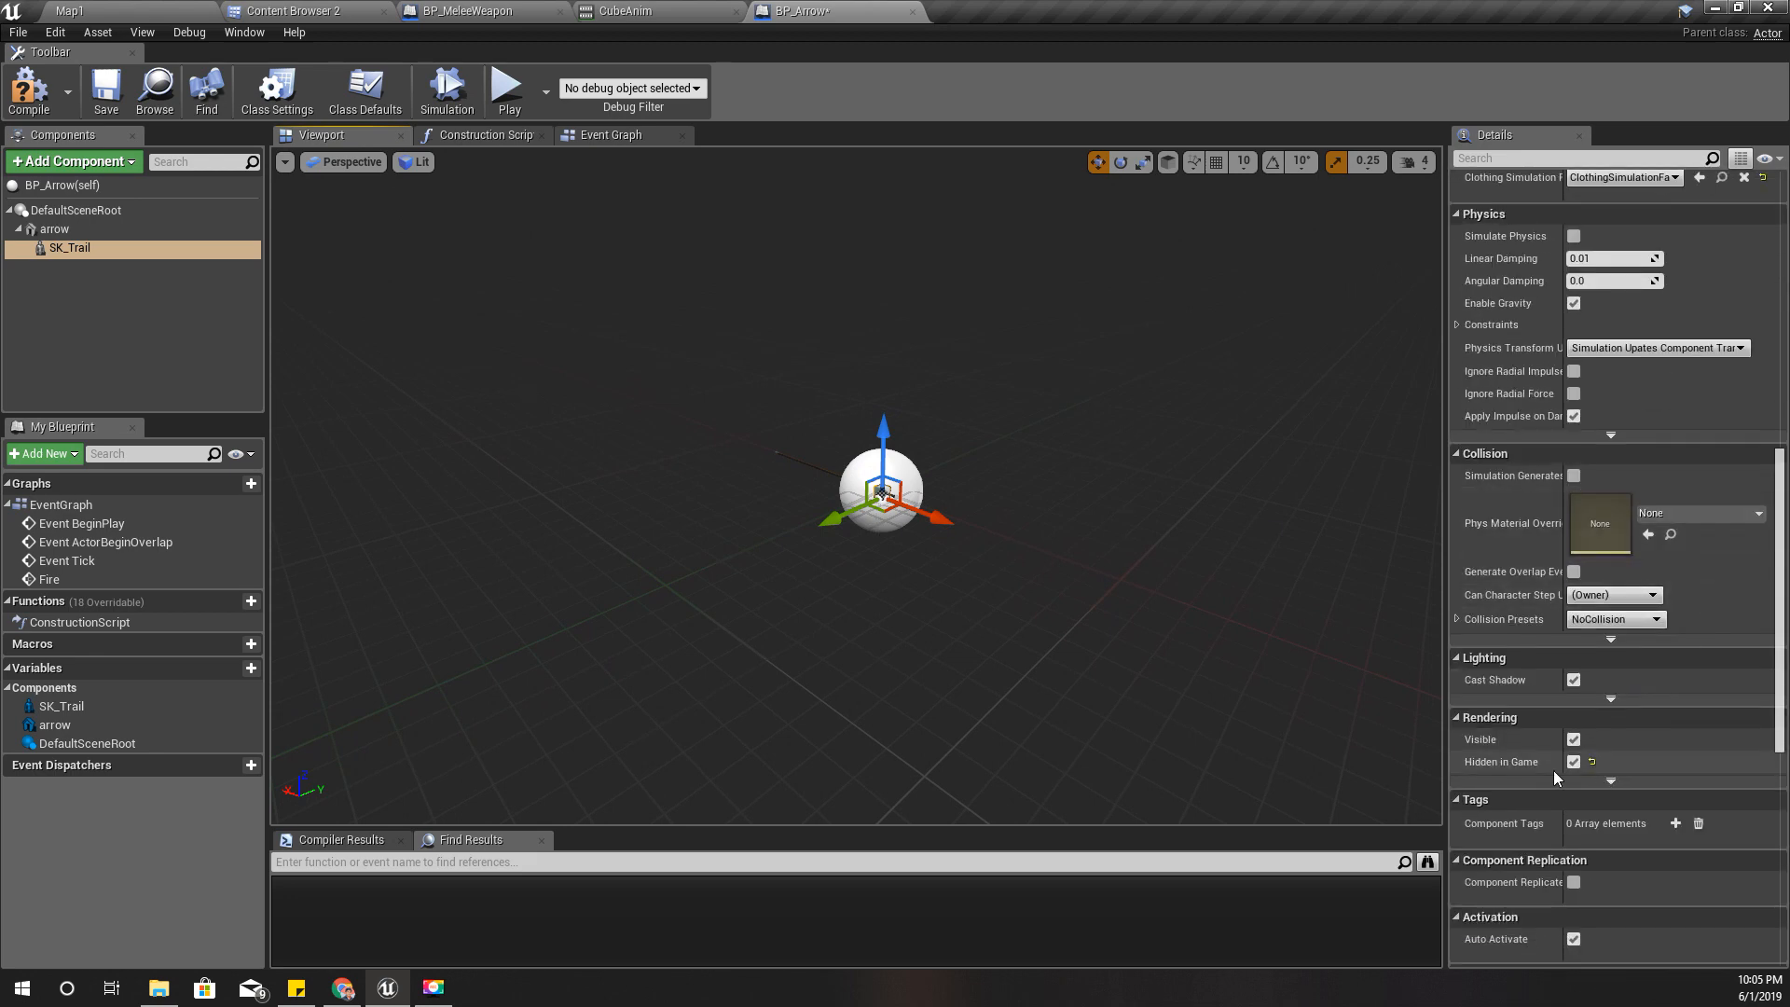
left_click(1573, 738)
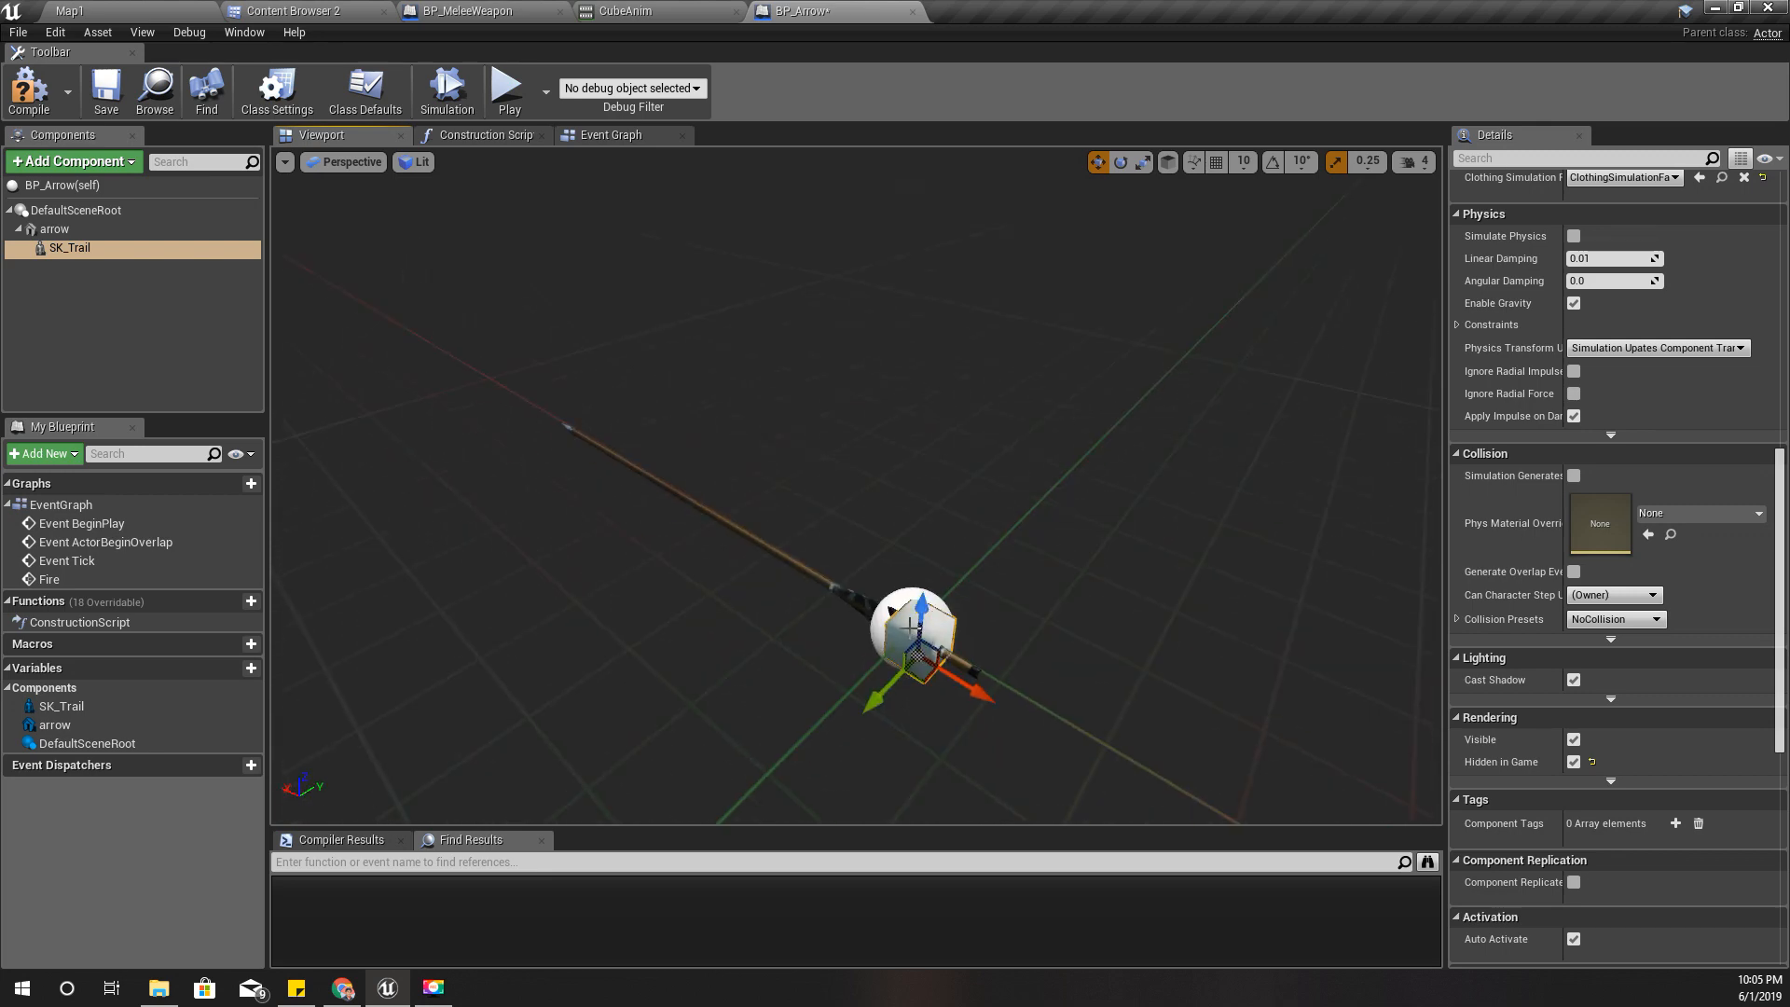
scroll("up", 3)
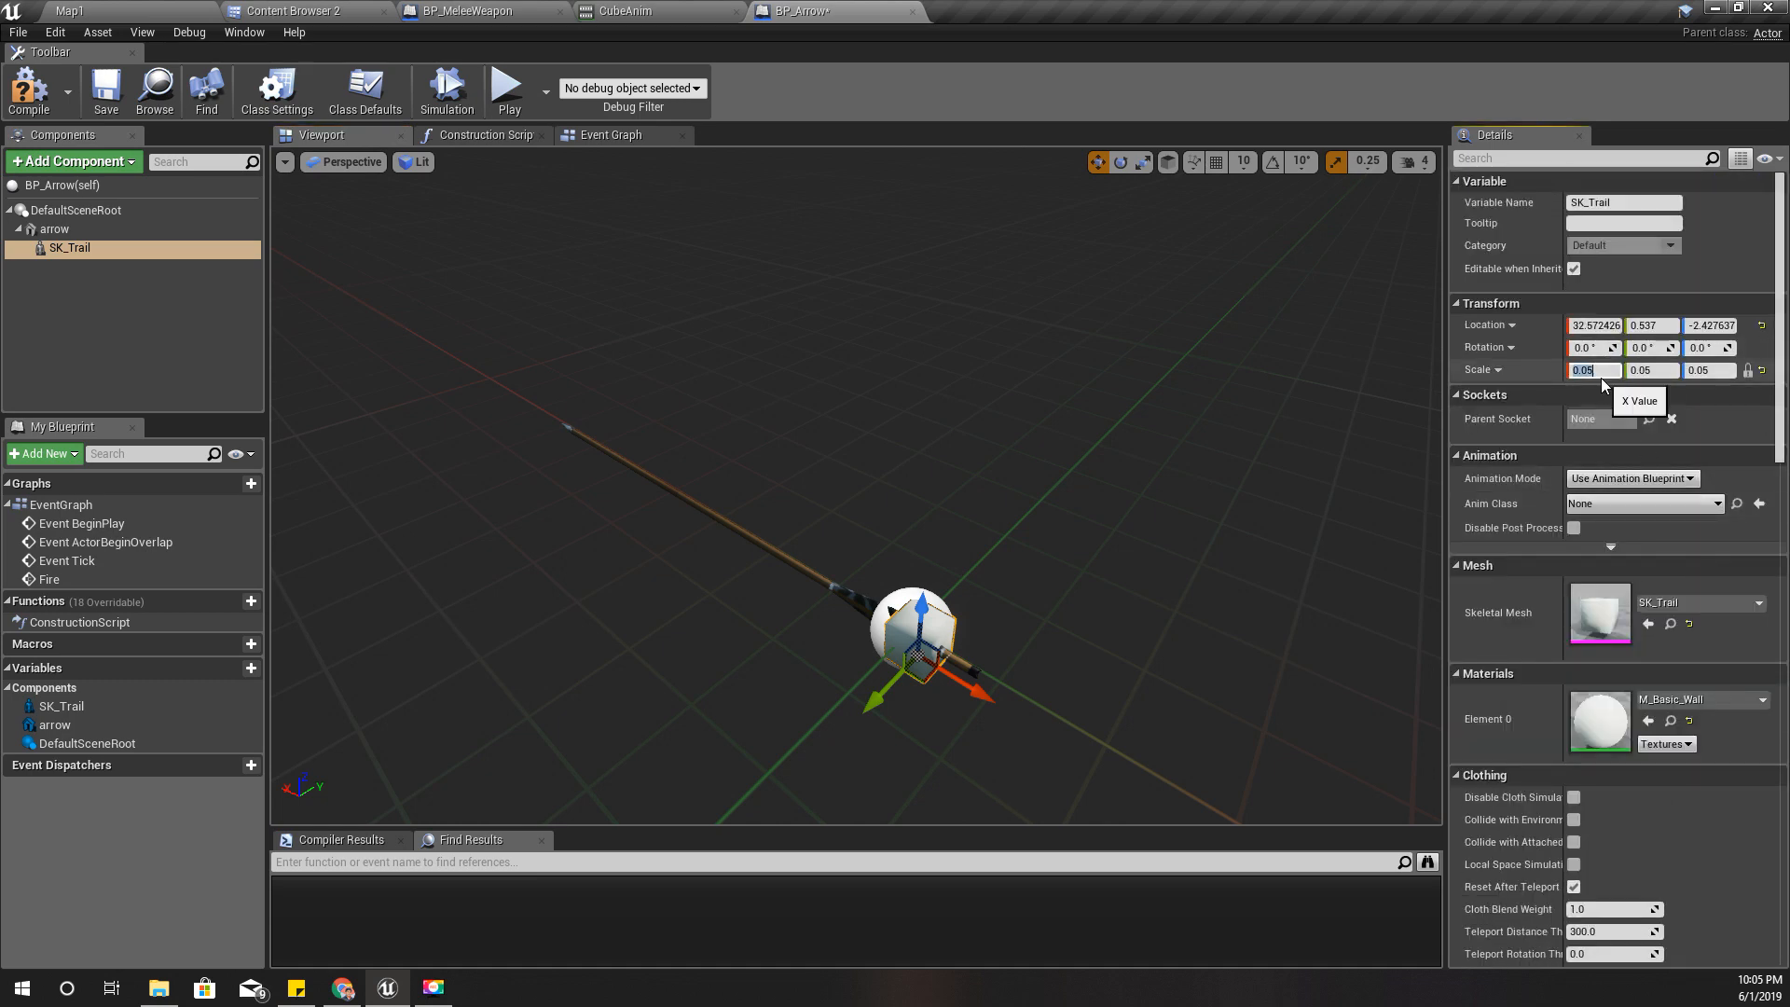
type("0.1")
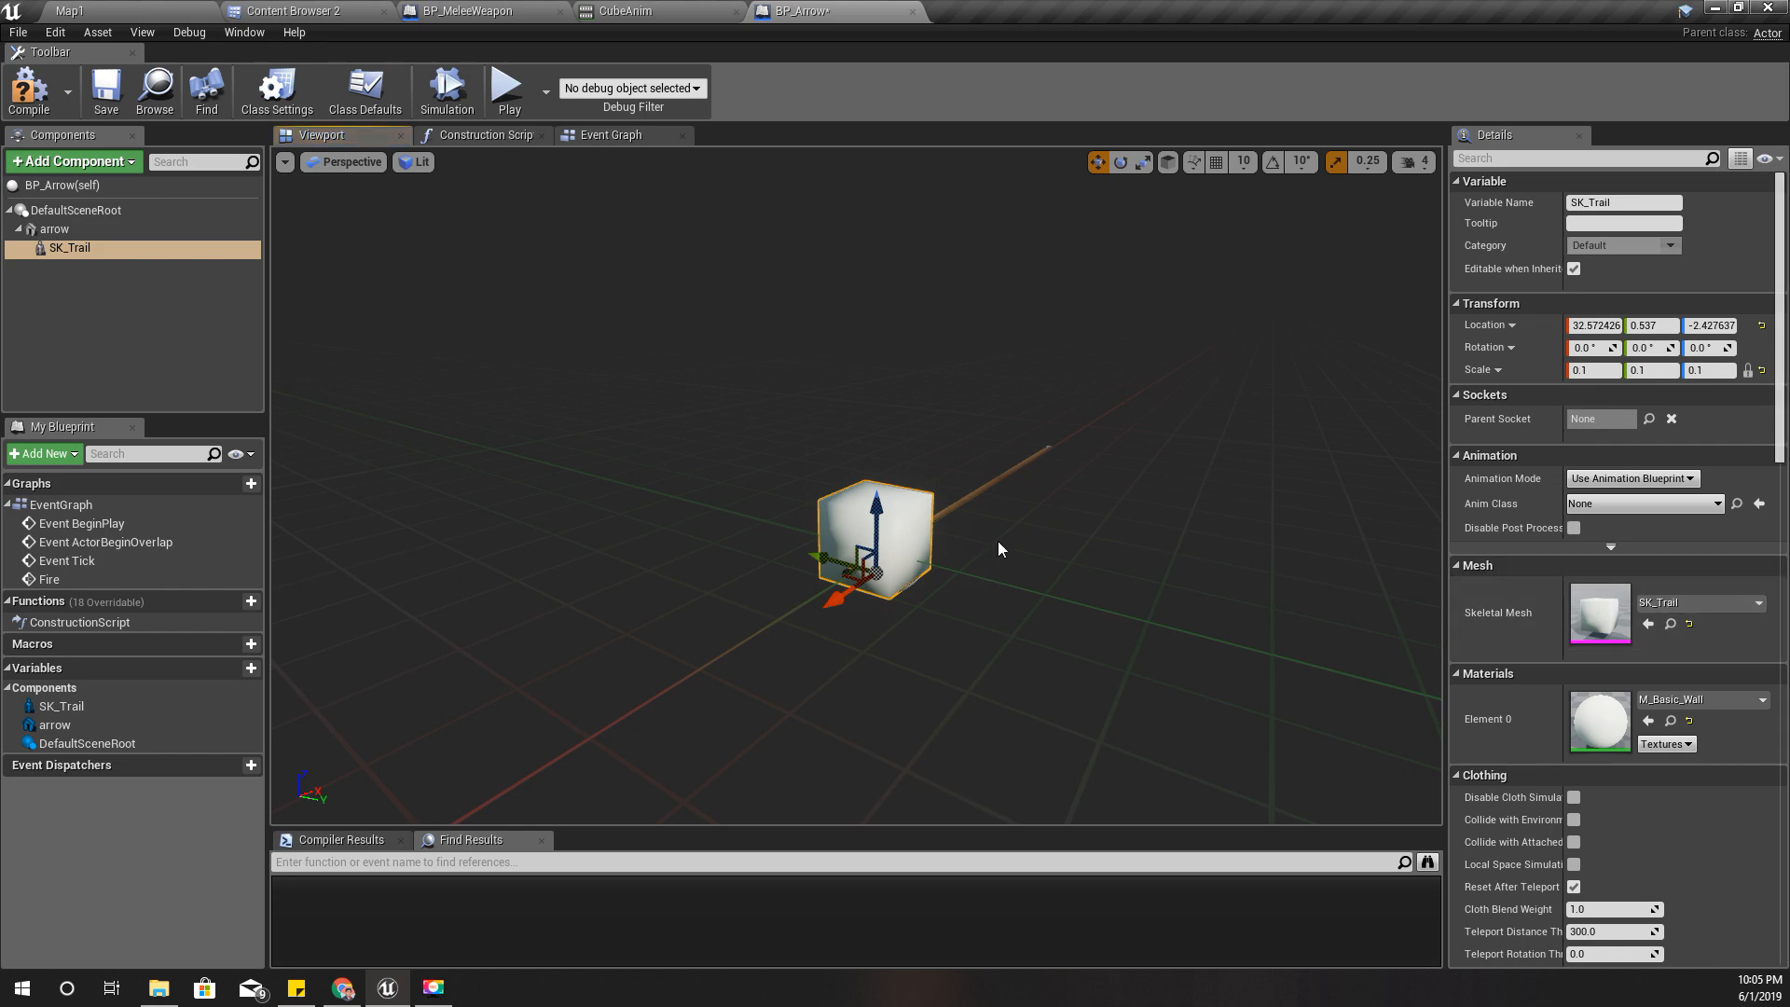
Inspect CubeAnim's Trail notify (P_Trail_Evade, sockets S1–S2), then show BP_MeleeWeapon's trail animation graph.
left_click(298, 11)
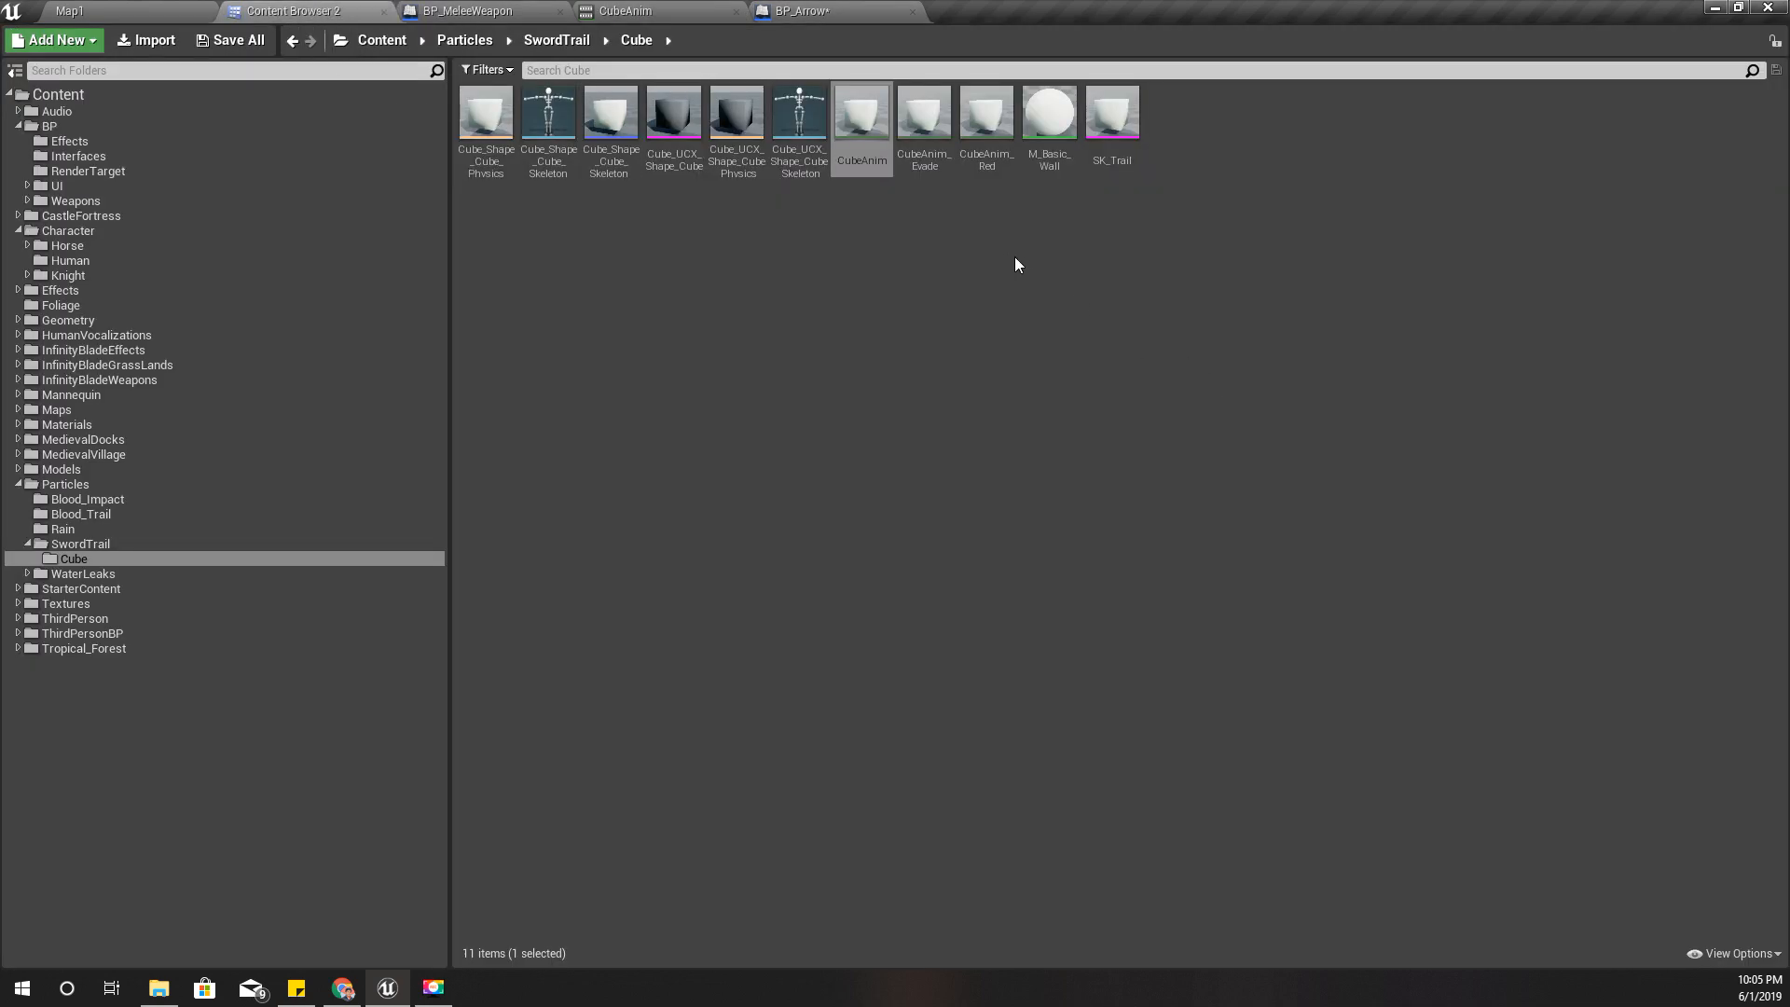
double_click(861, 110)
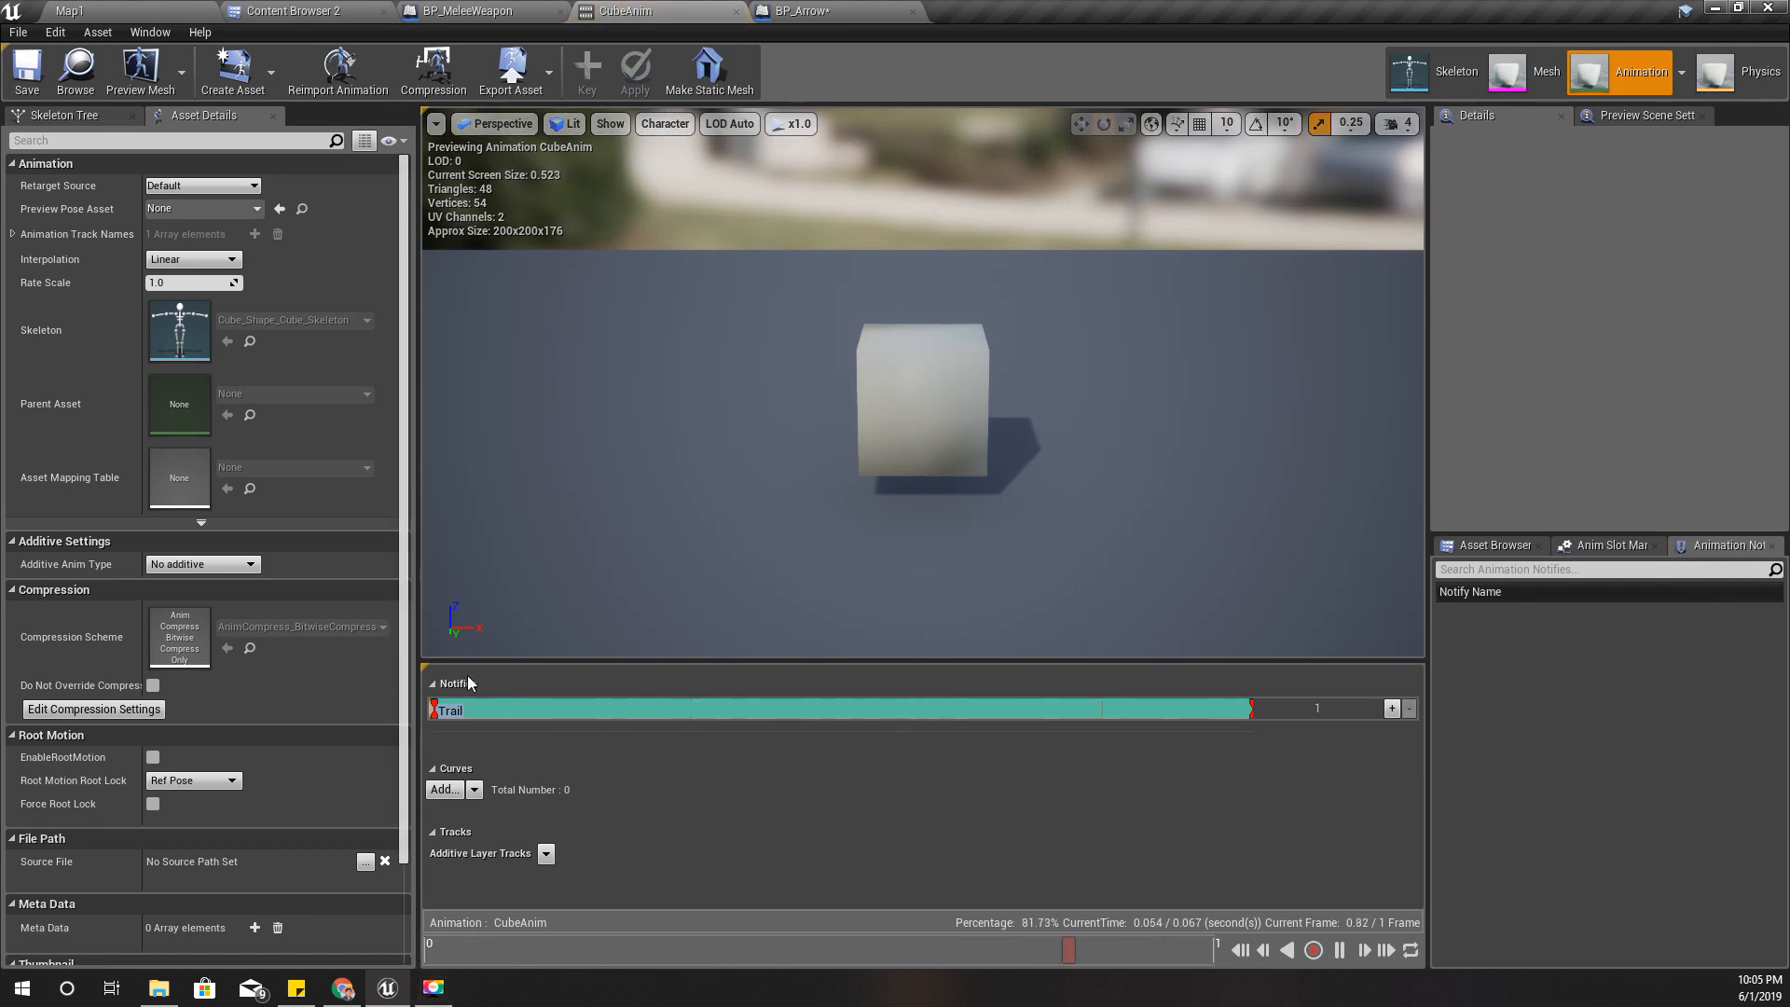
left_click(450, 709)
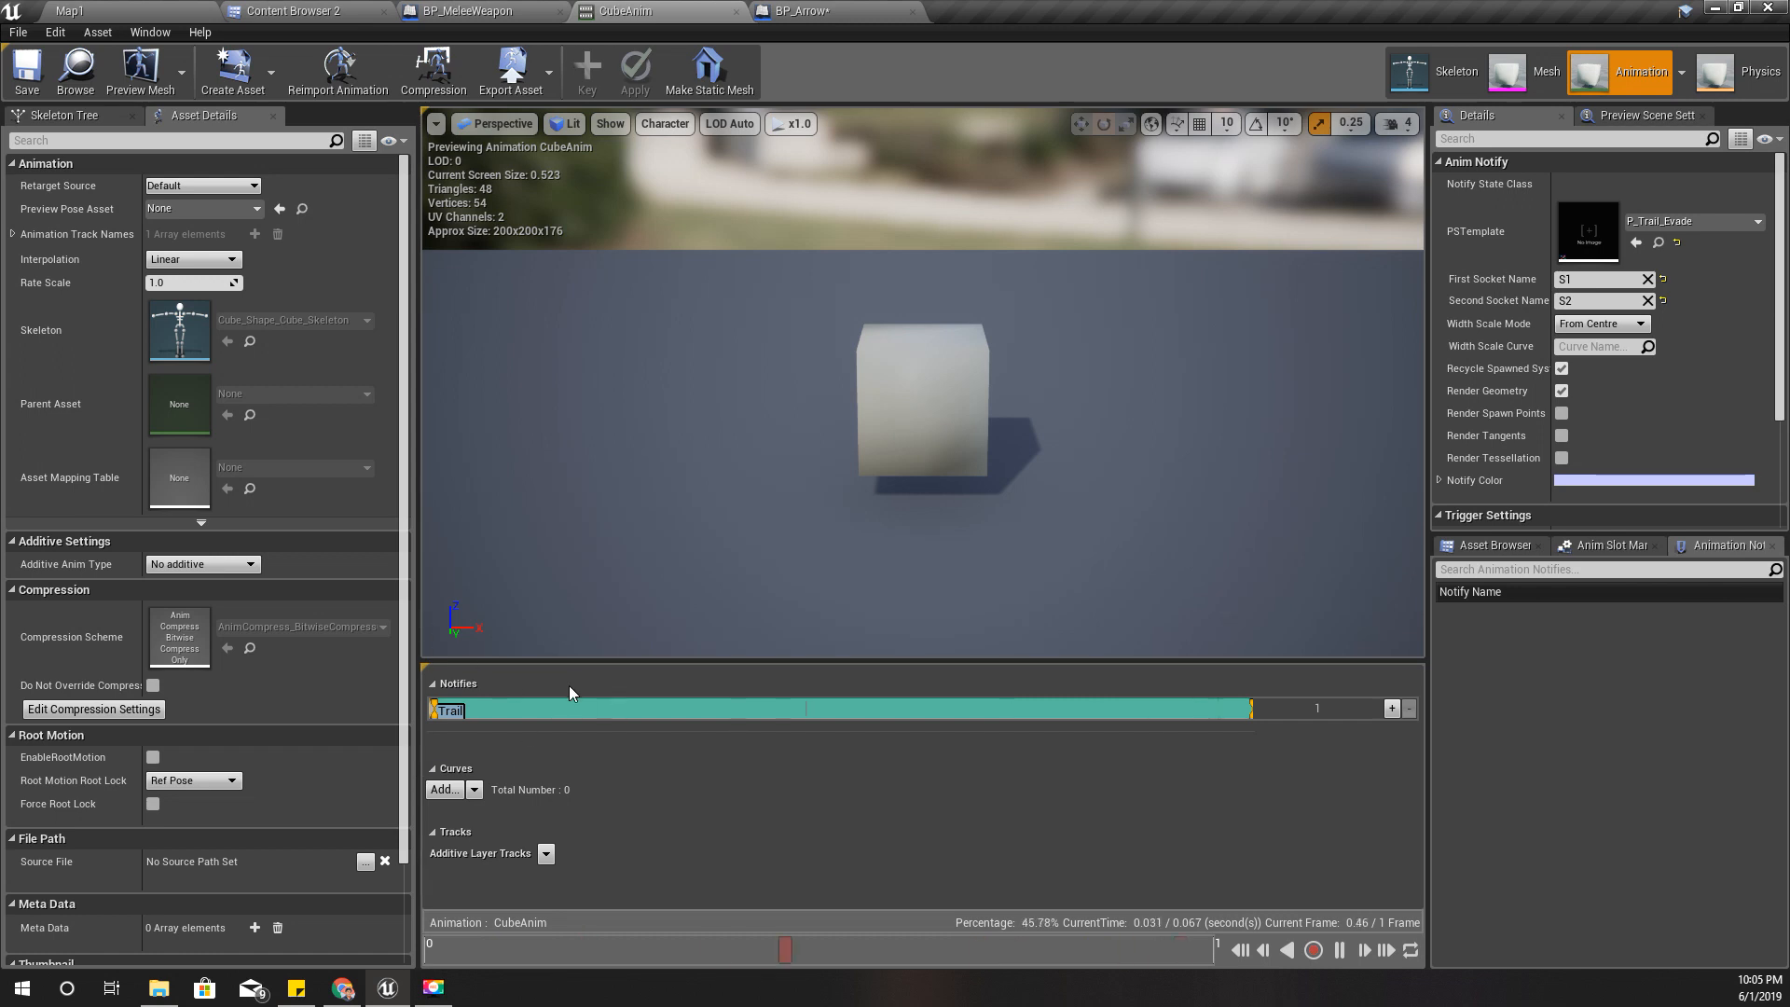
mouse_move(800, 12)
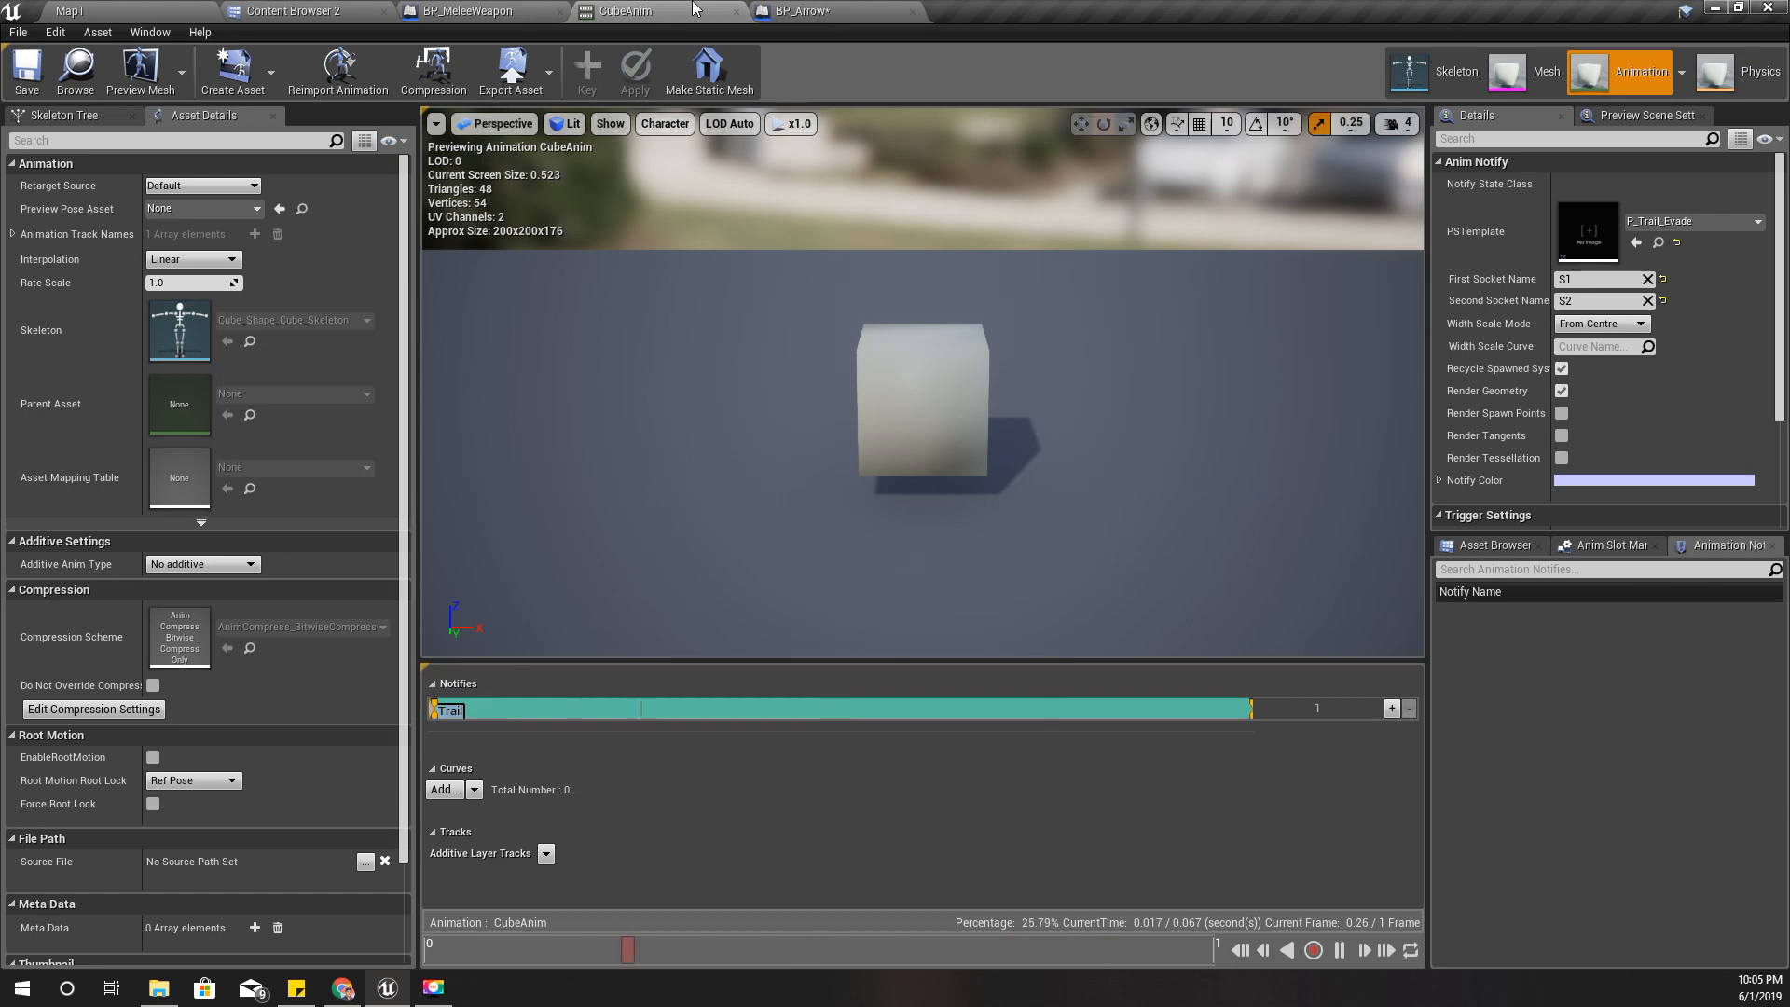
left_click(468, 11)
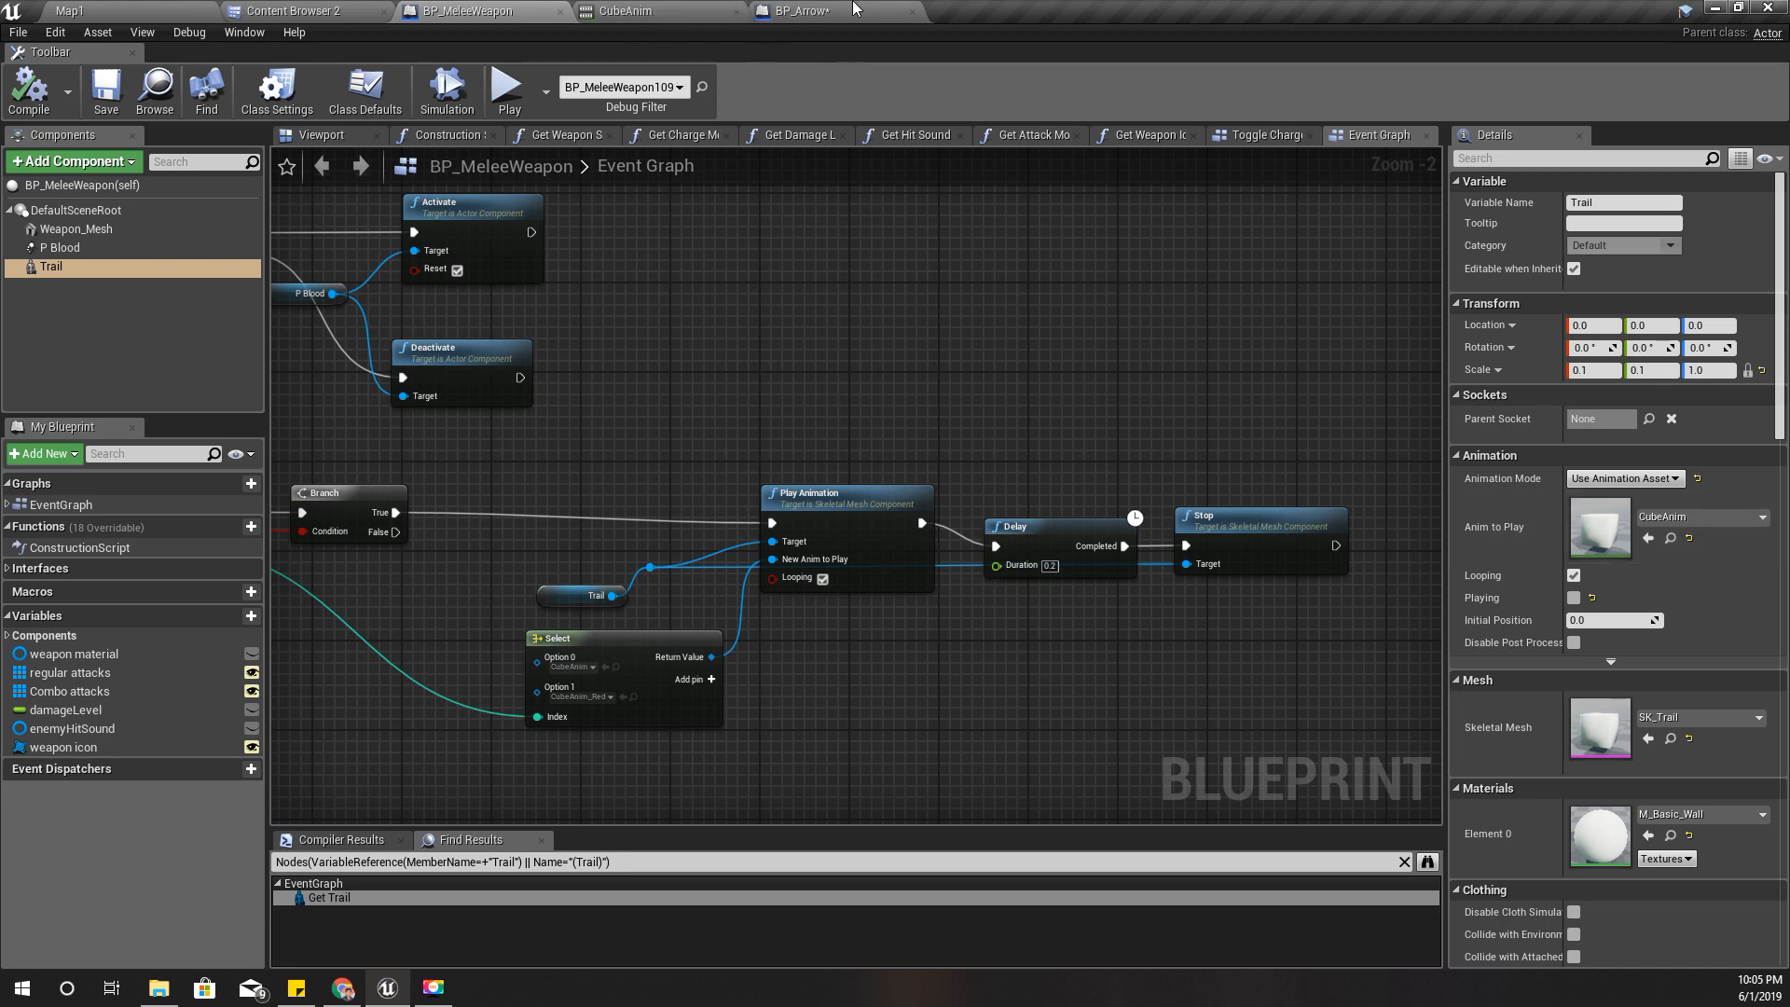
Set SK_Trail's Animation Mode to Use Animation Asset with CubeAnim as Anim to Play.
left_click(800, 11)
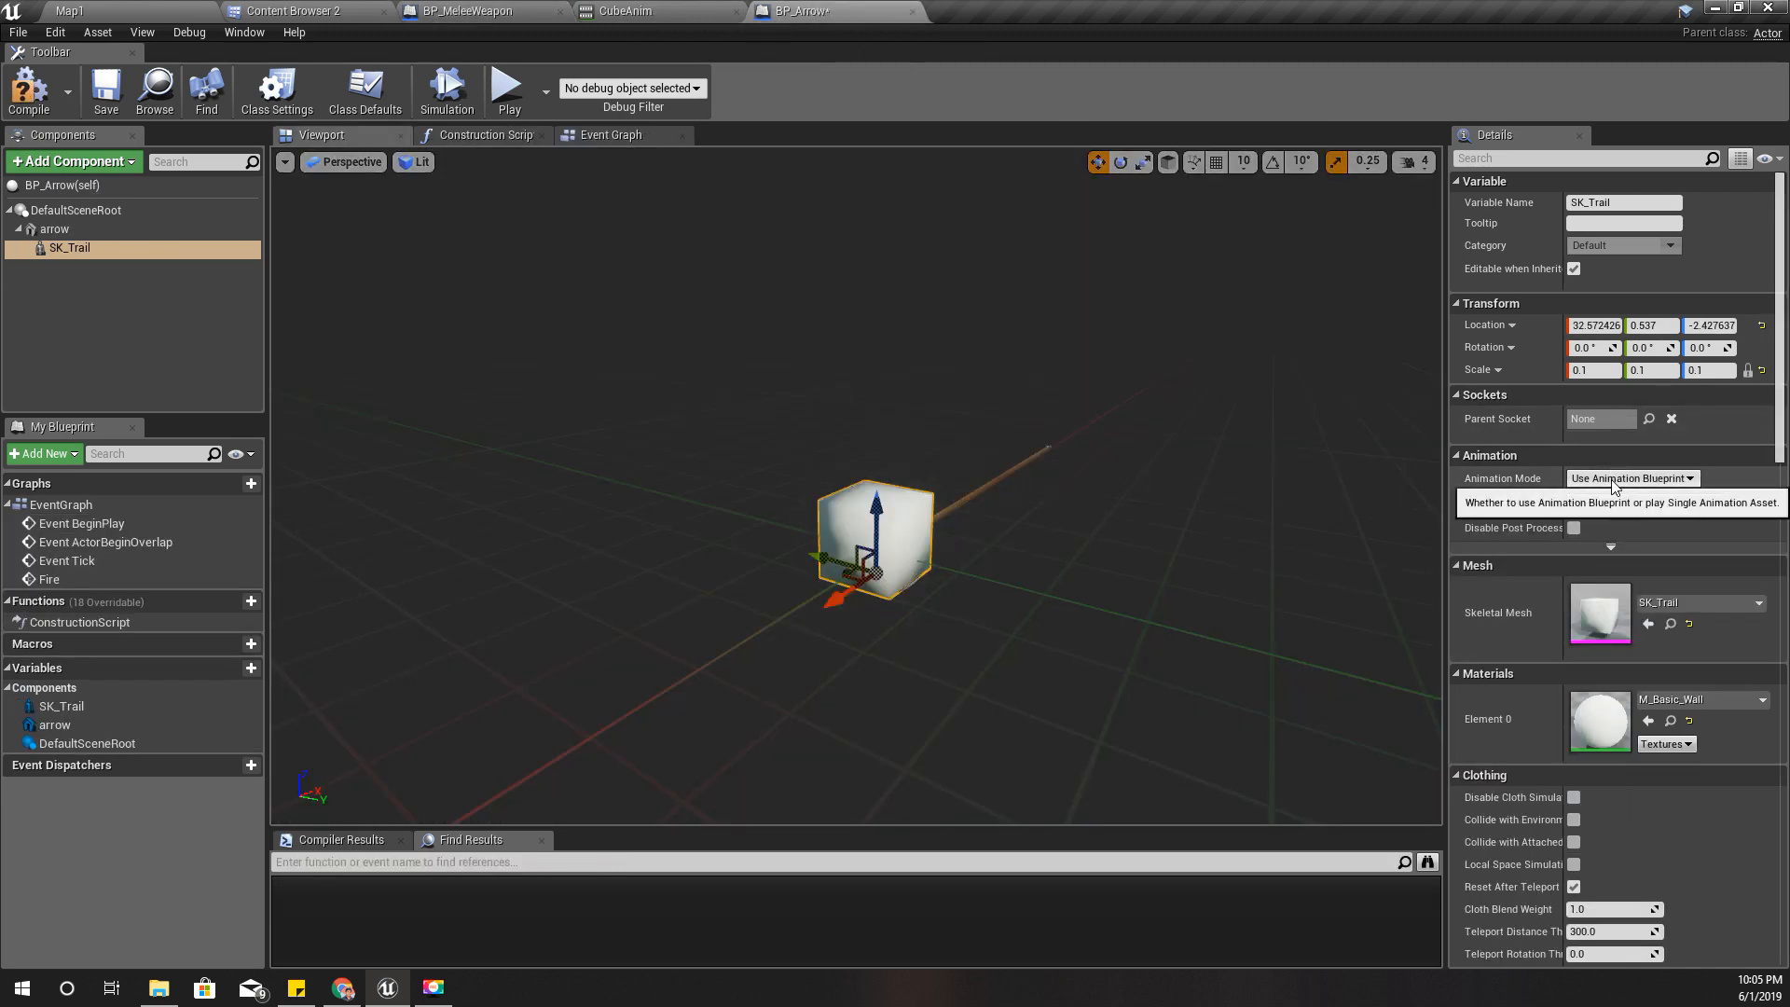
left_click(1632, 477)
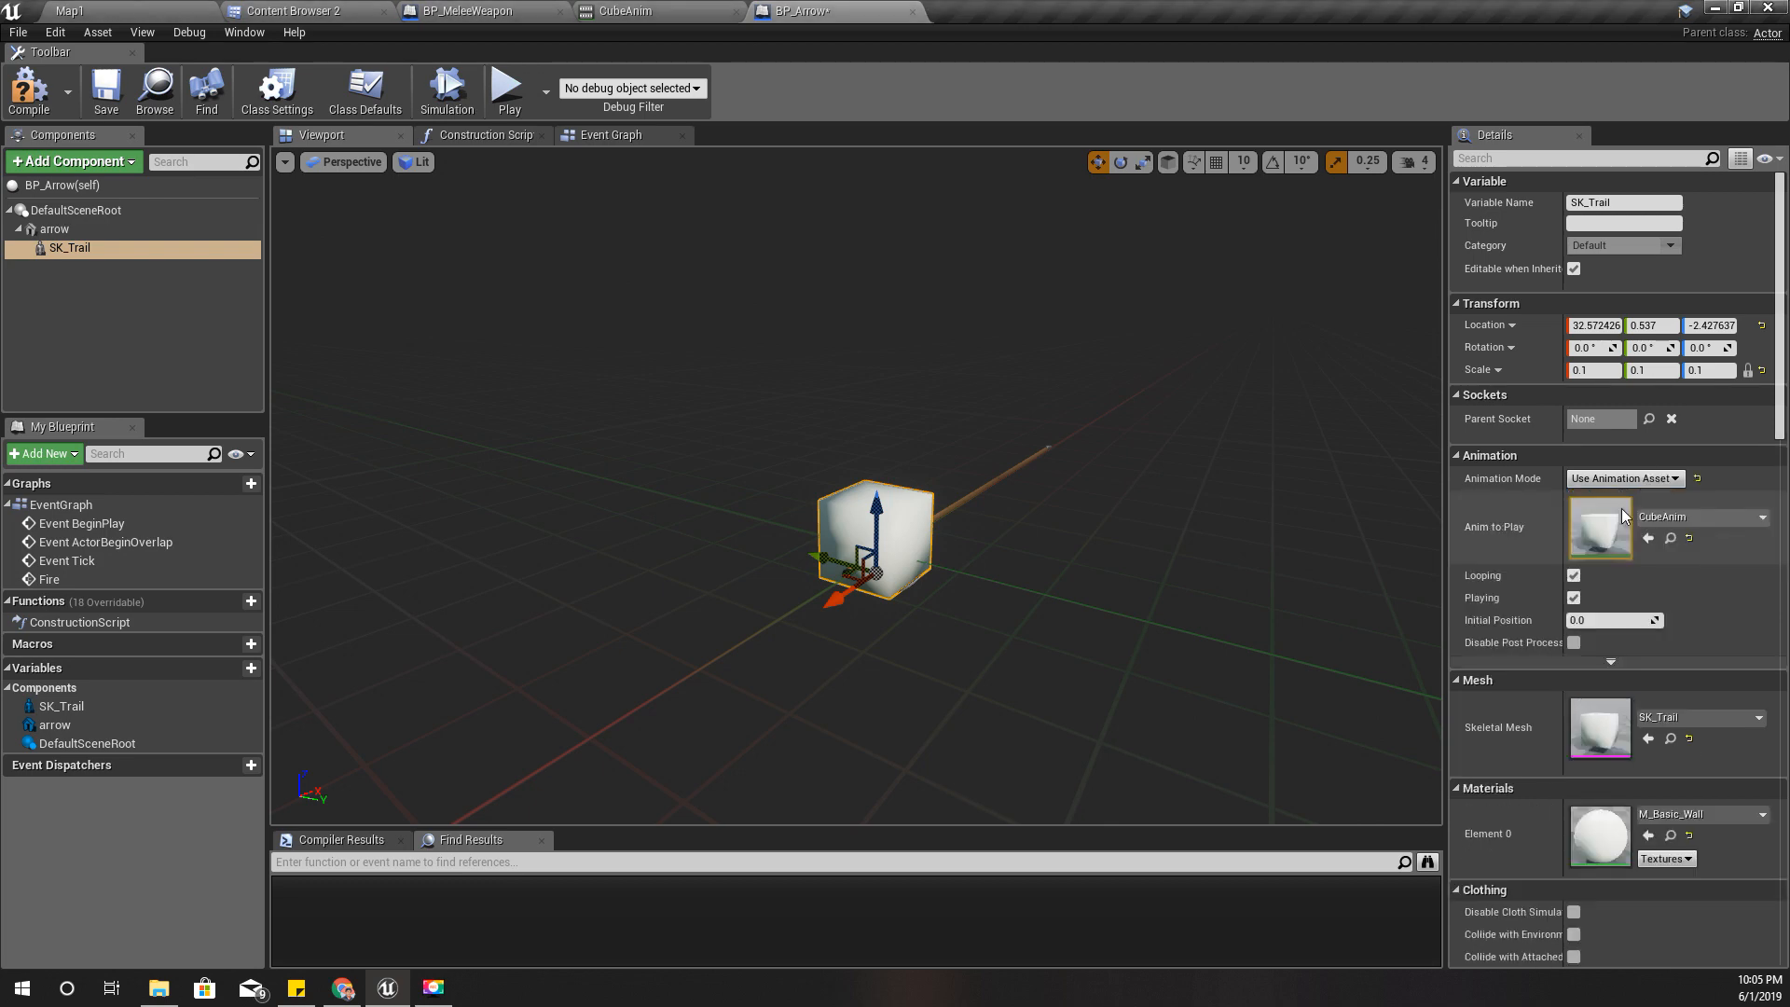
left_click(300, 12)
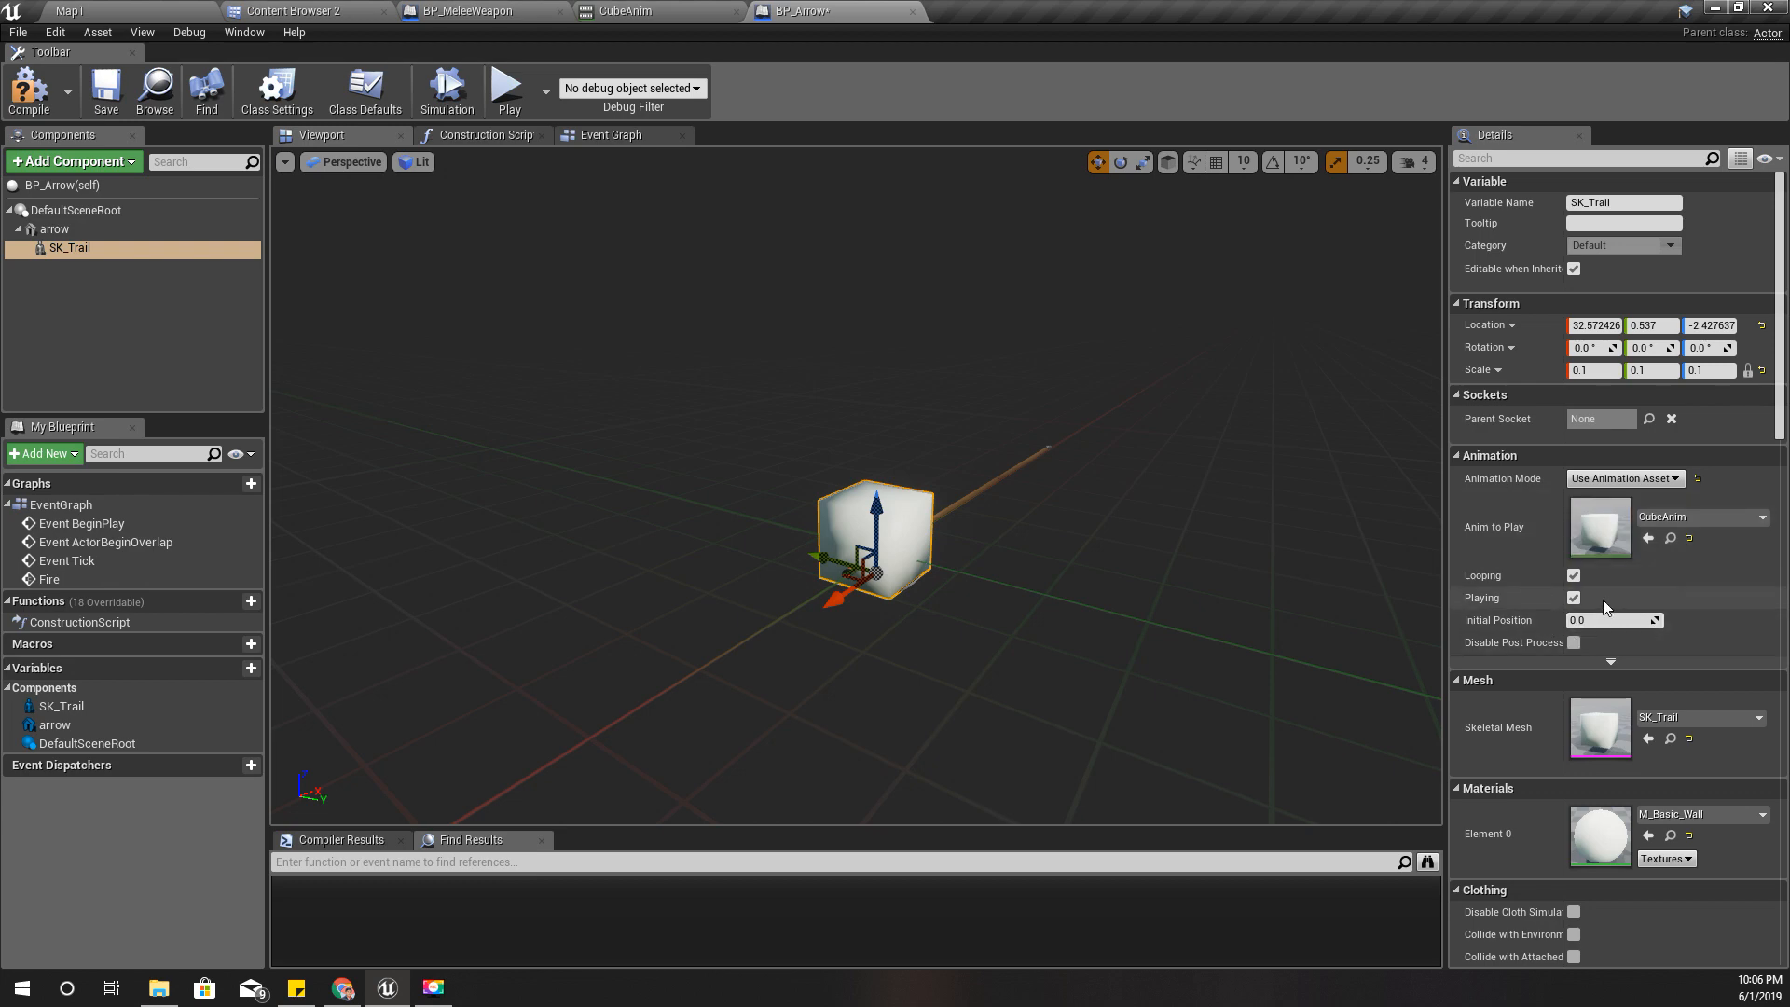
mouse_move(1576, 597)
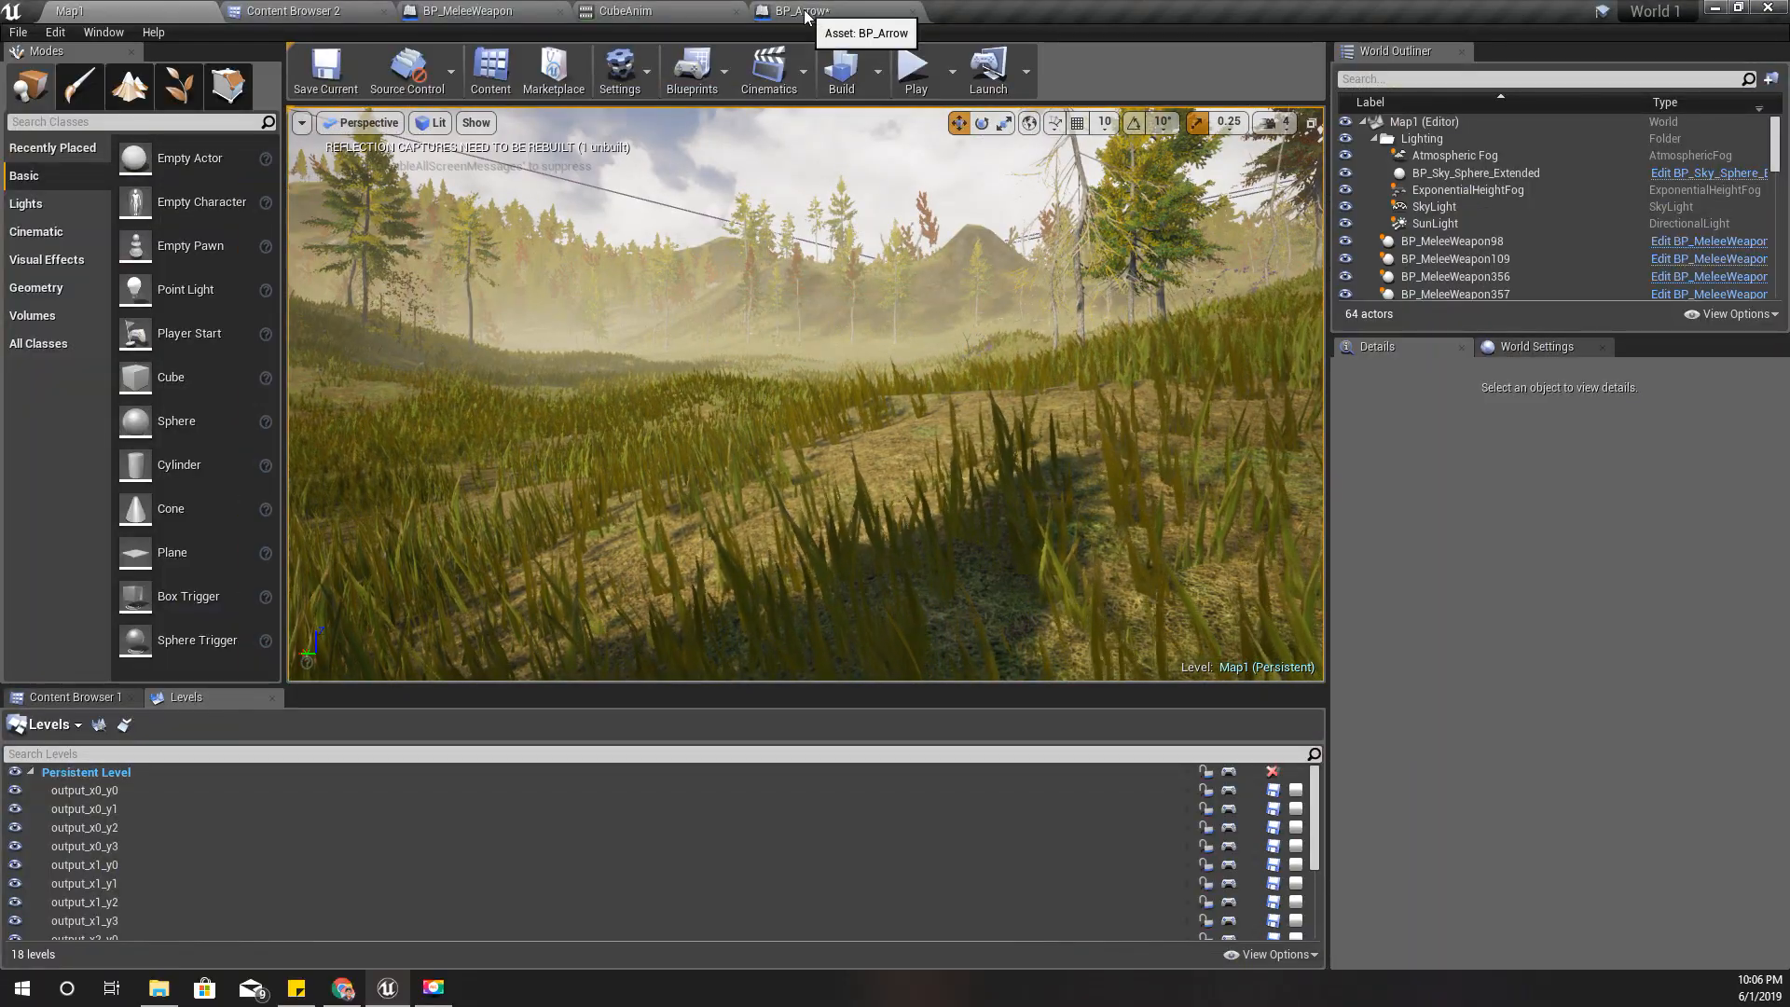
Glance at BP_Arrow's event graph, then open Ch_Human and Ch_Player from the Human characters folder.
left_click(800, 11)
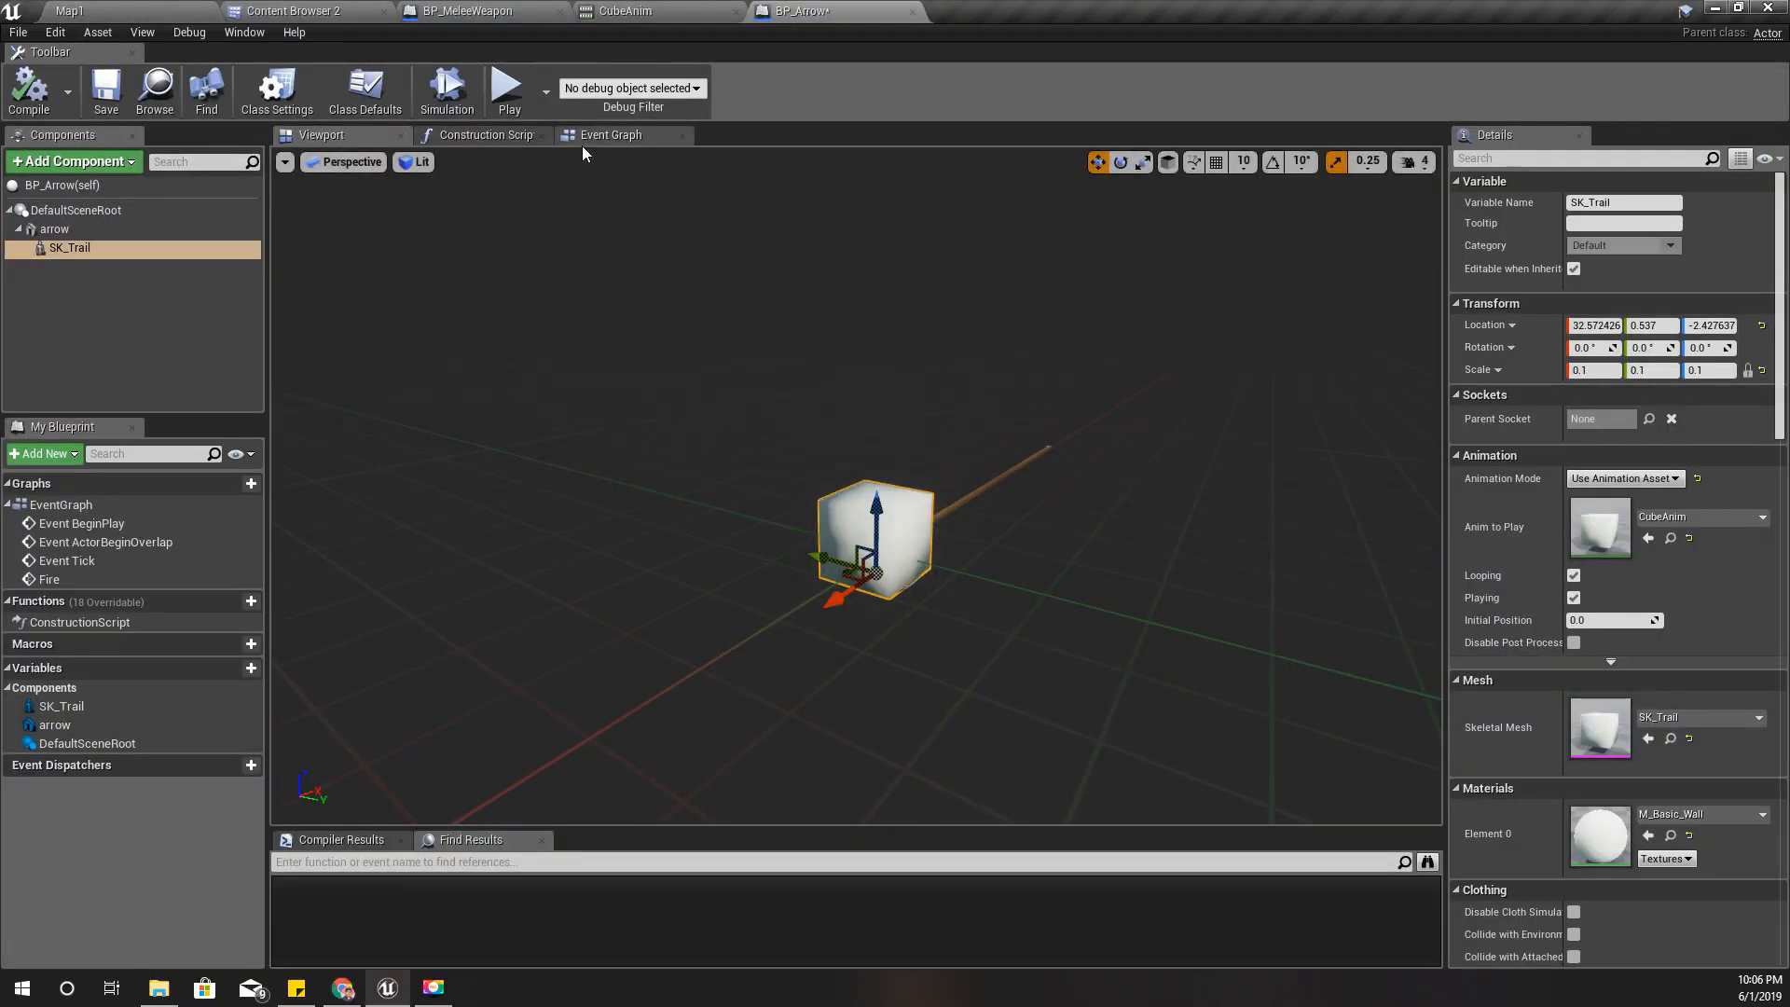
left_click(610, 134)
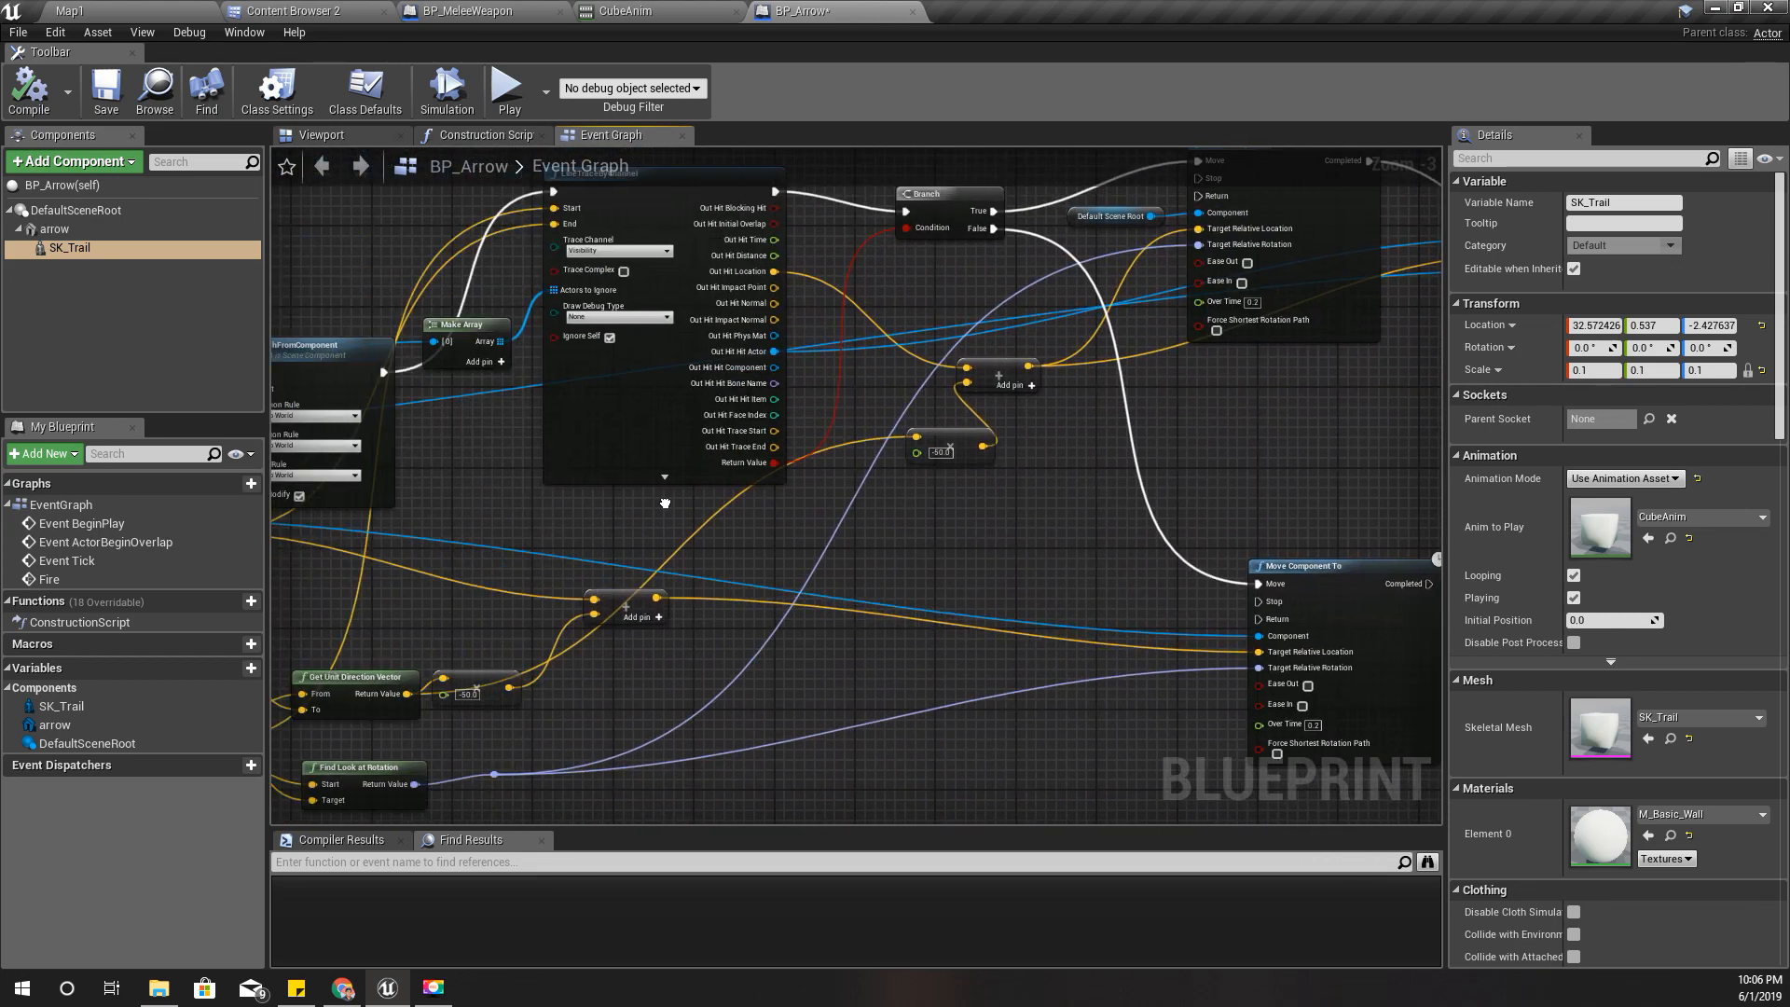
left_click(300, 11)
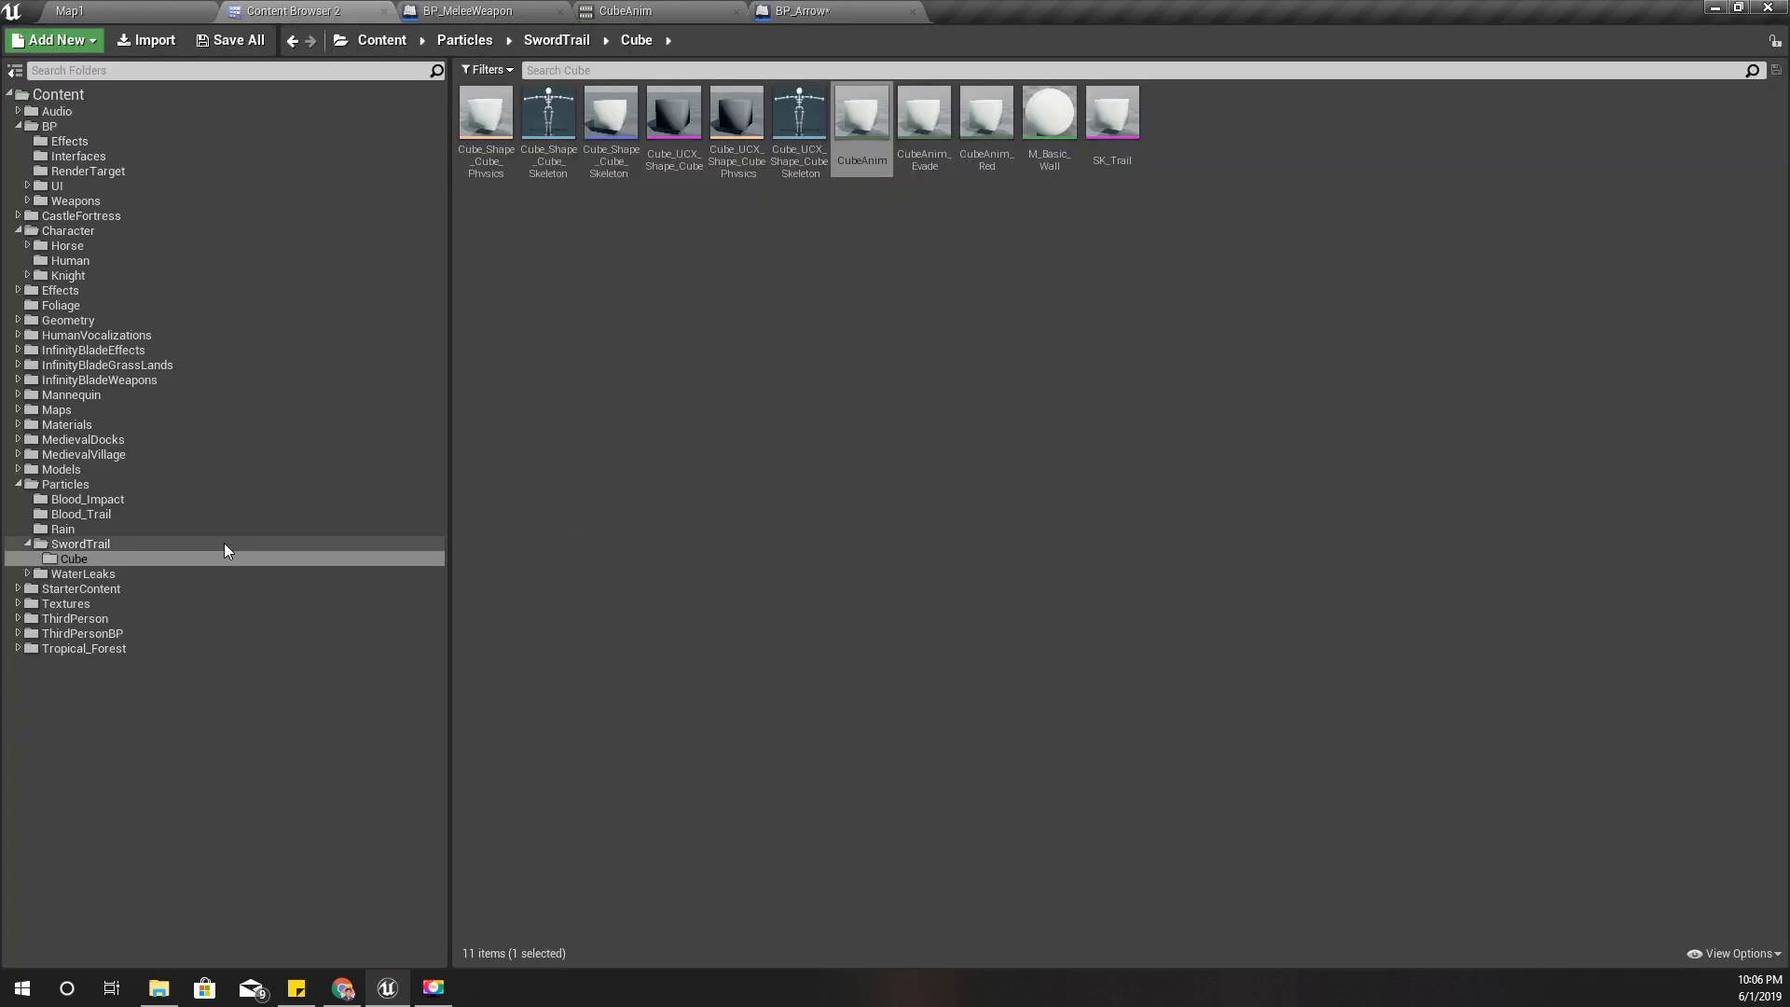
left_click(67, 232)
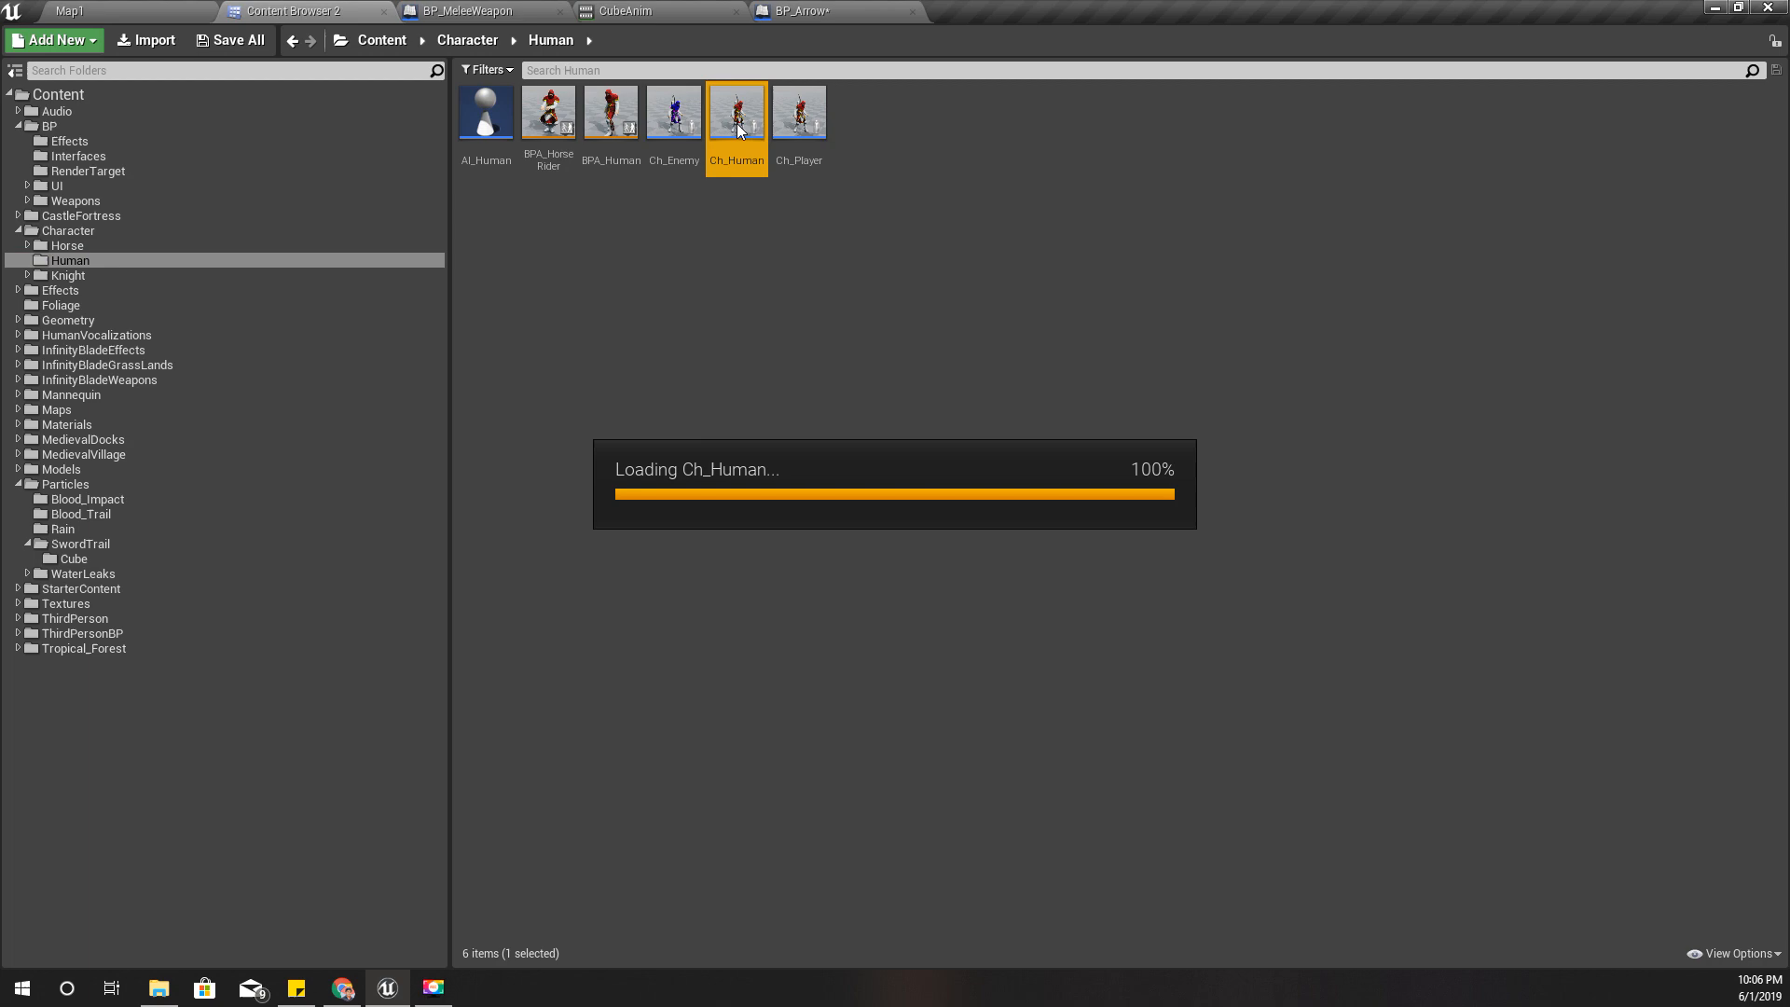
double_click(737, 110)
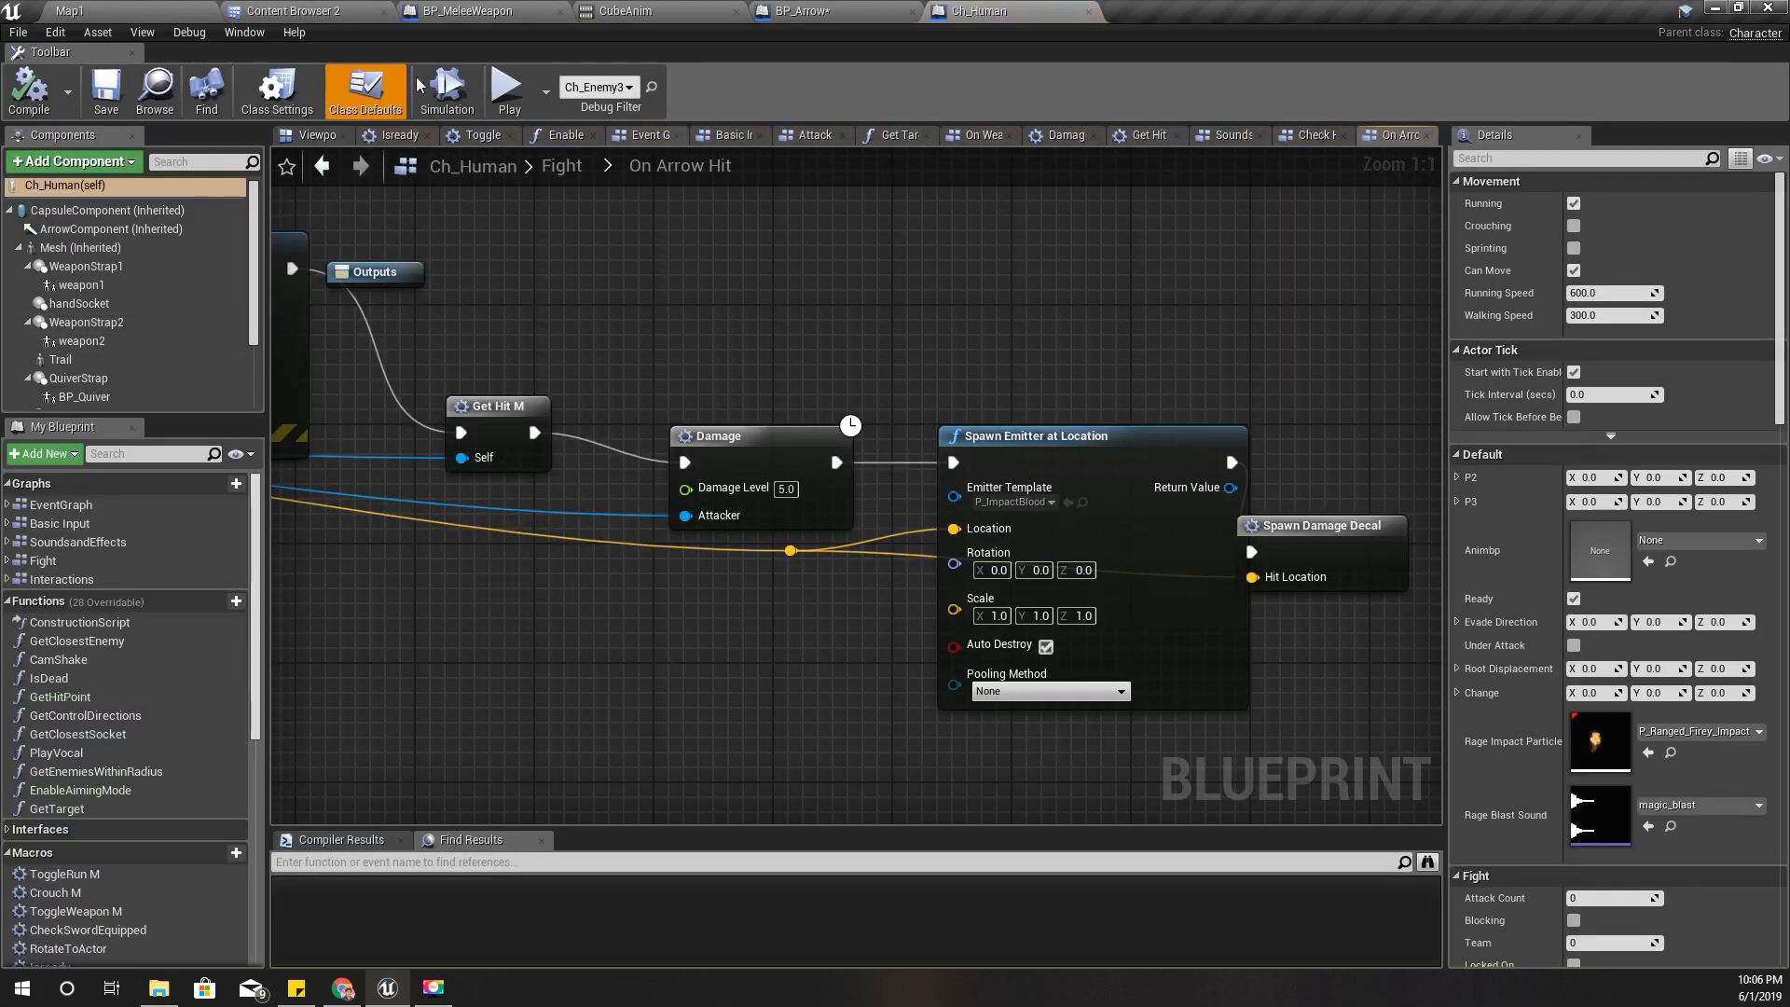
left_click(69, 12)
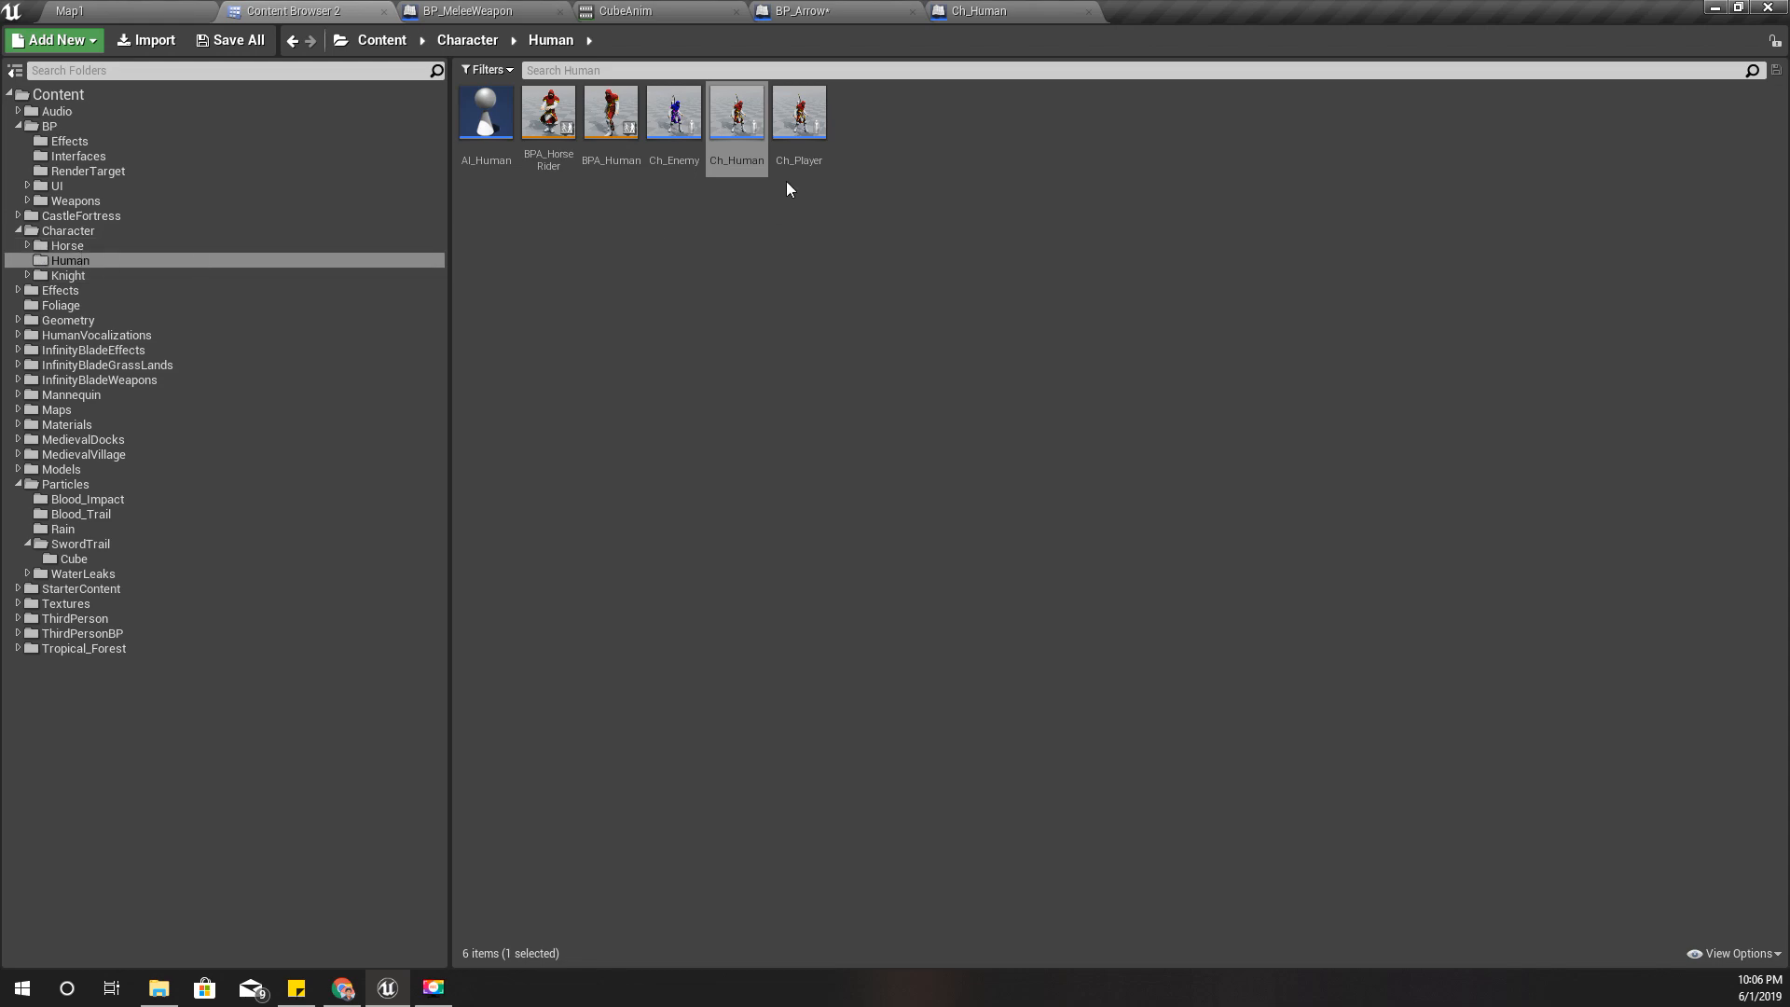
double_click(799, 110)
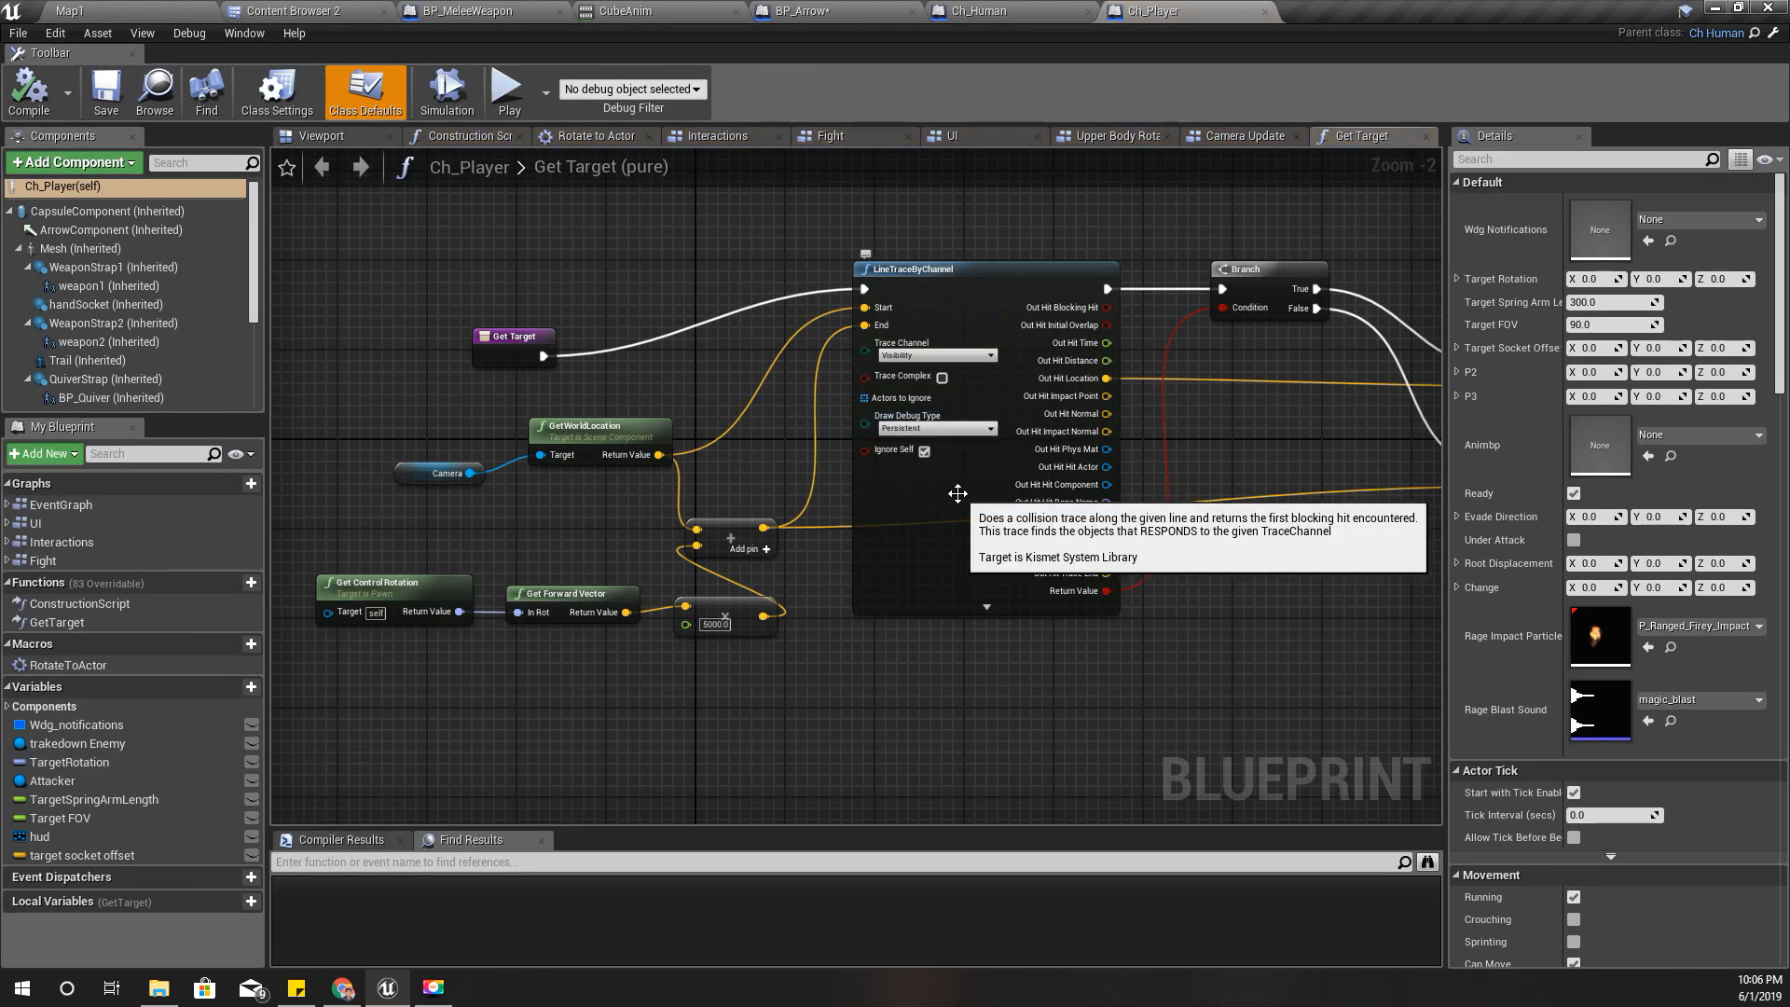
Set LineTraceByChannel's Draw Debug Type in Ch_Player's Get Target from Persistent to None.
left_click(933, 420)
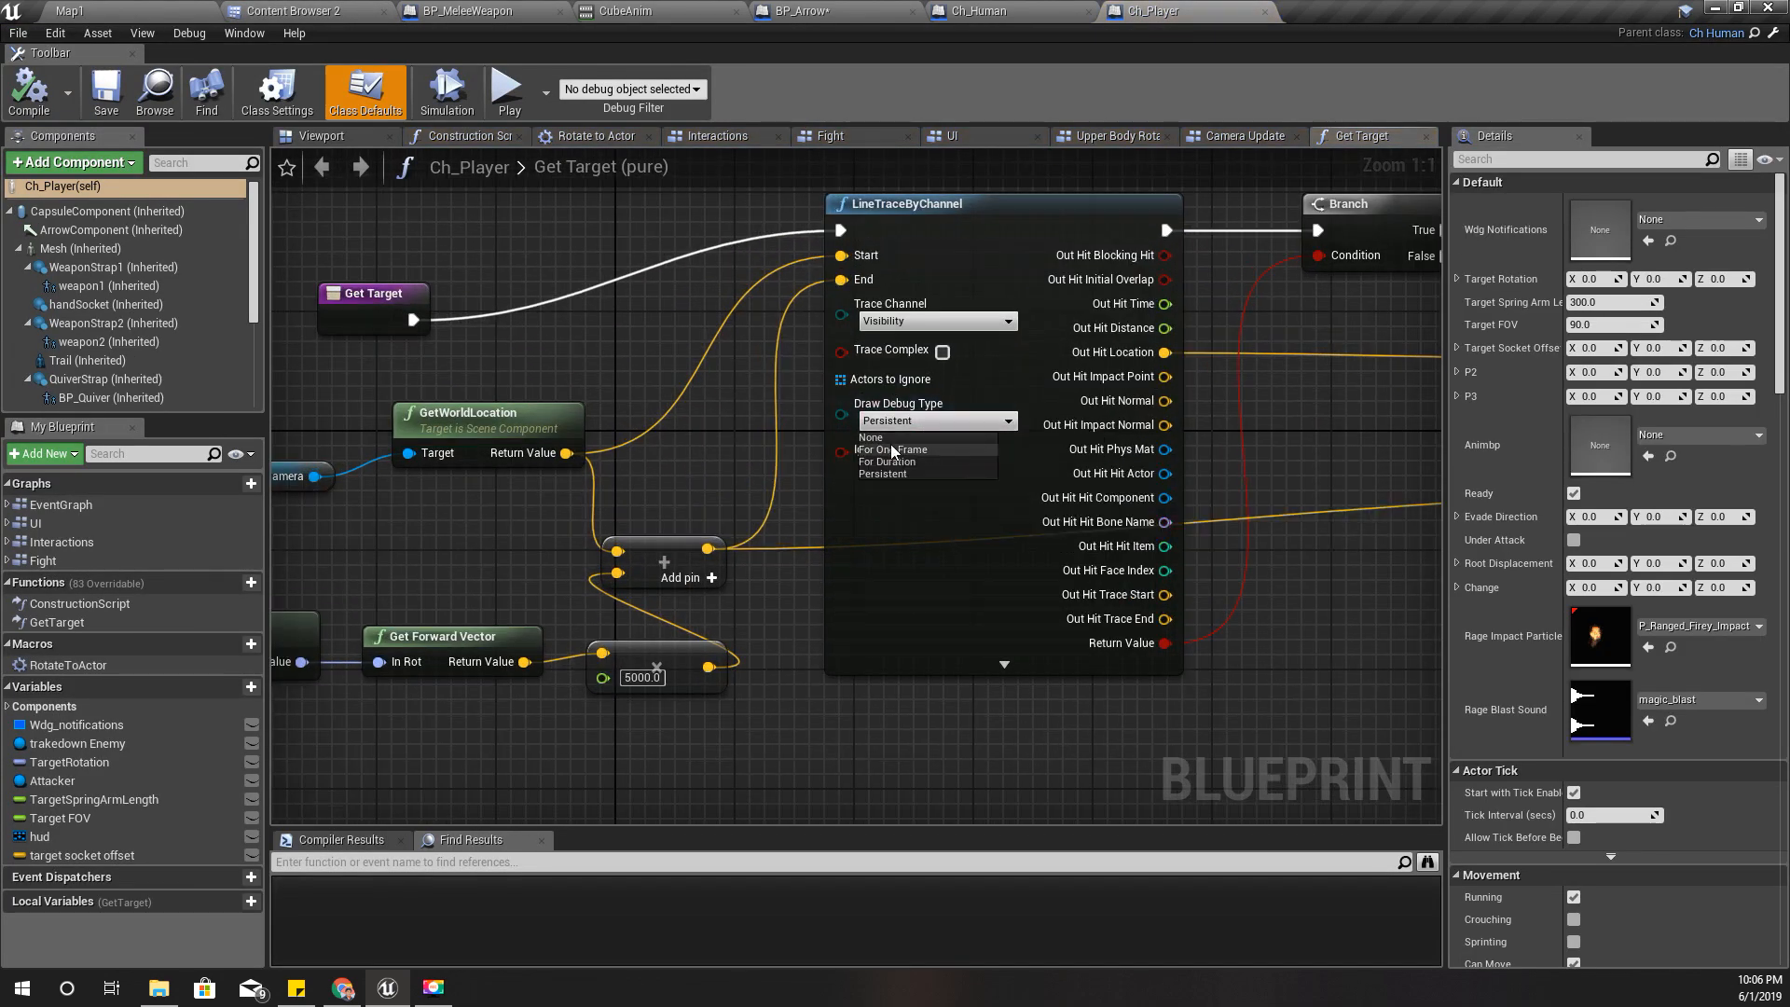
left_click(871, 436)
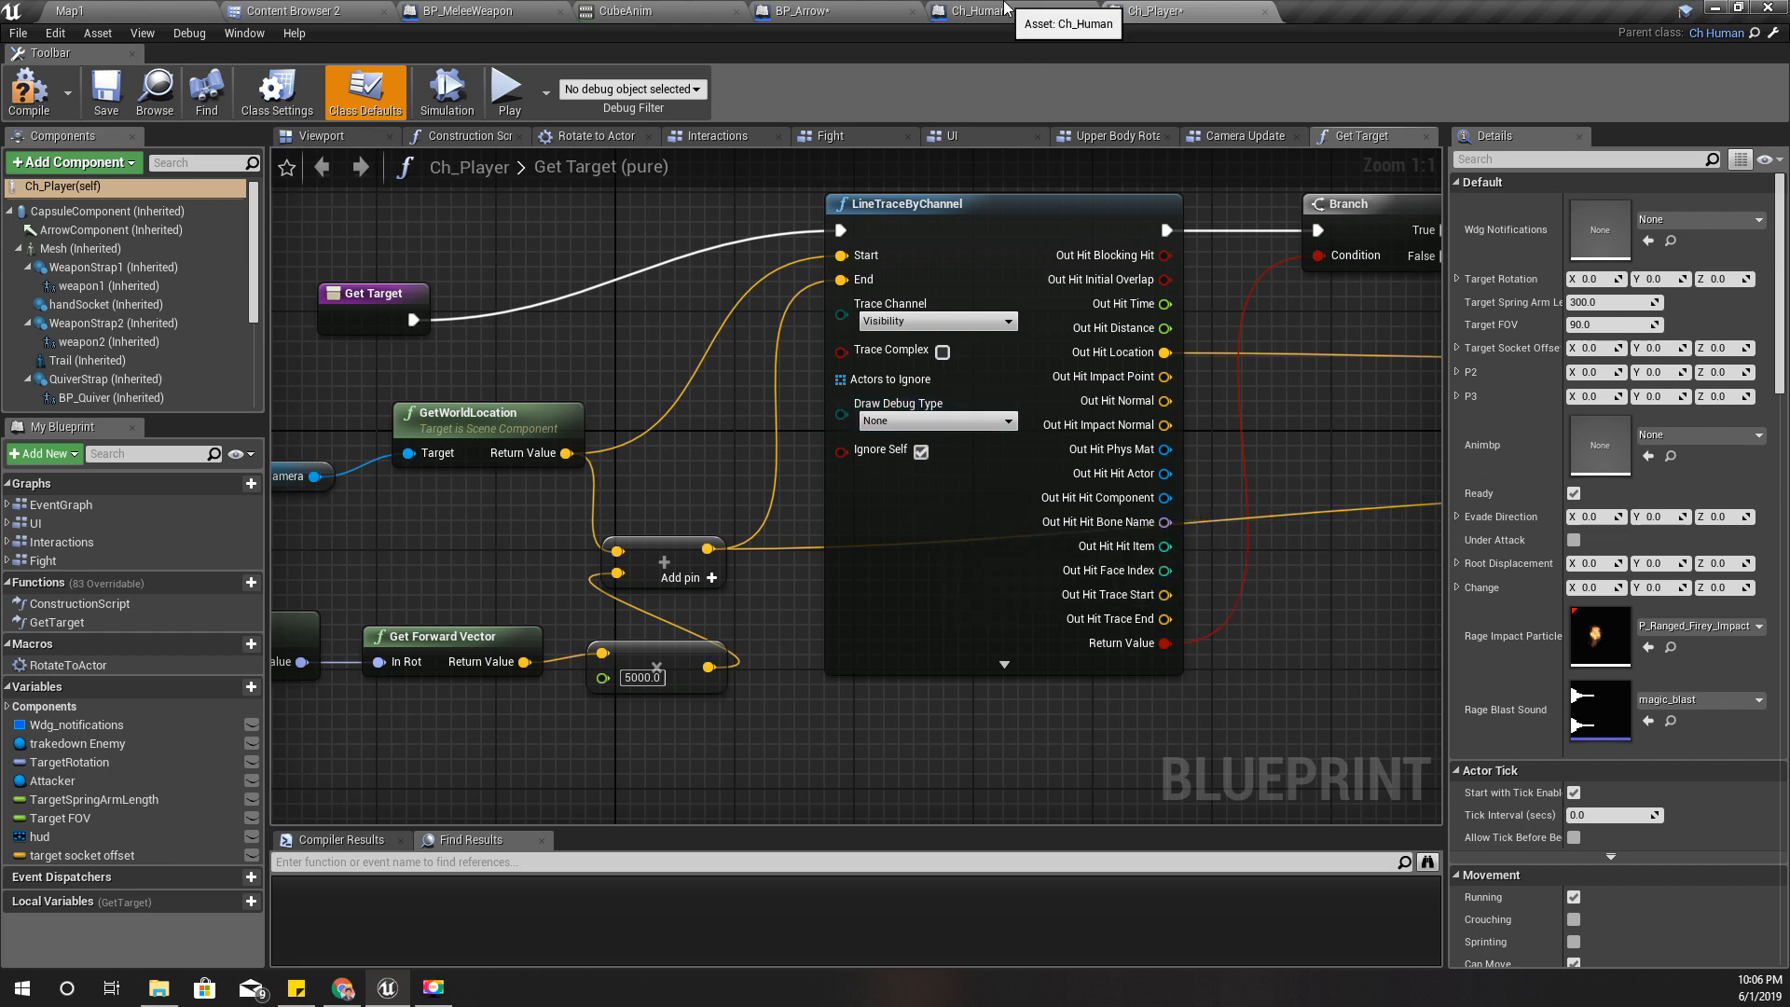
left_click(800, 12)
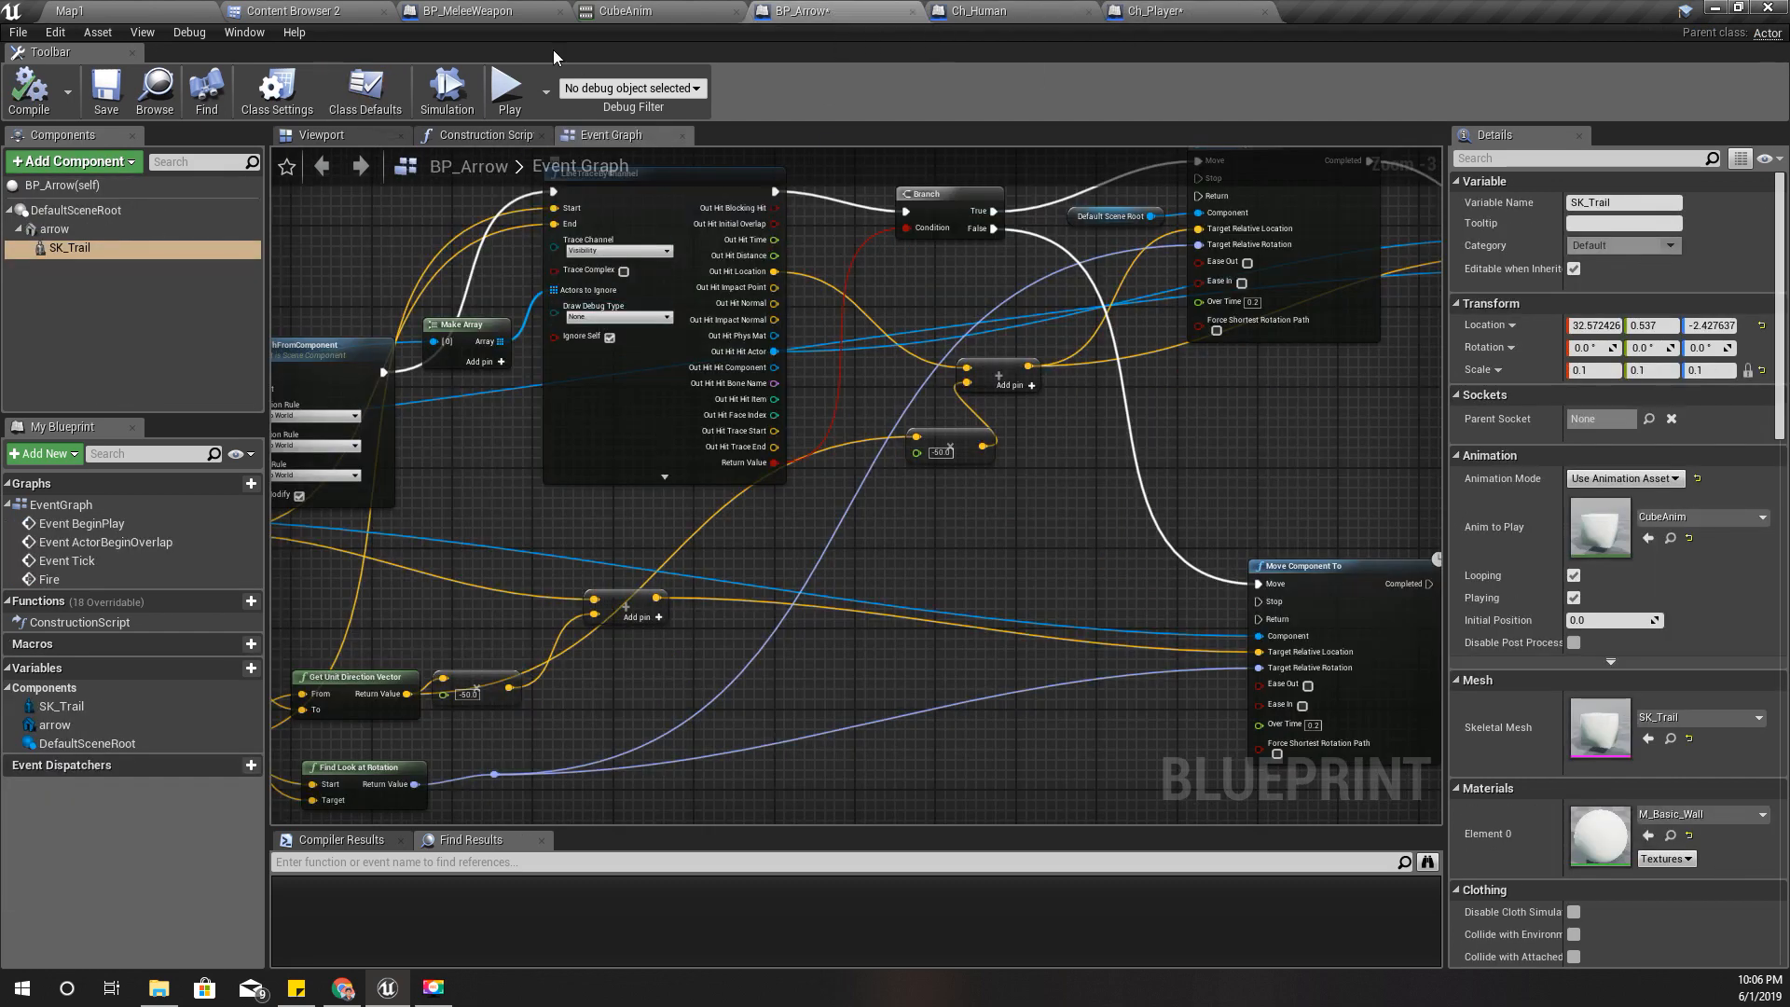
left_click(1153, 11)
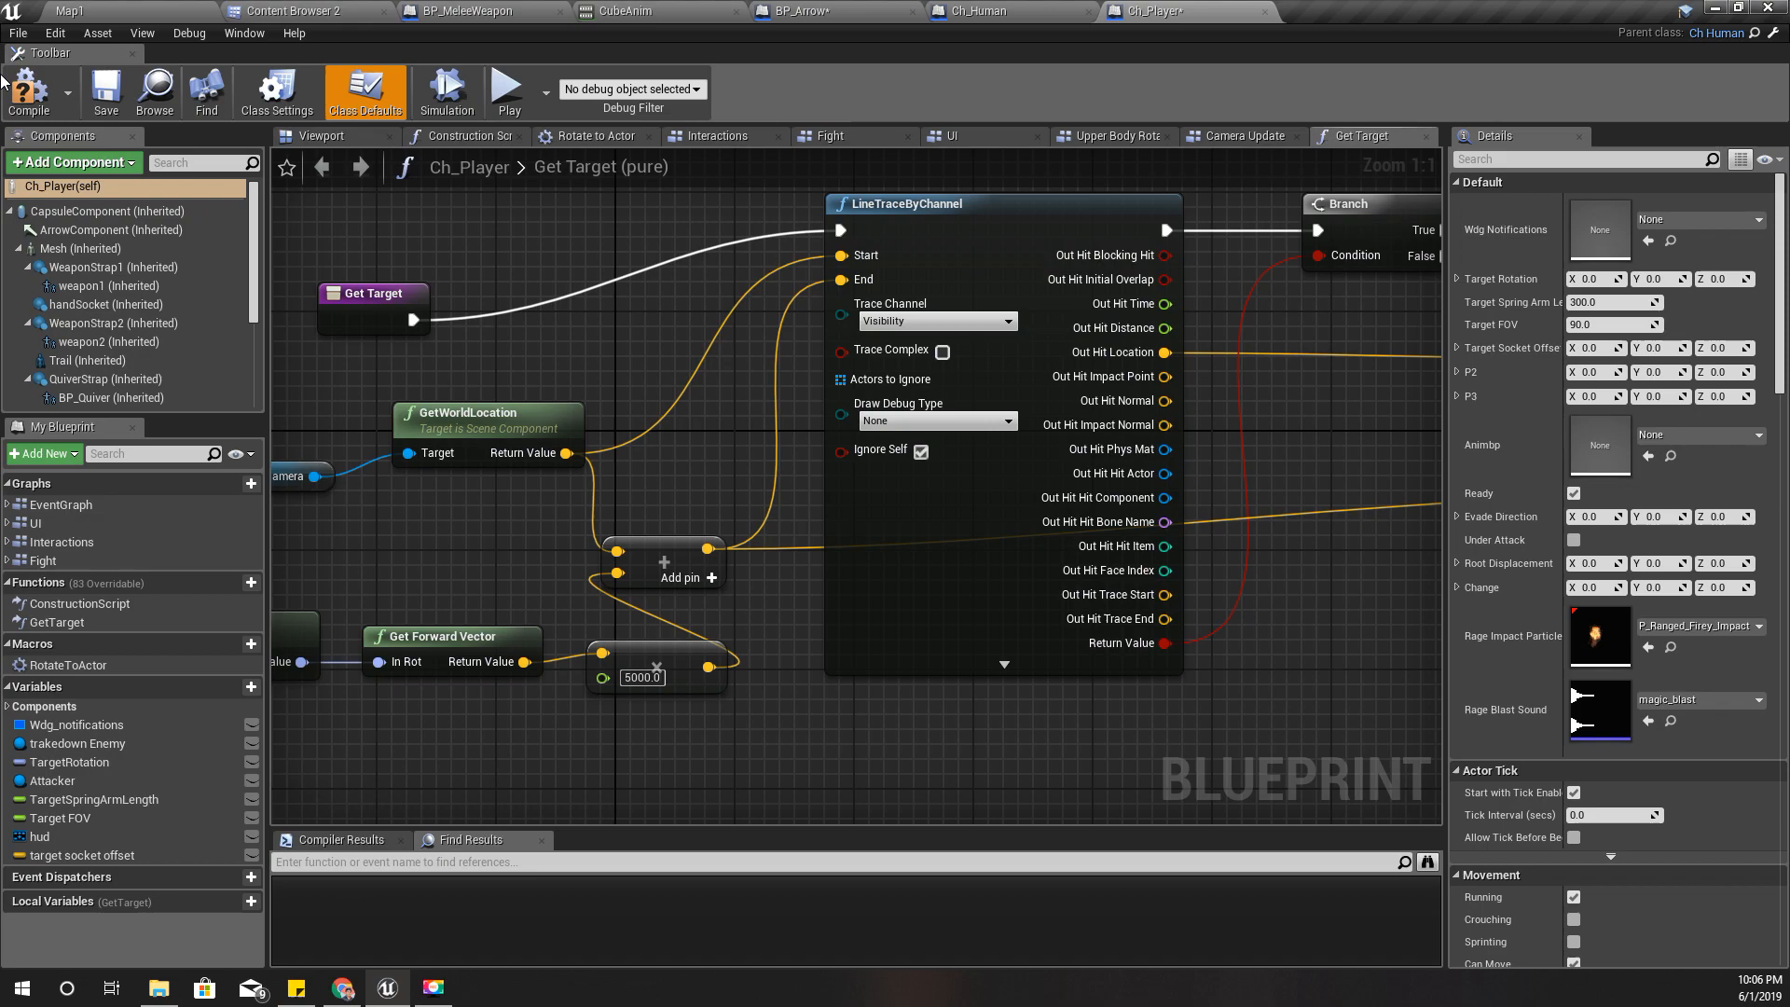
left_click(69, 11)
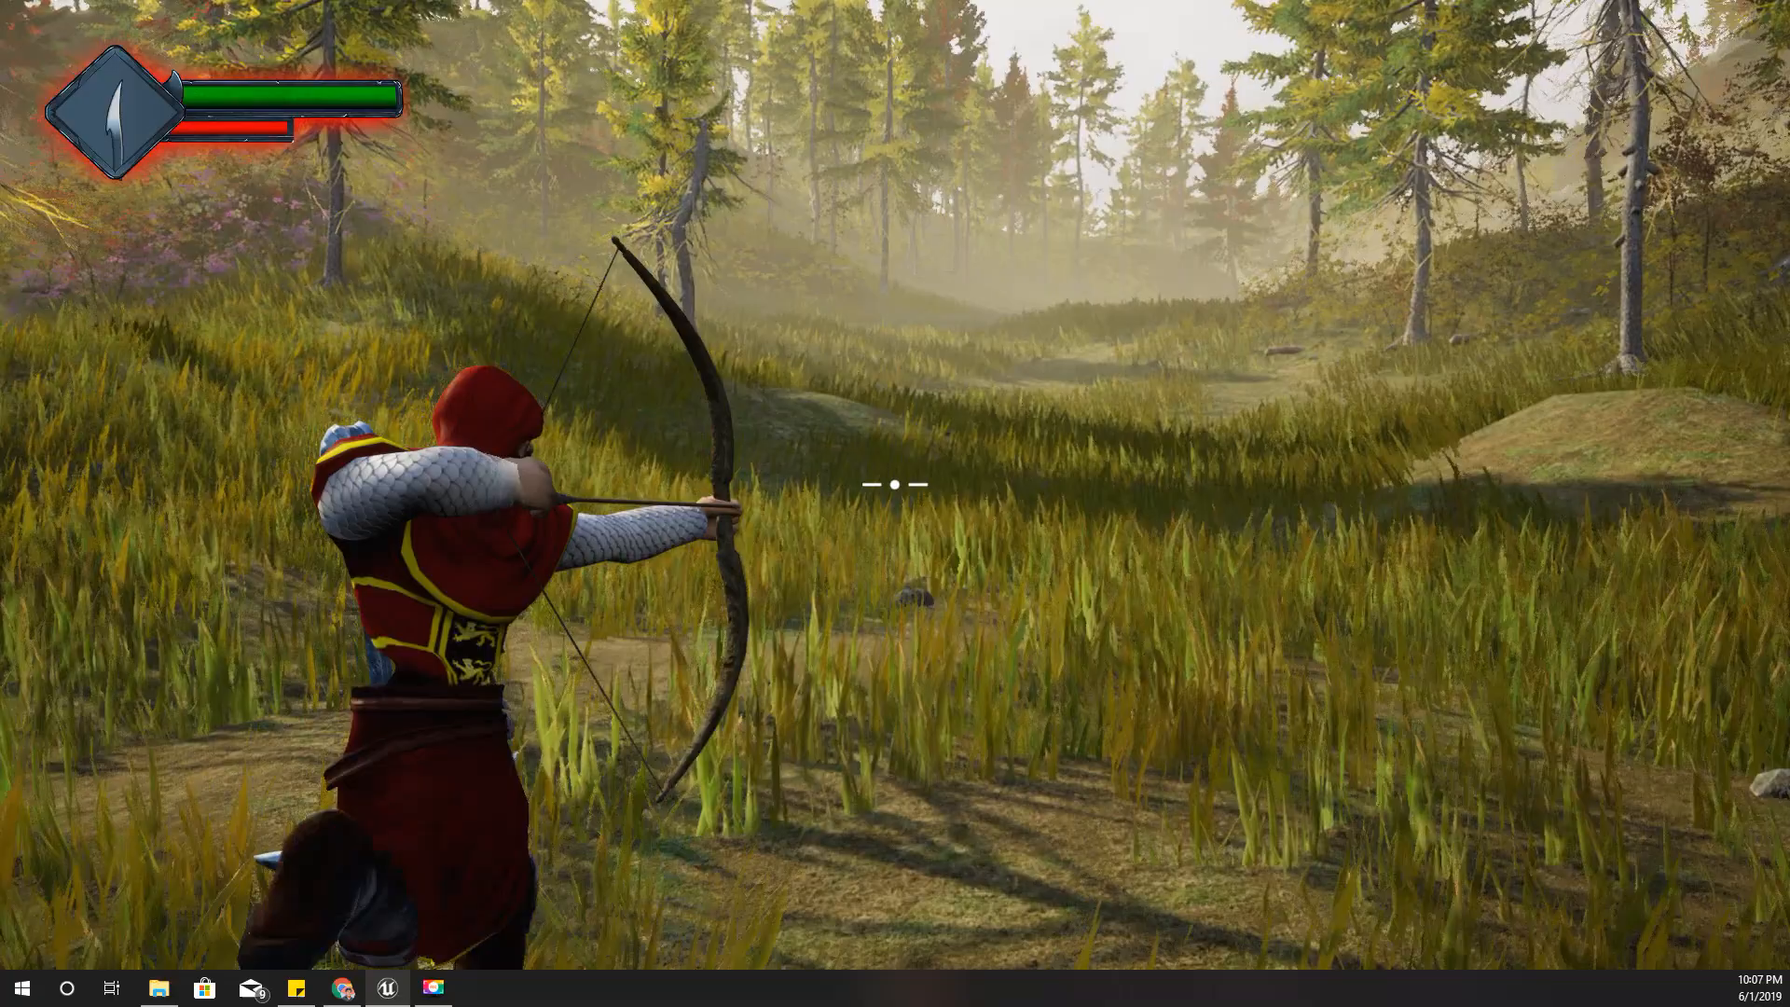
mouse_move(895, 485)
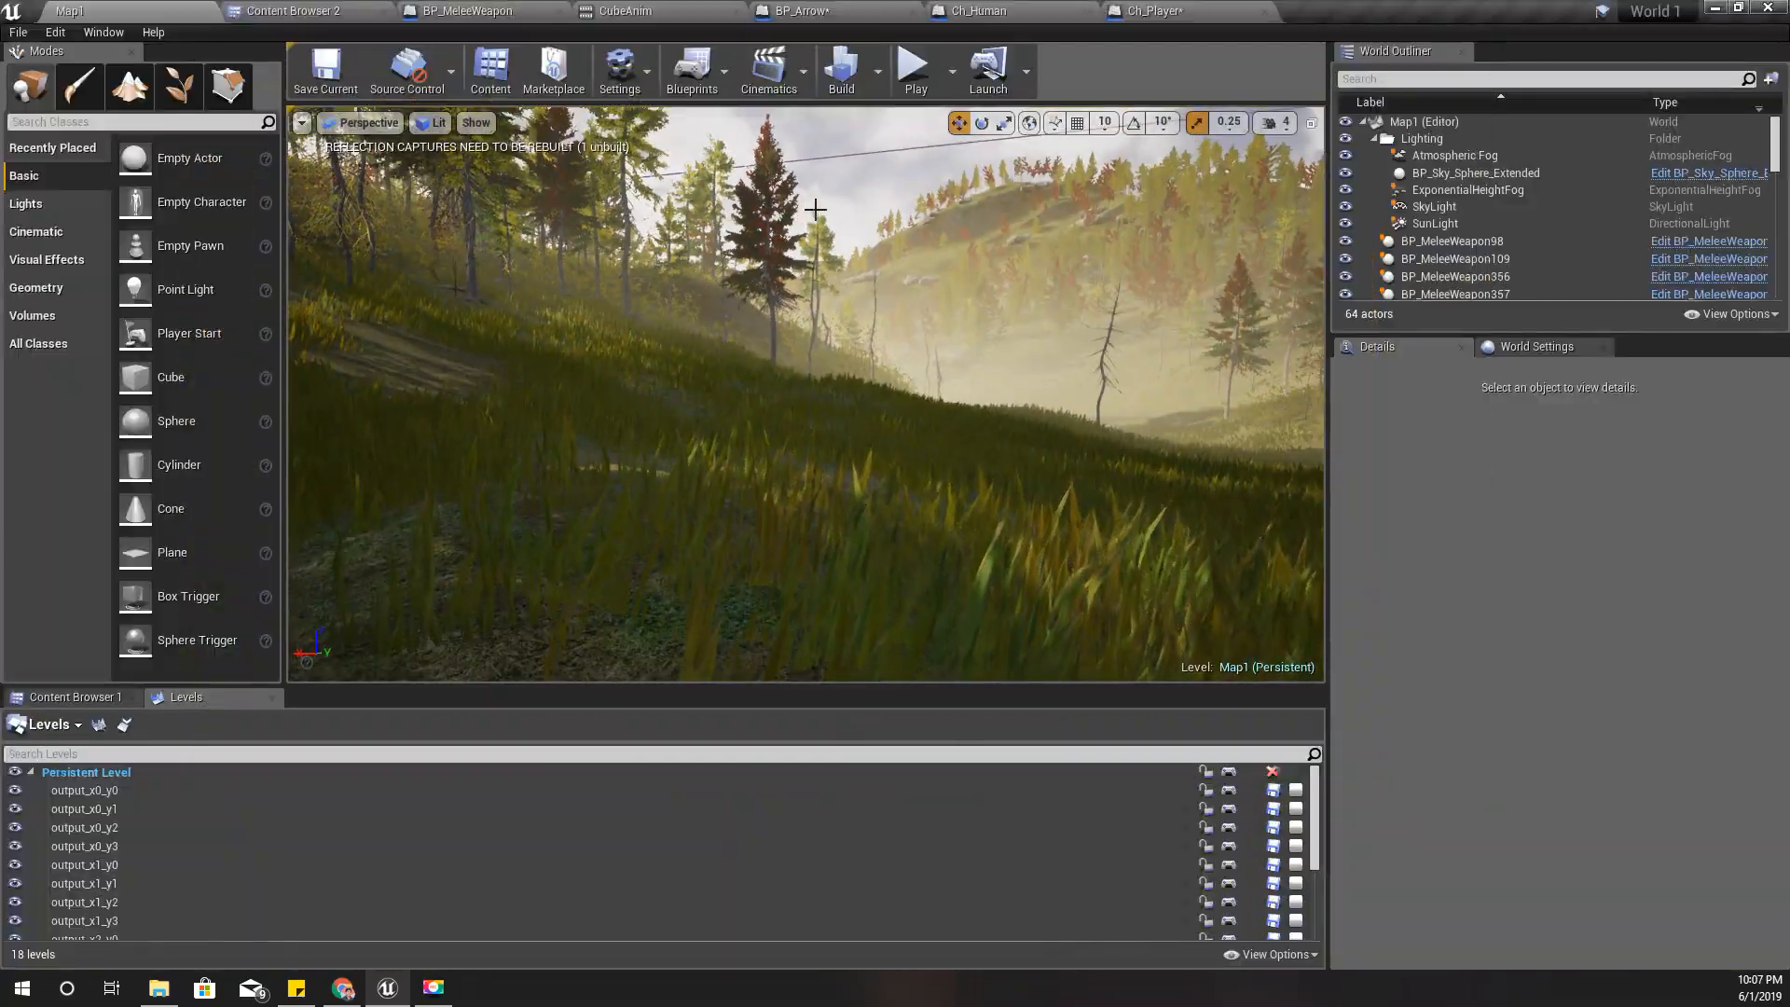
Untick Playing on SK_Trail so CubeAnim no longer auto-plays, and show the Fire event's inputs.
left_click(797, 11)
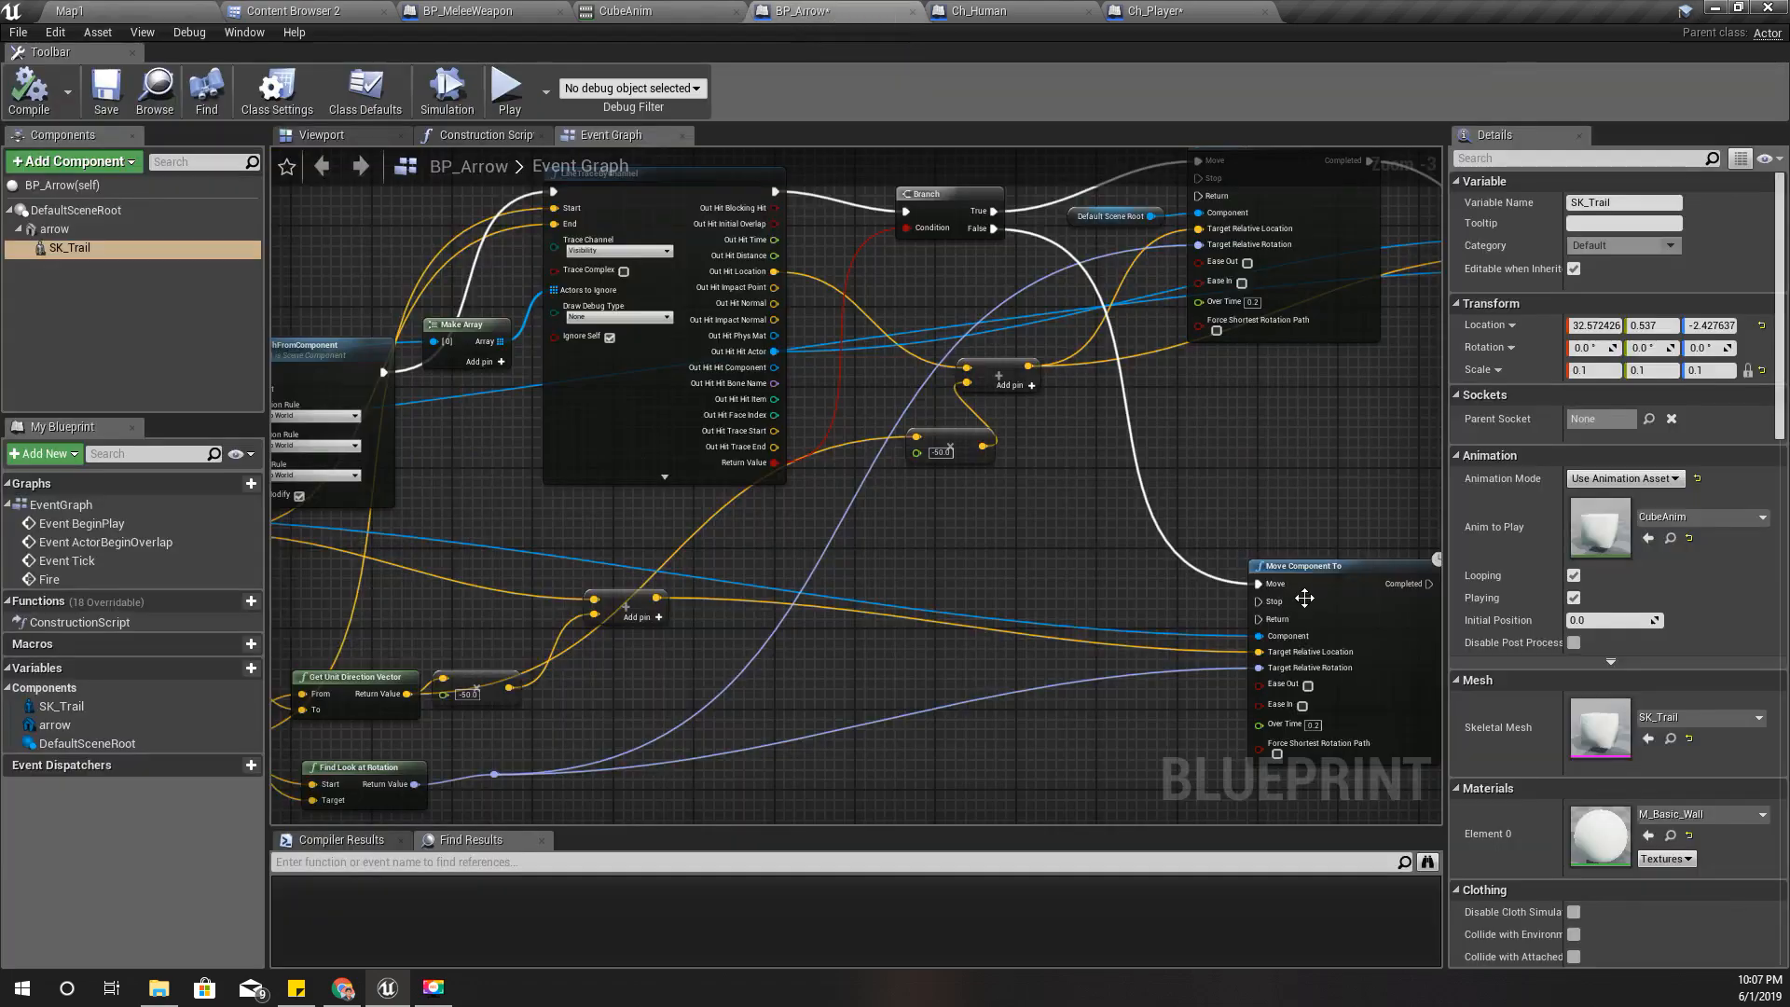
left_click(323, 134)
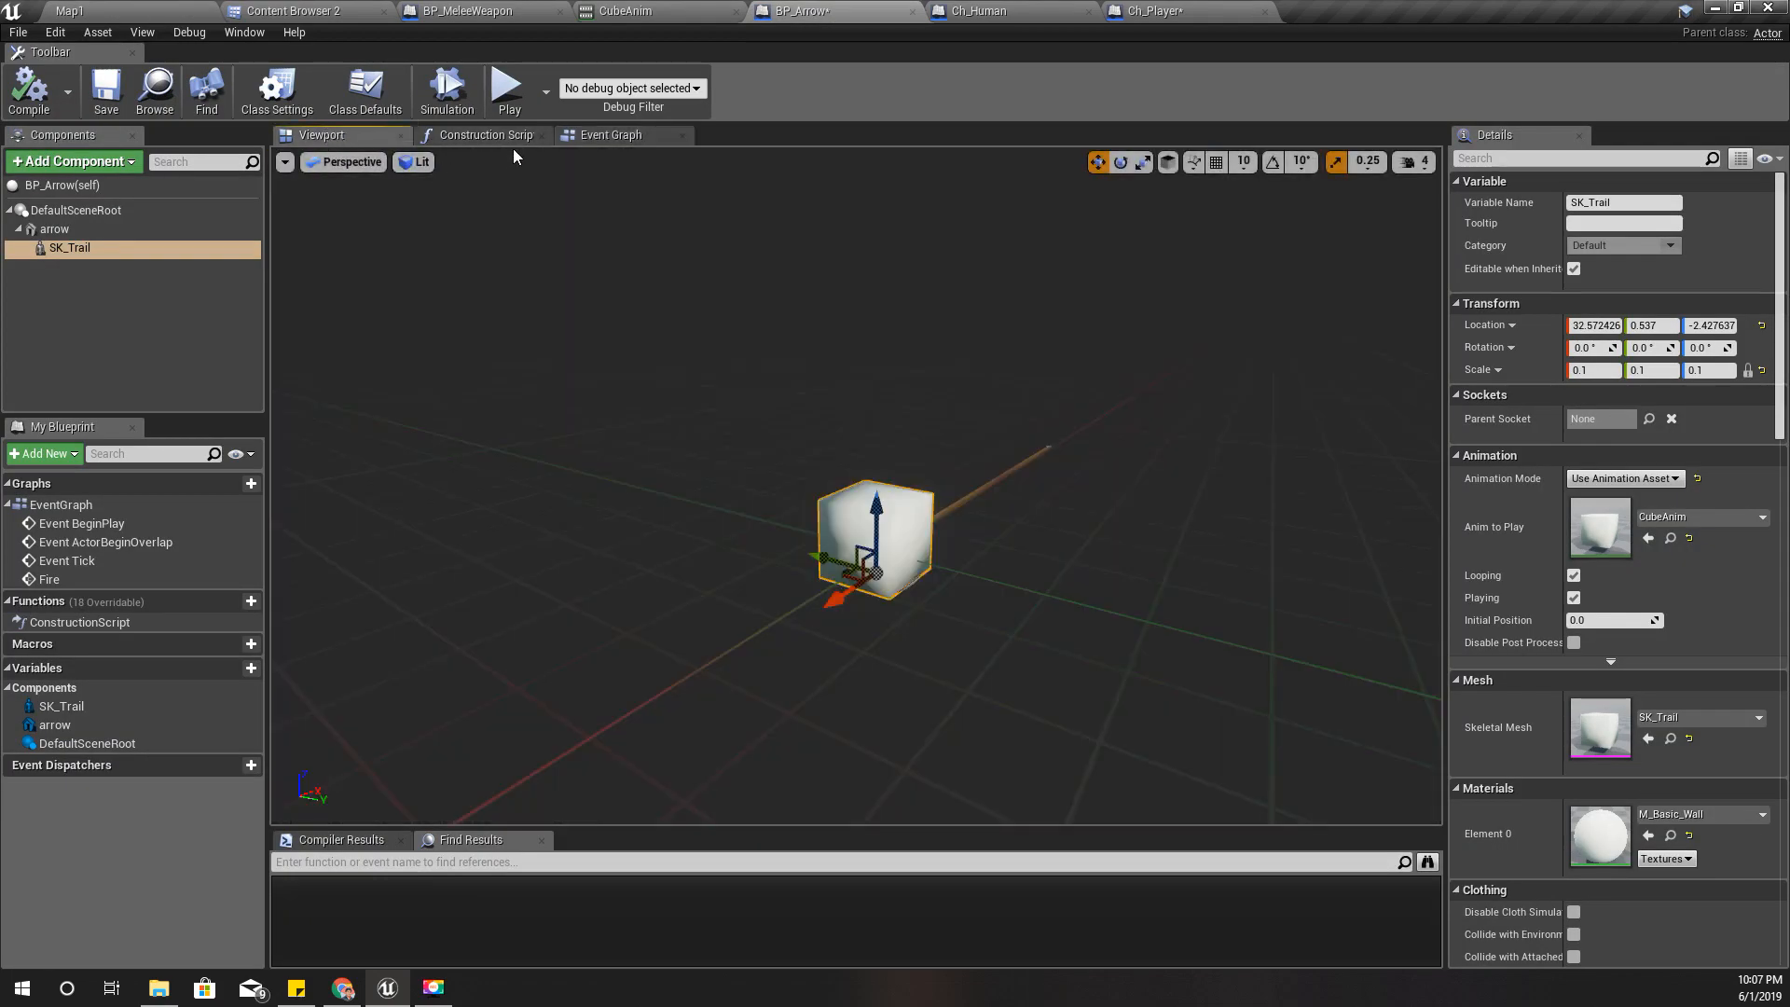
left_click(609, 135)
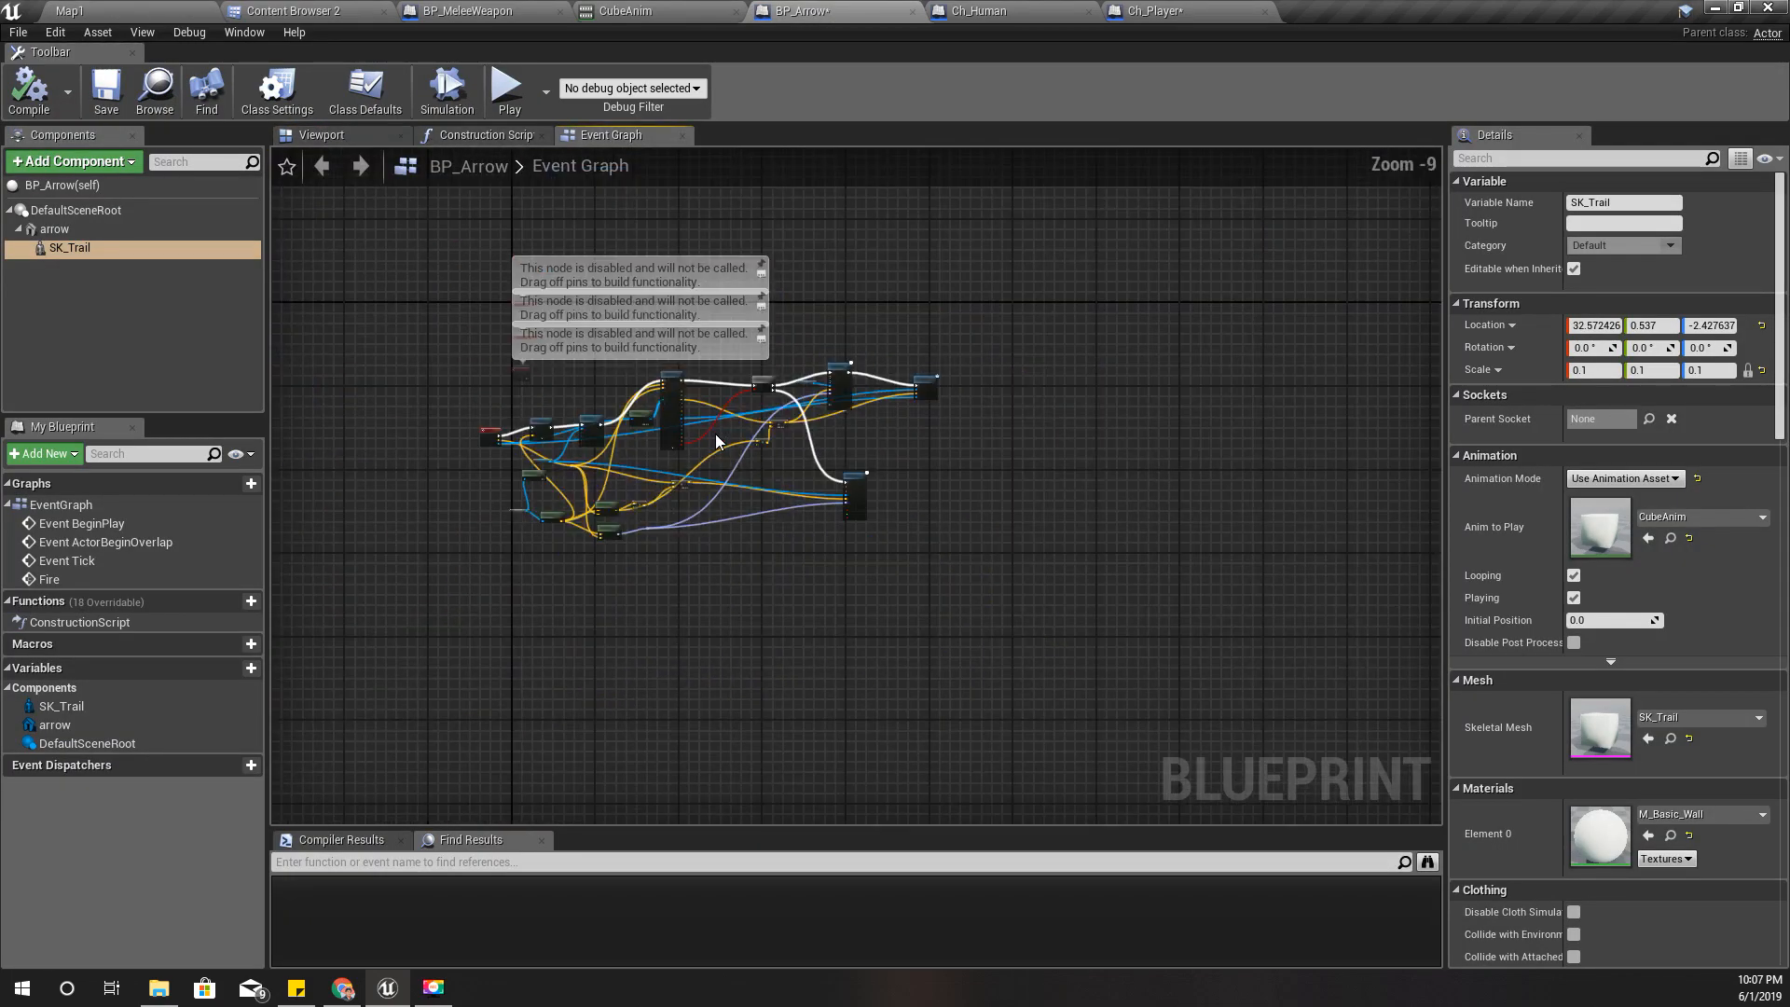
scroll("up", 3)
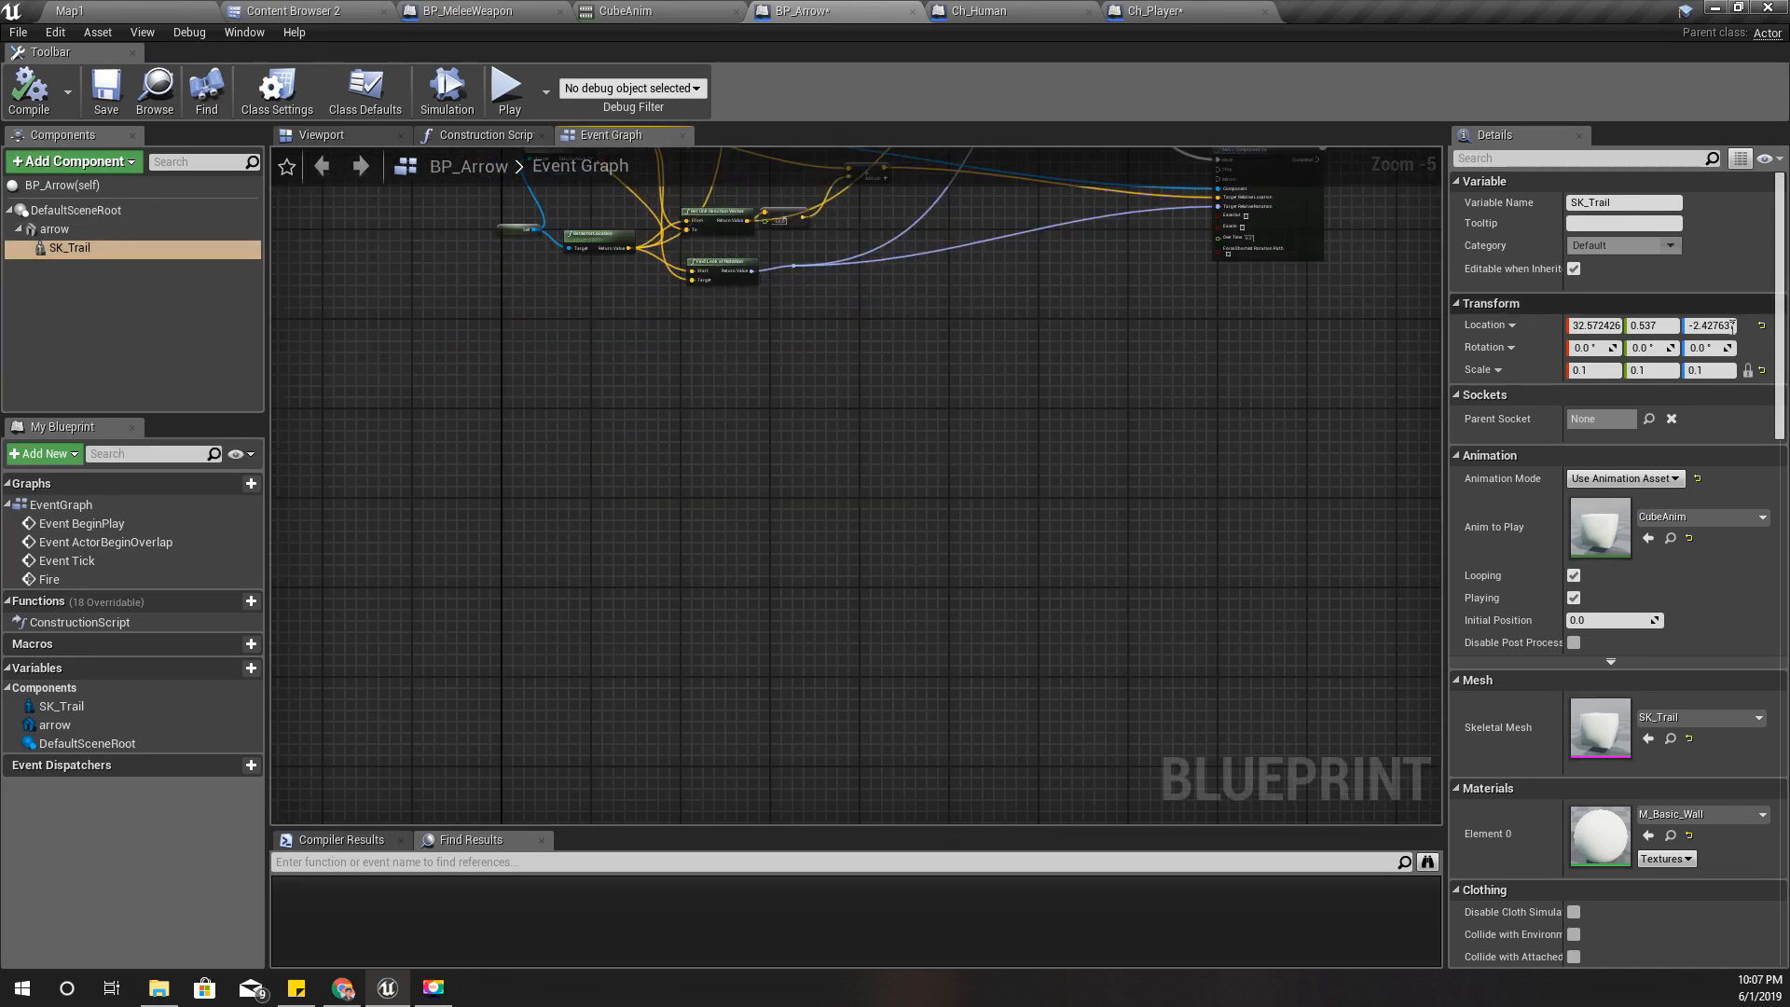
mouse_move(1574, 597)
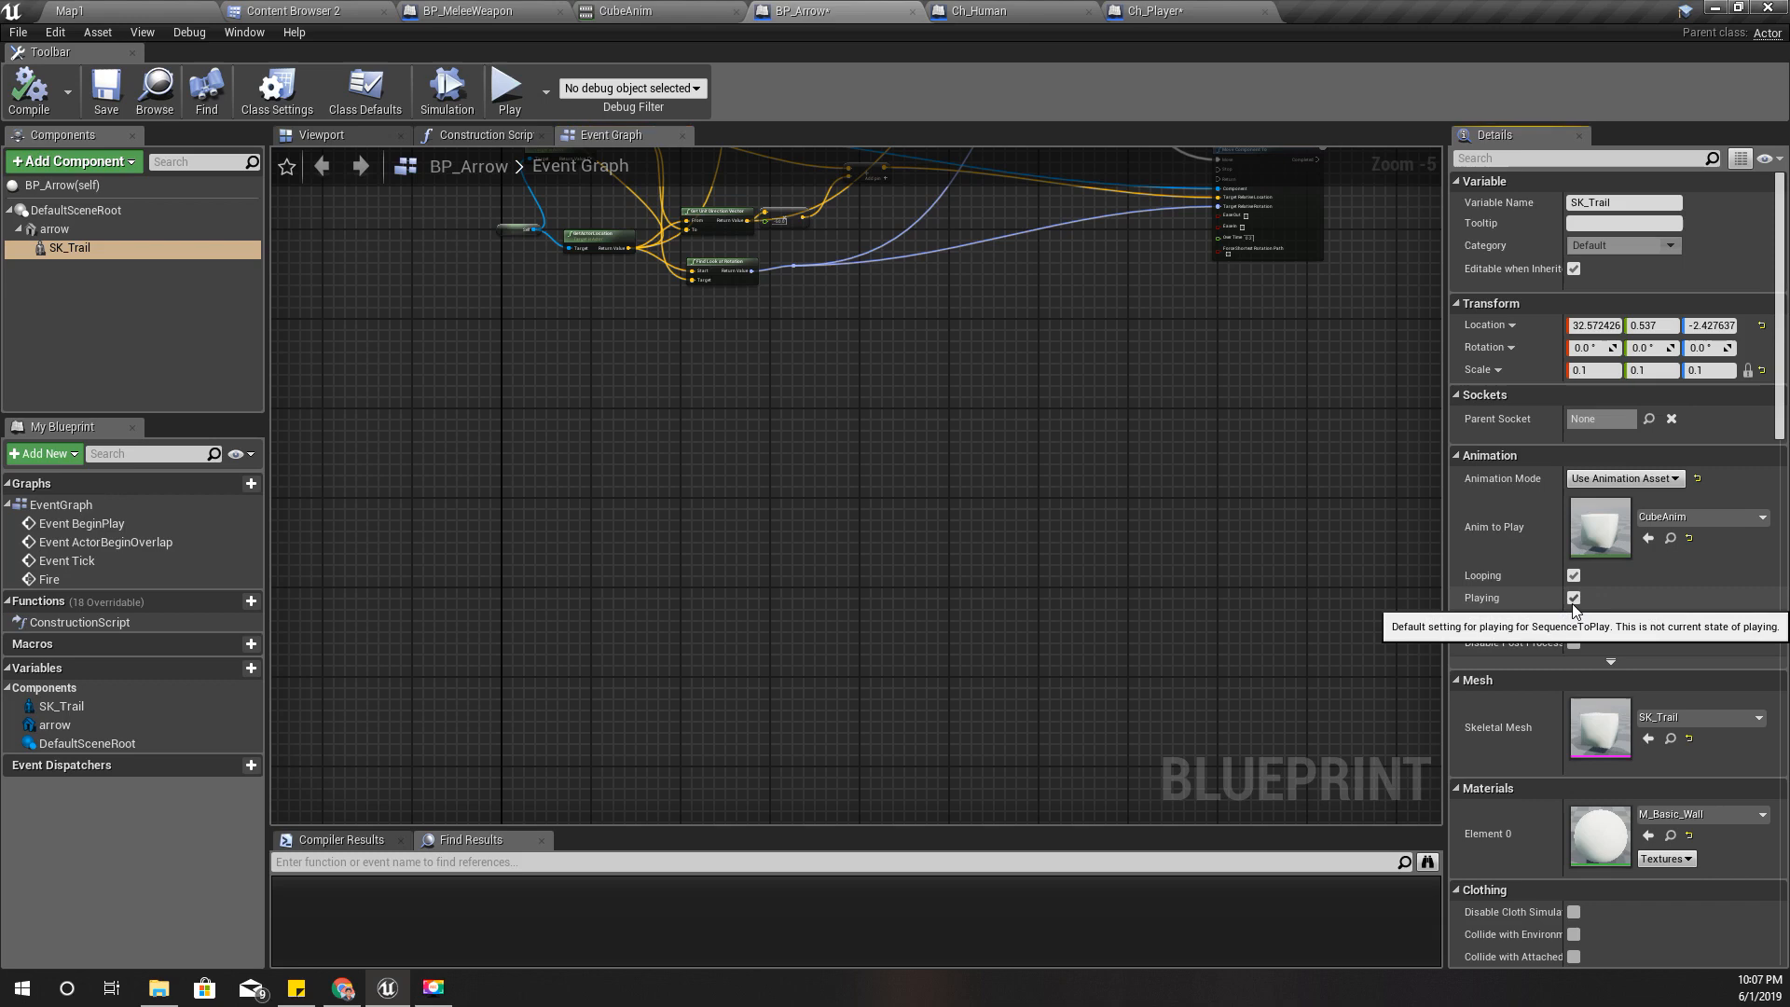
left_click(1574, 596)
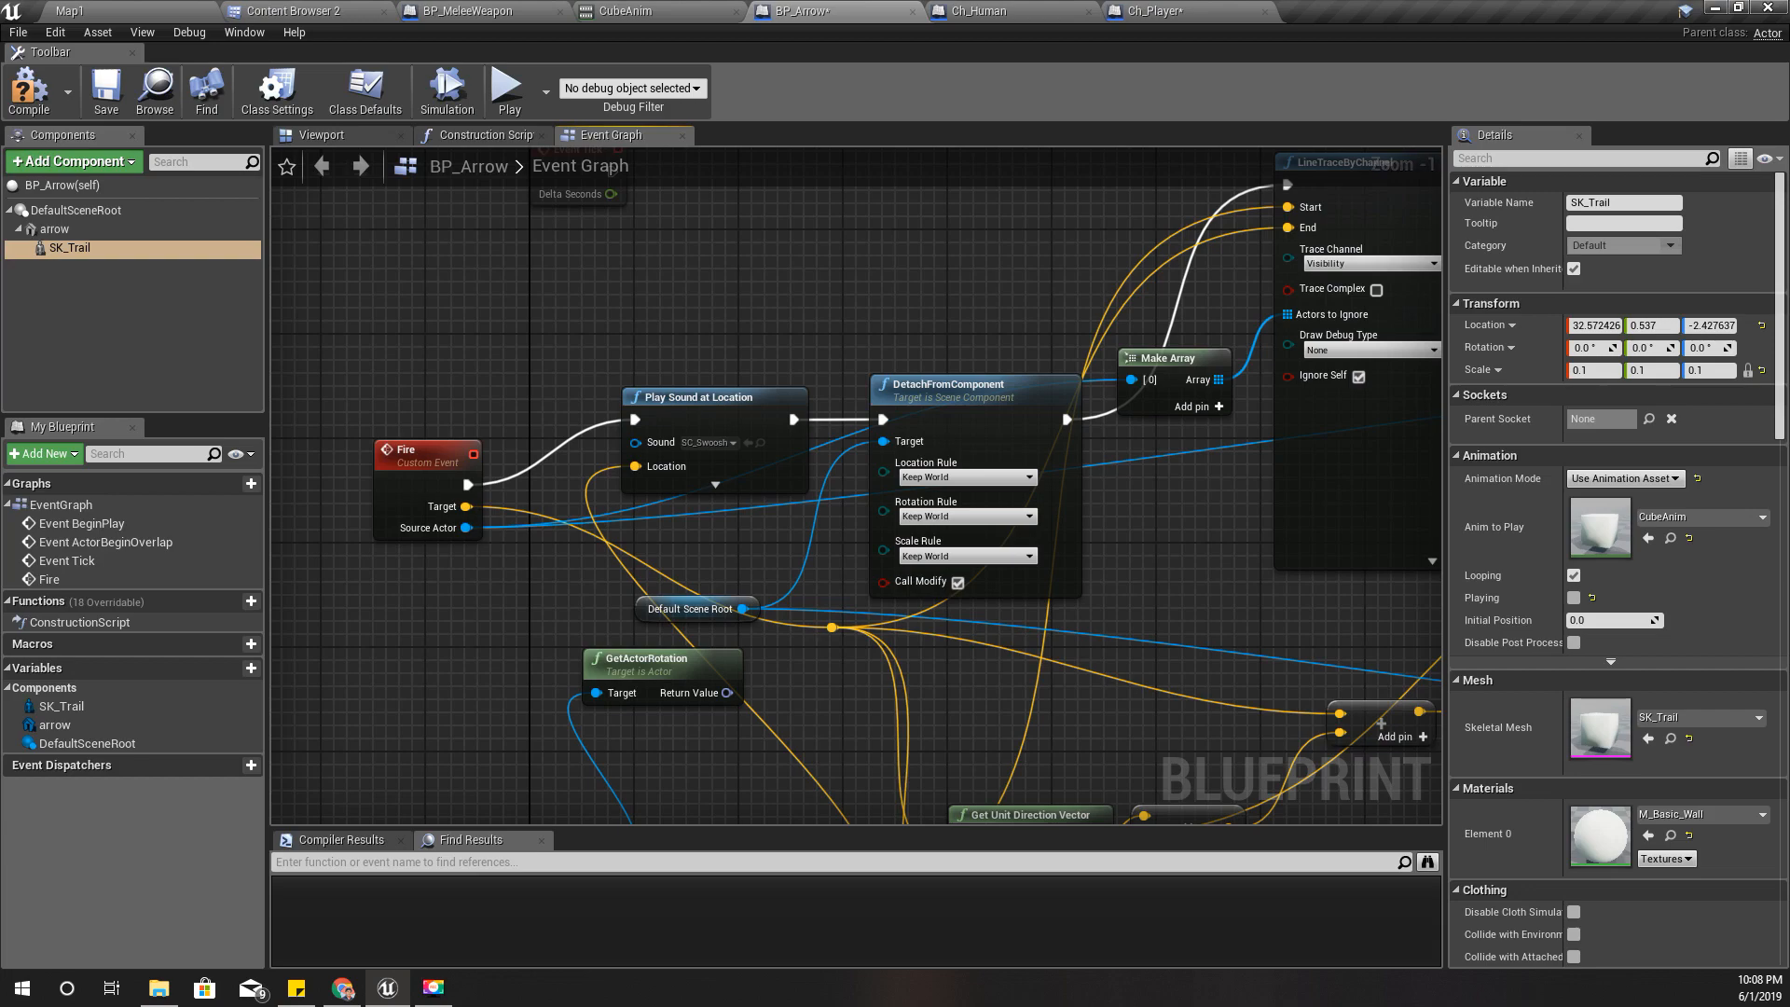
scroll("down", 3)
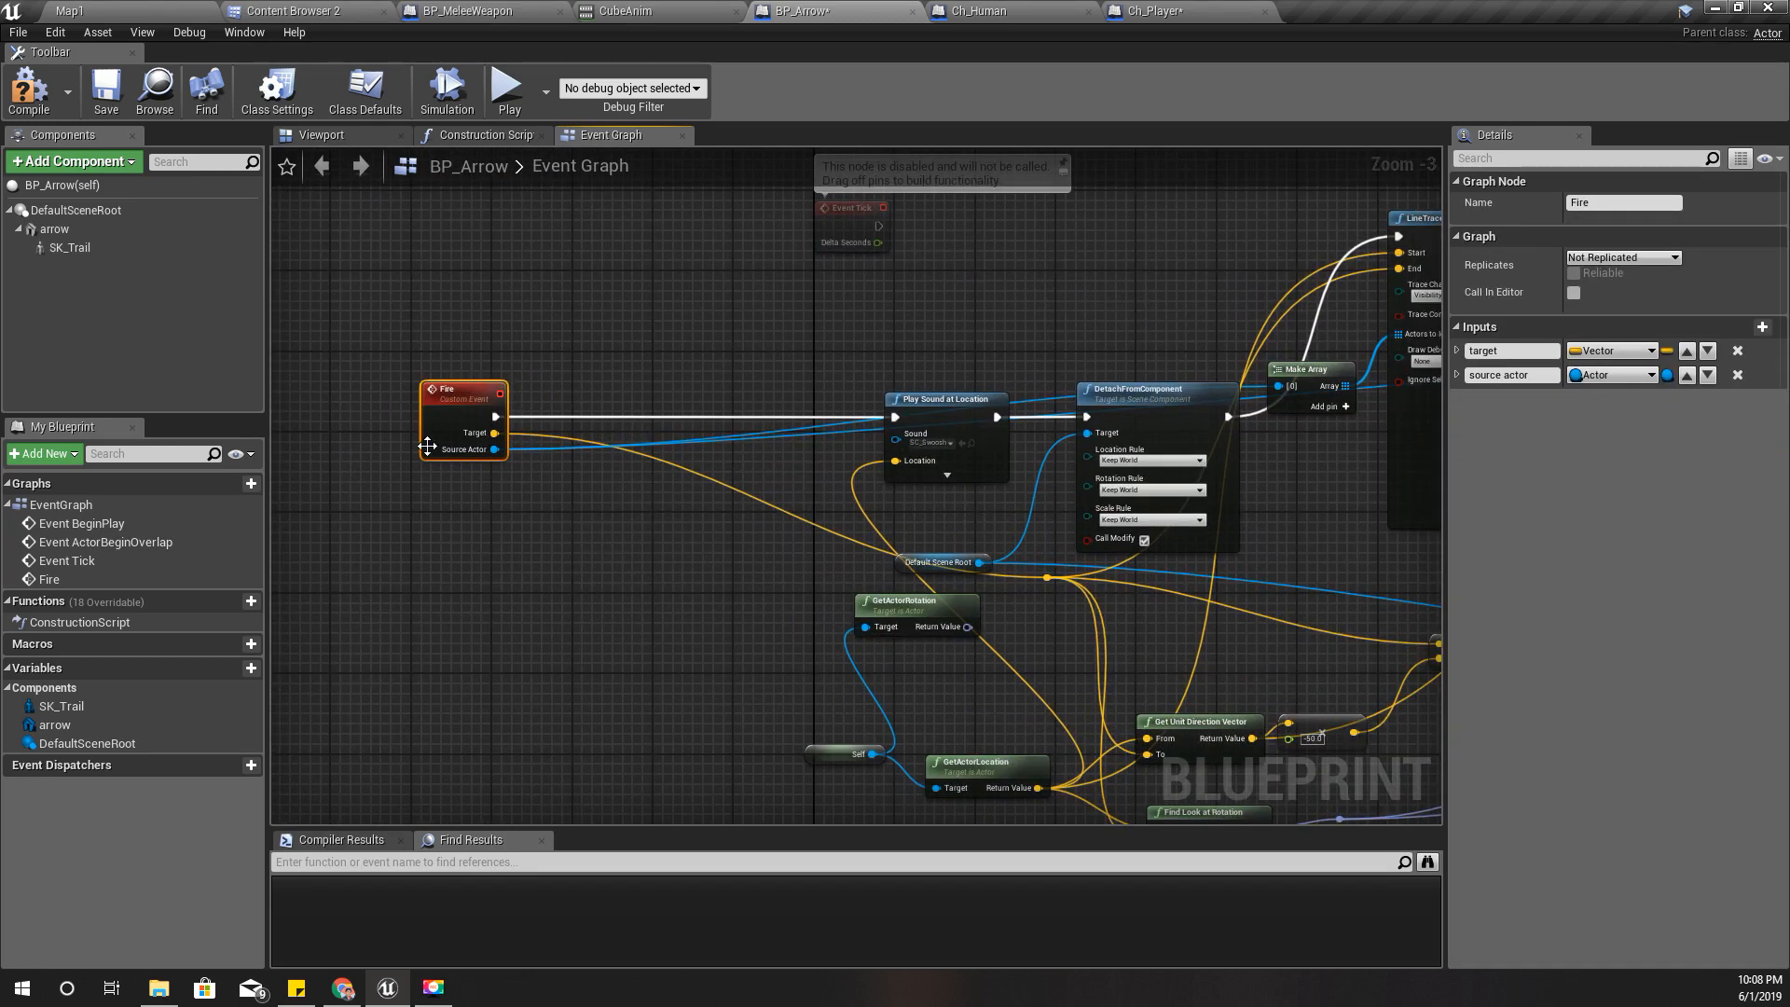
Wire a Play node on SK_Trail between Fire and Play Sound at Location, then start a play-test.
left_click(71, 248)
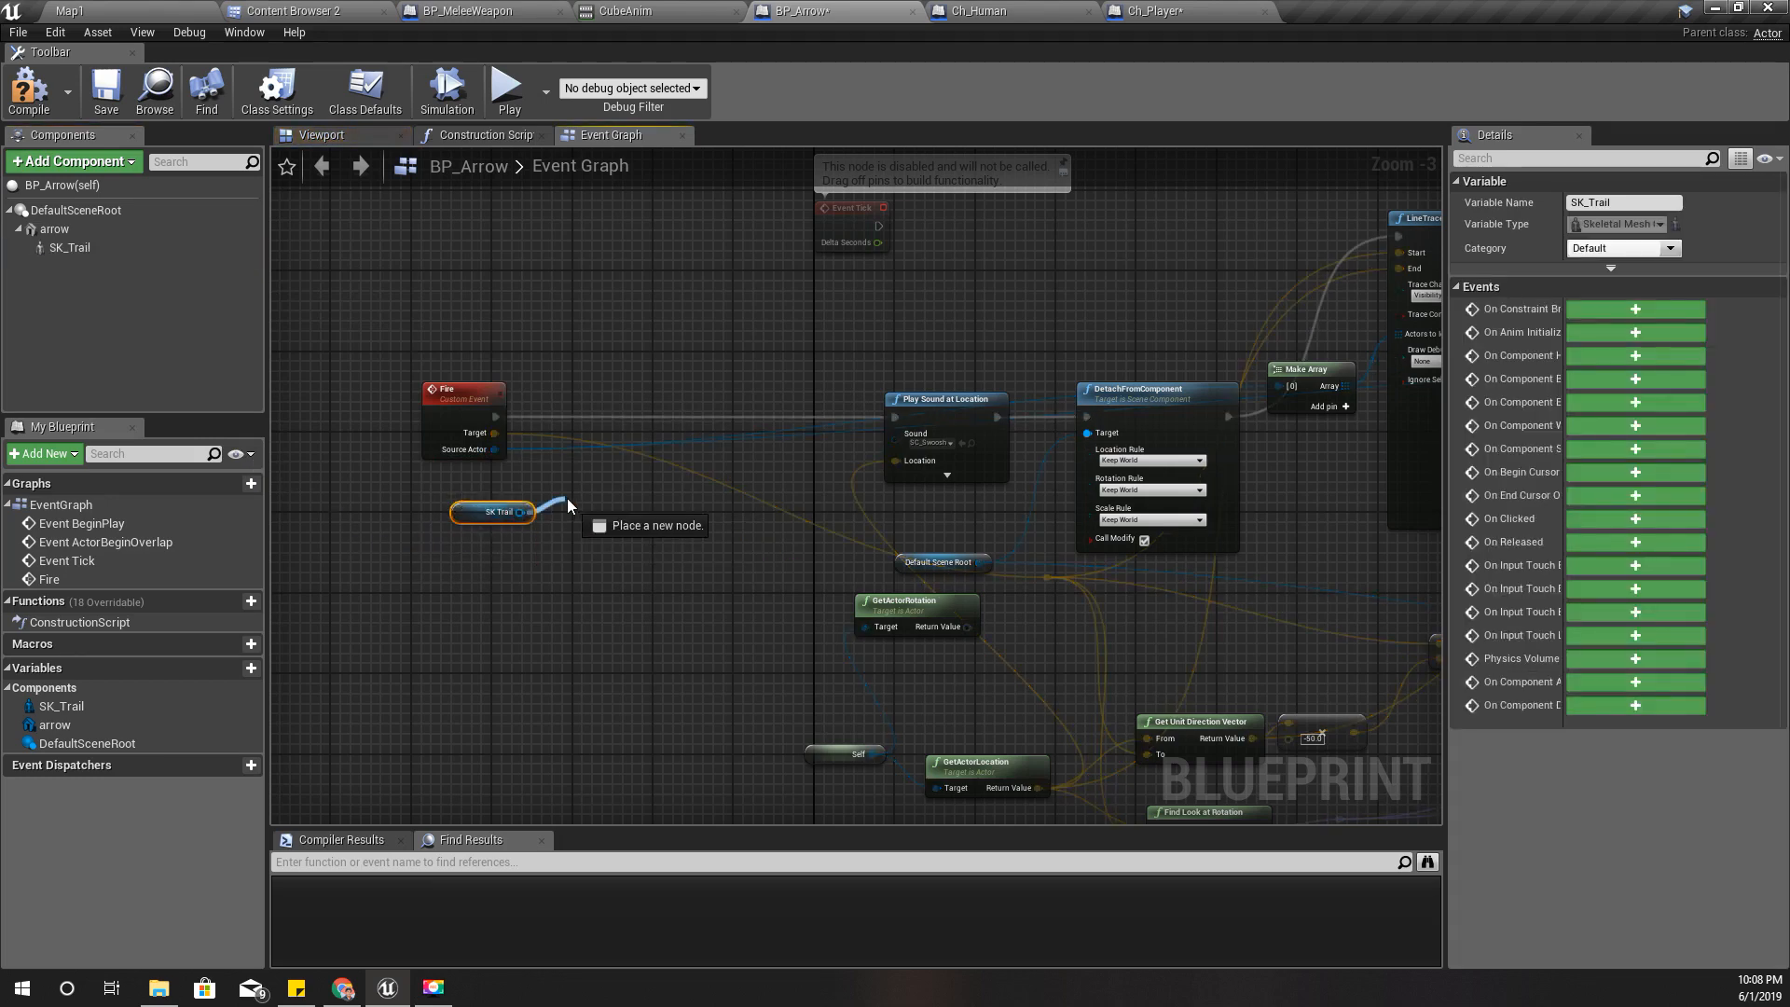
type("play anim")
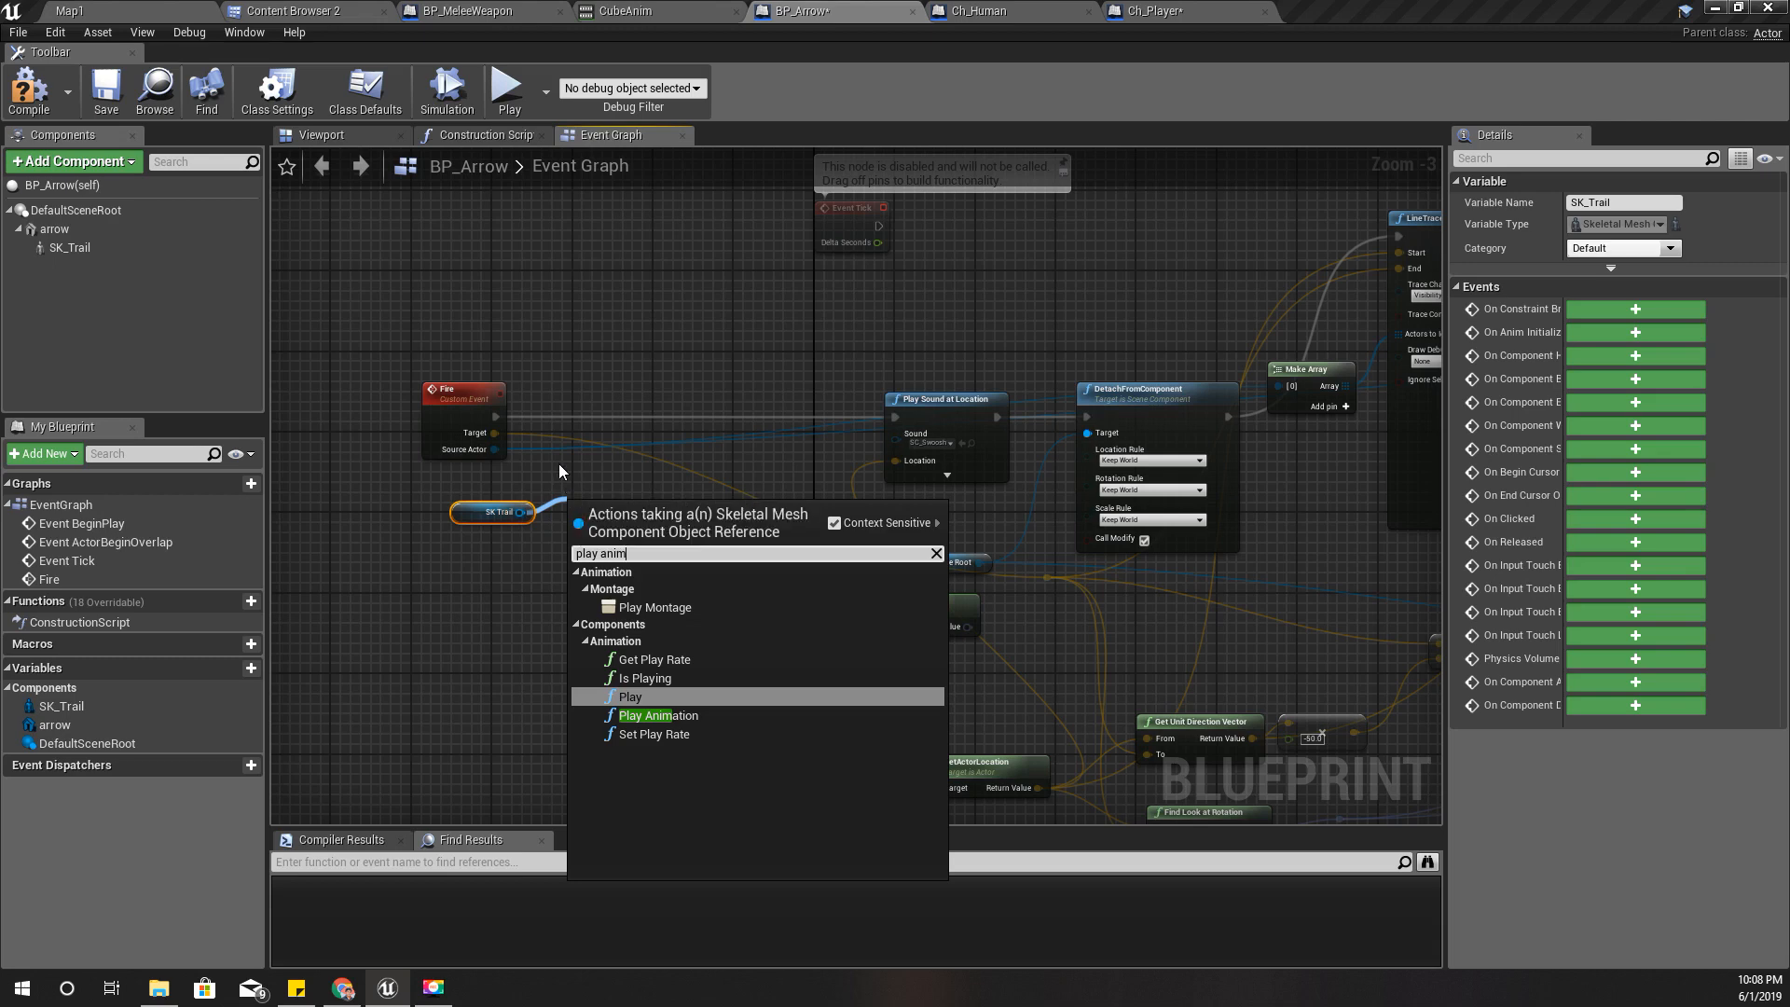
mouse_move(668, 695)
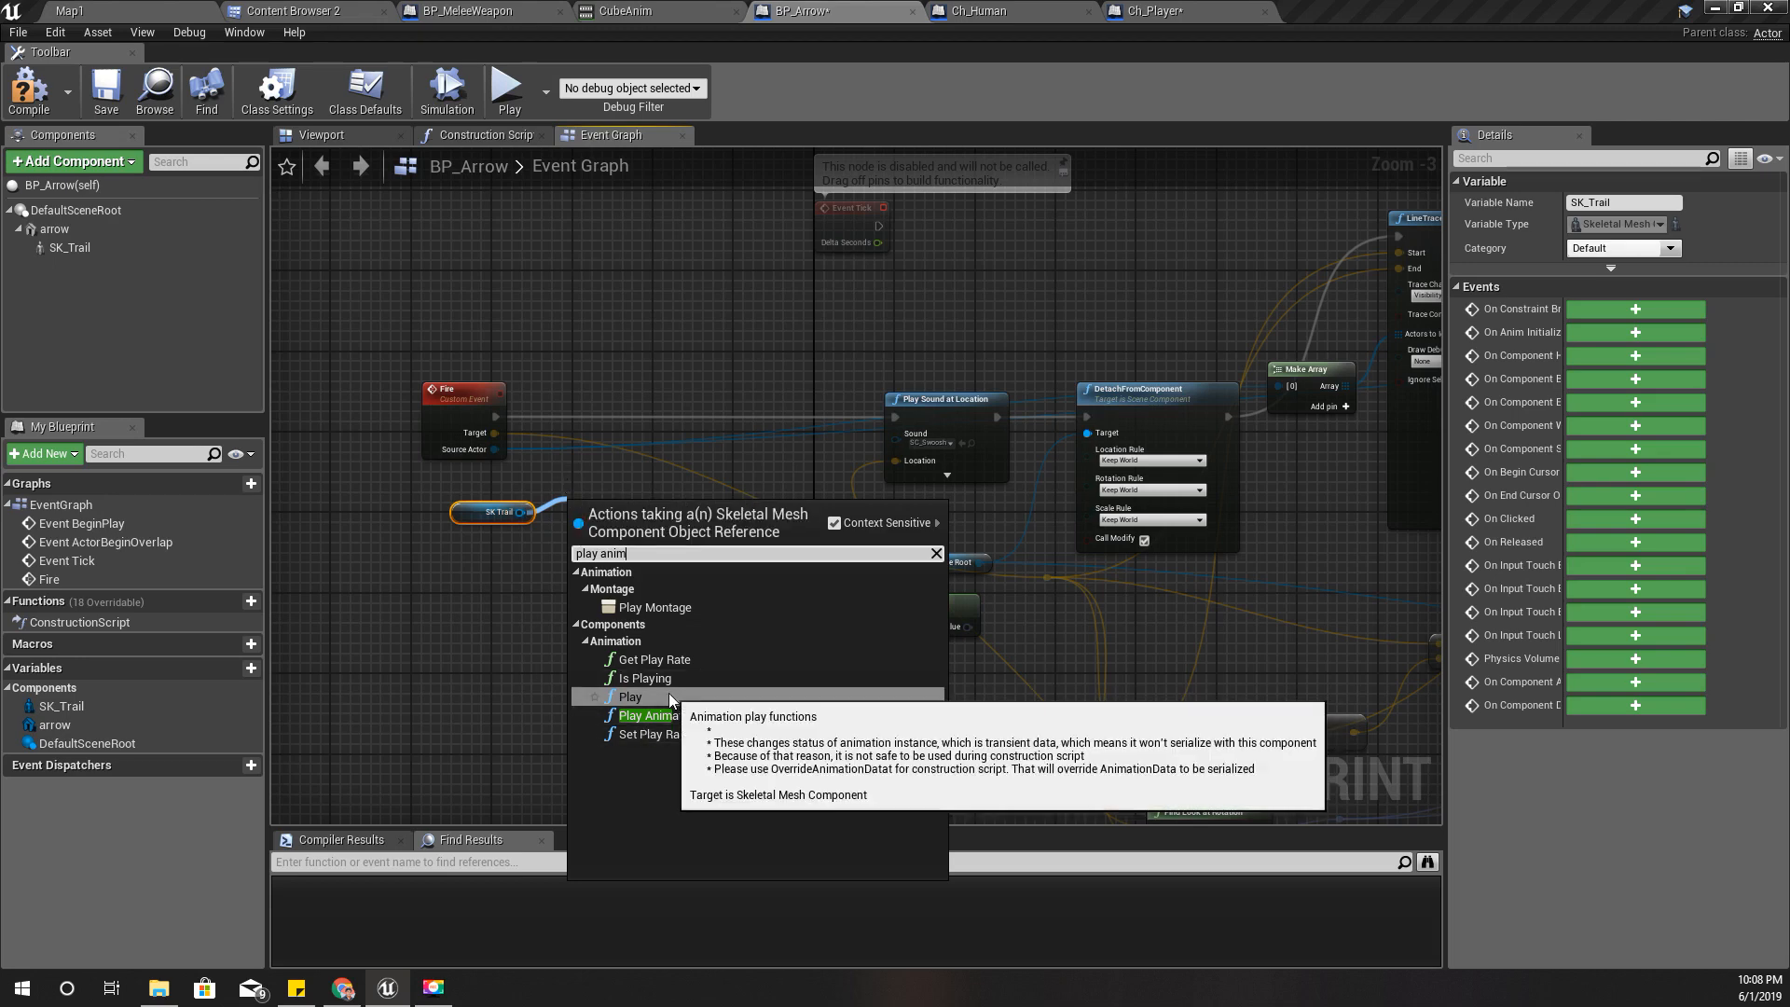
left_click(628, 696)
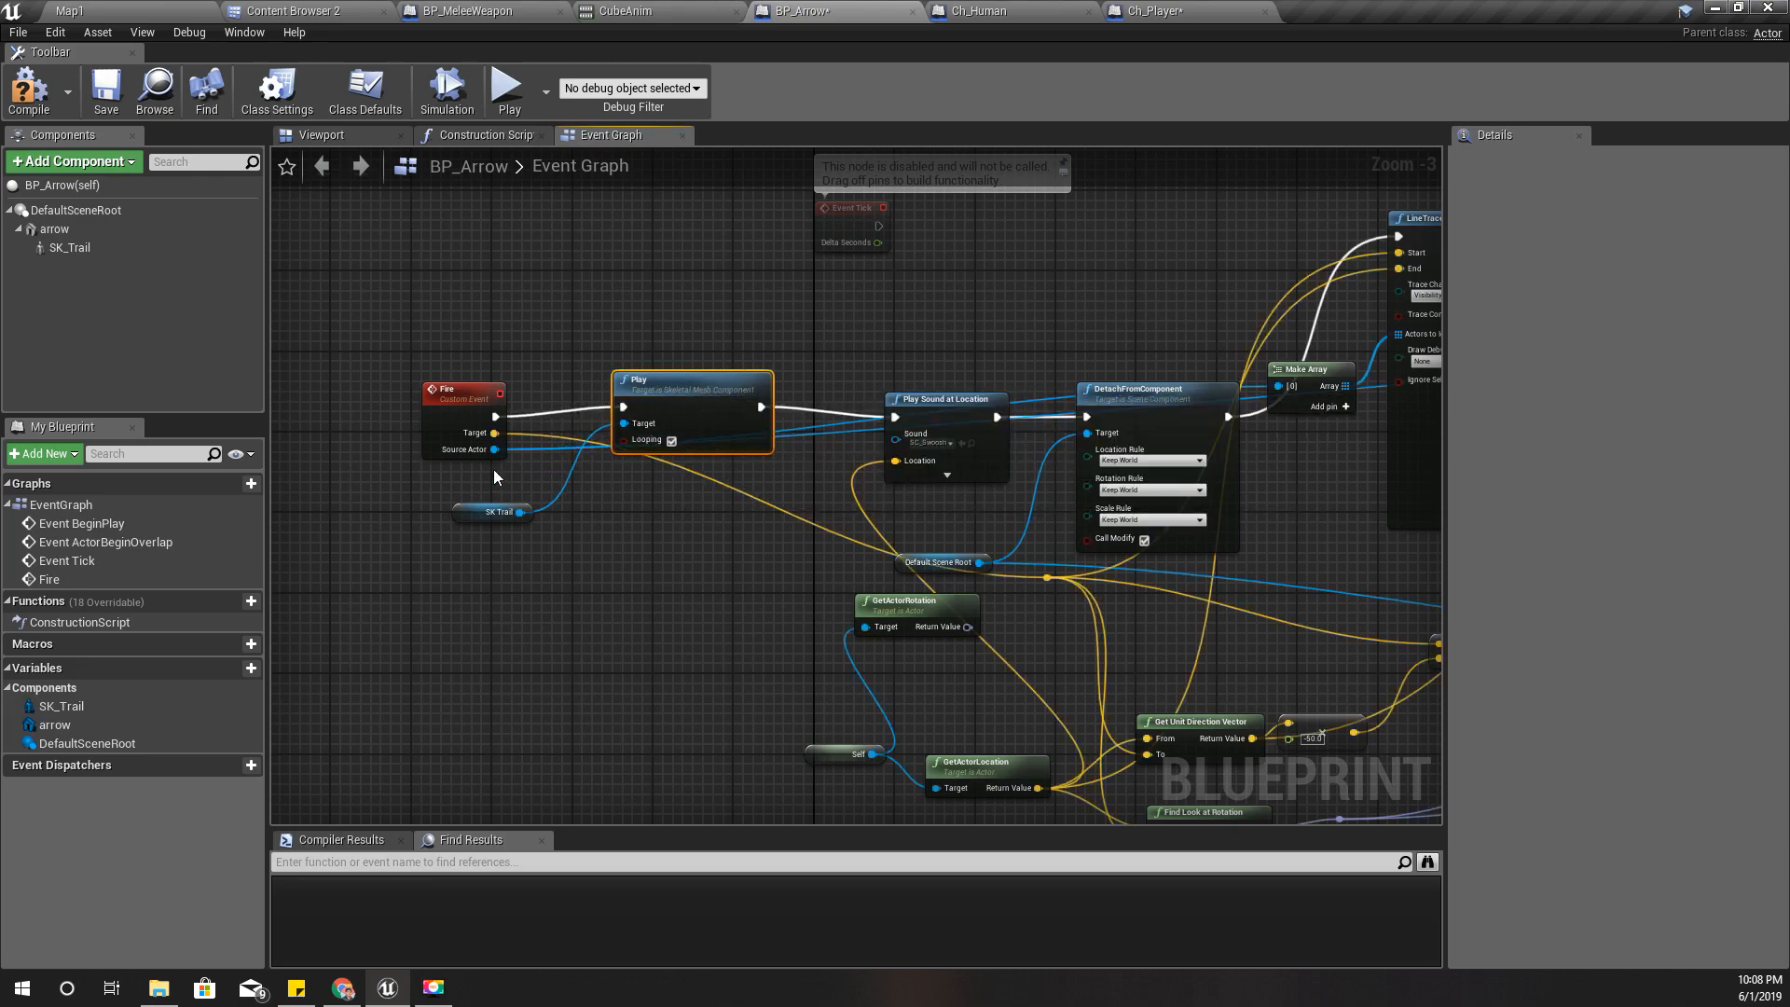
left_click(69, 11)
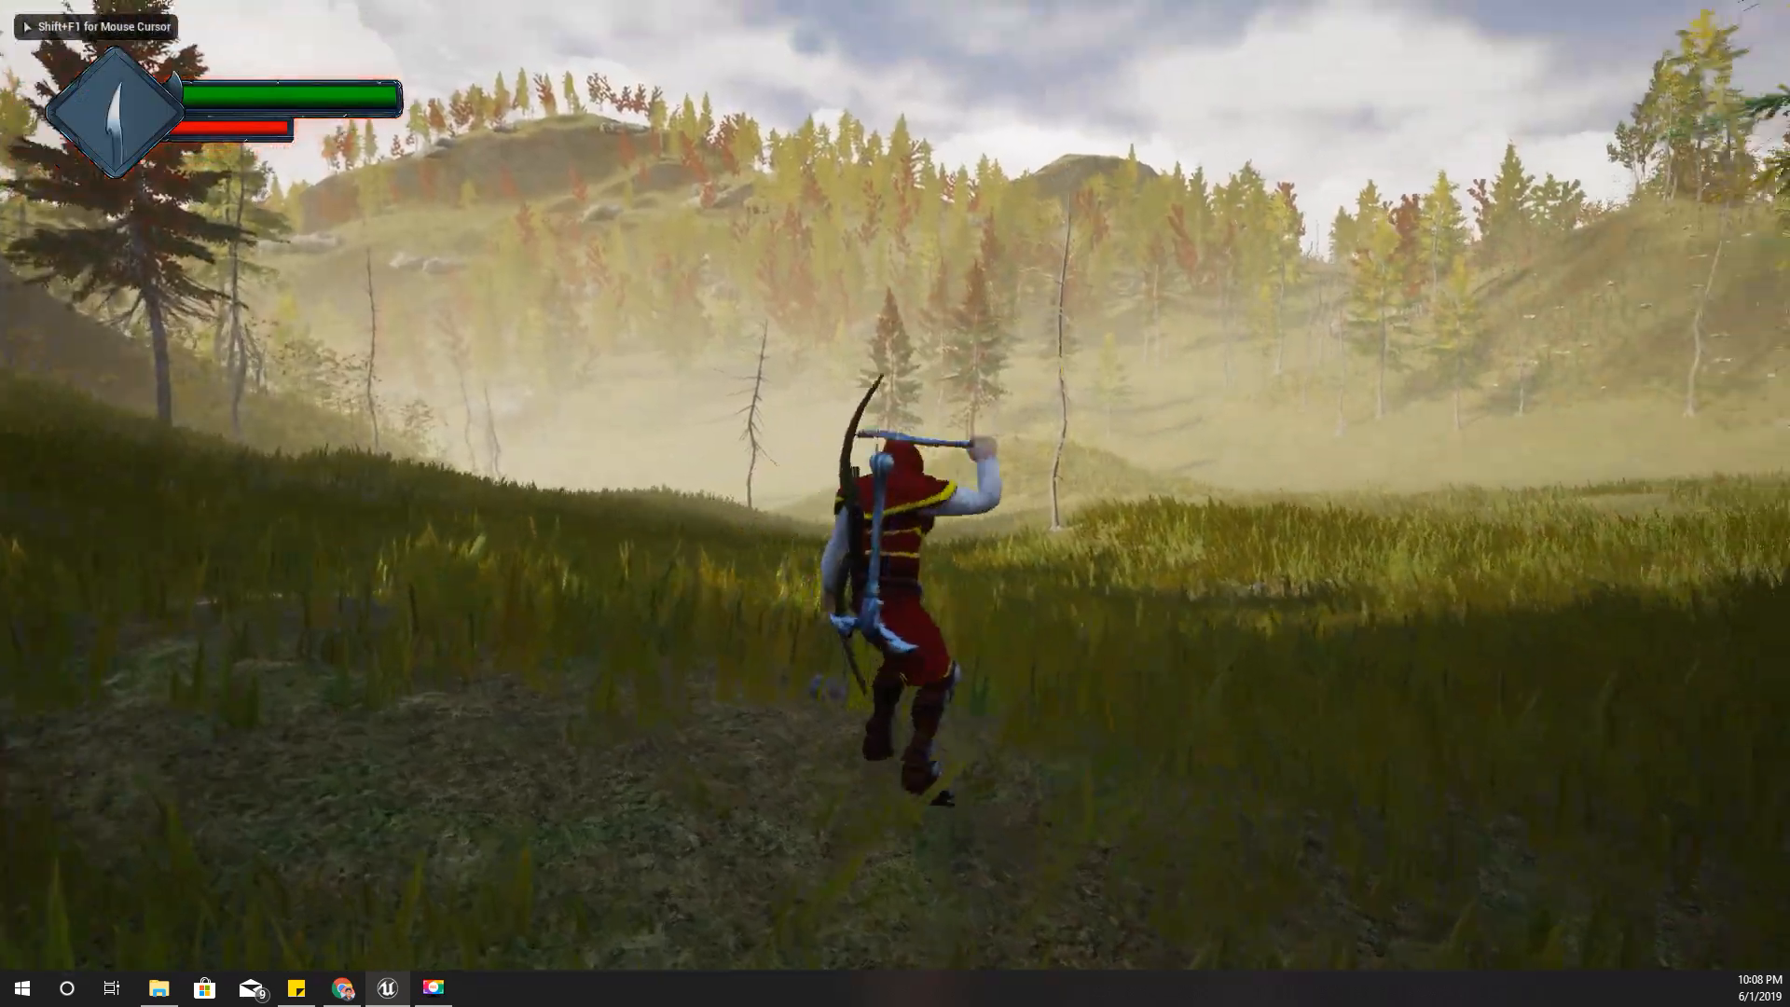
Walk the archer forward and hold aim to draw the bow with an arrow.
key("w")
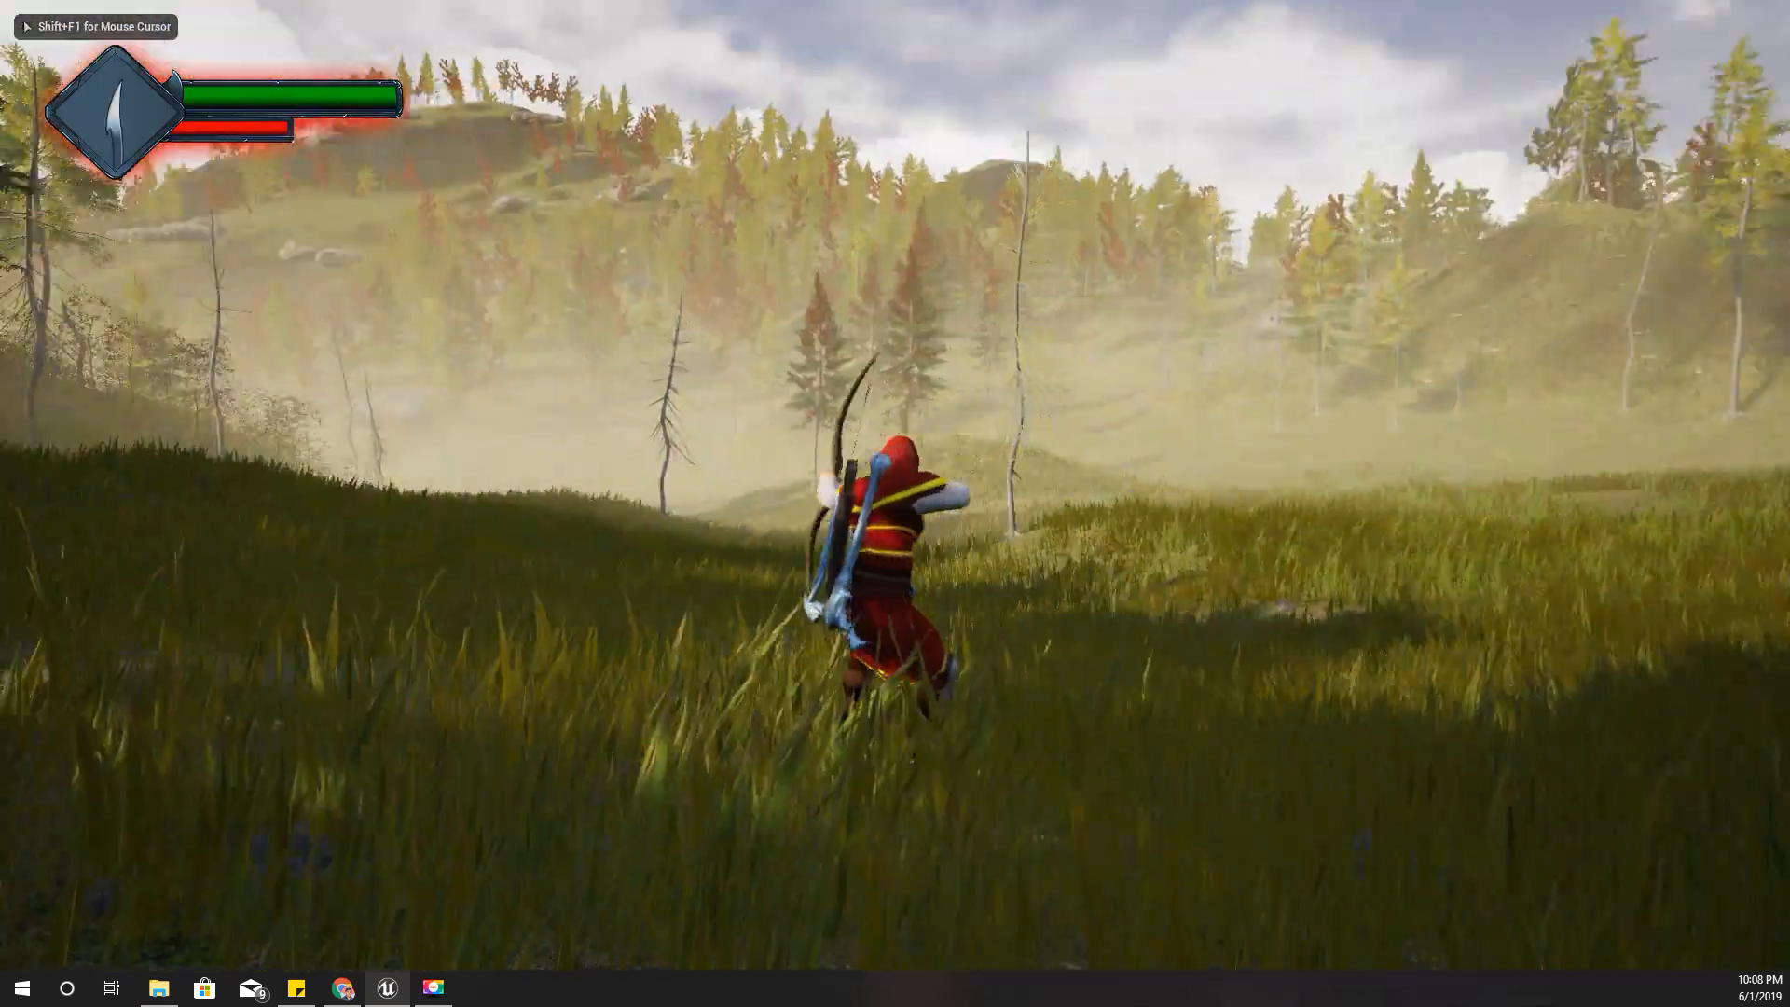
right_click(895, 486)
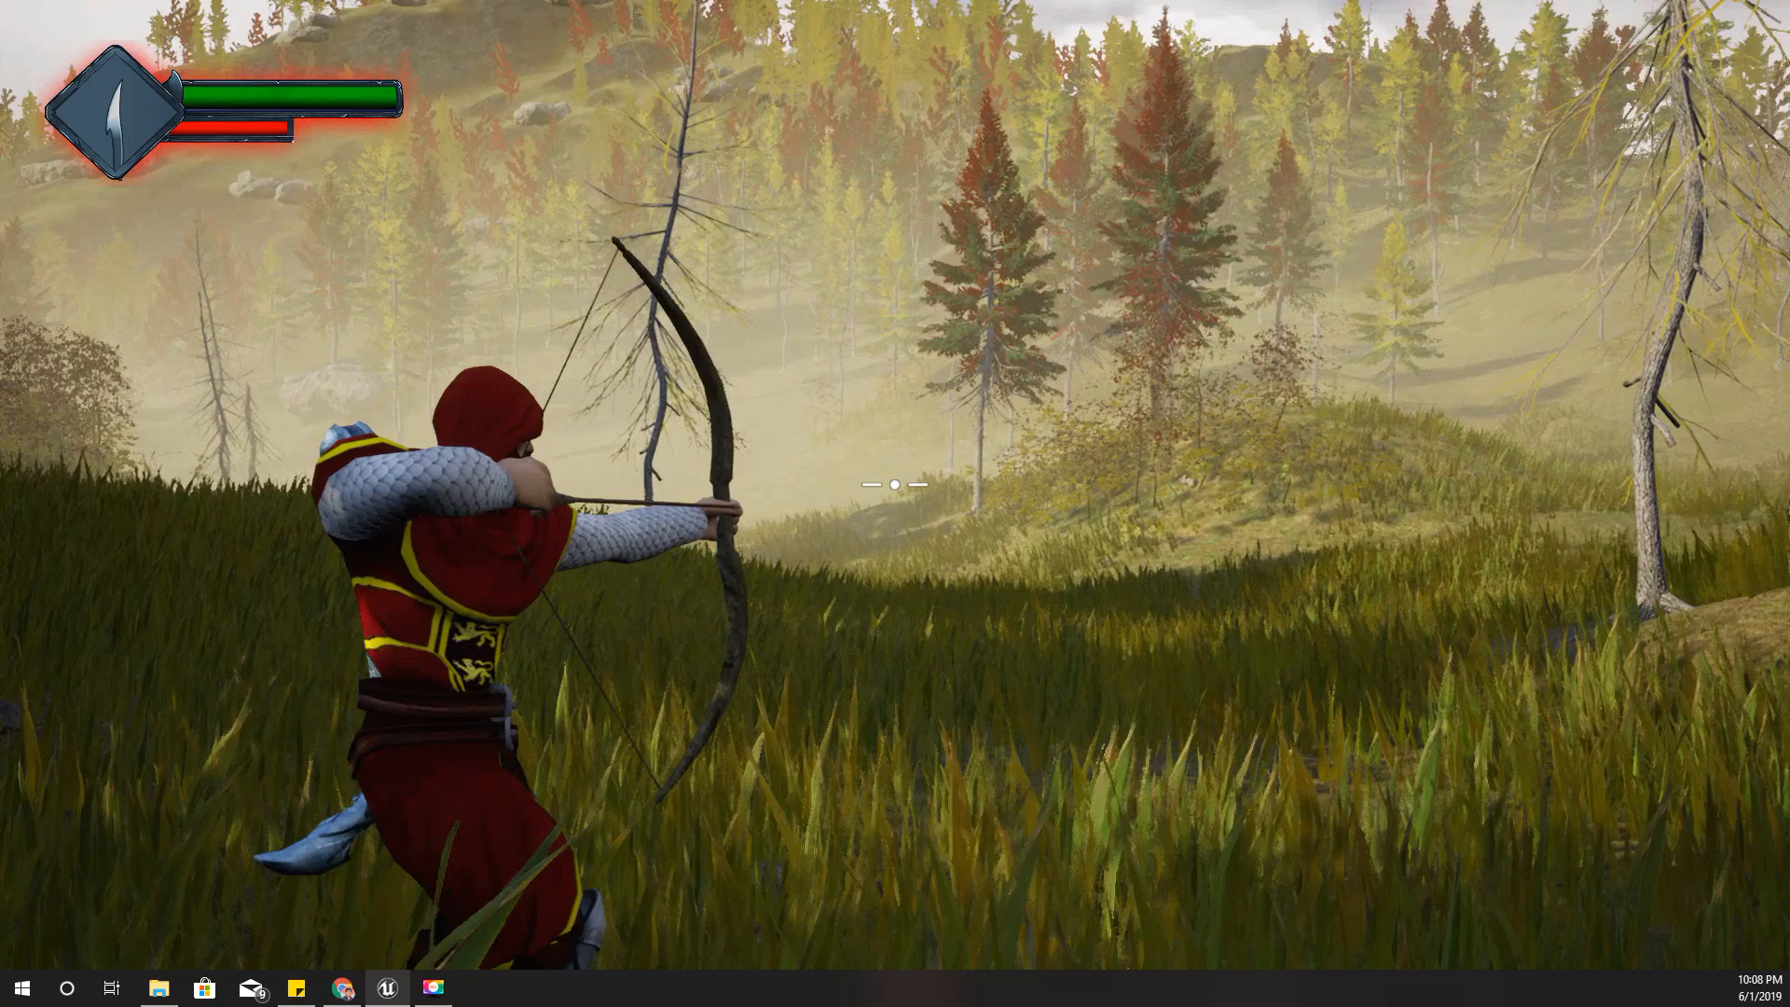
mouse_move(896, 485)
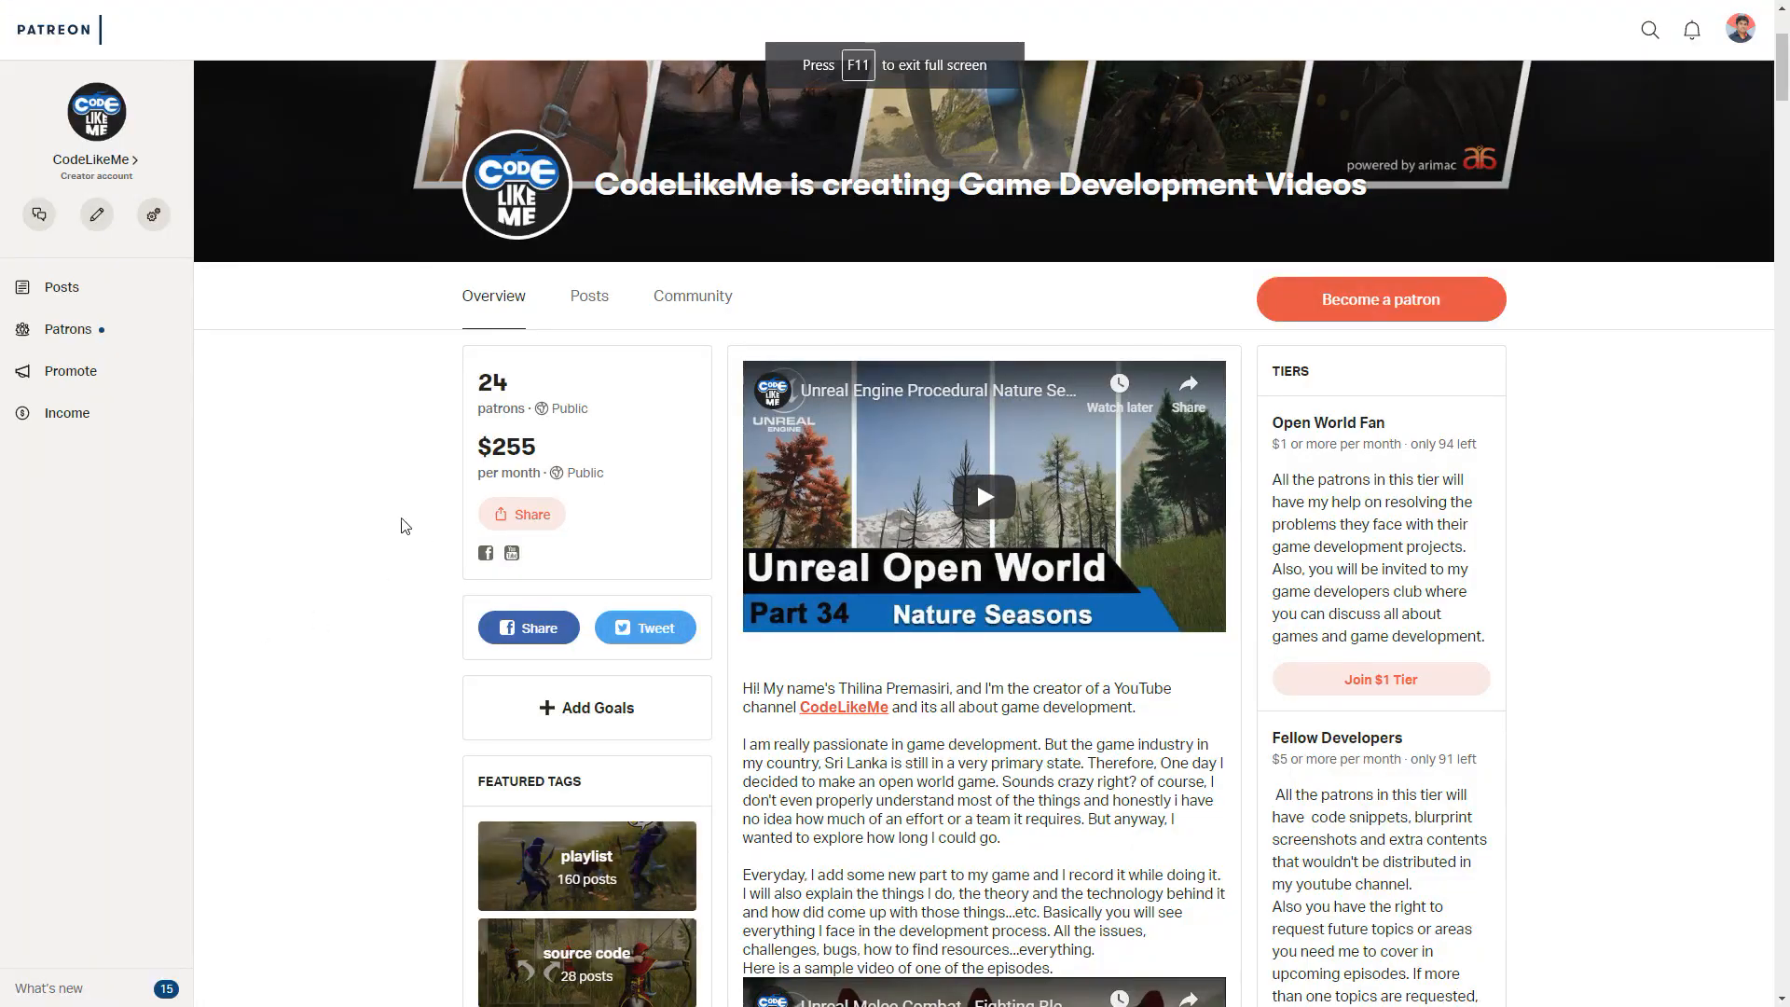
Browse the CodeLikeMe Posts list down to the Bow and Arrow 1 project files update.
scroll("up", 3)
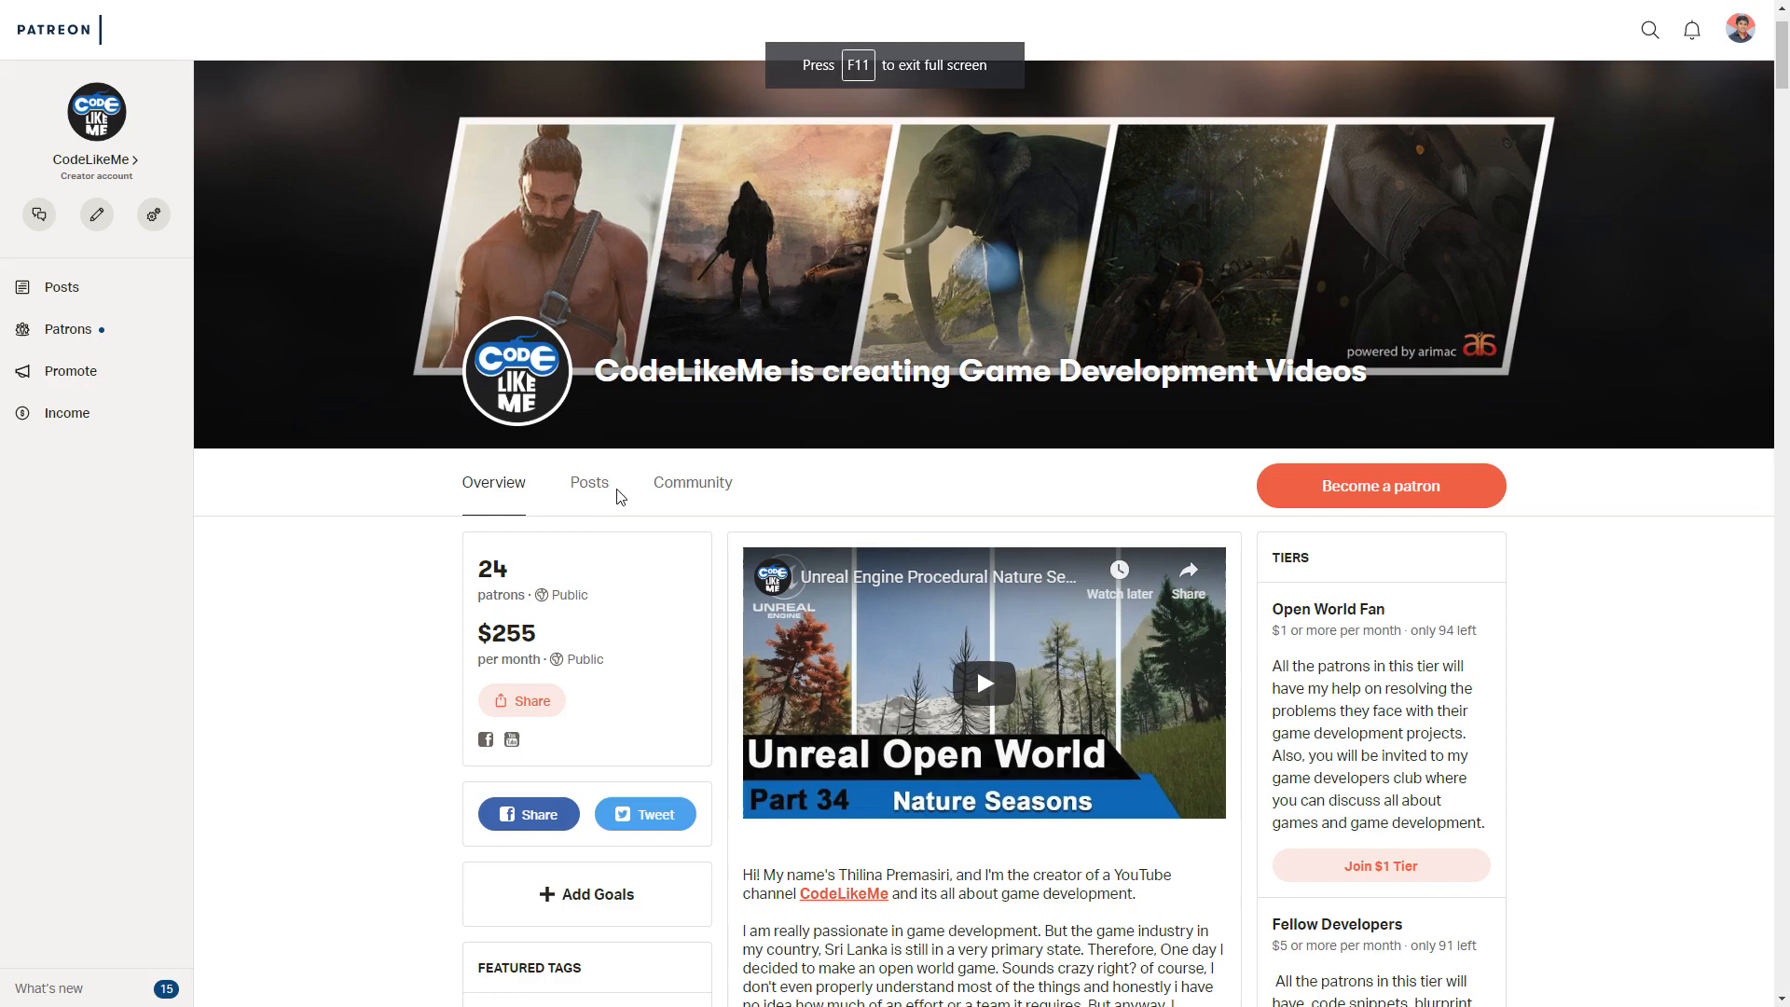
left_click(590, 481)
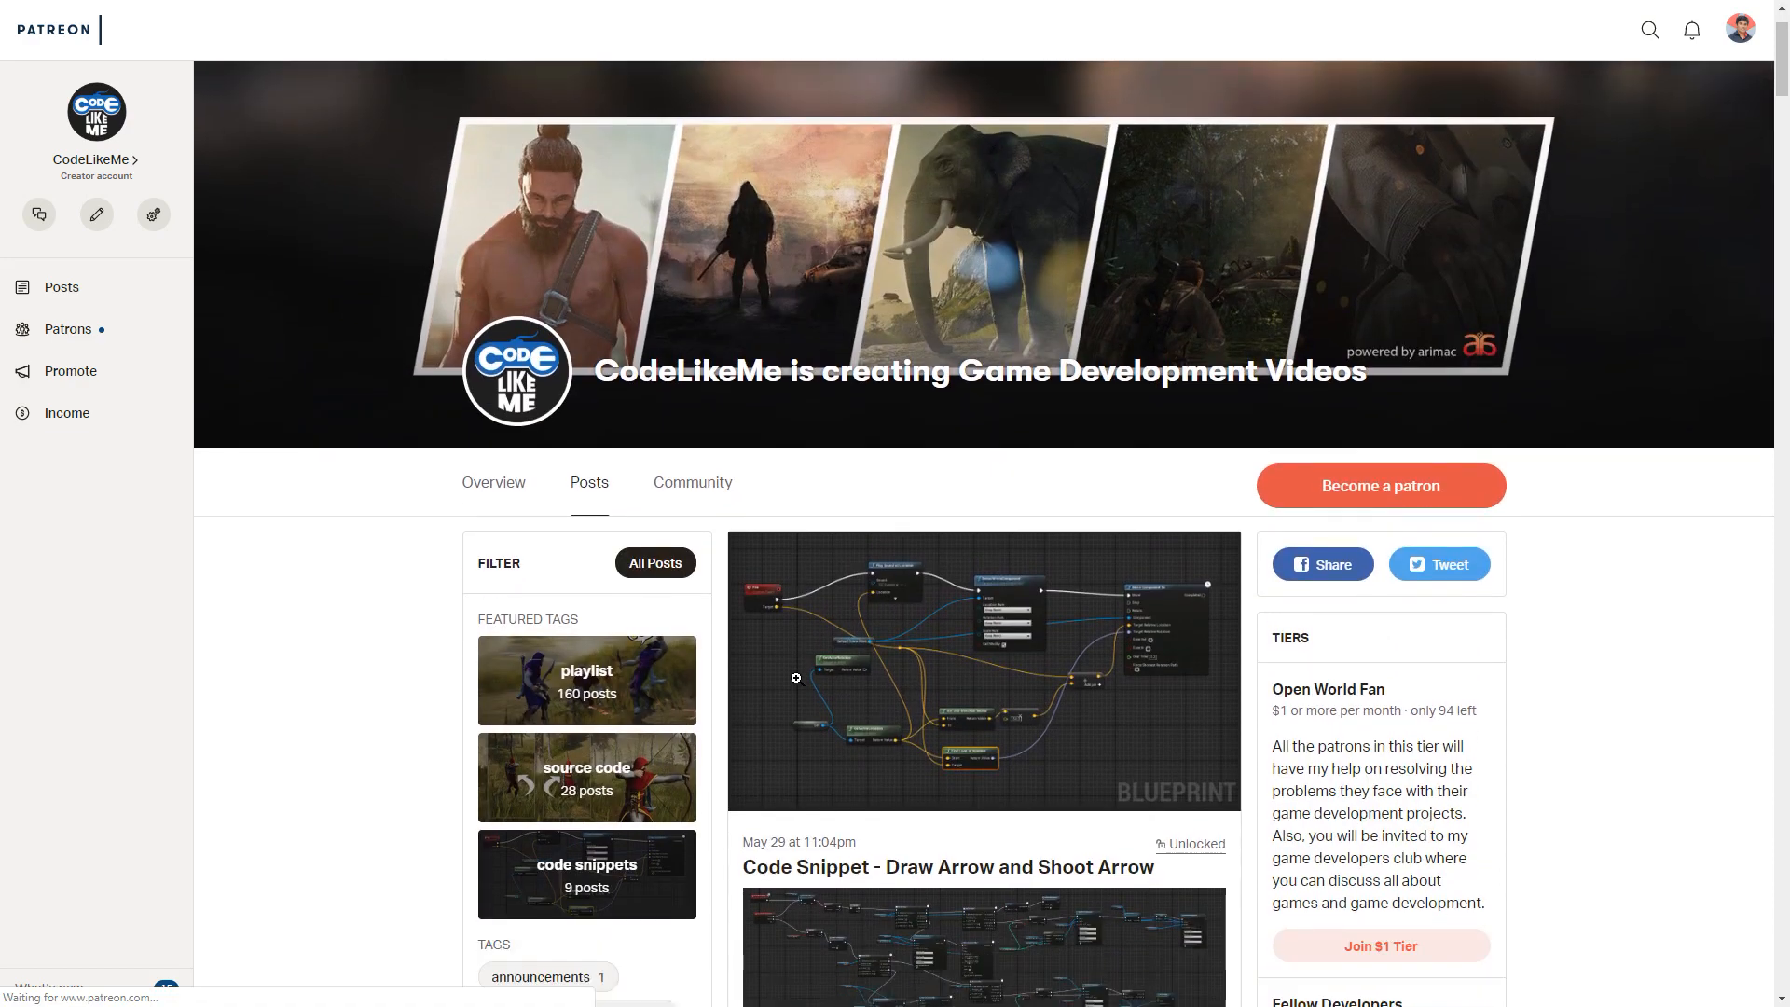
scroll("down", 3)
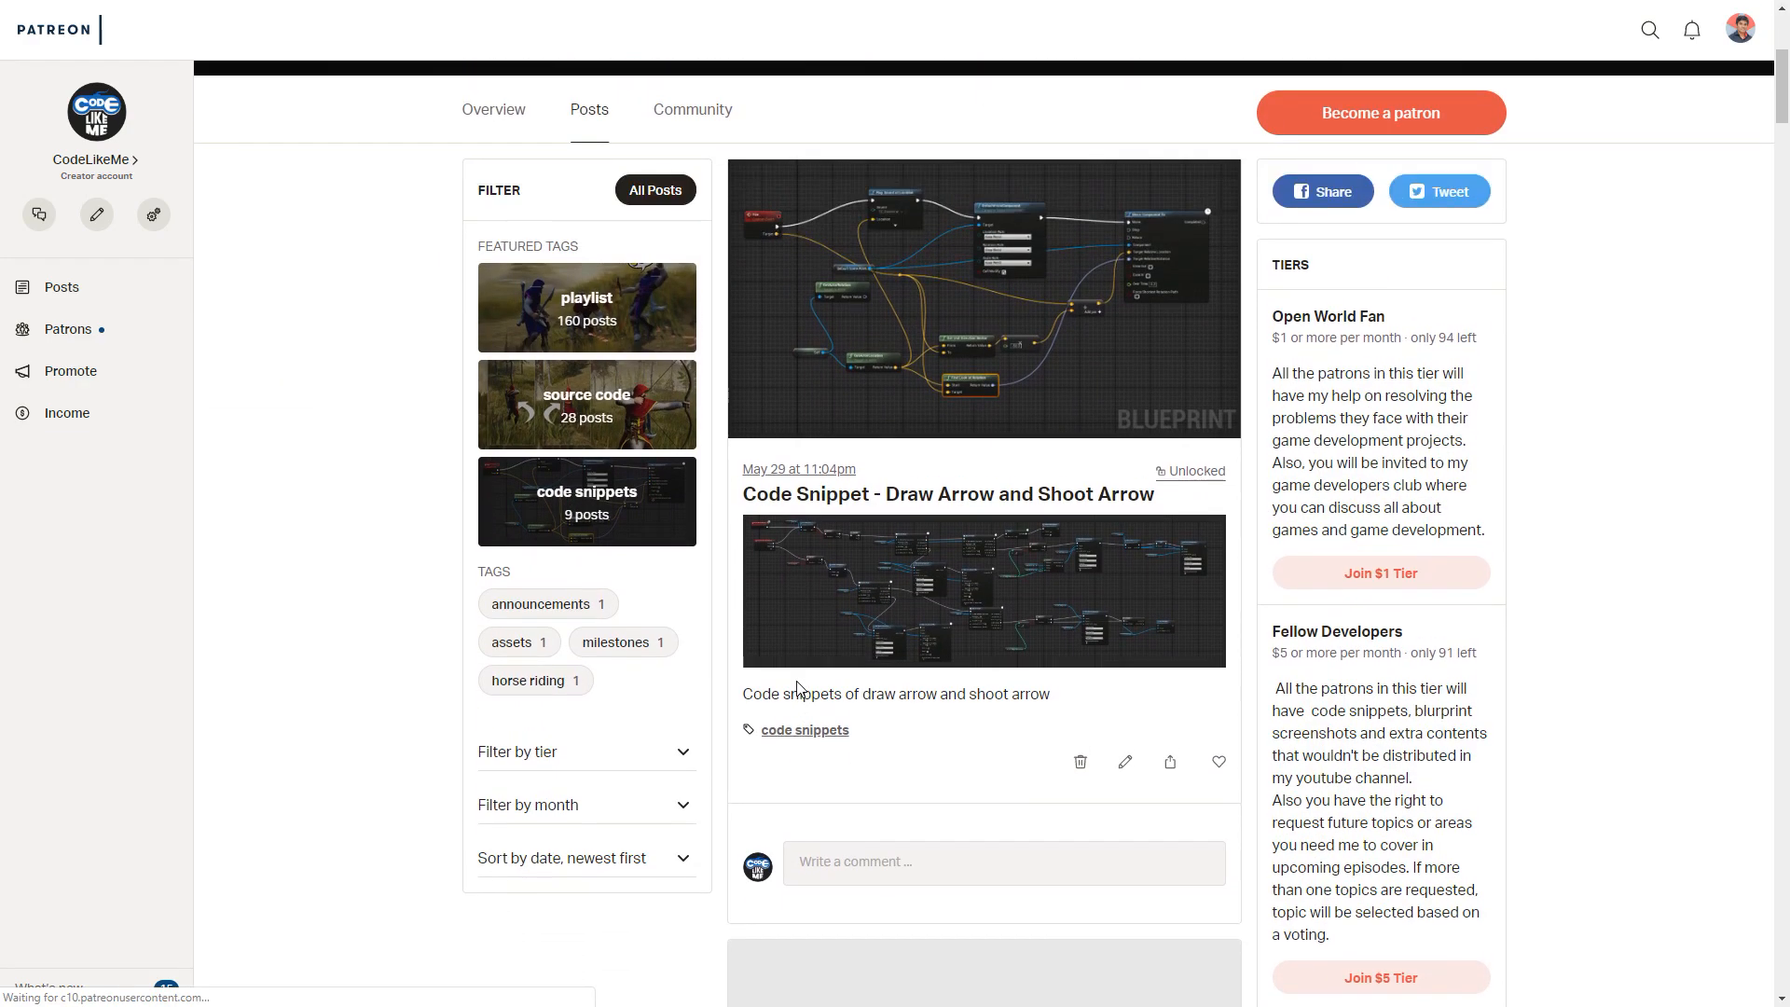
scroll("down", 3)
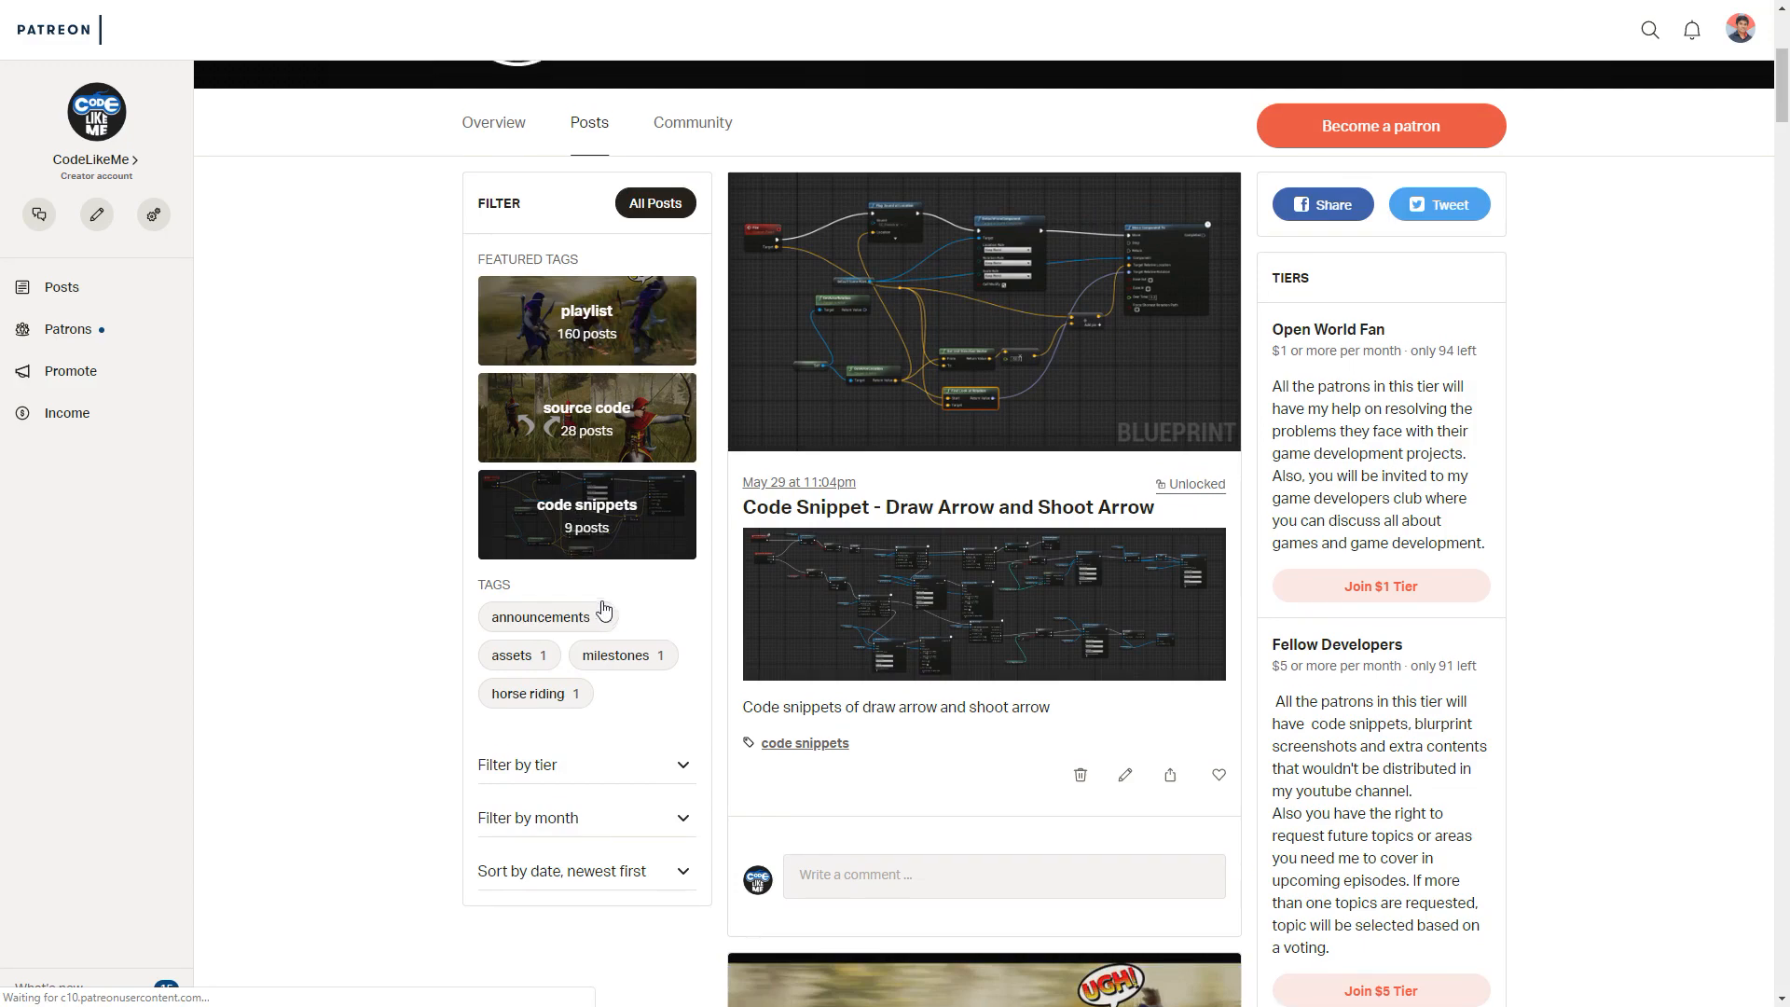
scroll("down", 3)
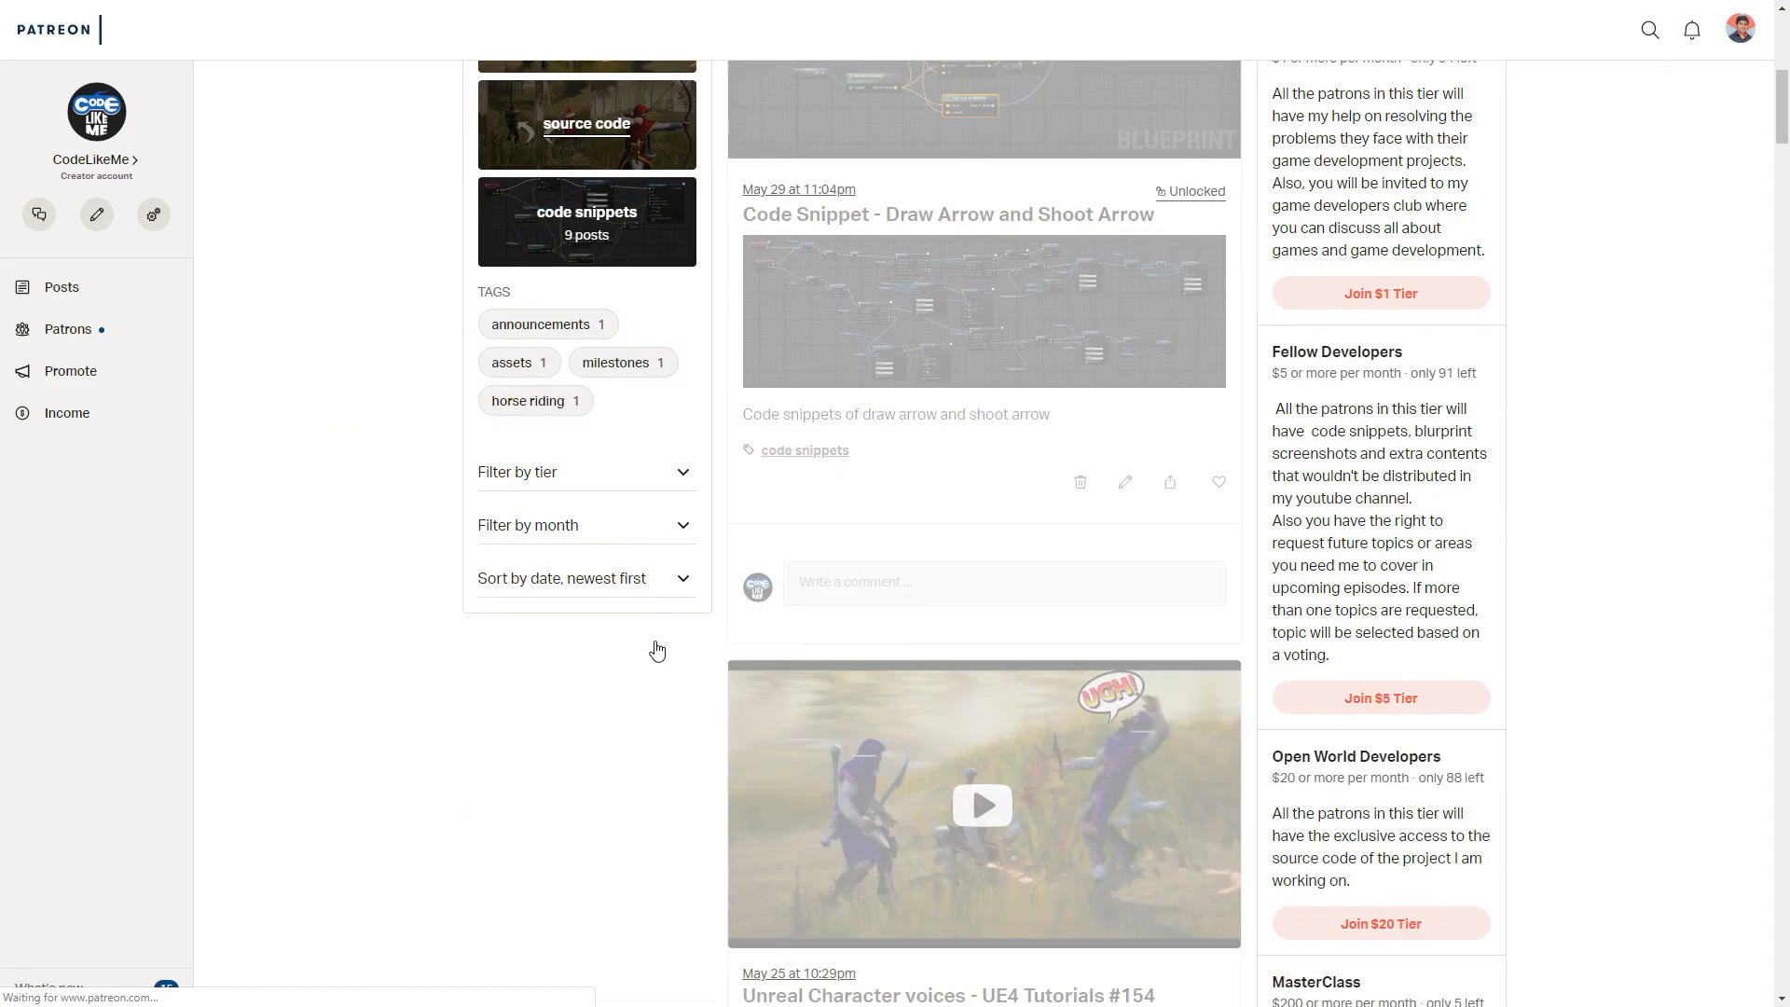
scroll("down", 3)
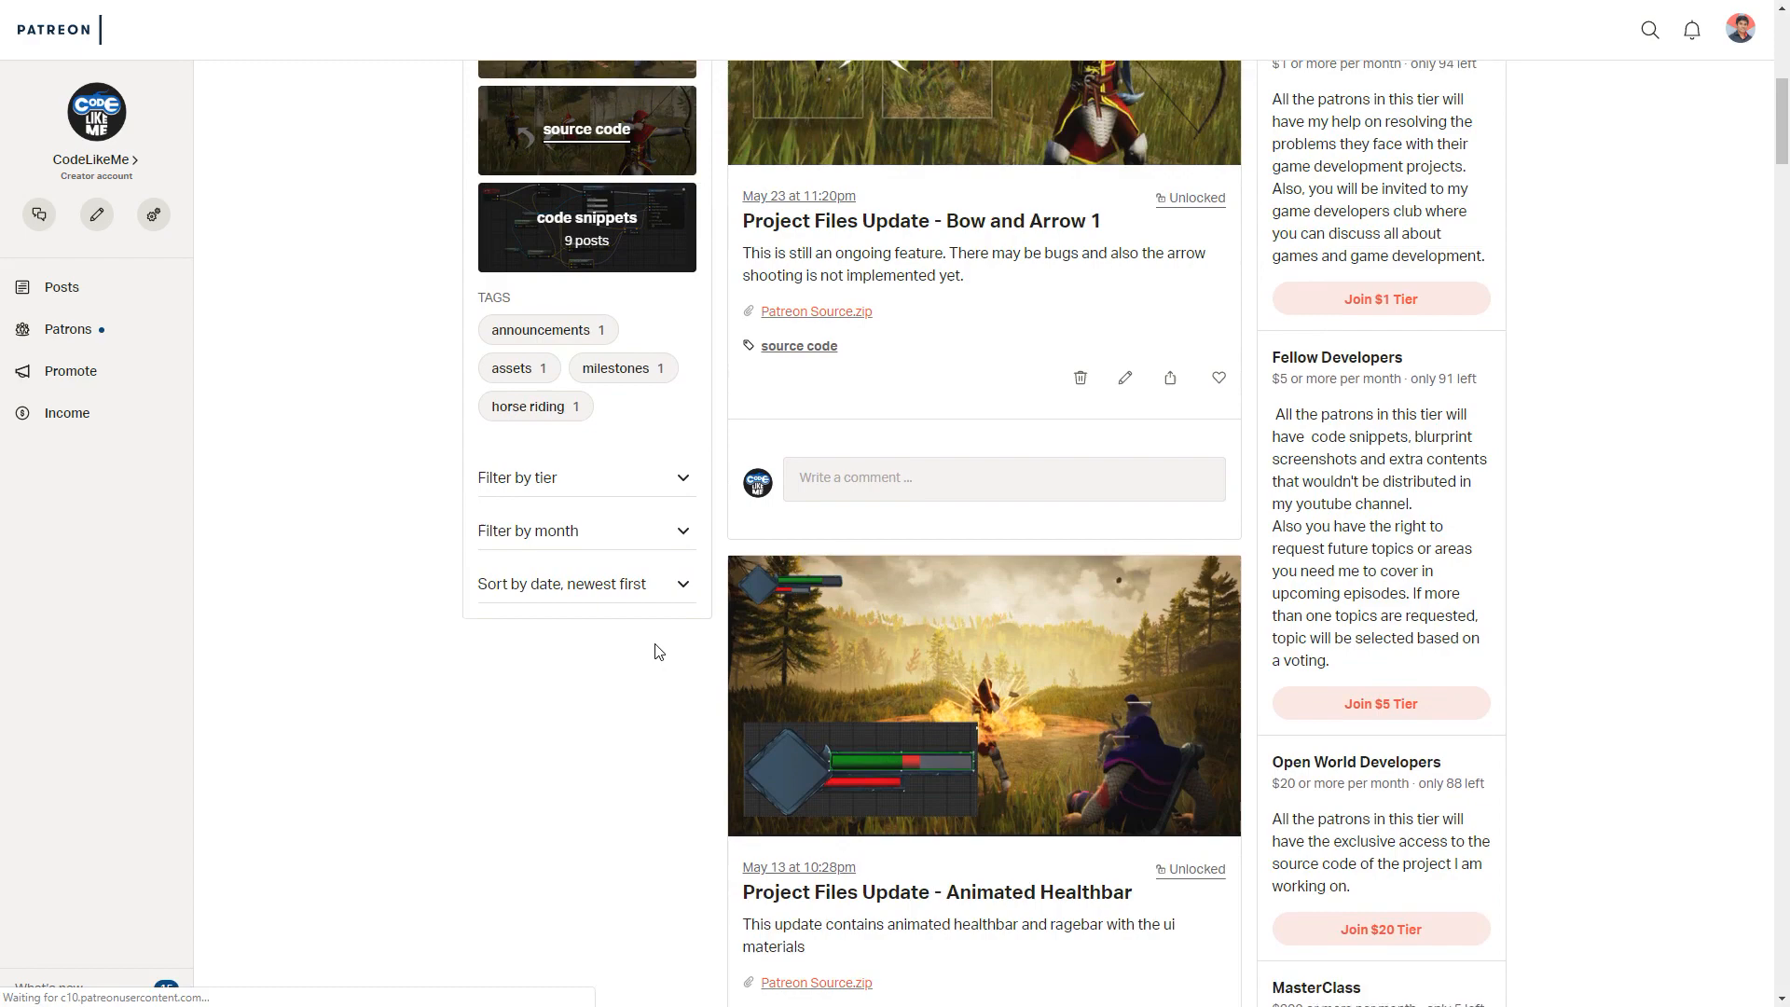
scroll("up", 3)
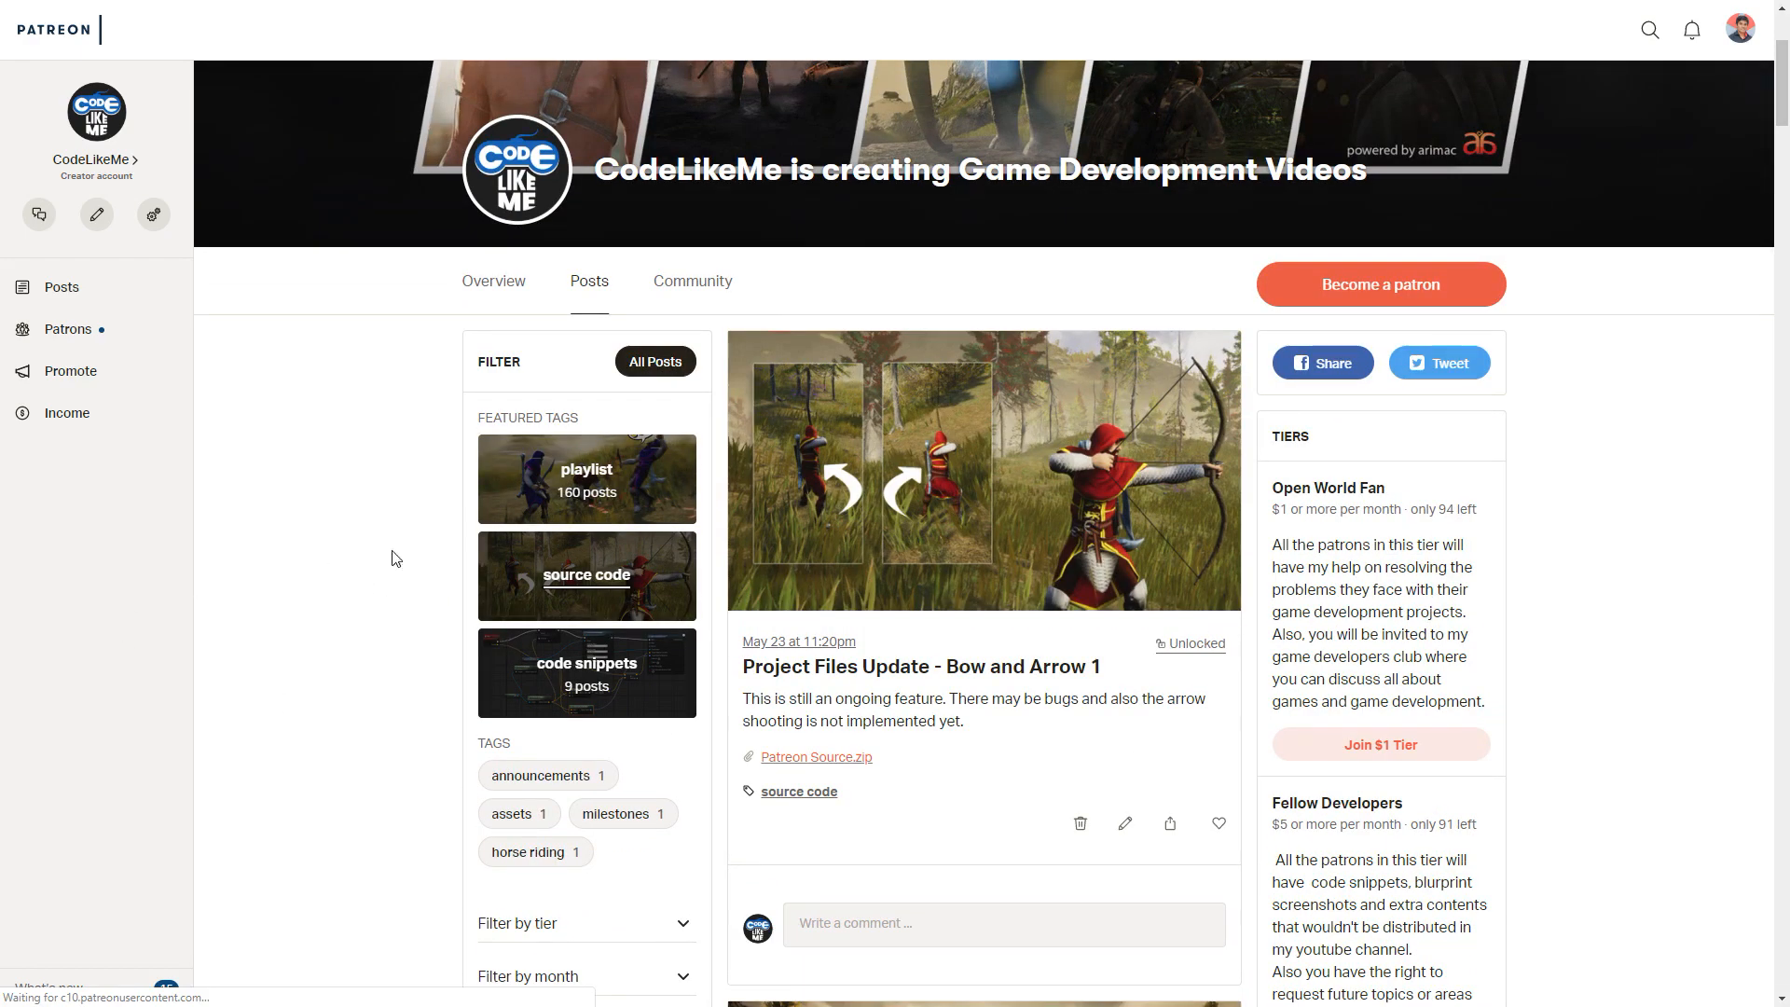
mouse_move(303, 716)
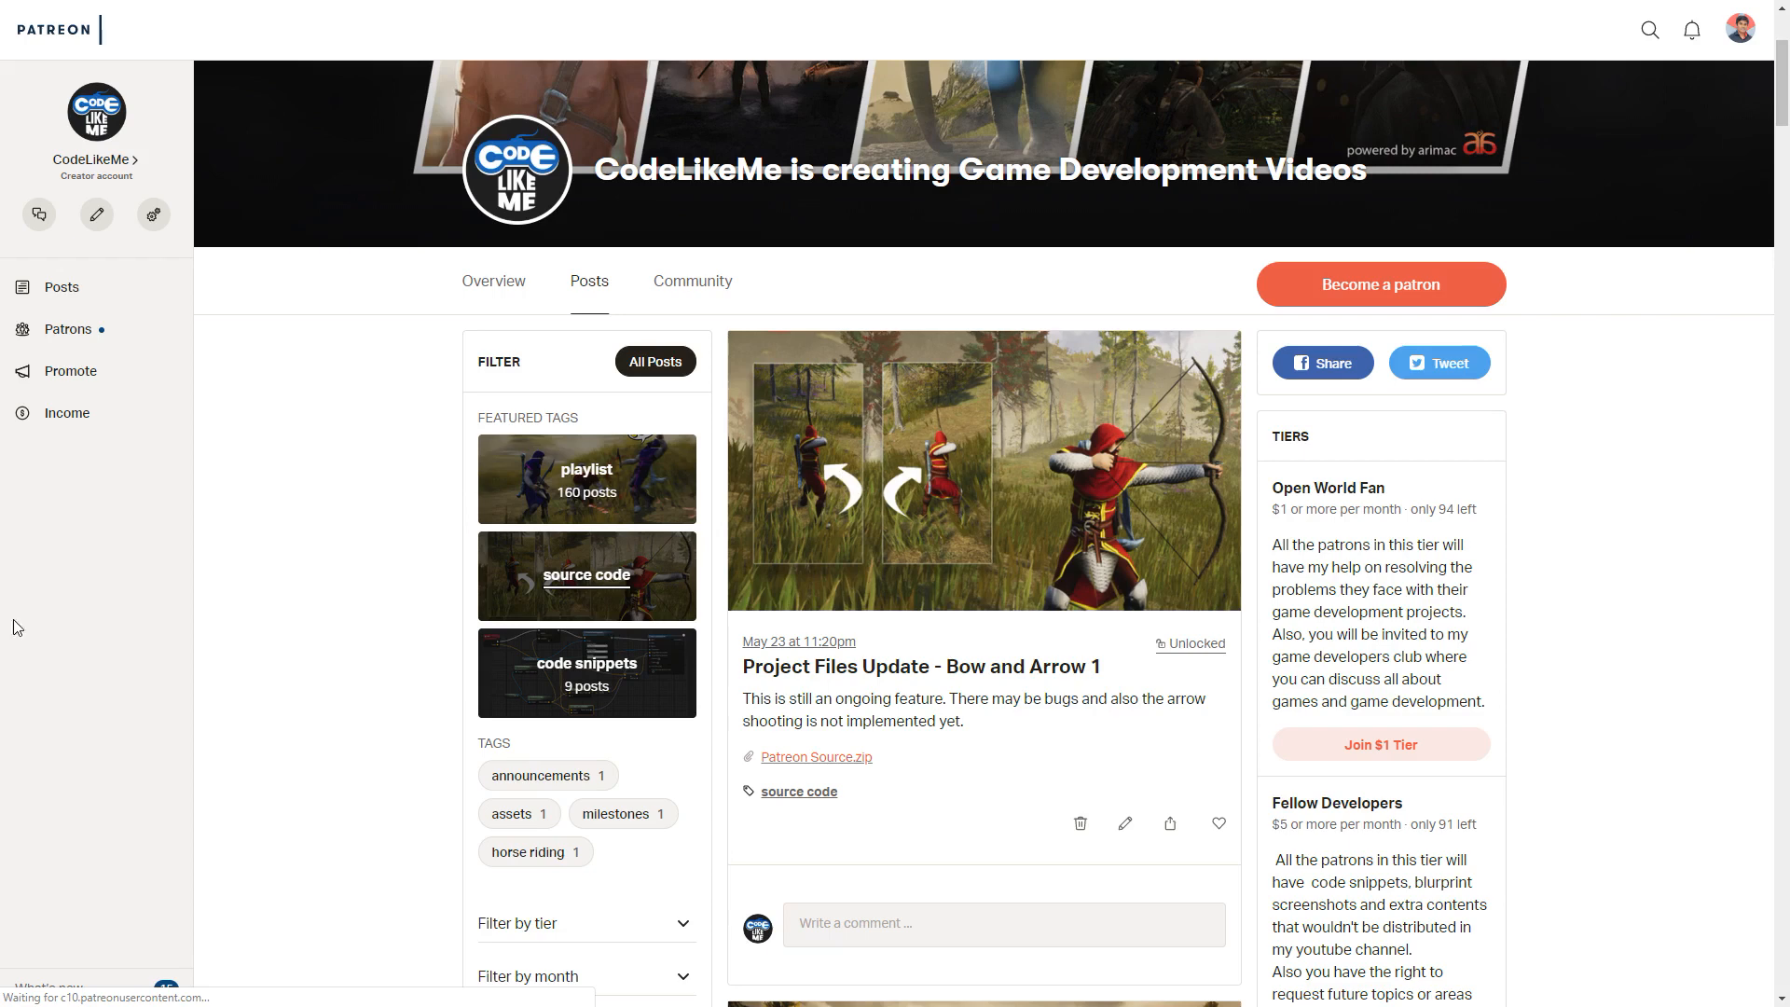
scroll("up", 3)
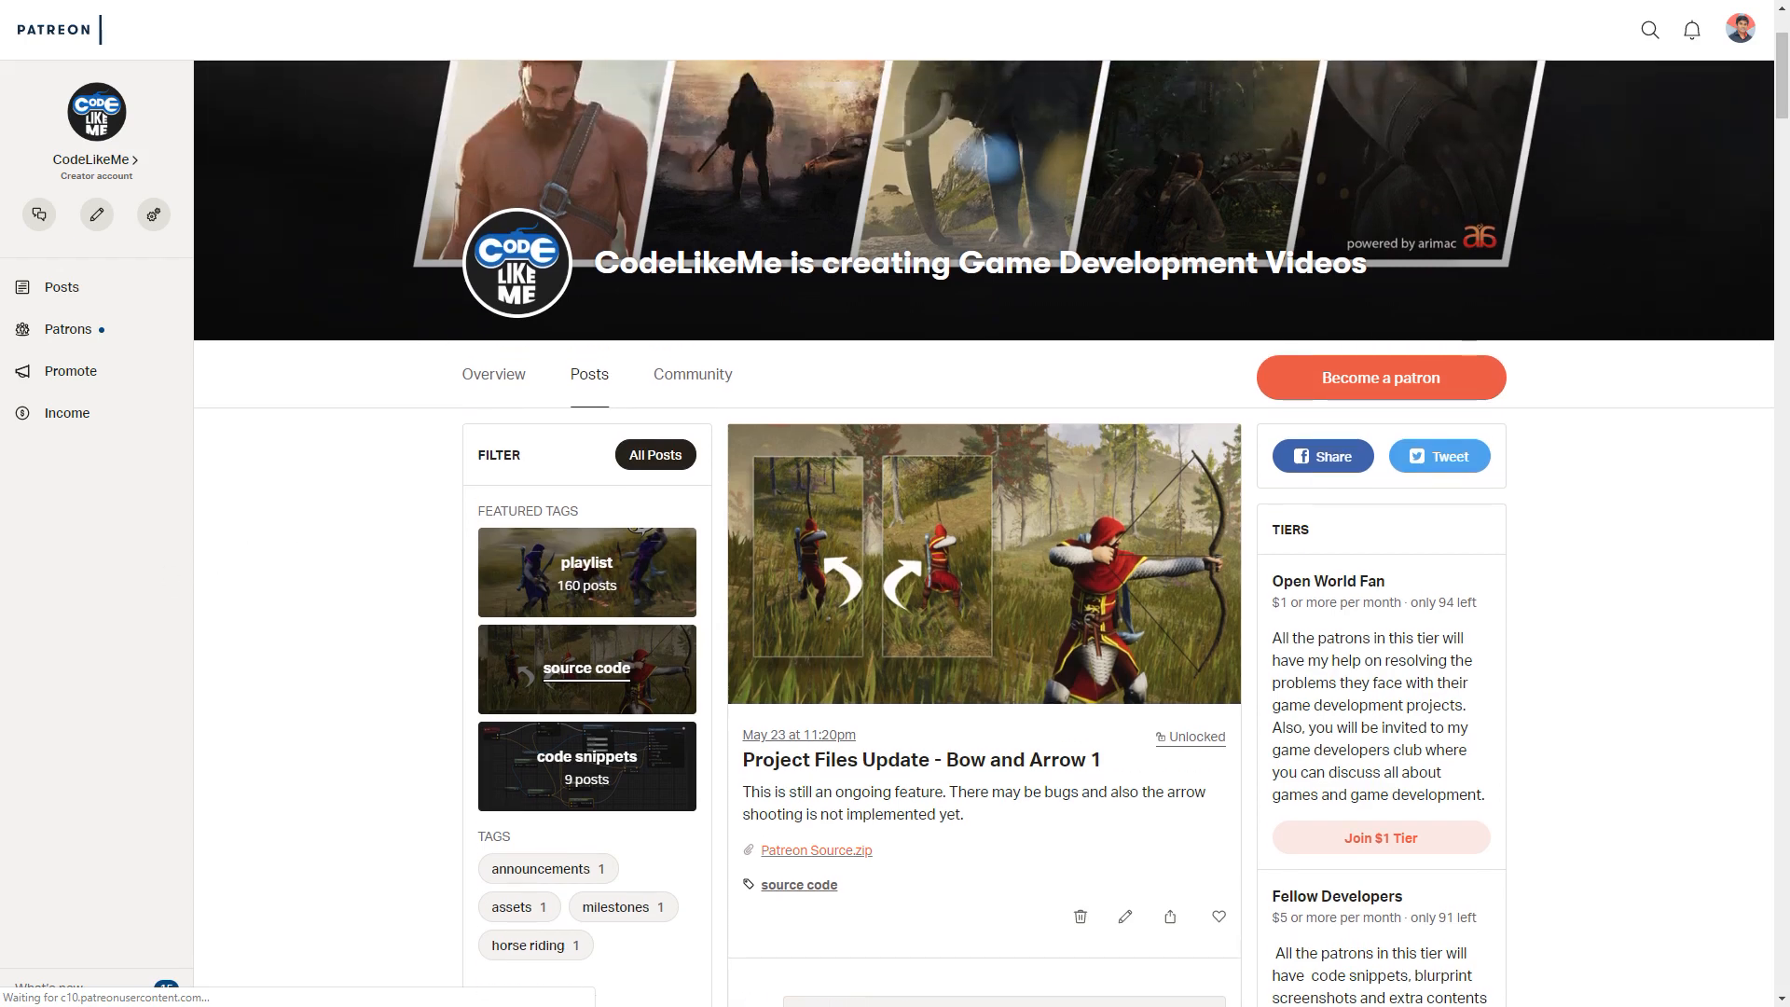